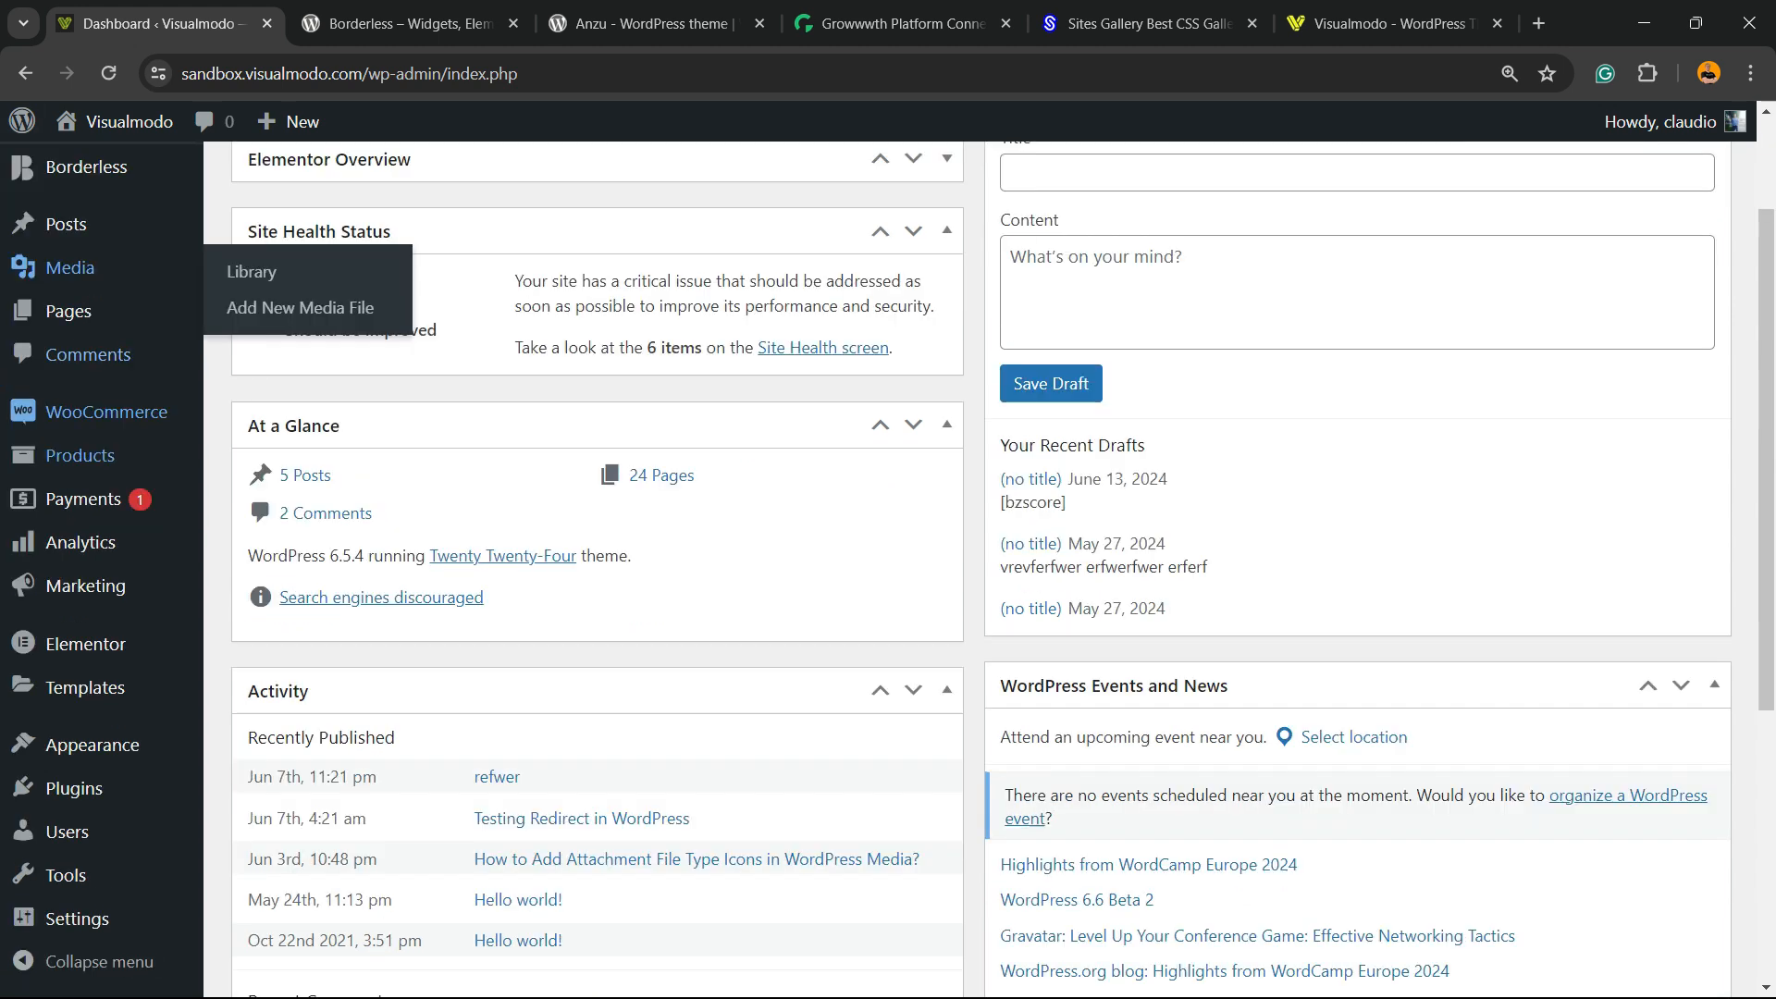
# Scroll down the Add Plugins page of featured plugins.
pyautogui.scroll(-3)
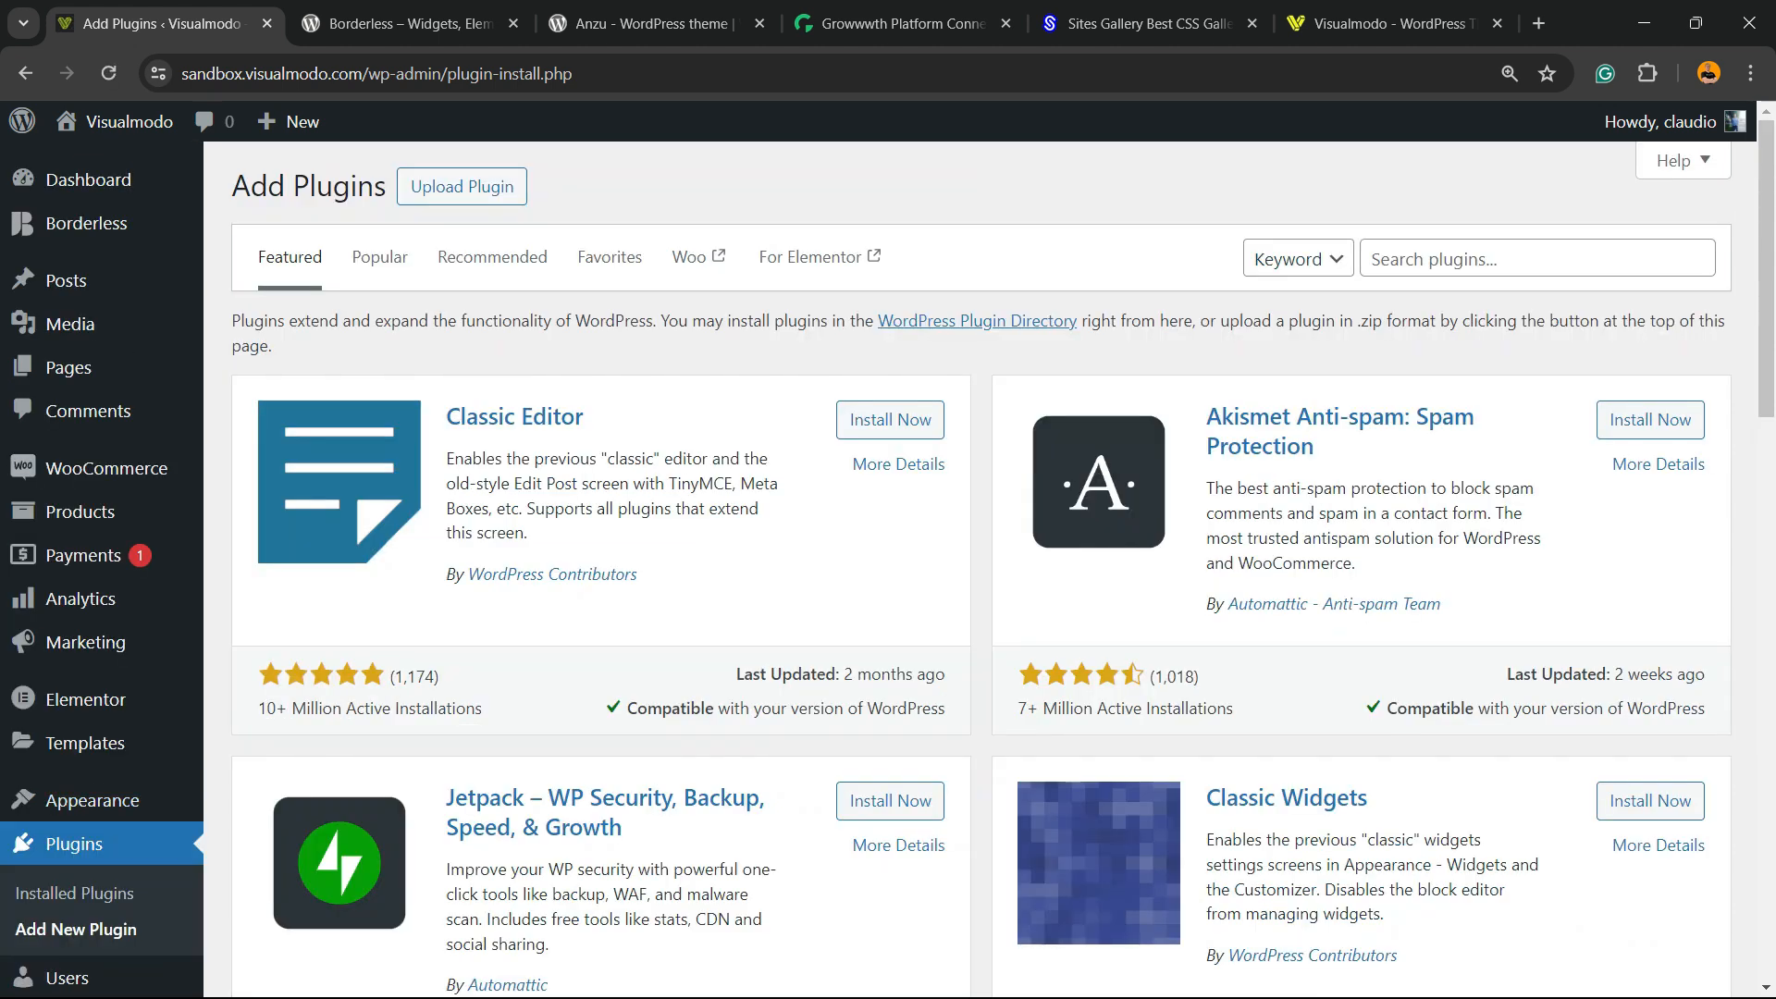
# Search for 'FireBox', then install and activate the FireBox popup builder plugin.
pyautogui.click(1535, 258)
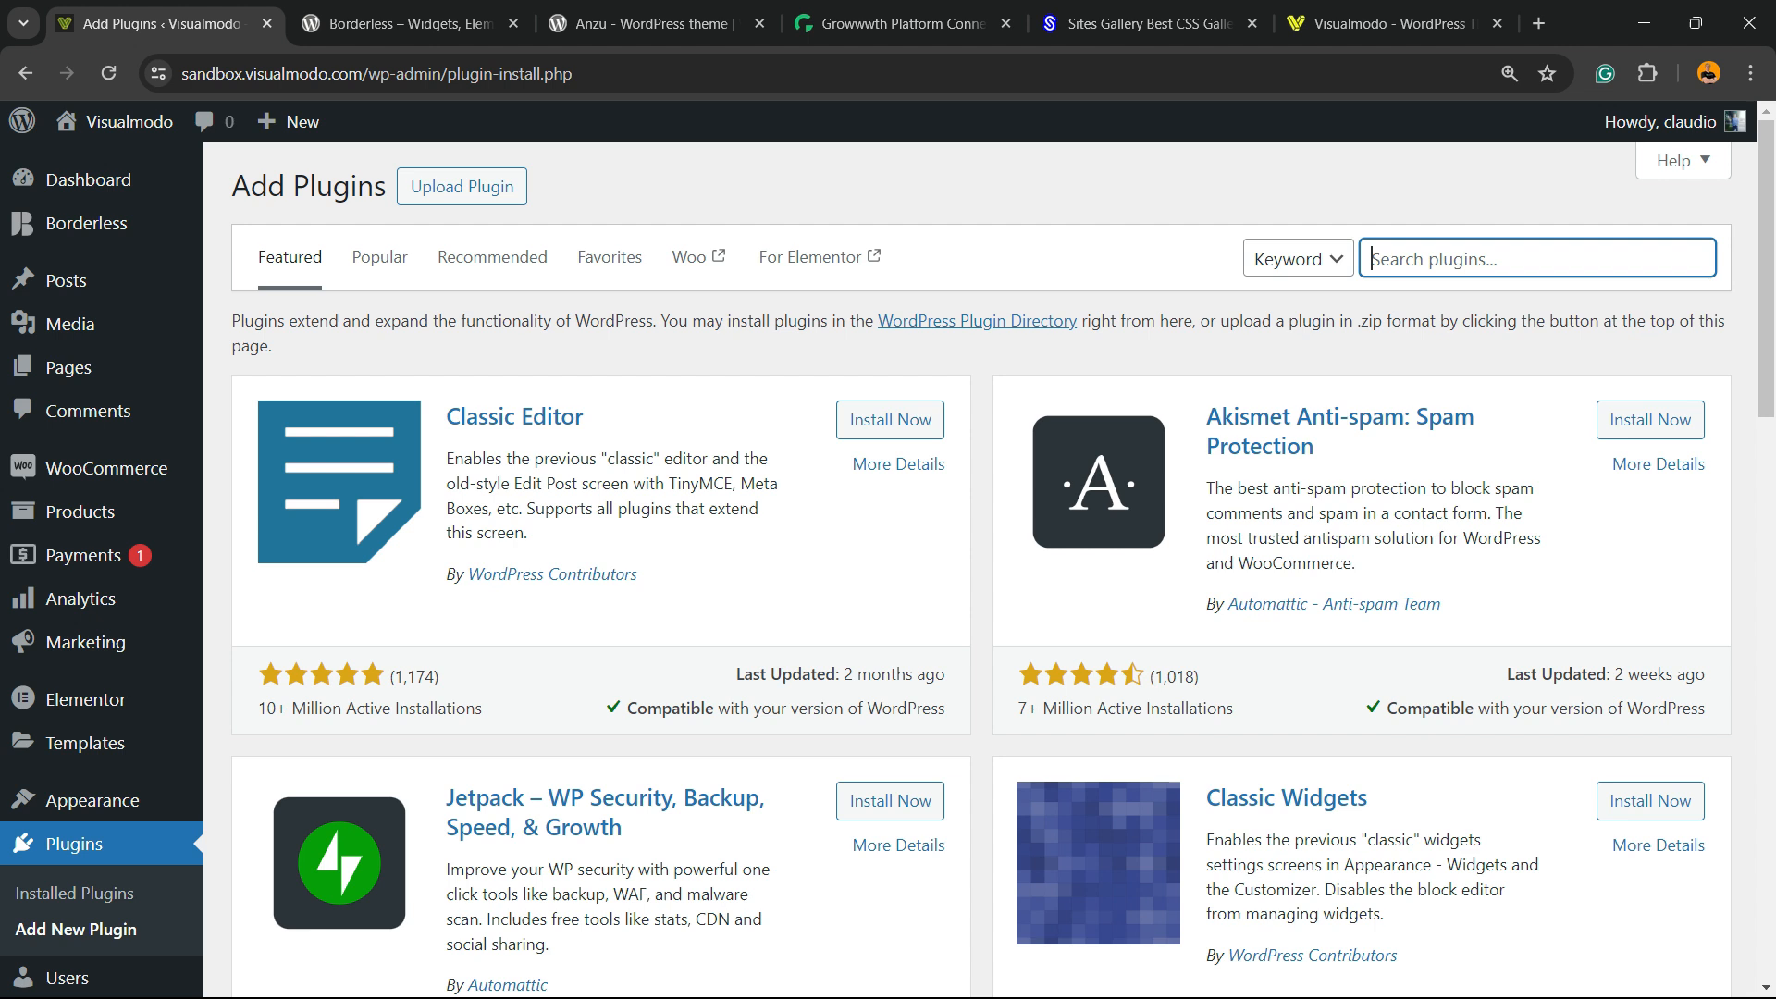
pyautogui.write('FireBox')
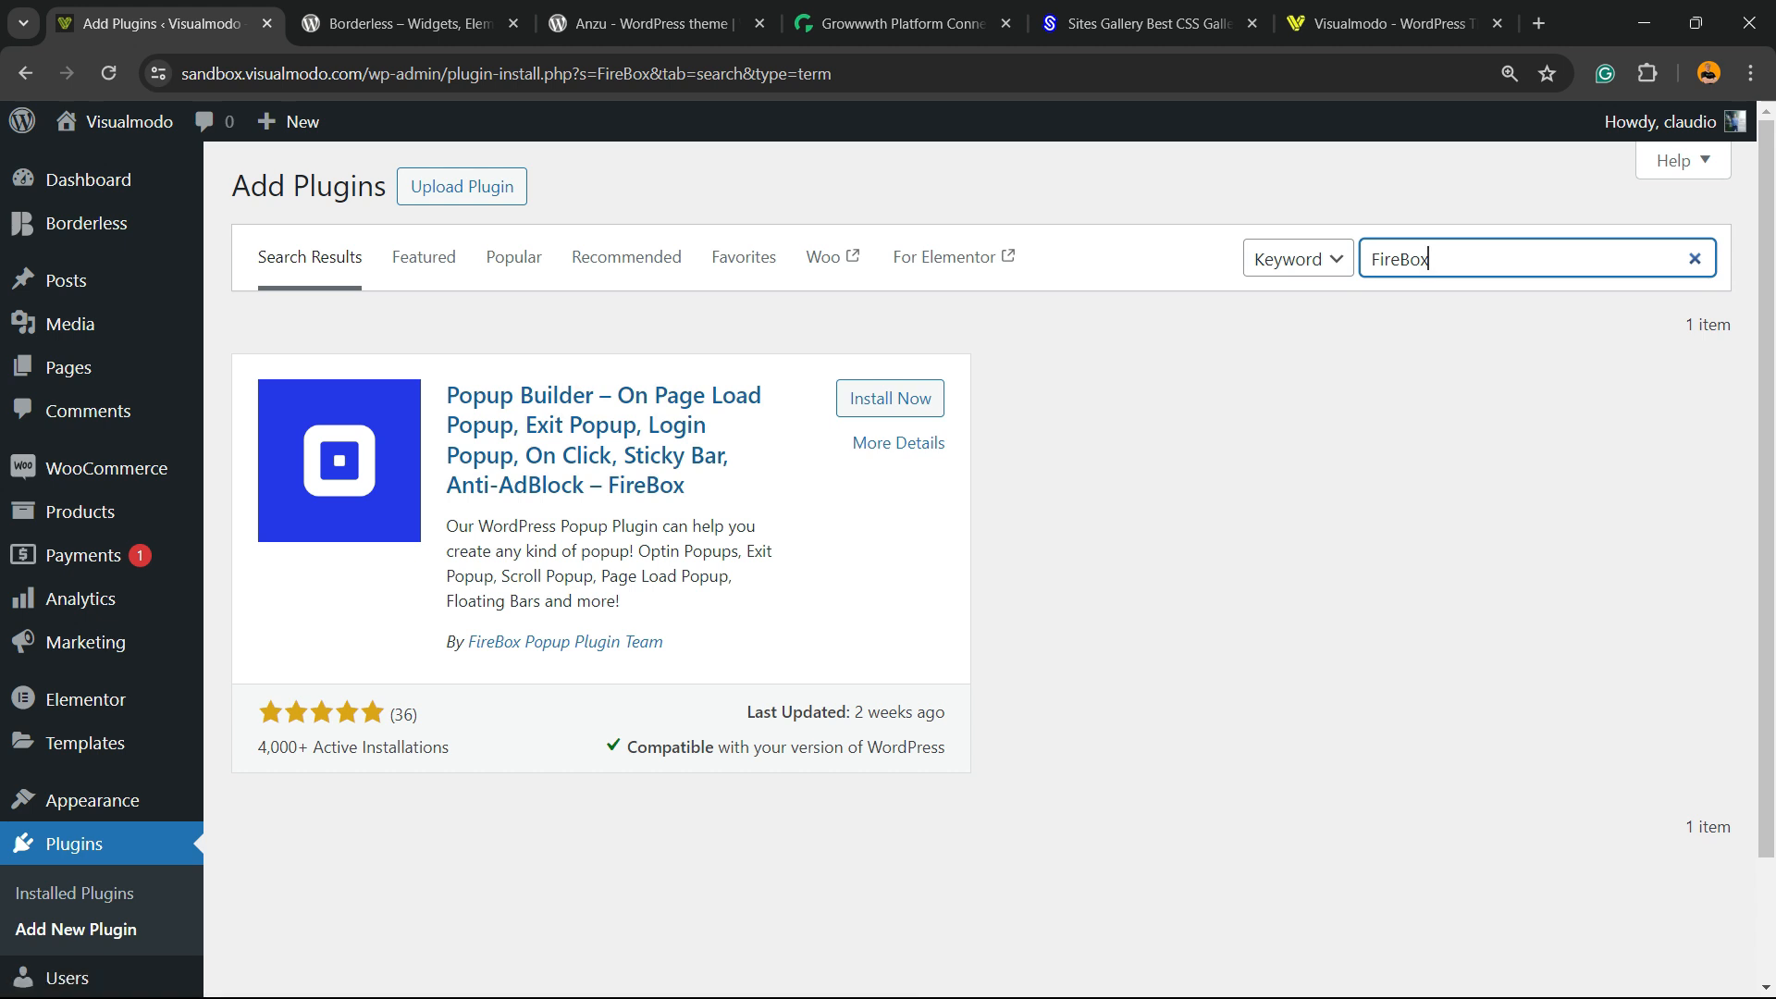
pyautogui.click(888, 398)
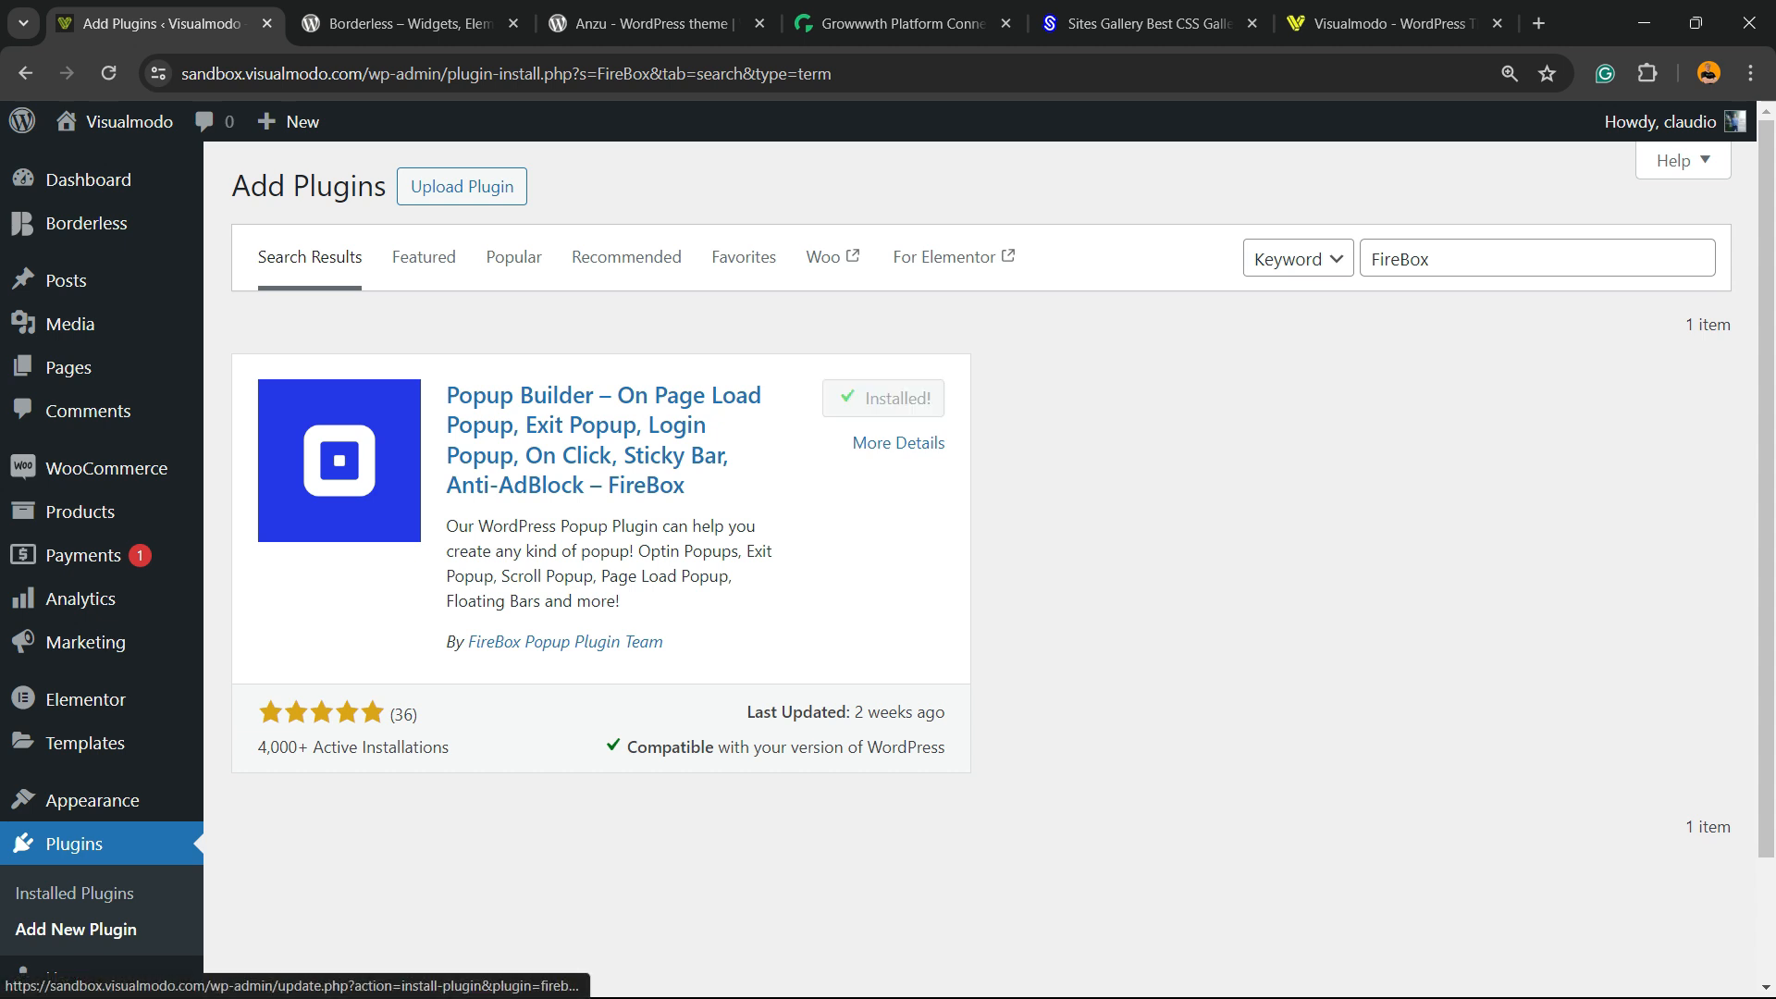
pyautogui.click(882, 397)
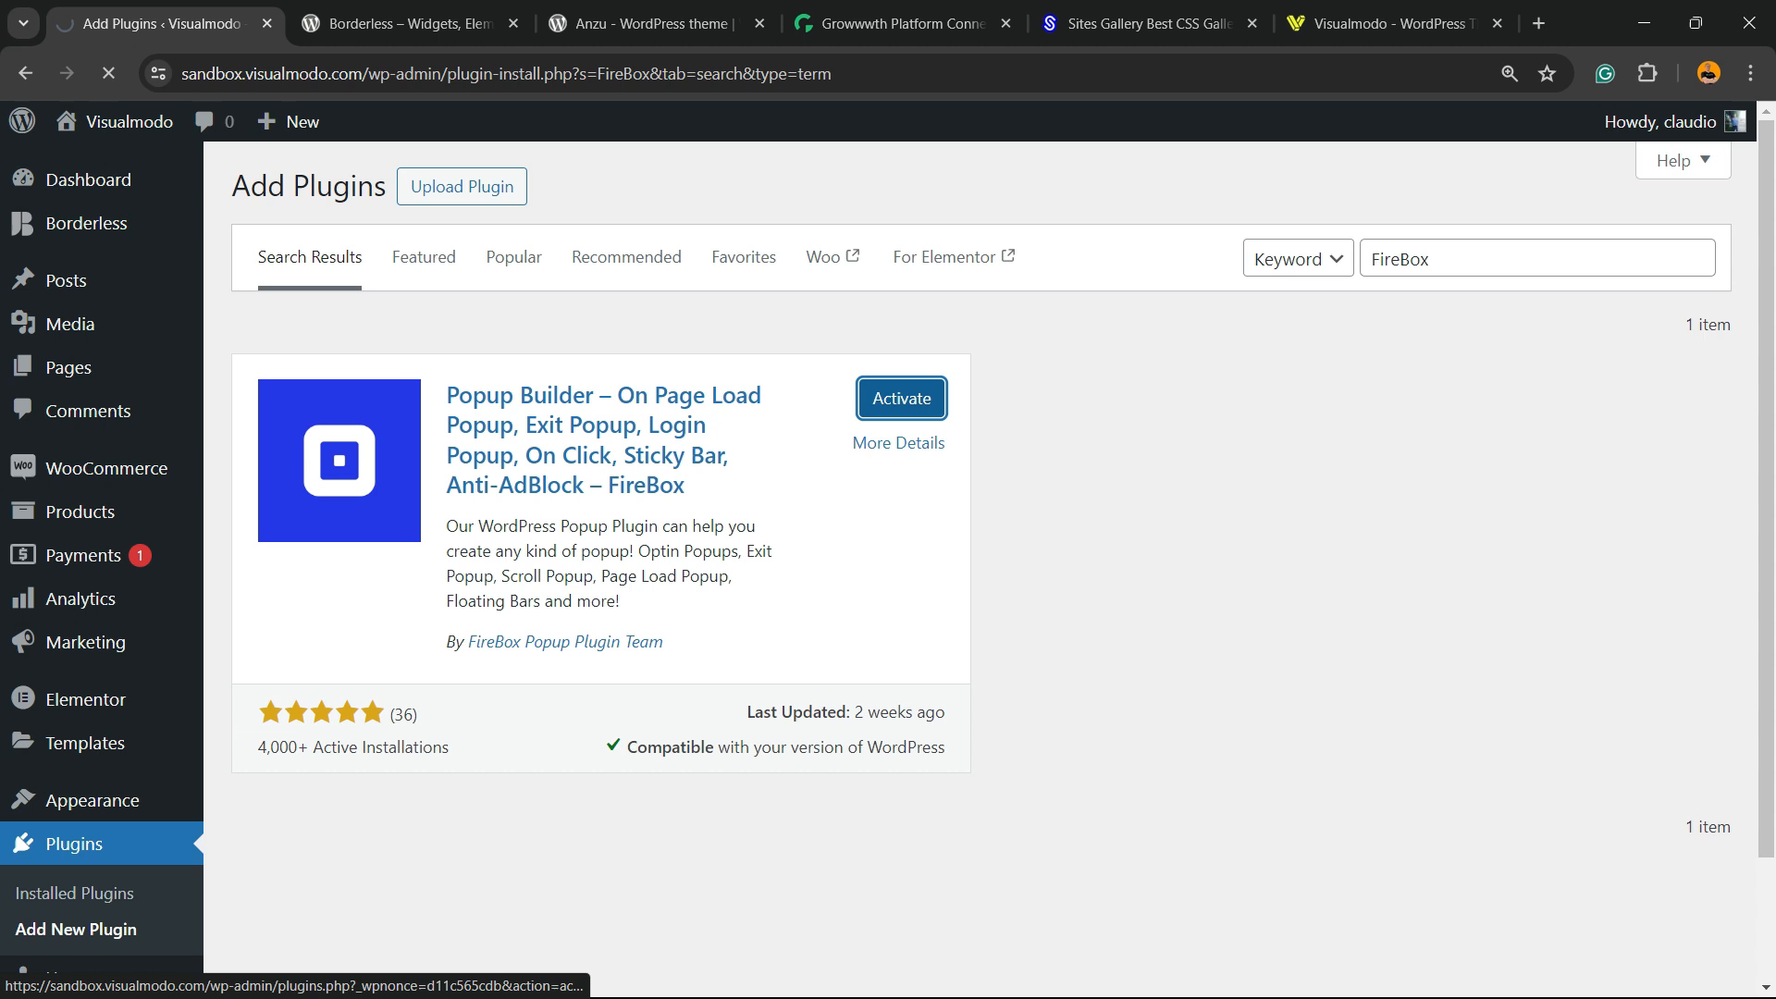
pyautogui.click(900, 398)
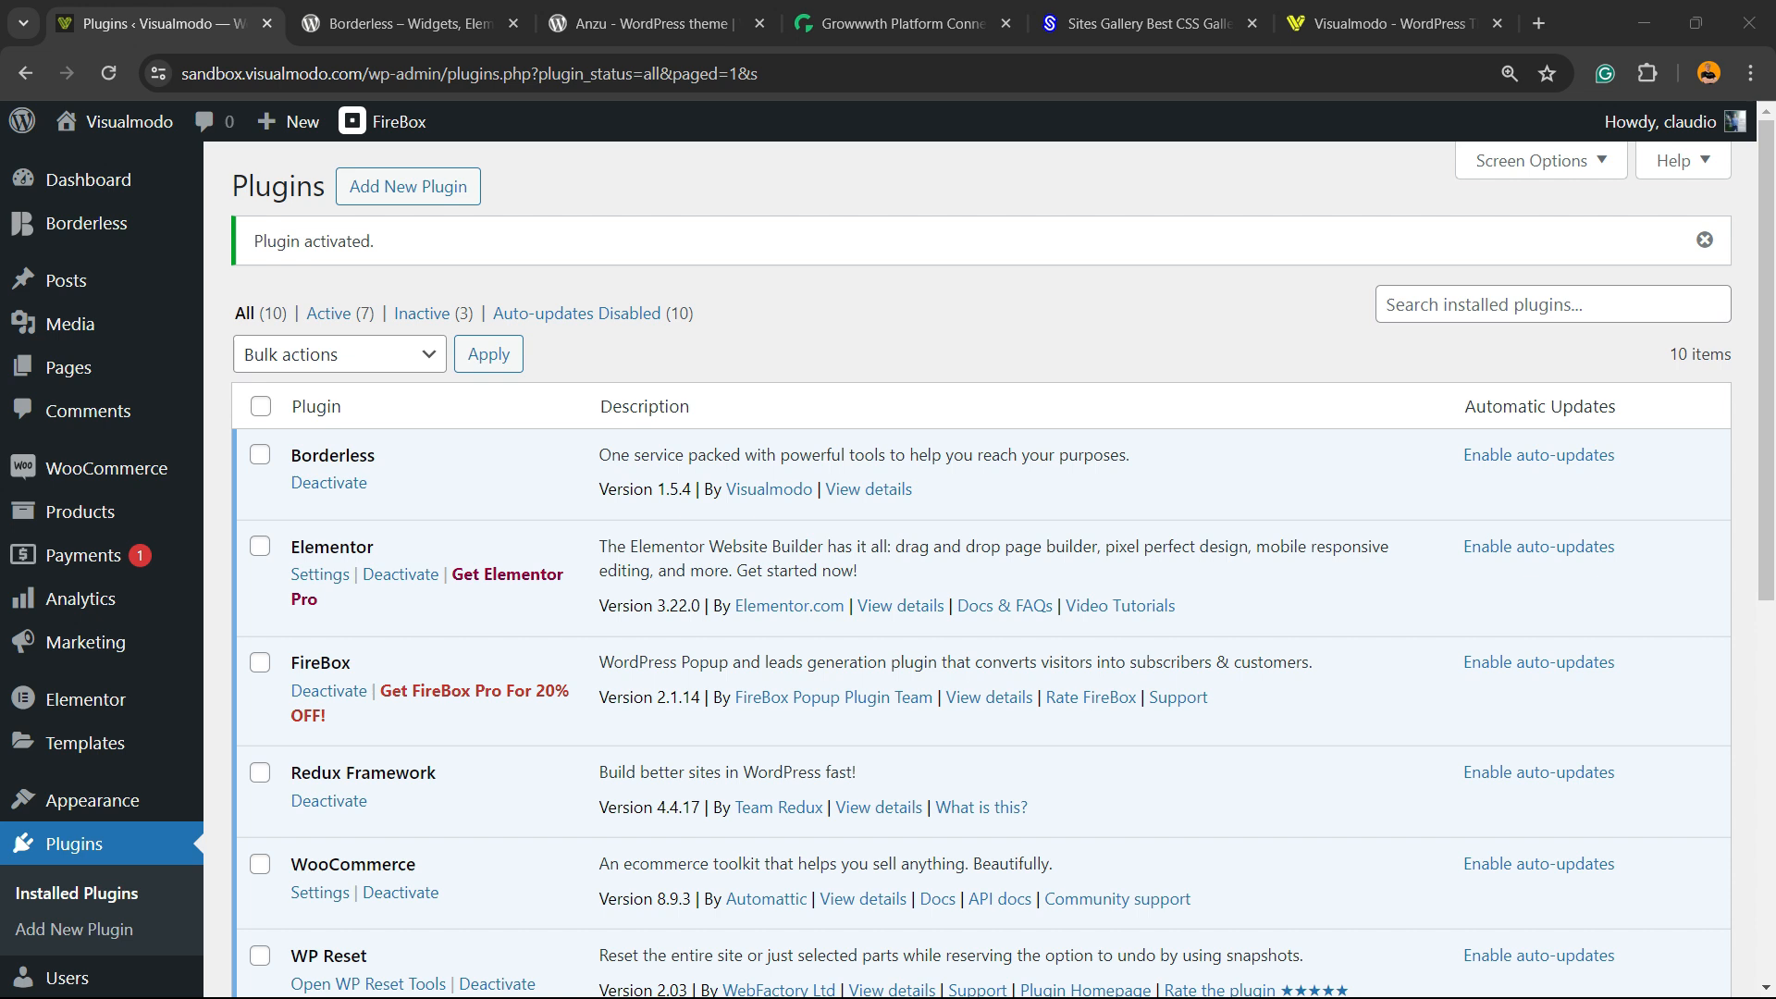
# Scroll the Plugins page and open FireBox > Overview from the admin sidebar.
pyautogui.scroll(-3)
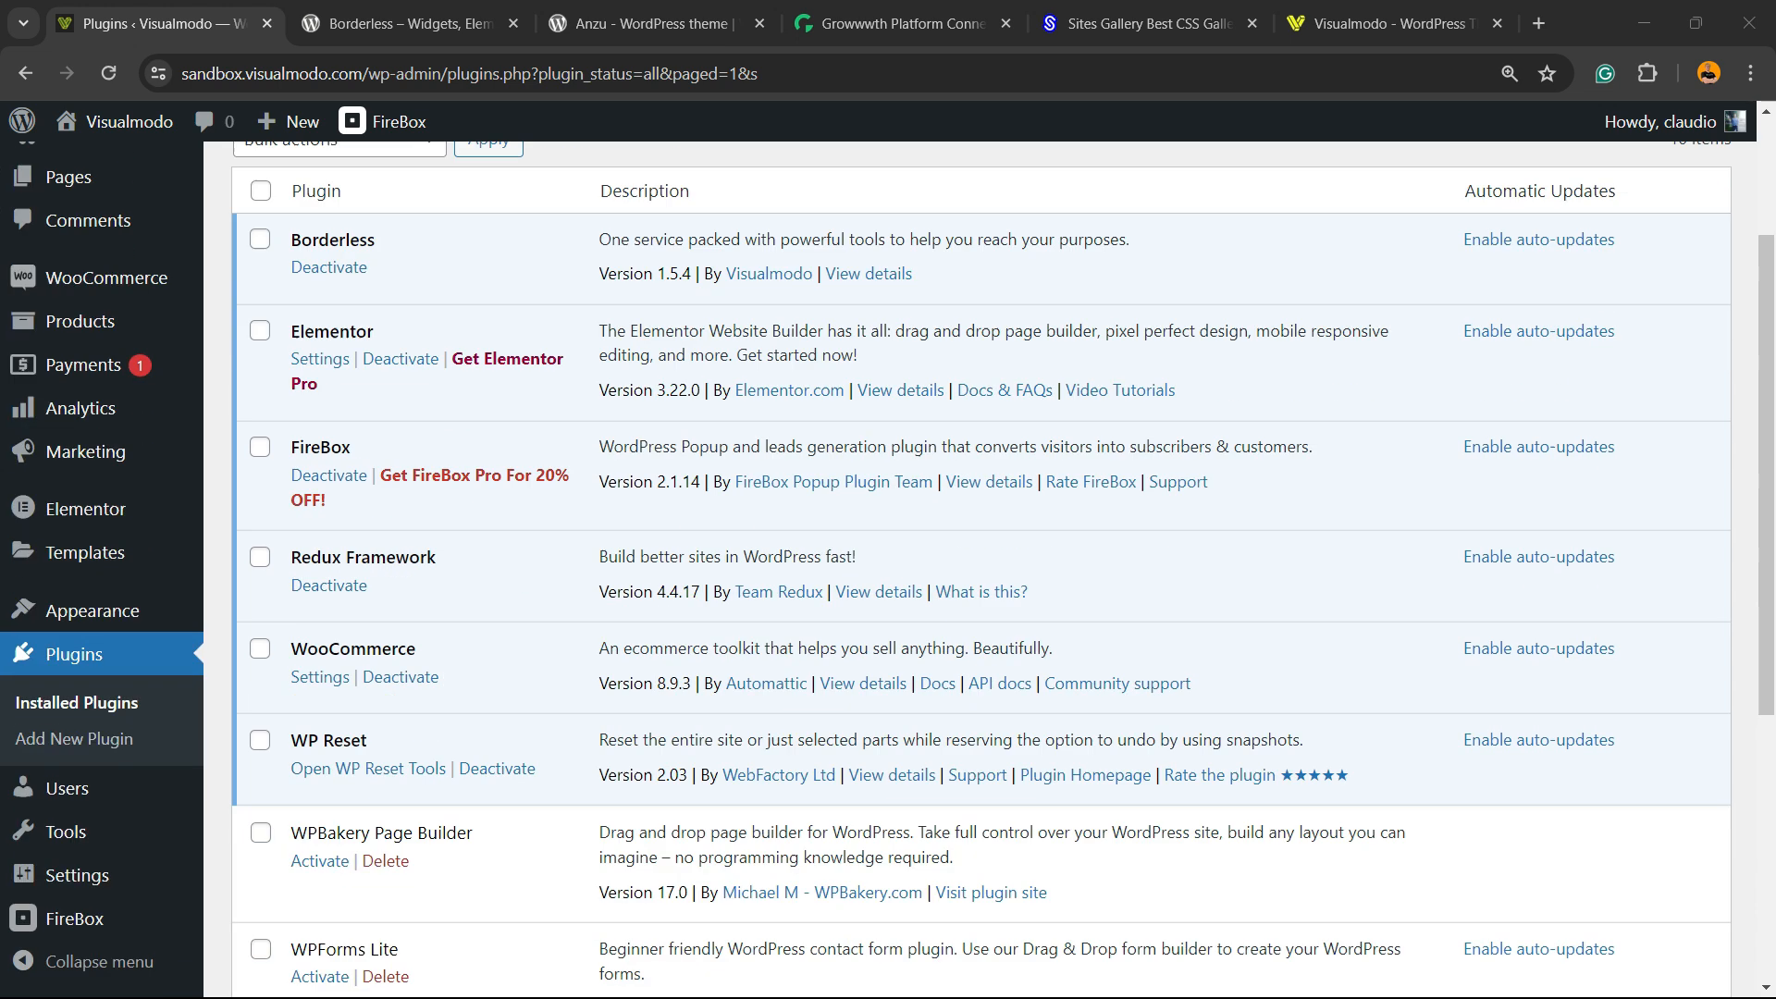
pyautogui.scroll(-3)
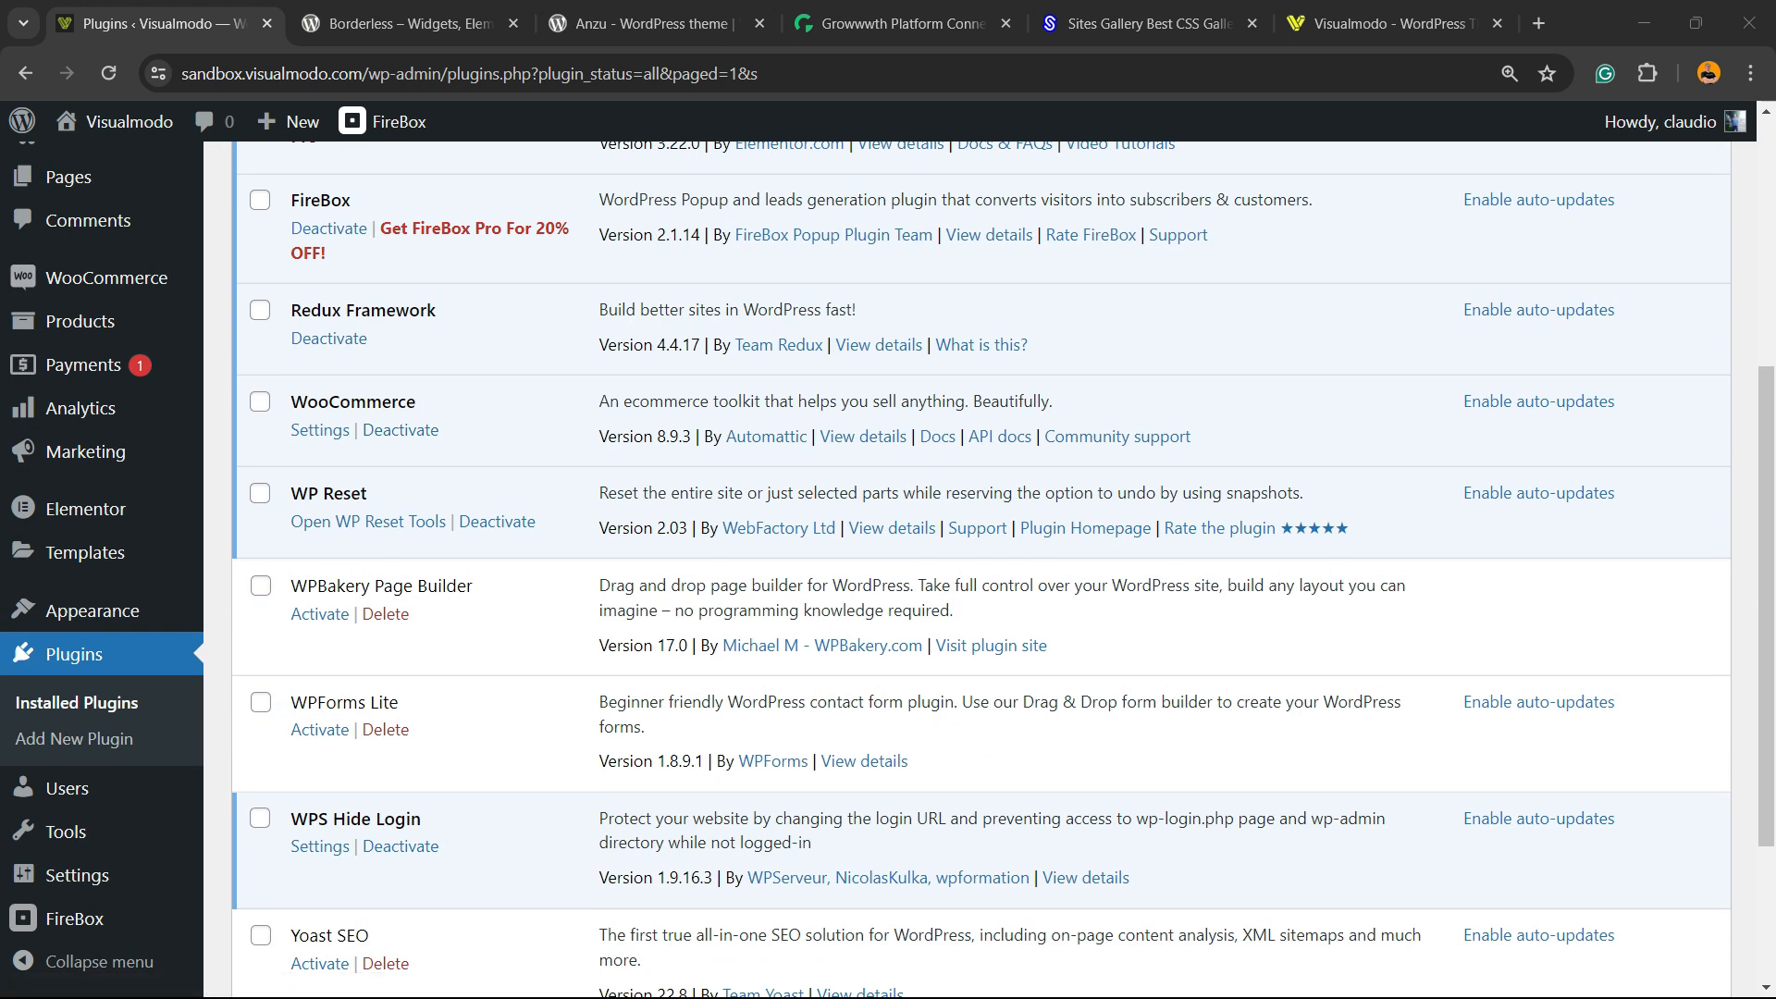
pyautogui.click(81, 876)
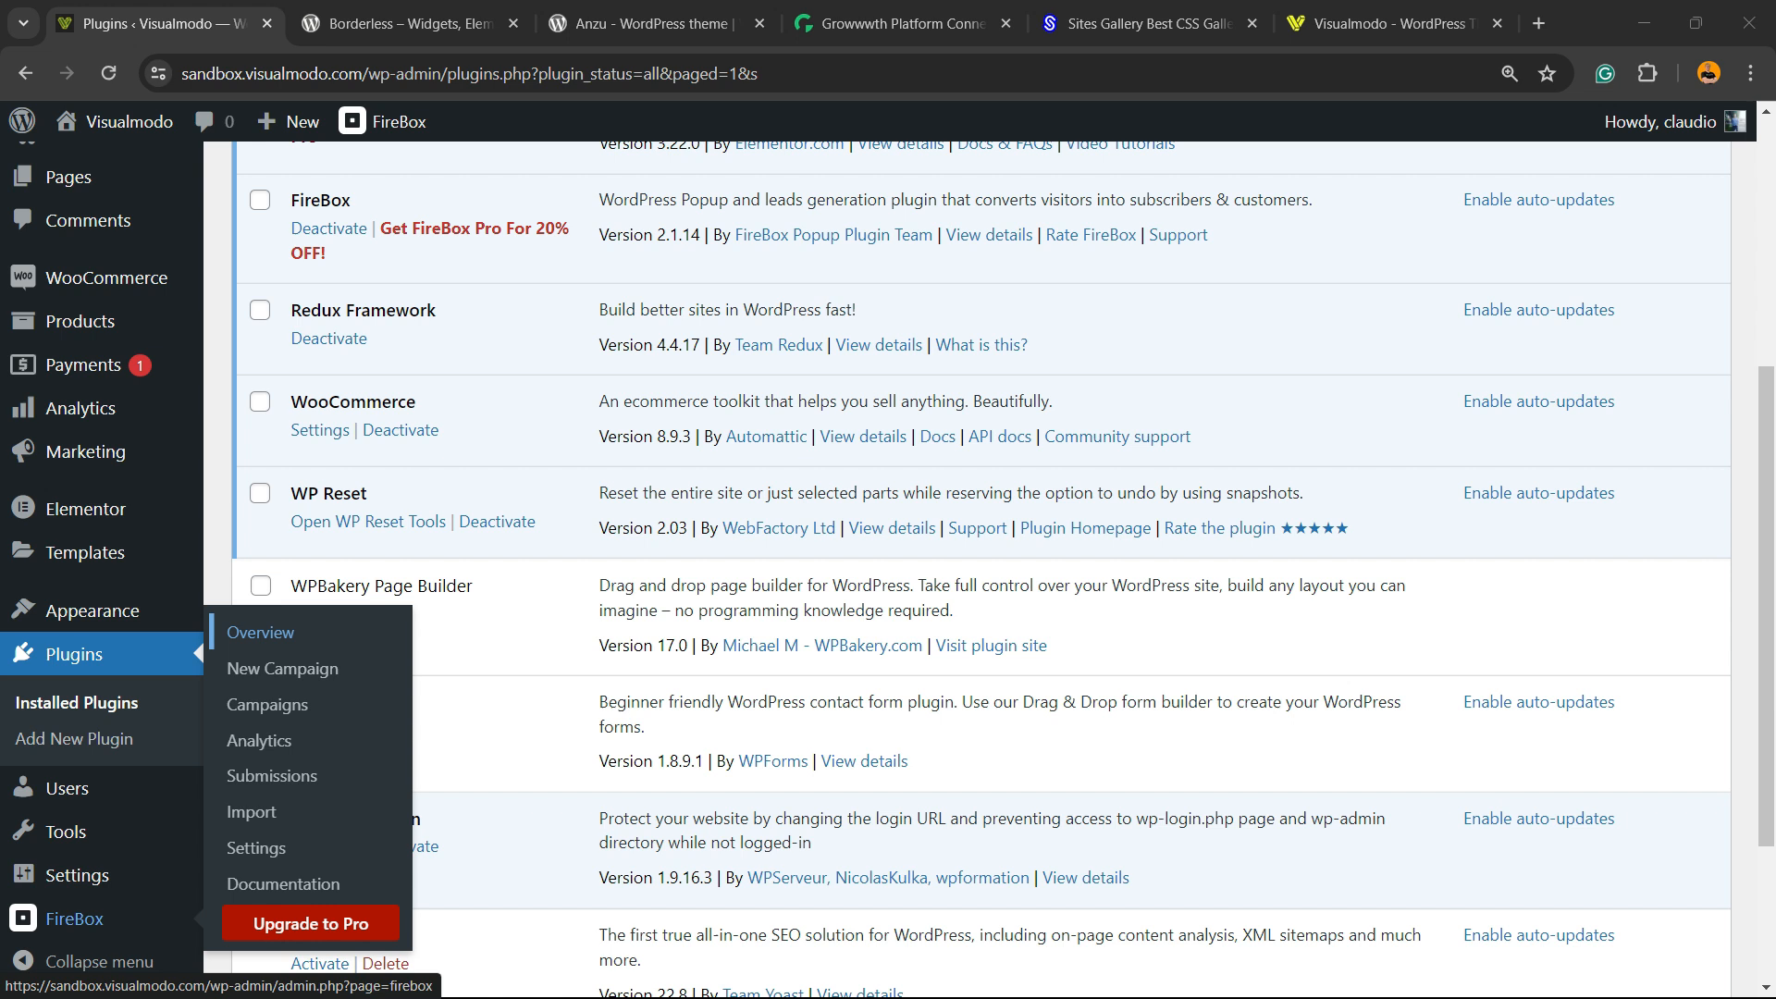
pyautogui.click(259, 632)
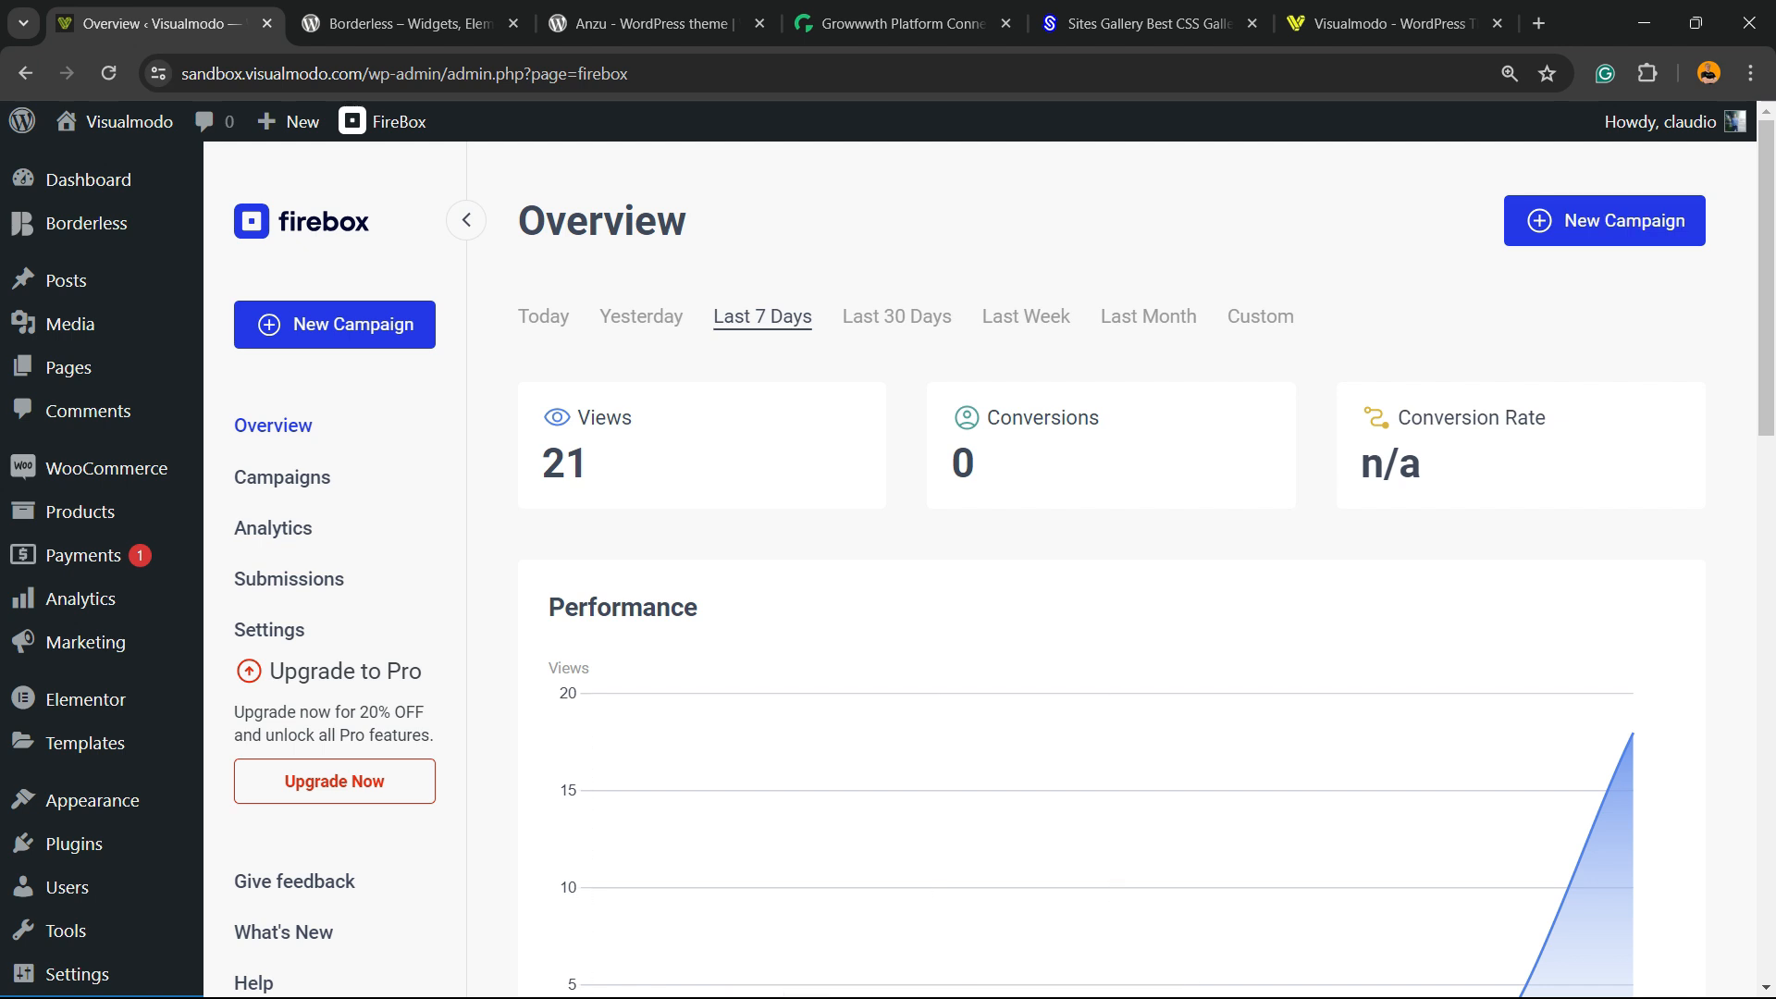
pyautogui.moveTo(604, 417)
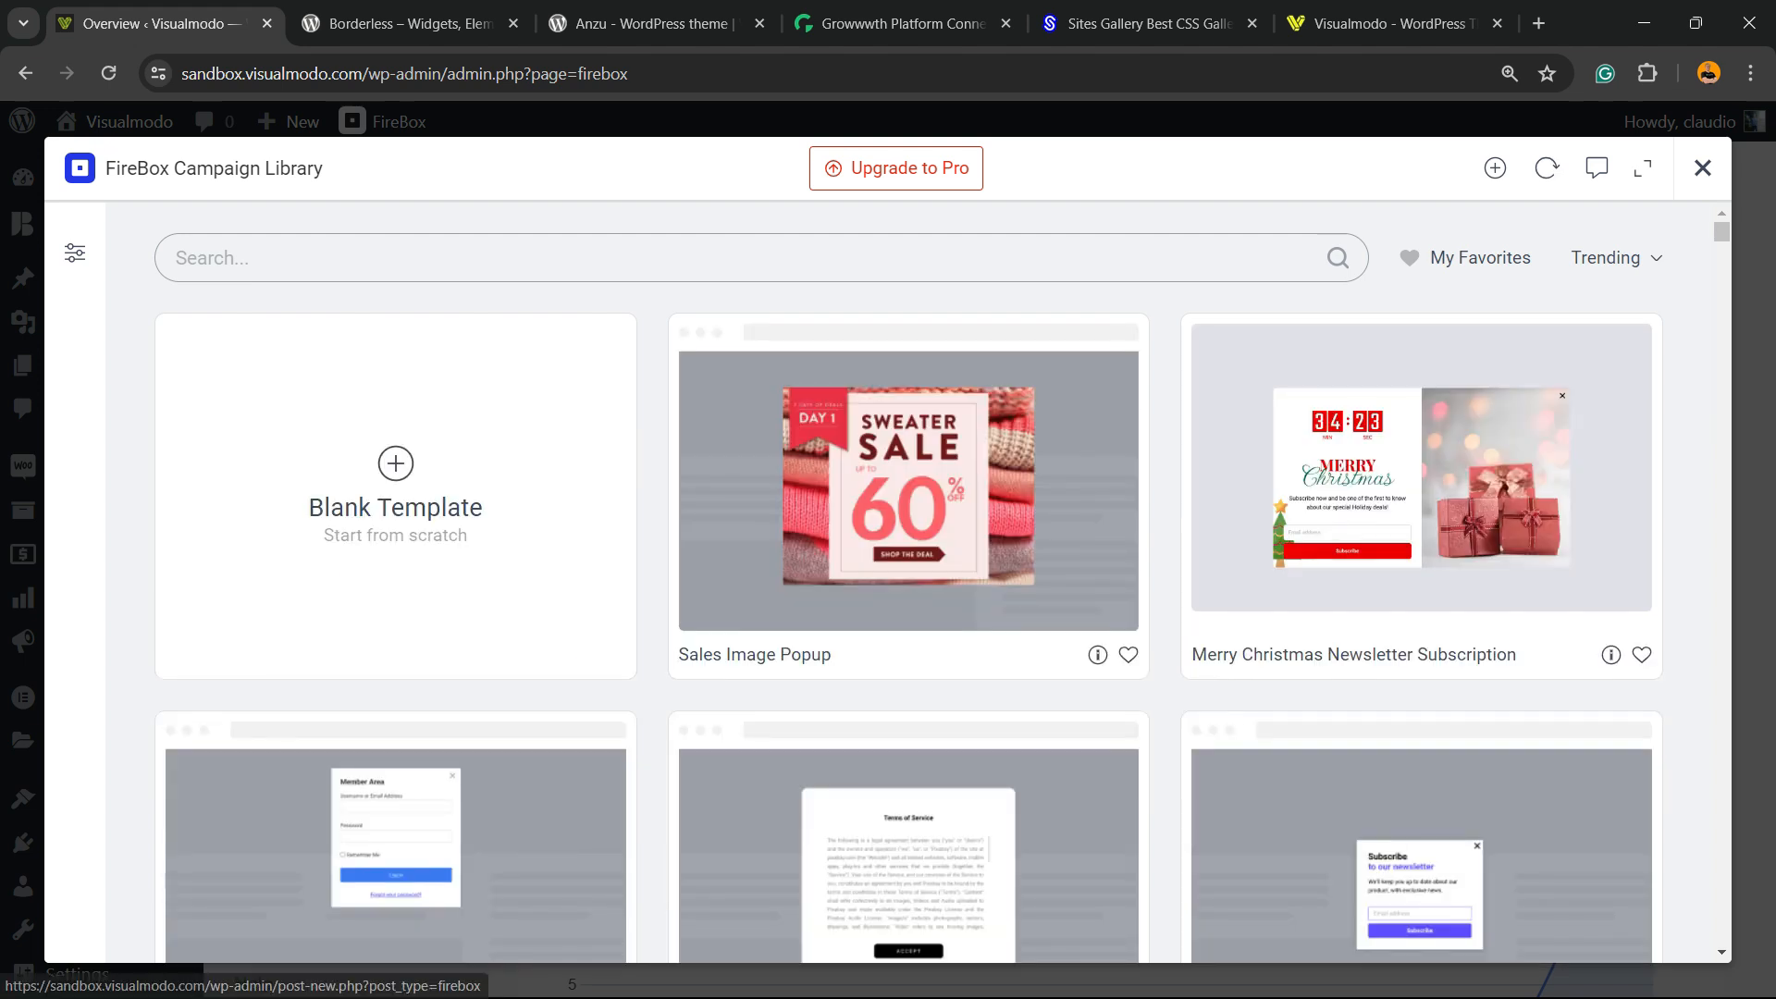
pyautogui.moveTo(906, 476)
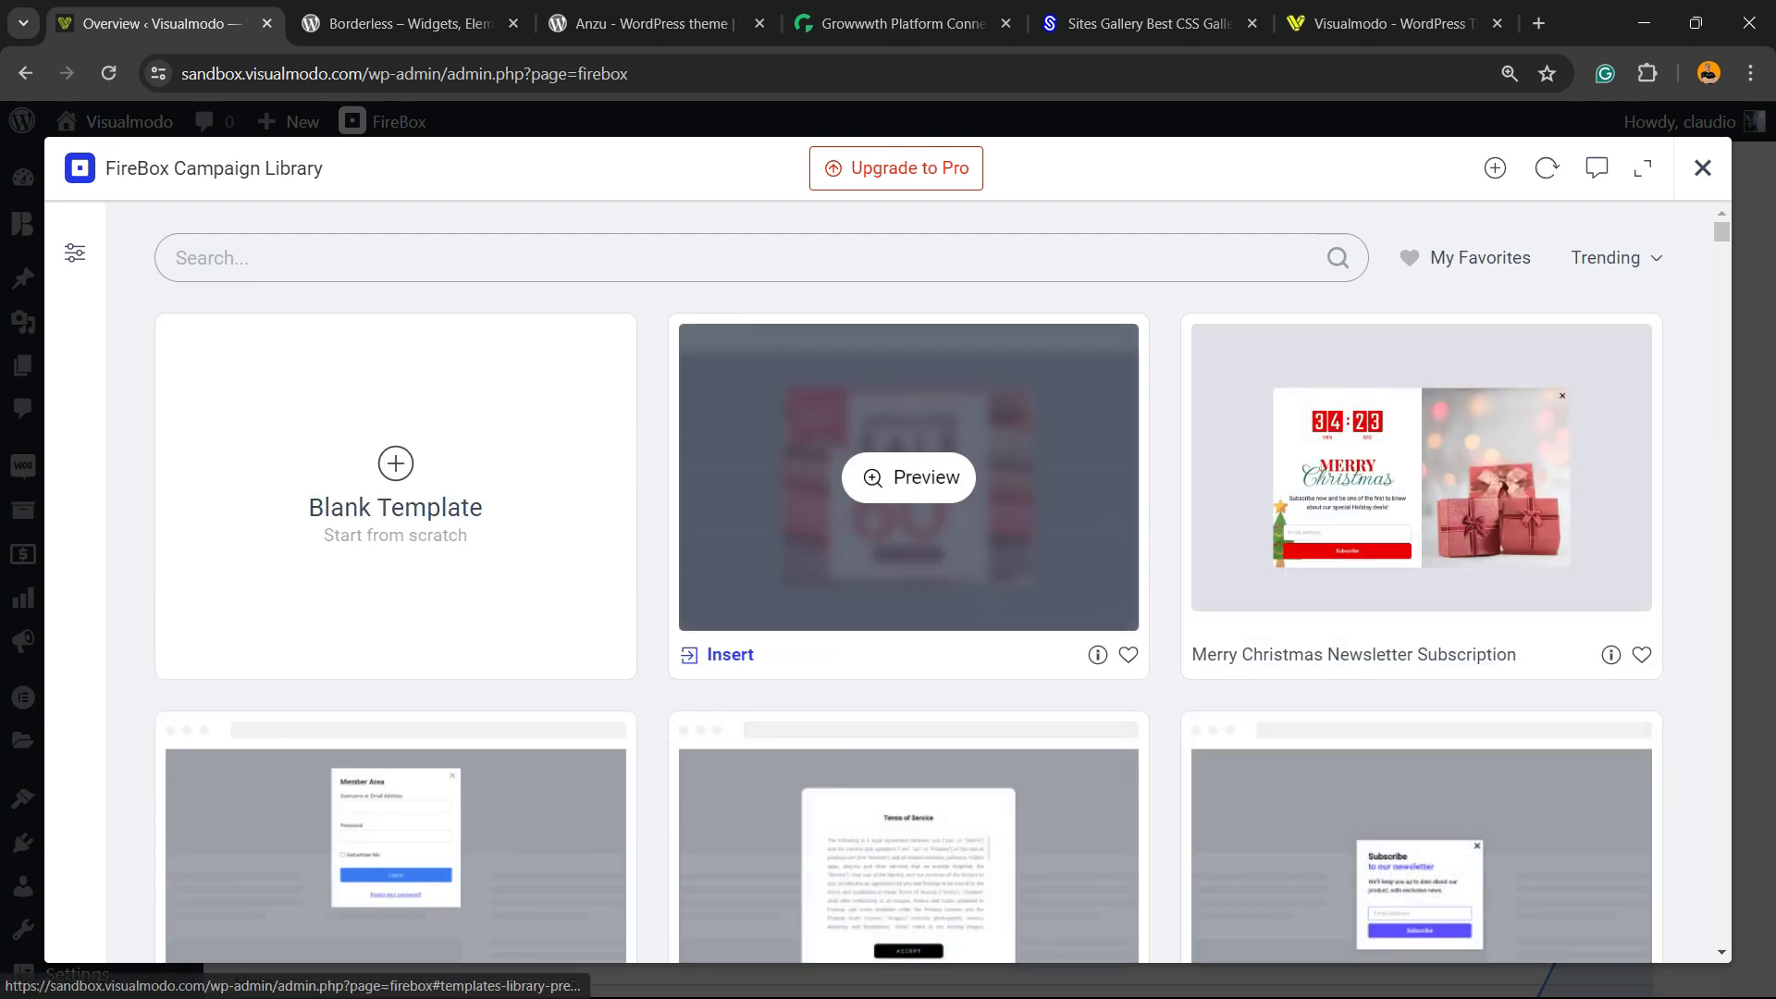
pyautogui.moveTo(394, 492)
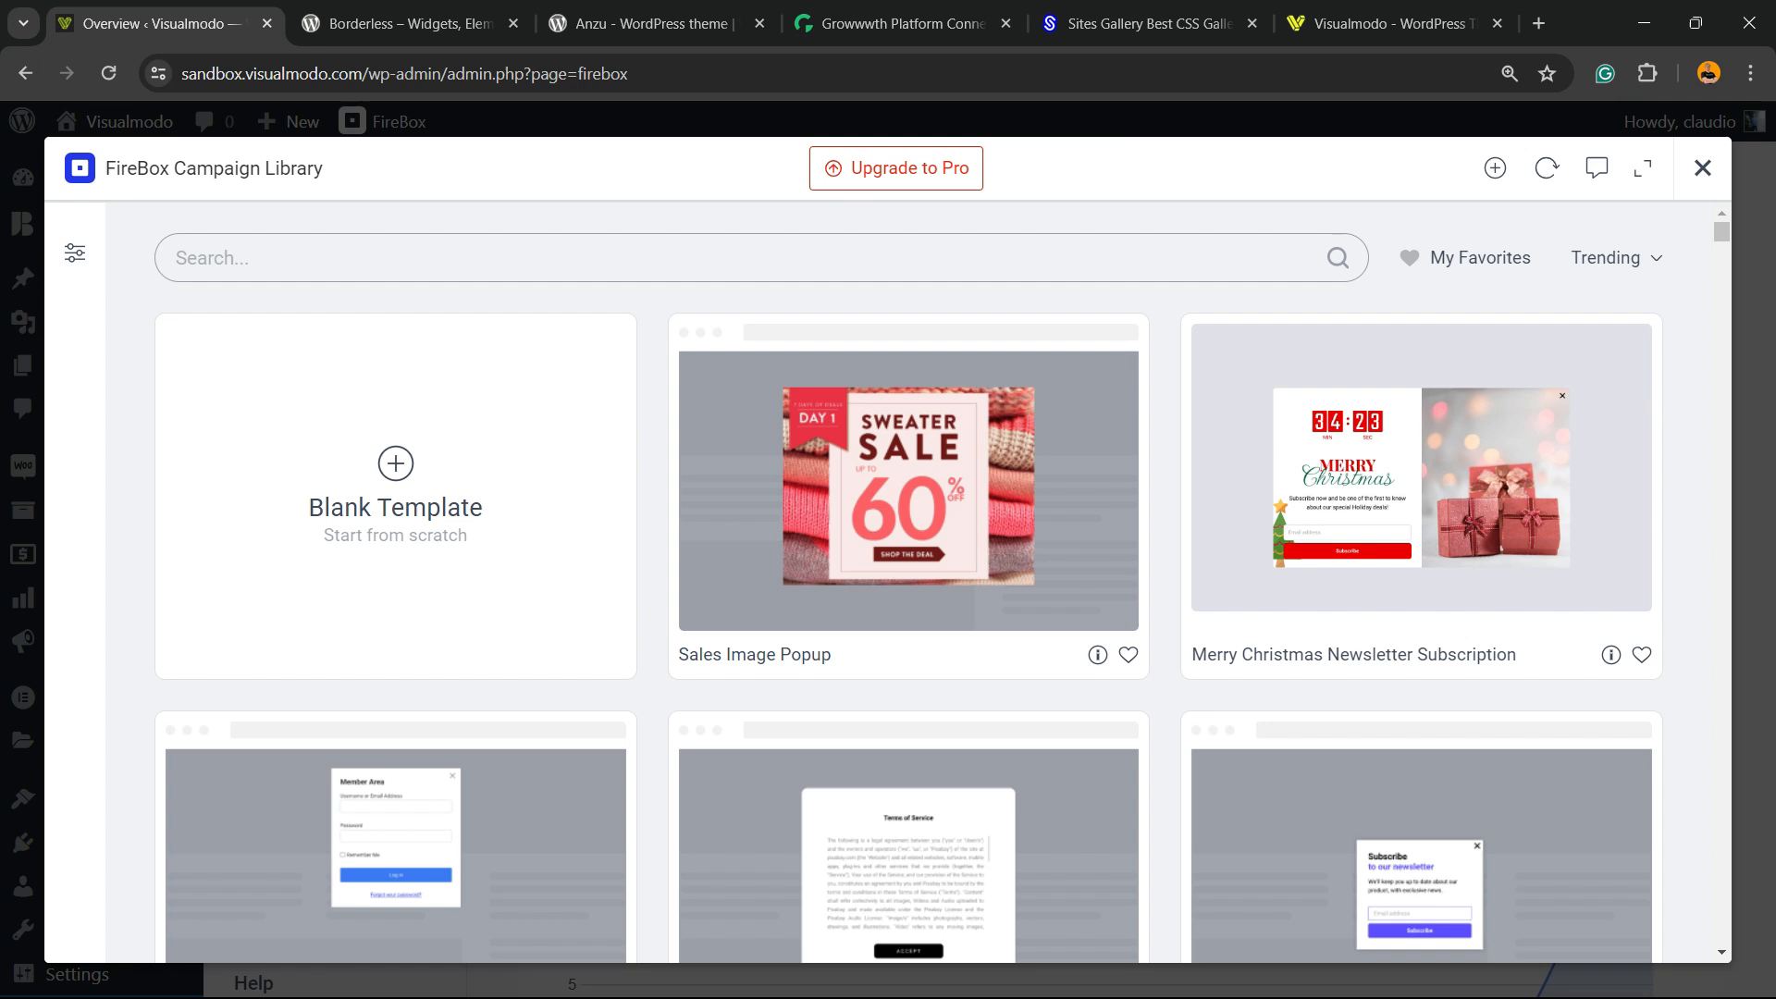
pyautogui.moveTo(907, 475)
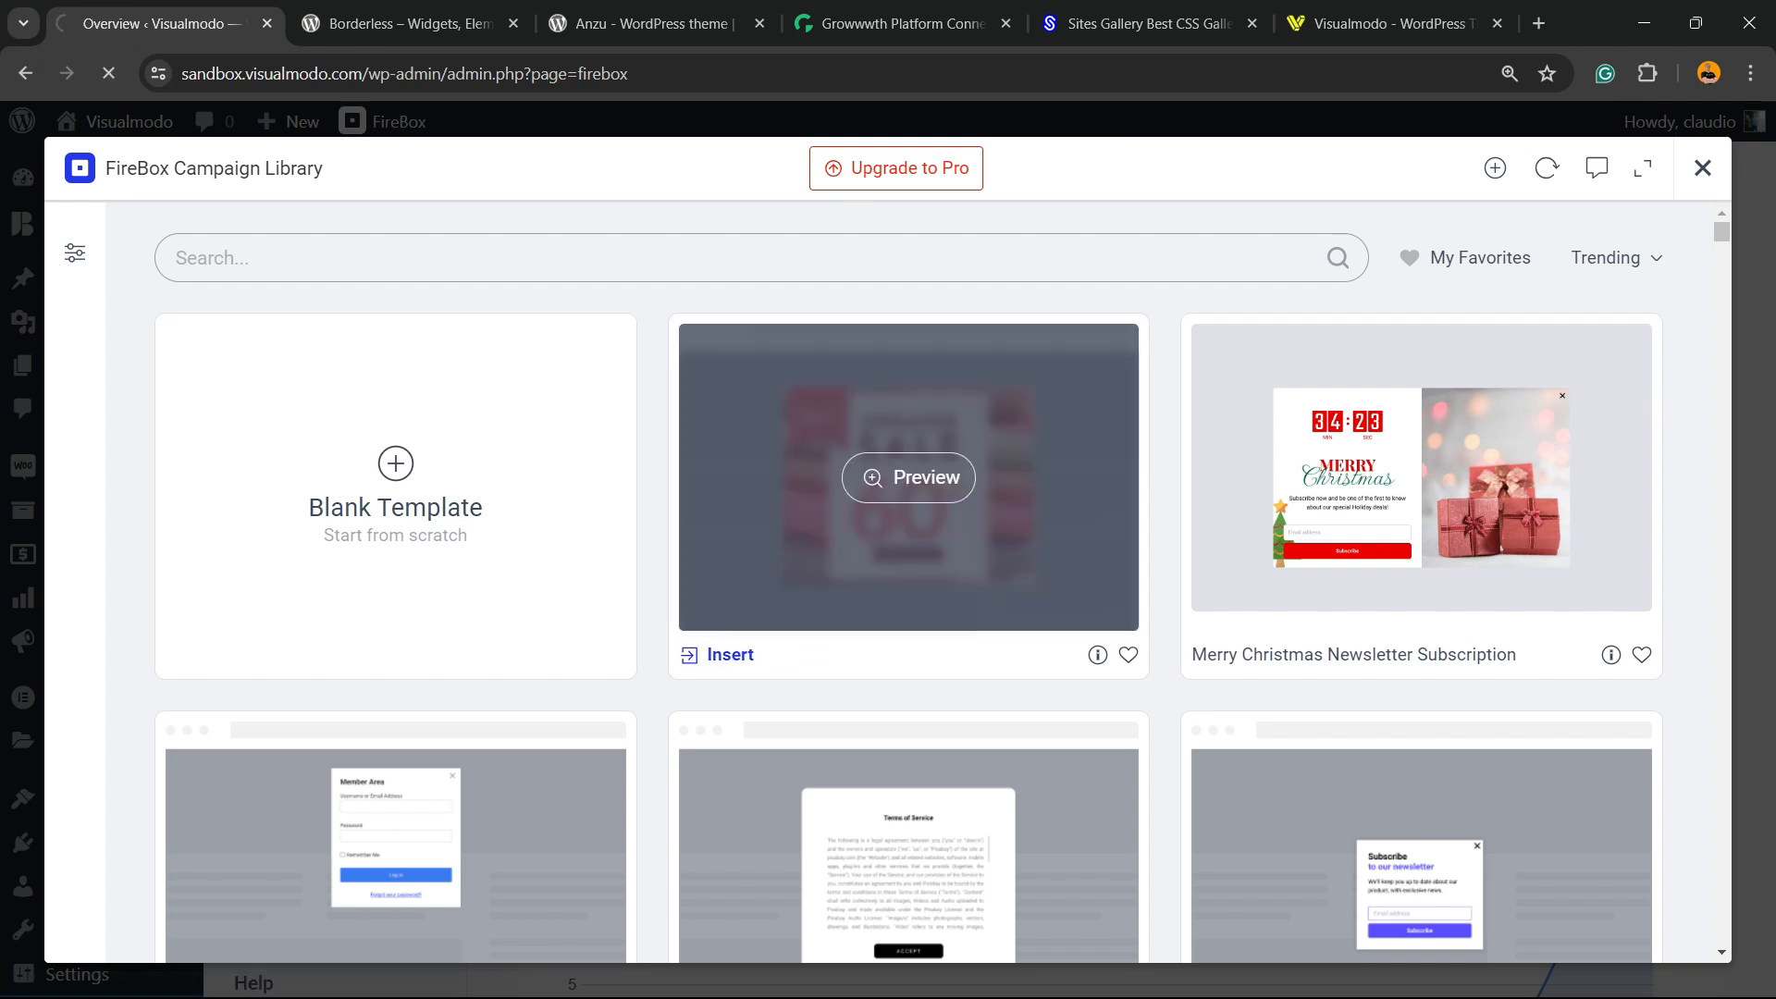
# Insert the Sales Image Popup template from the Campaign Library as a new campaign.
pyautogui.click(716, 654)
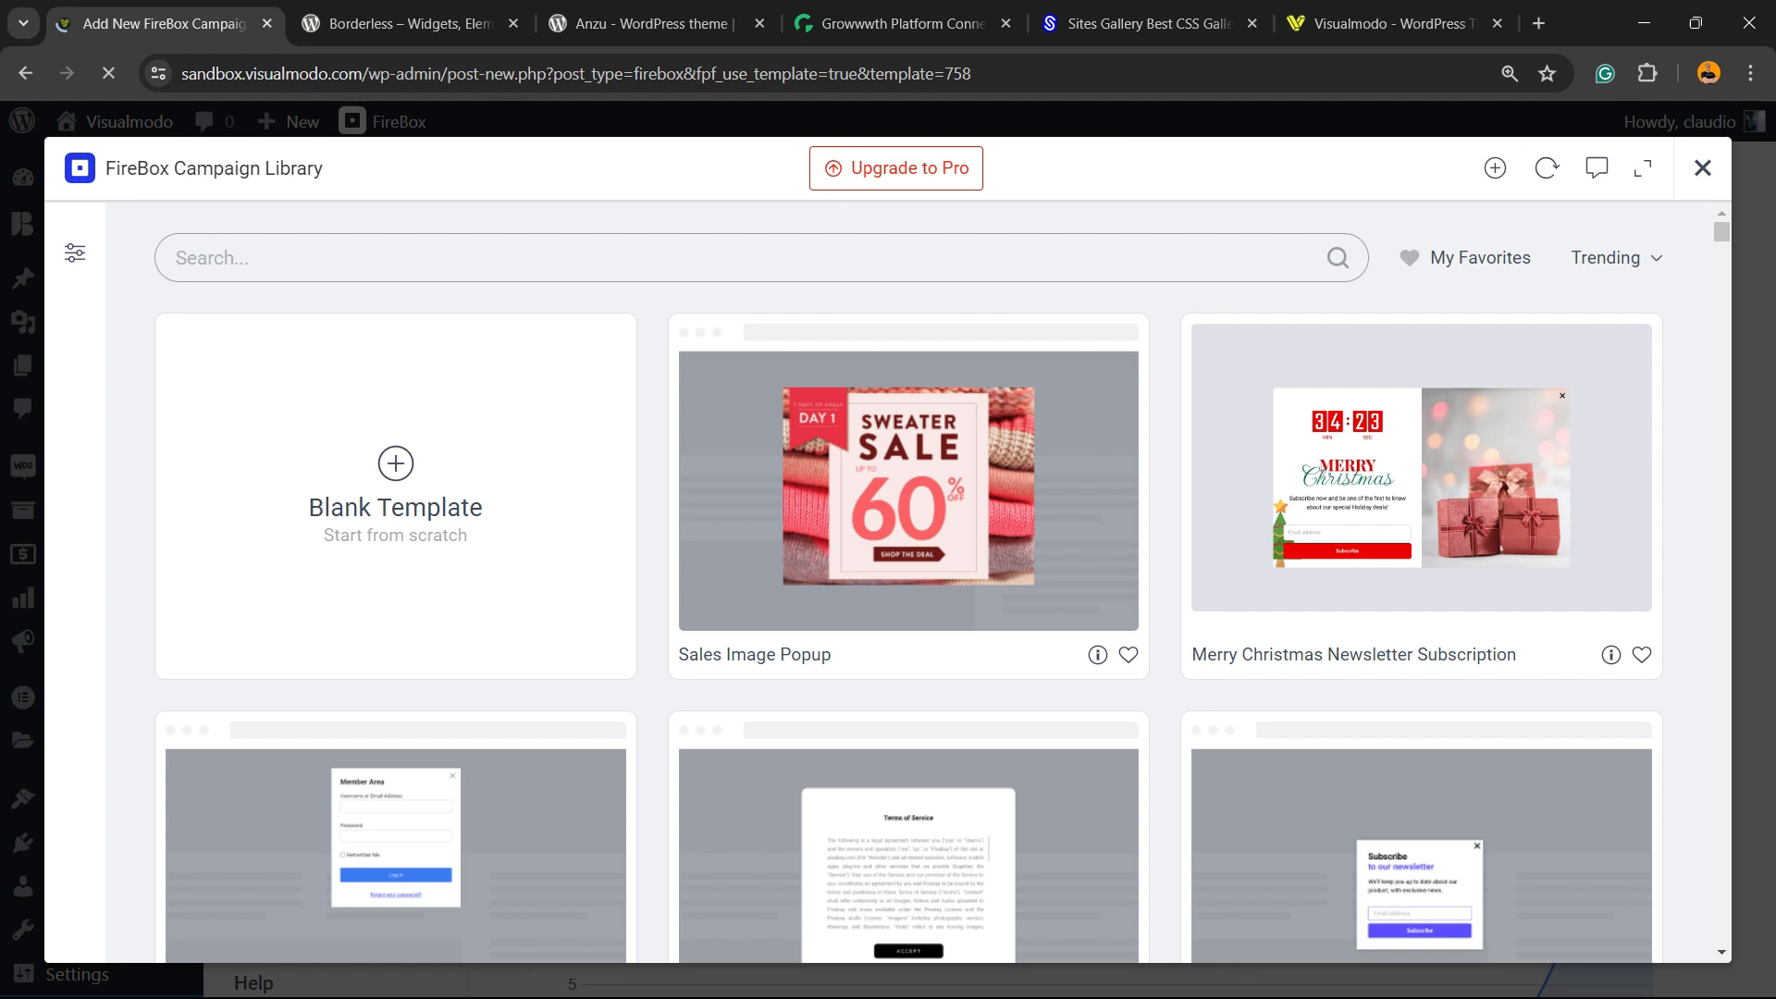
pyautogui.click(907, 491)
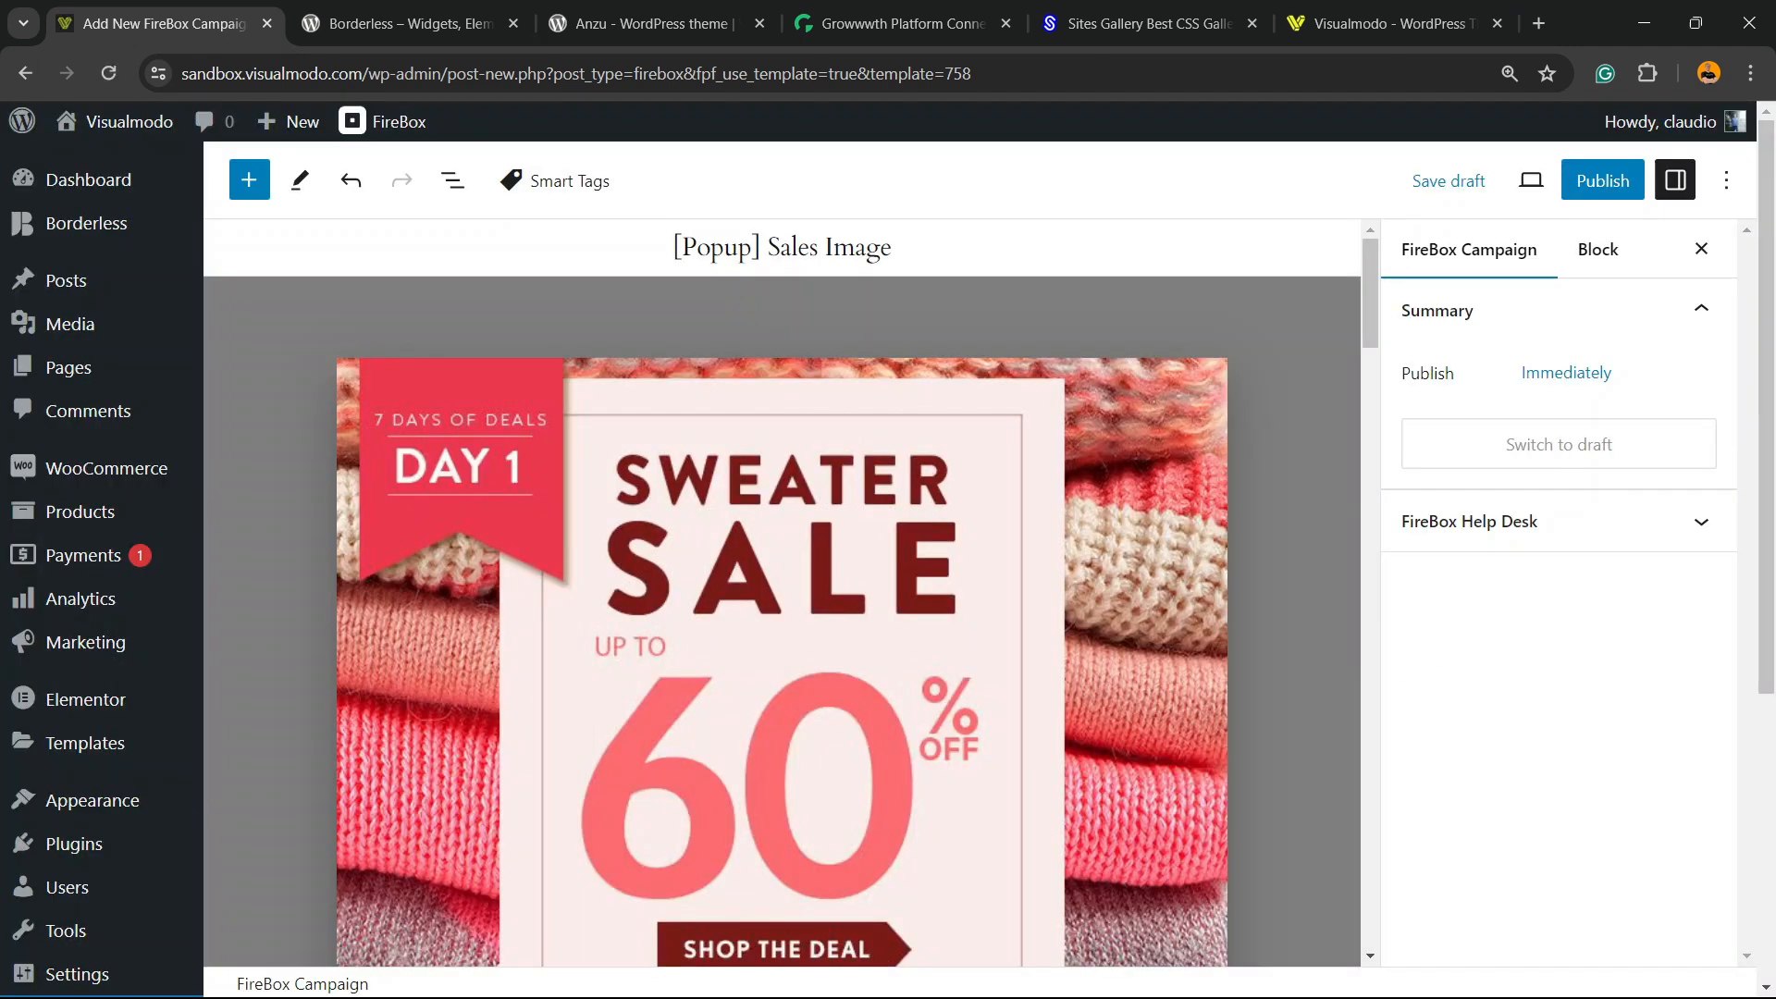
# Publish the Sales Image campaign and view the live site to see the popup.
pyautogui.click(1600, 181)
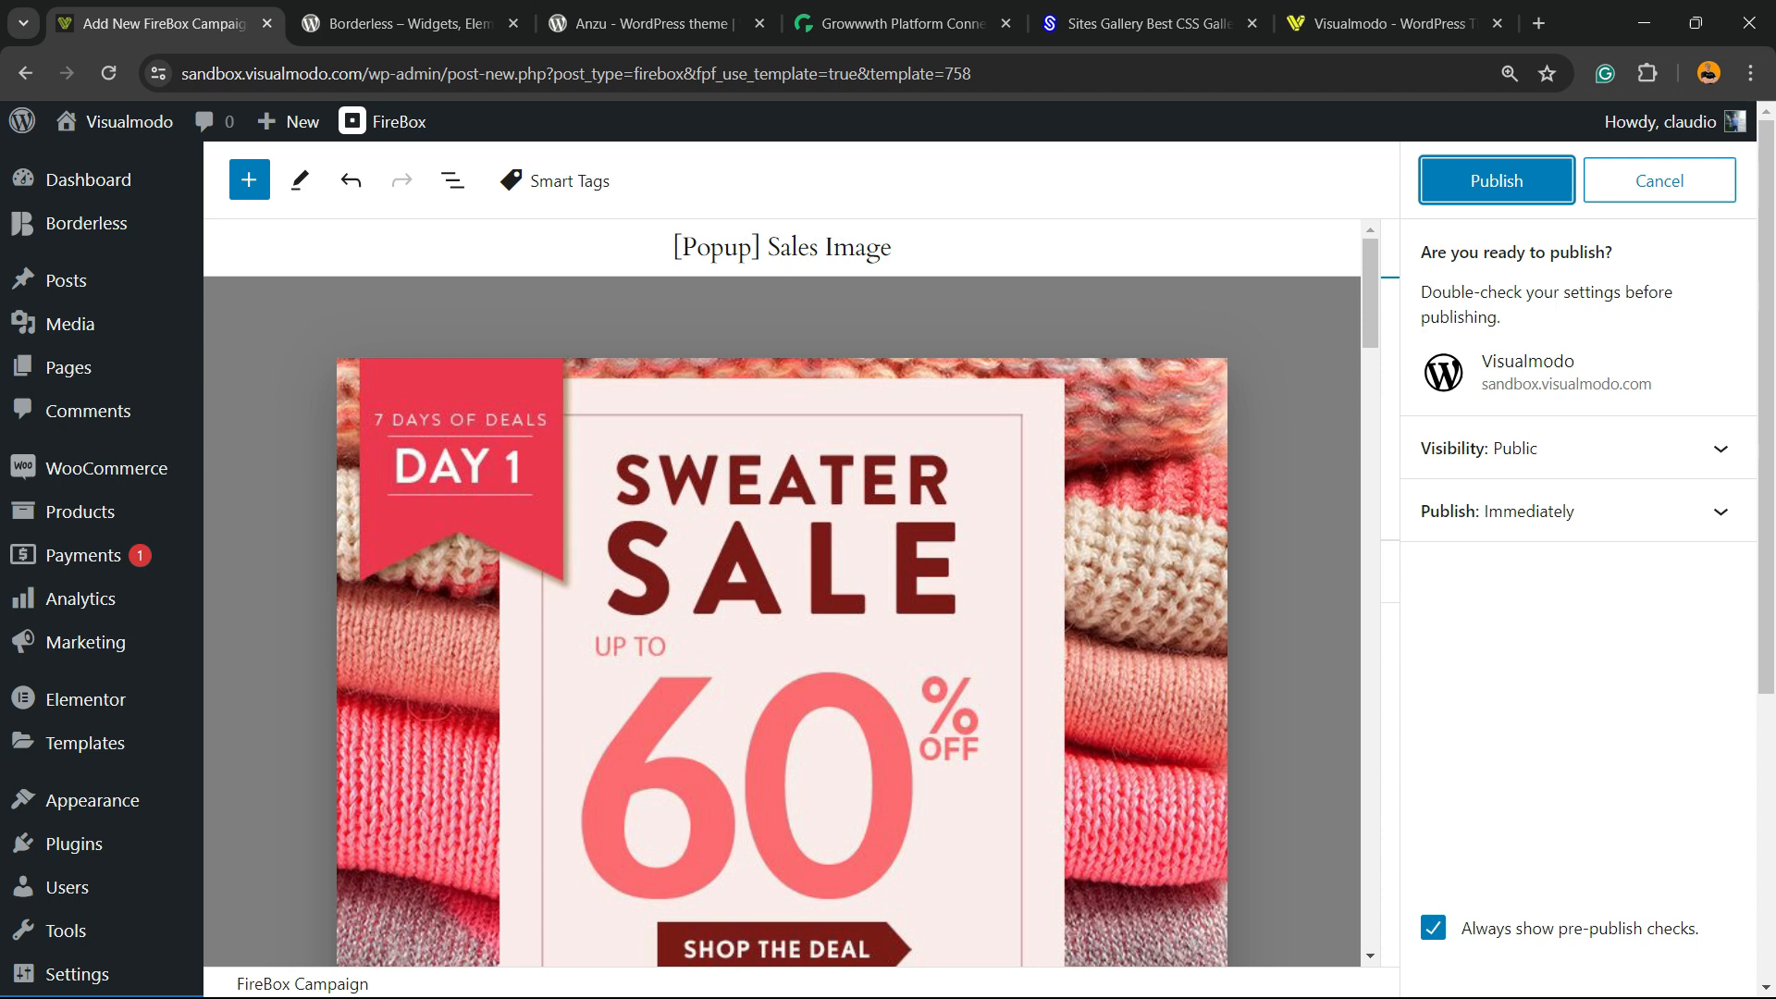
pyautogui.click(1494, 180)
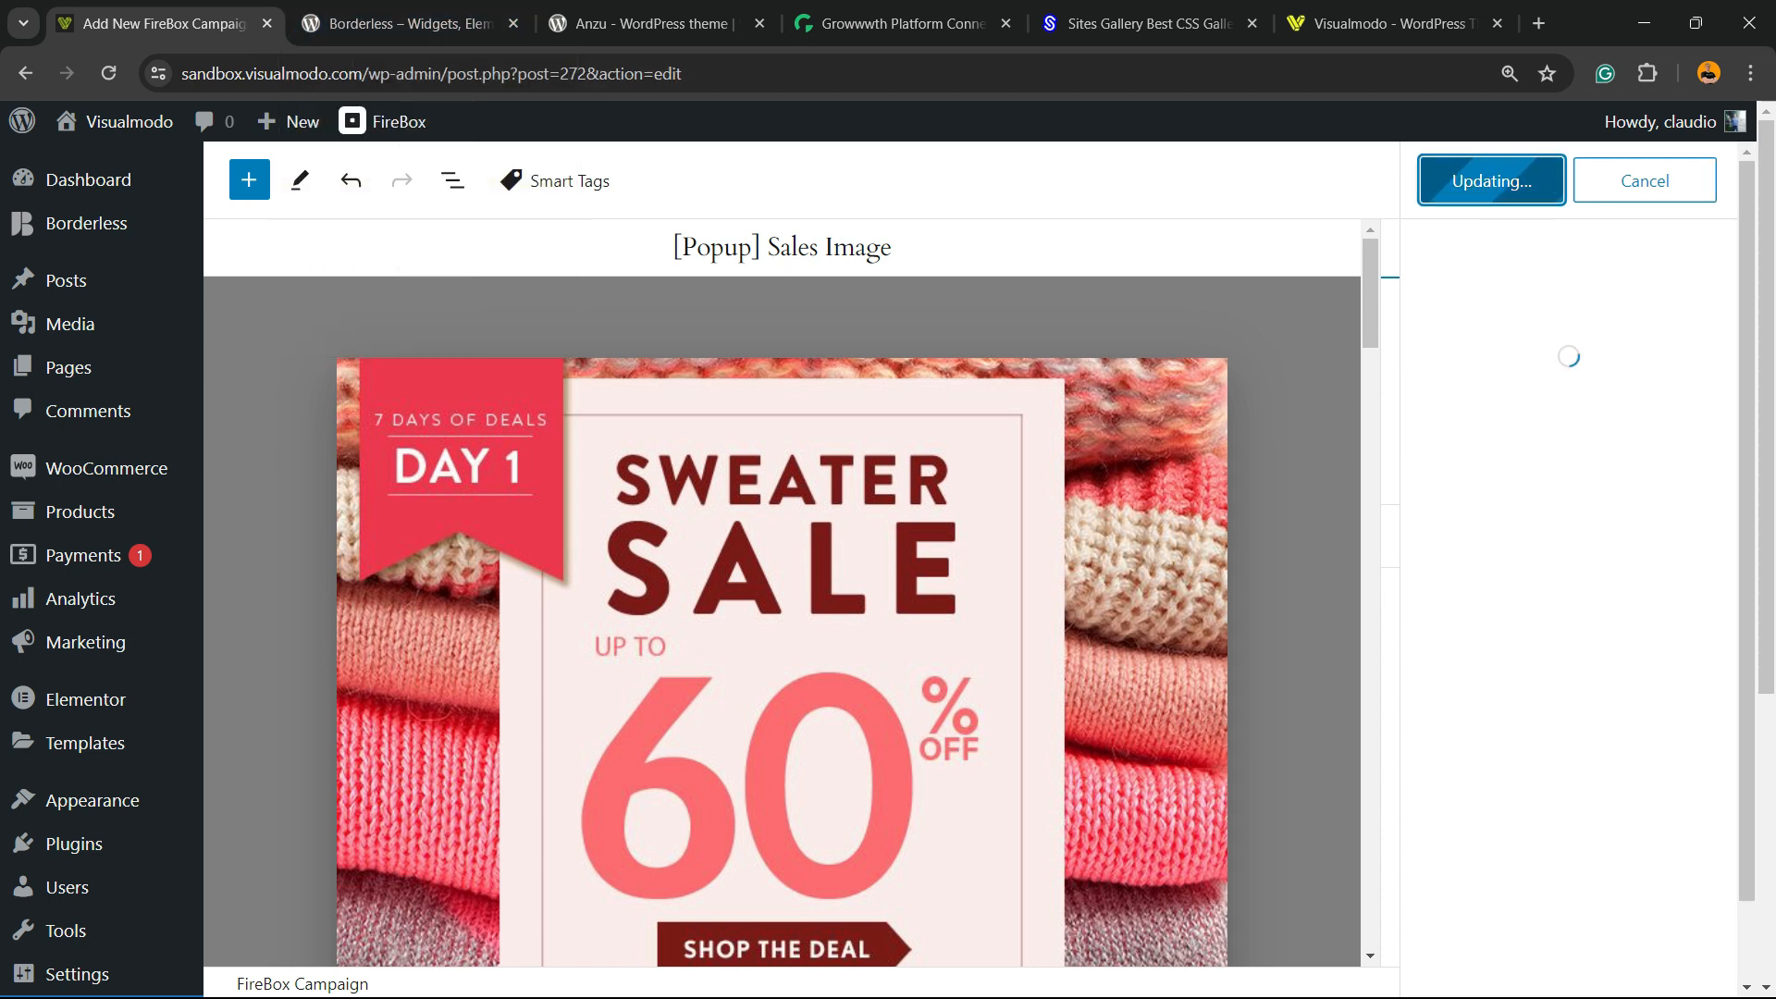
pyautogui.click(1488, 180)
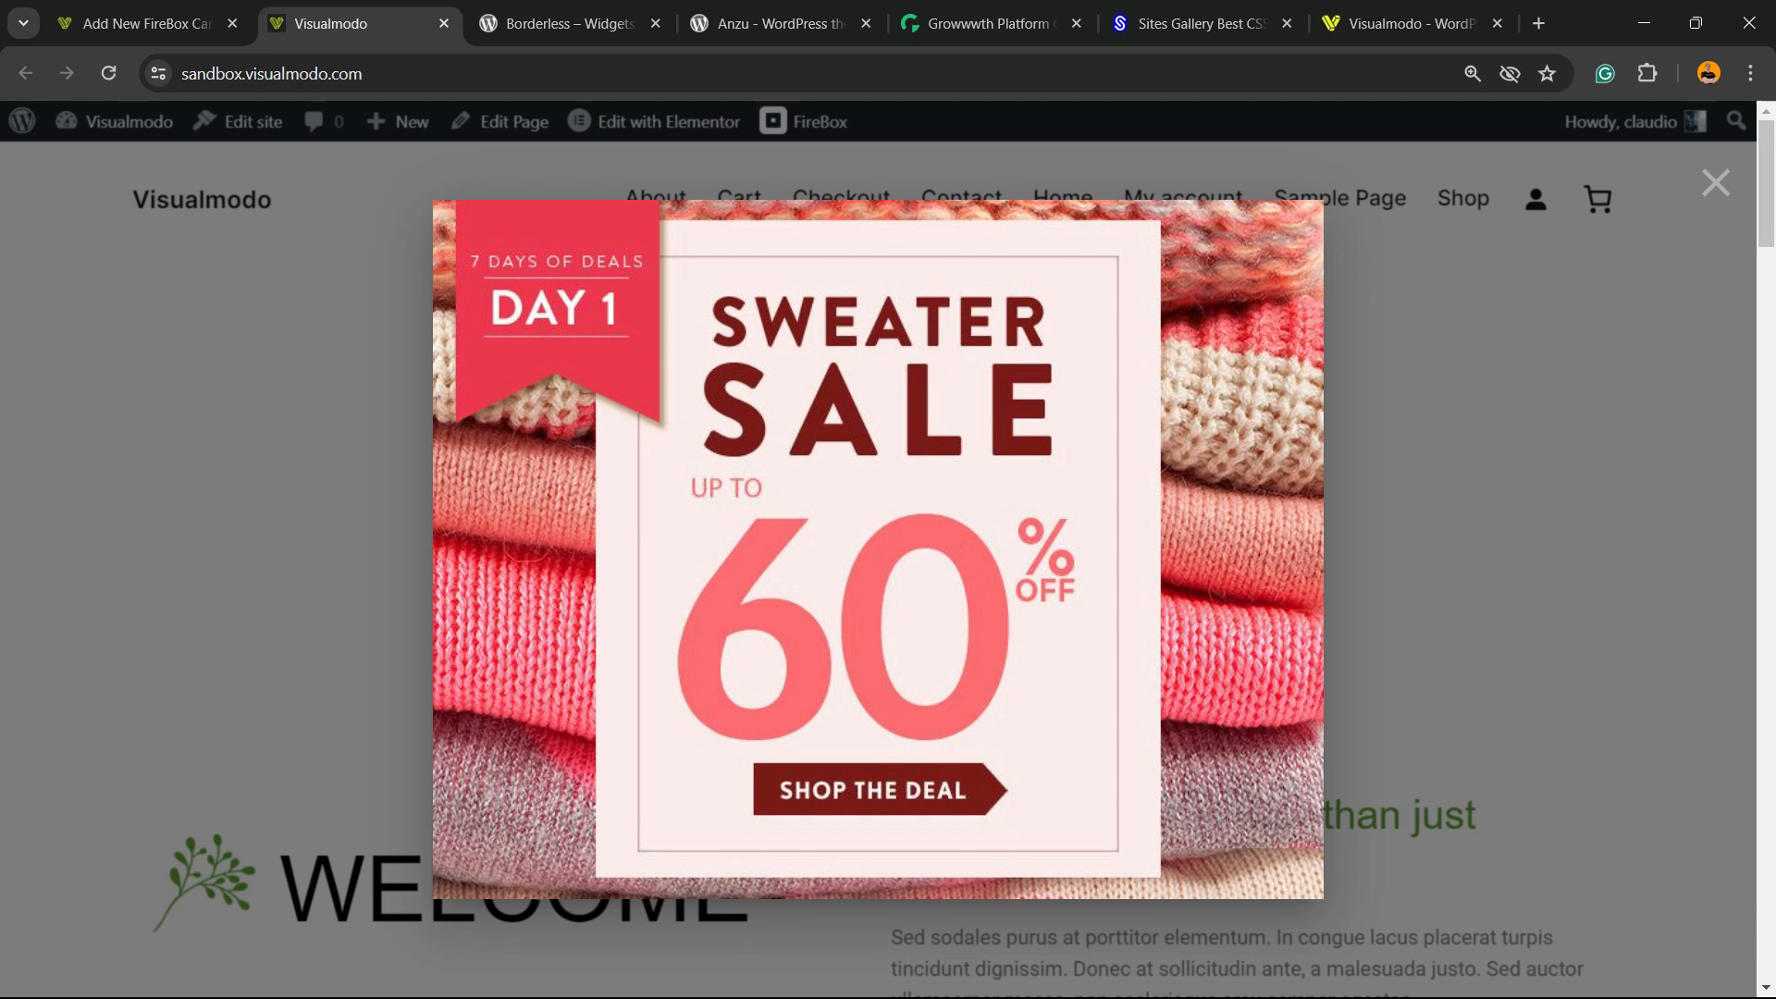
pyautogui.moveTo(879, 789)
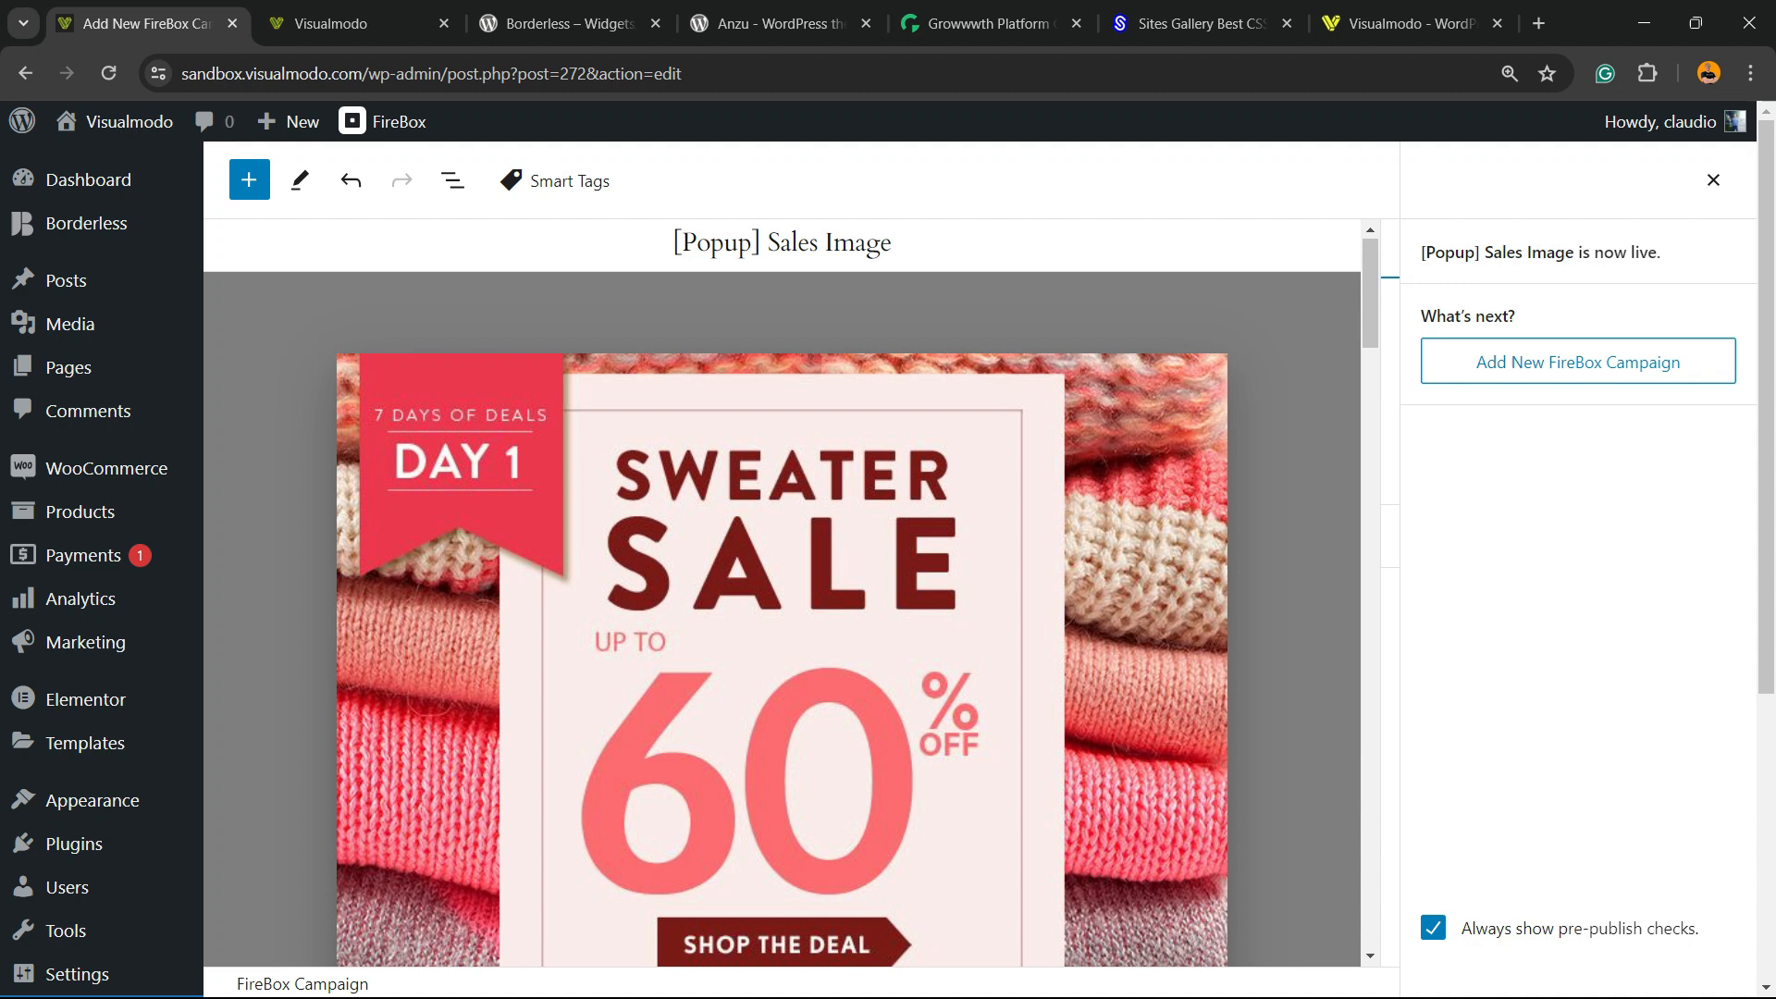
# Select the sweater sale image, browse the Media Library without replacing, and start a link.
pyautogui.click(782, 566)
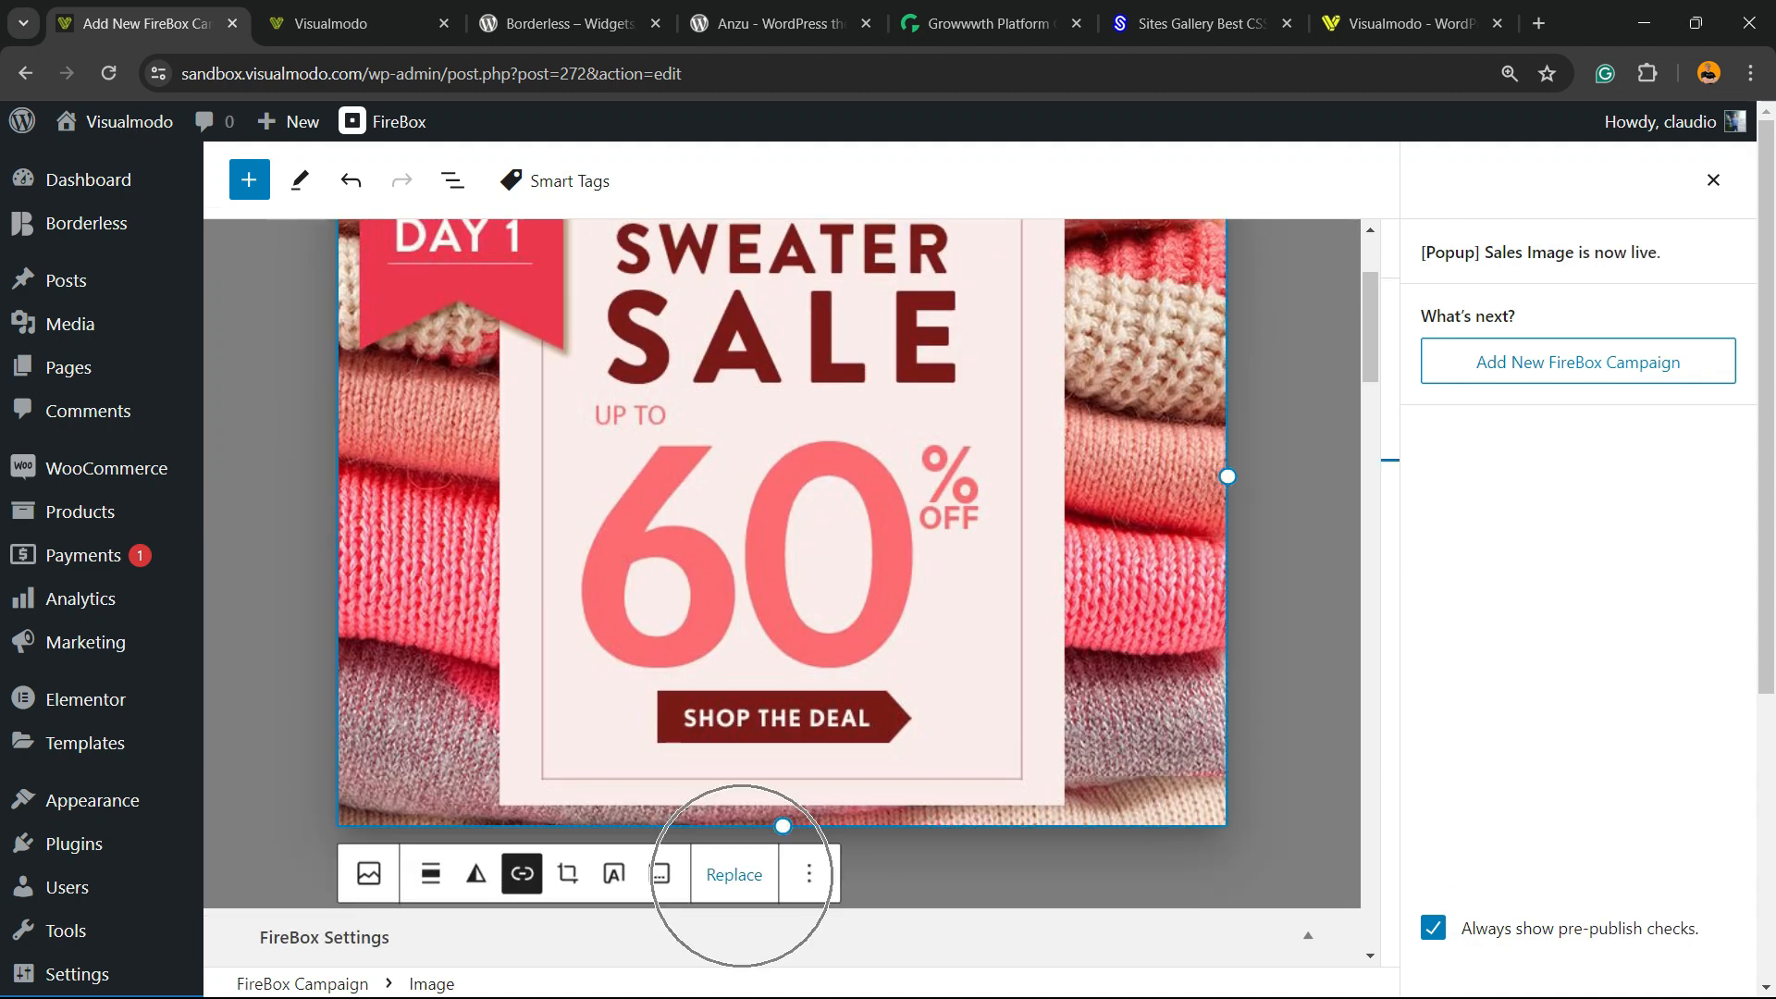
pyautogui.click(734, 874)
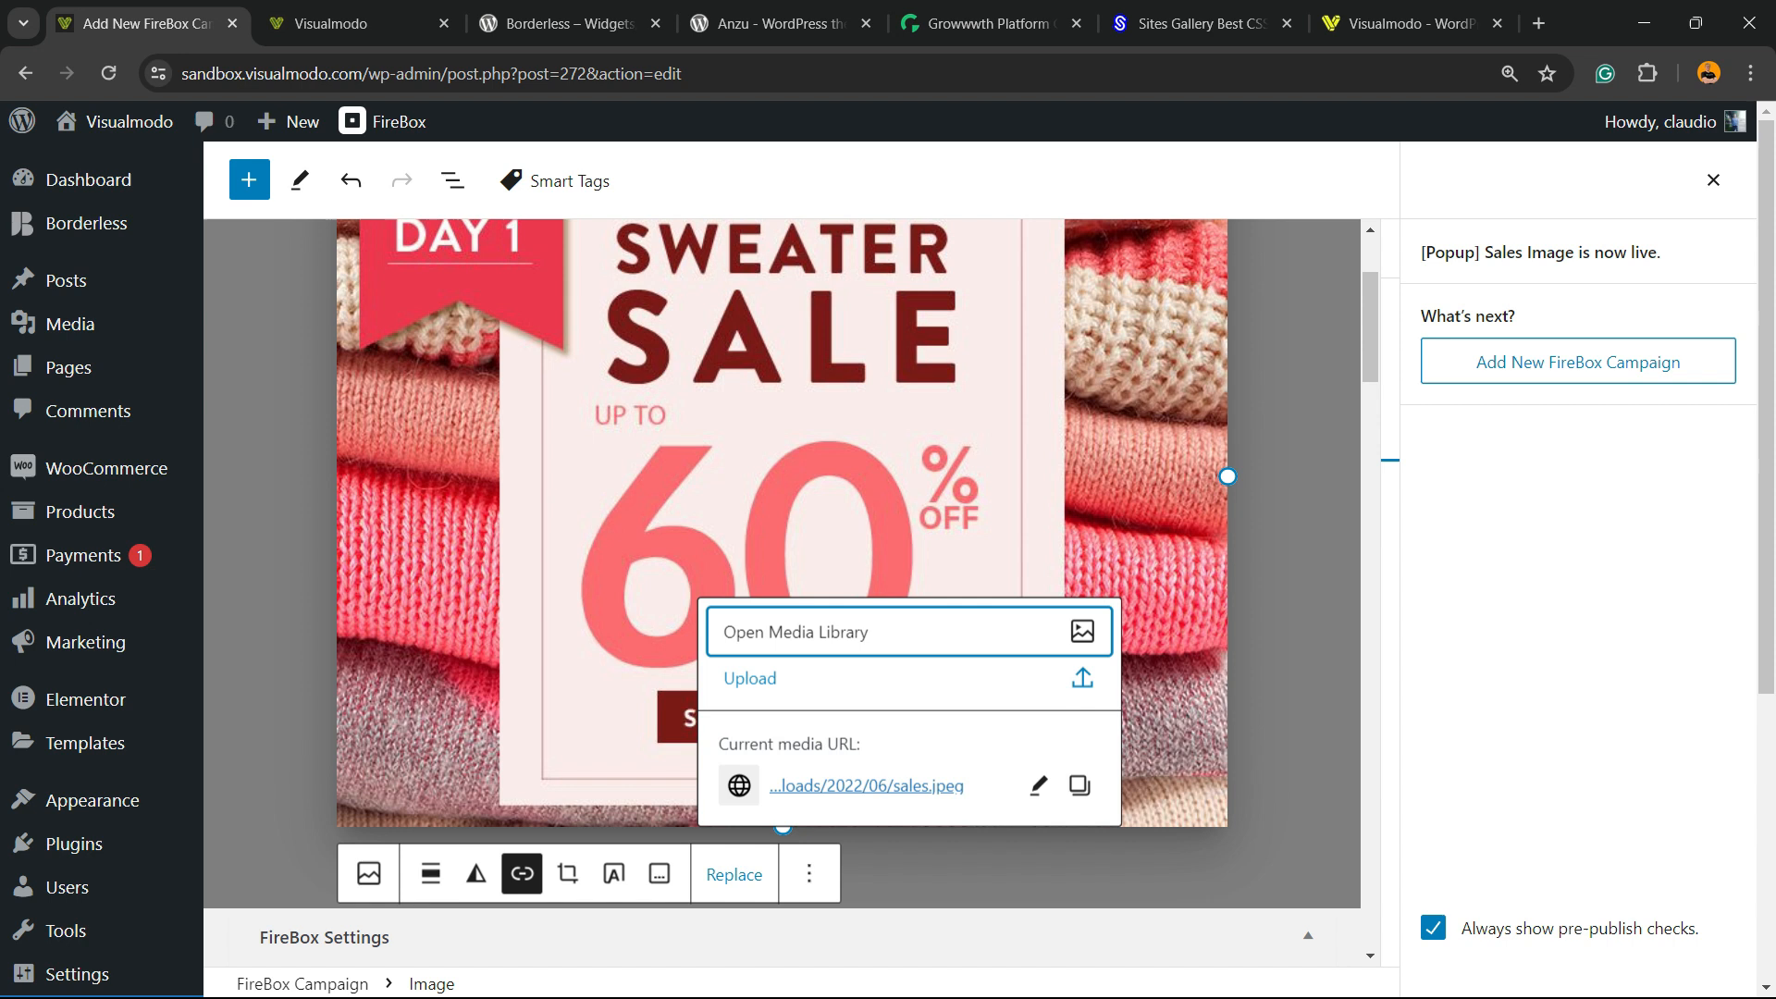
pyautogui.click(794, 632)
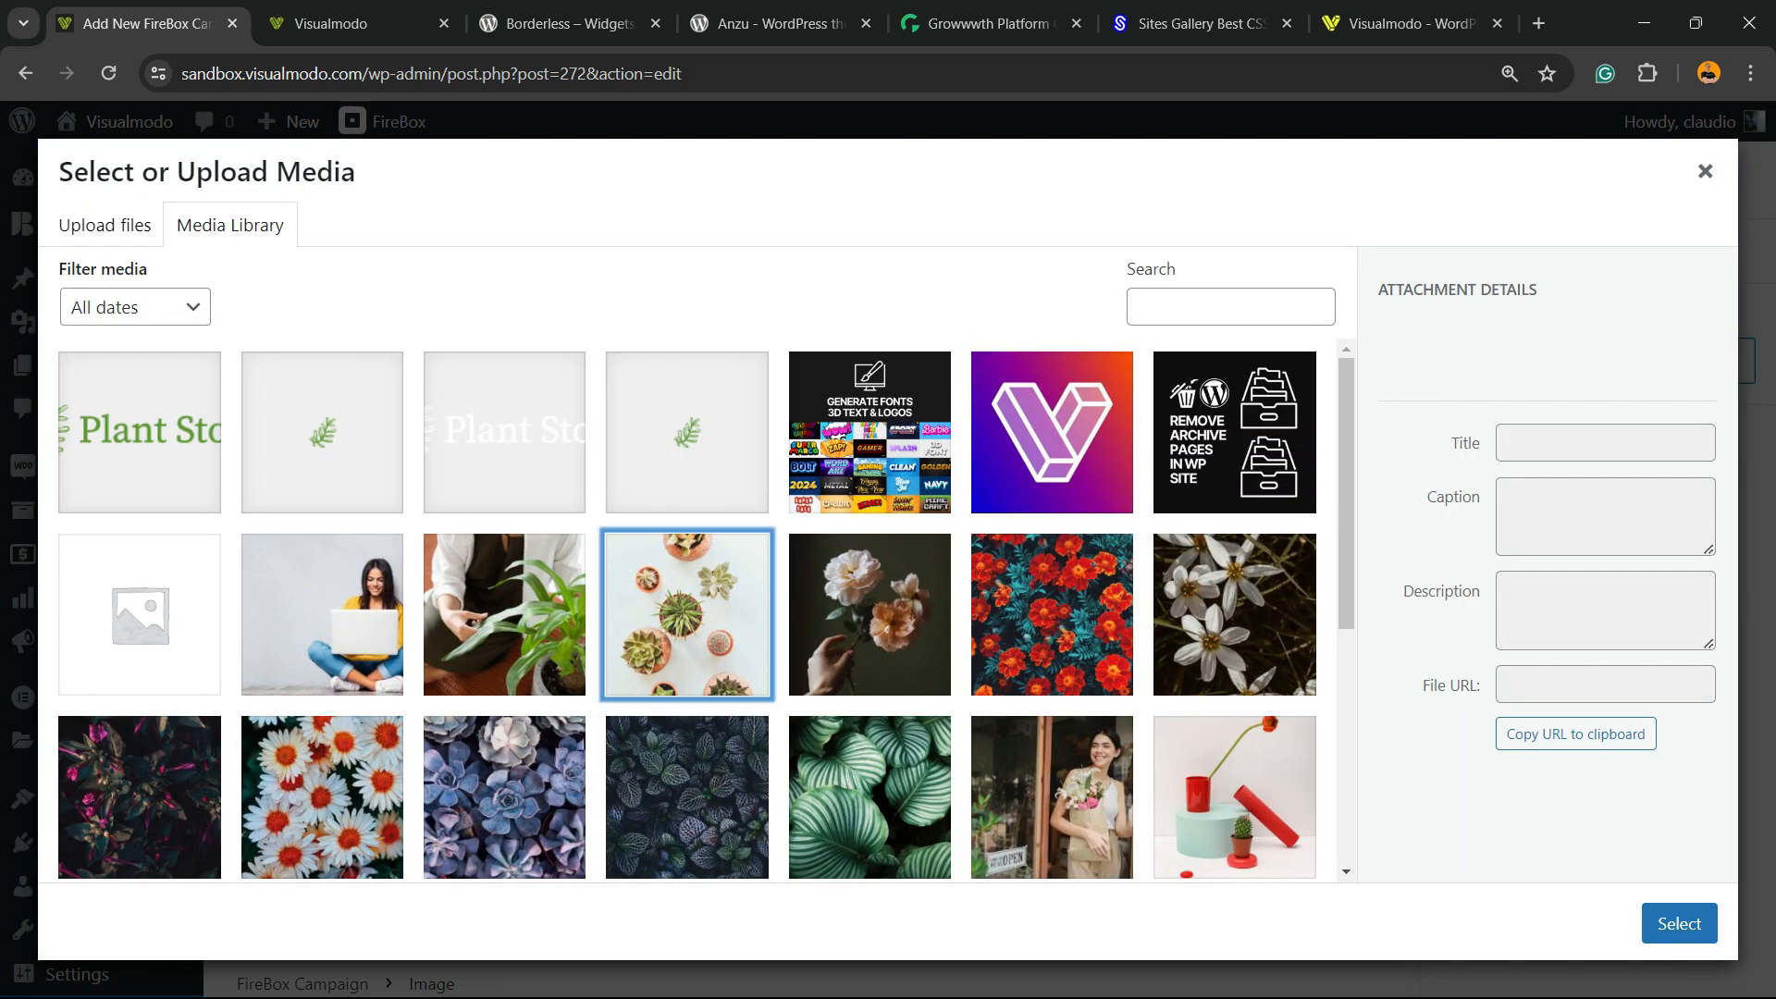
pyautogui.click(103, 224)
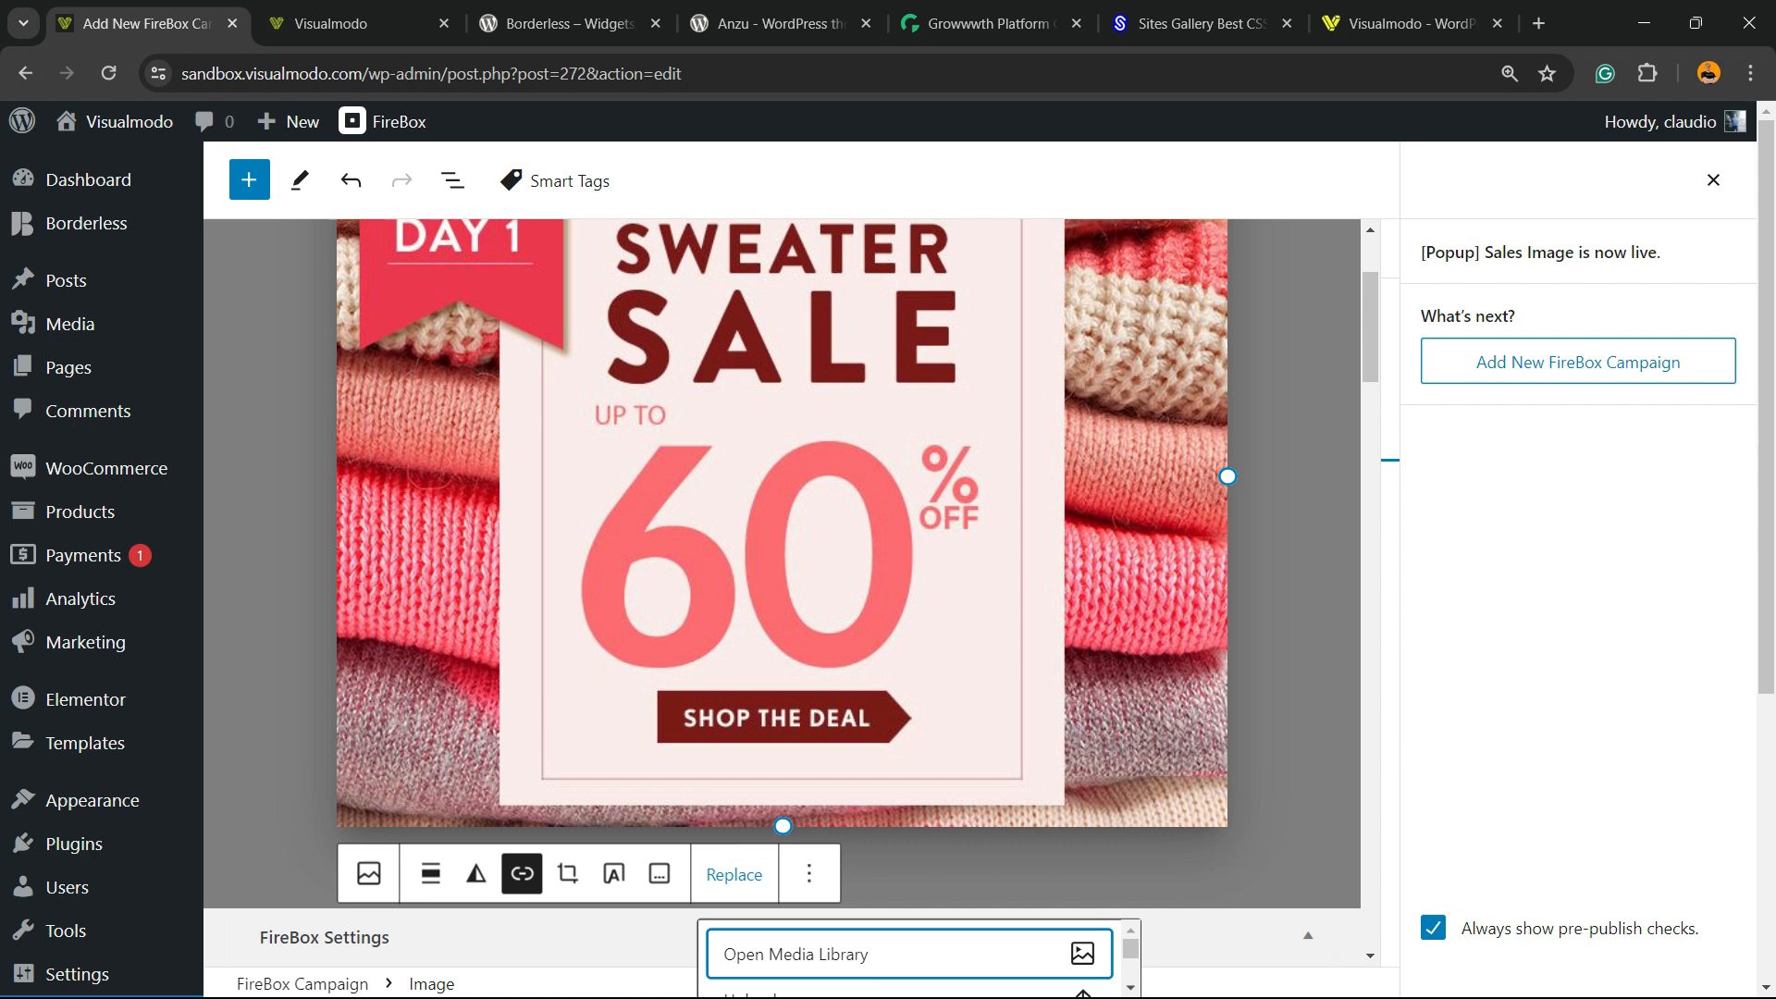
pyautogui.moveTo(521, 873)
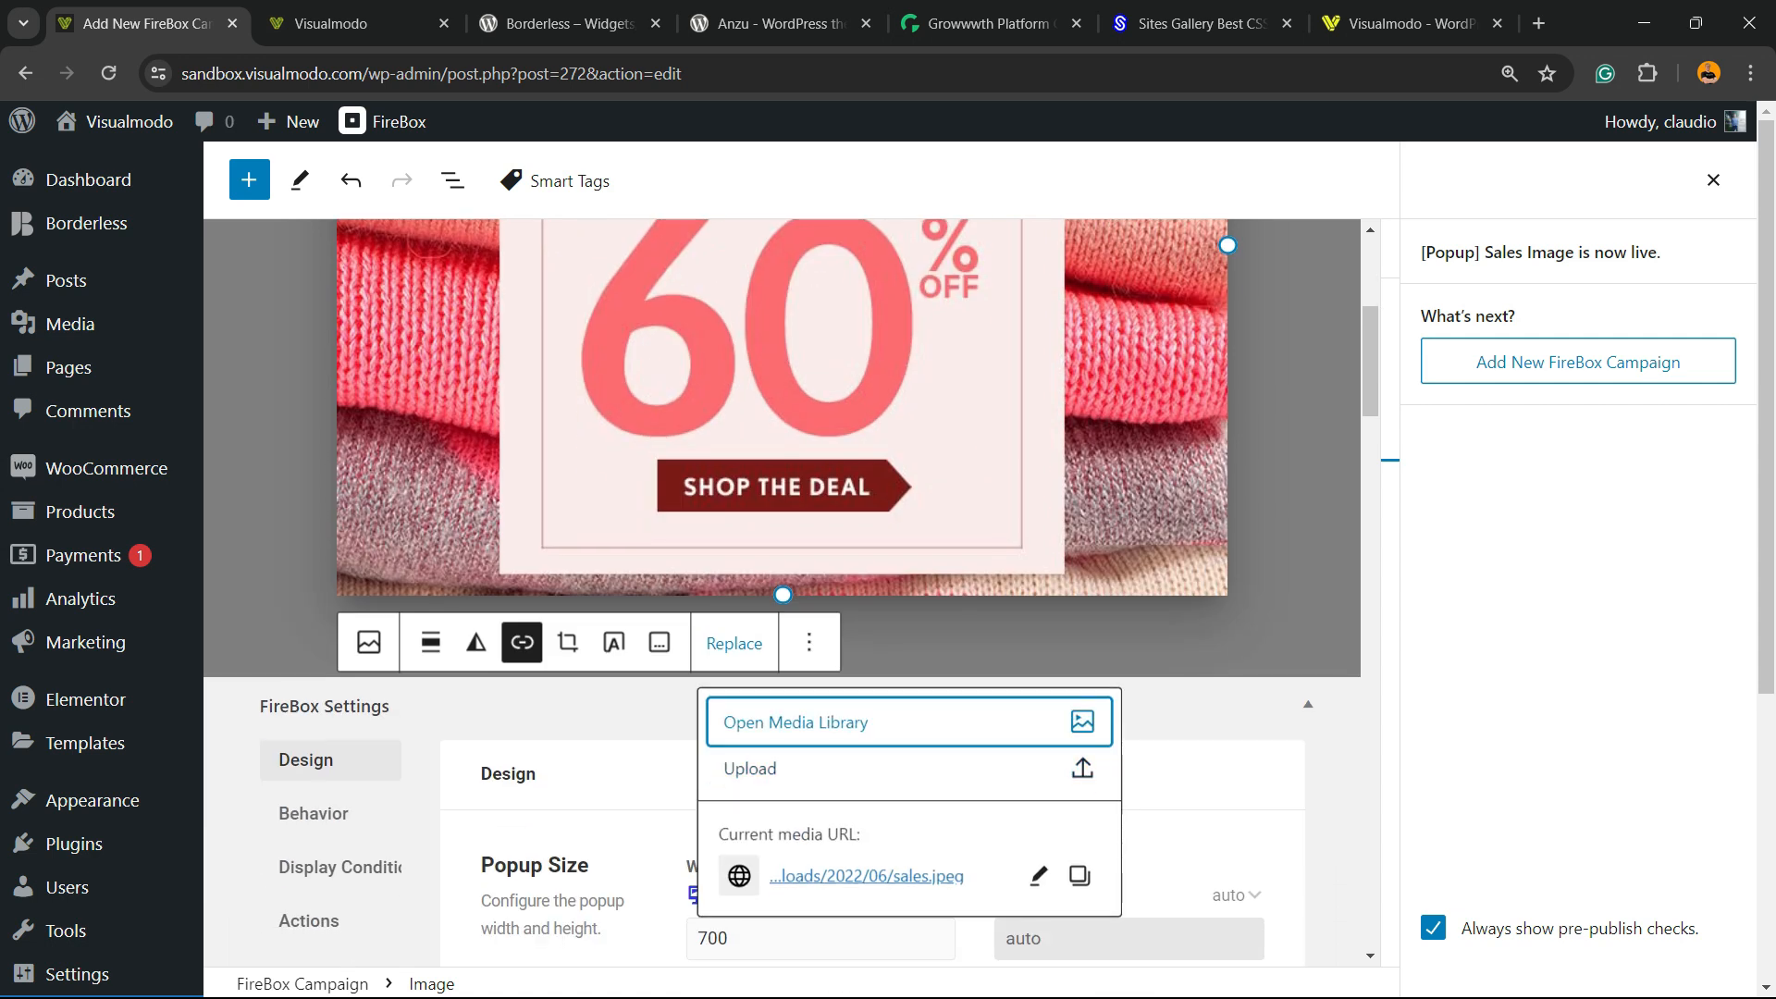
pyautogui.click(505, 22)
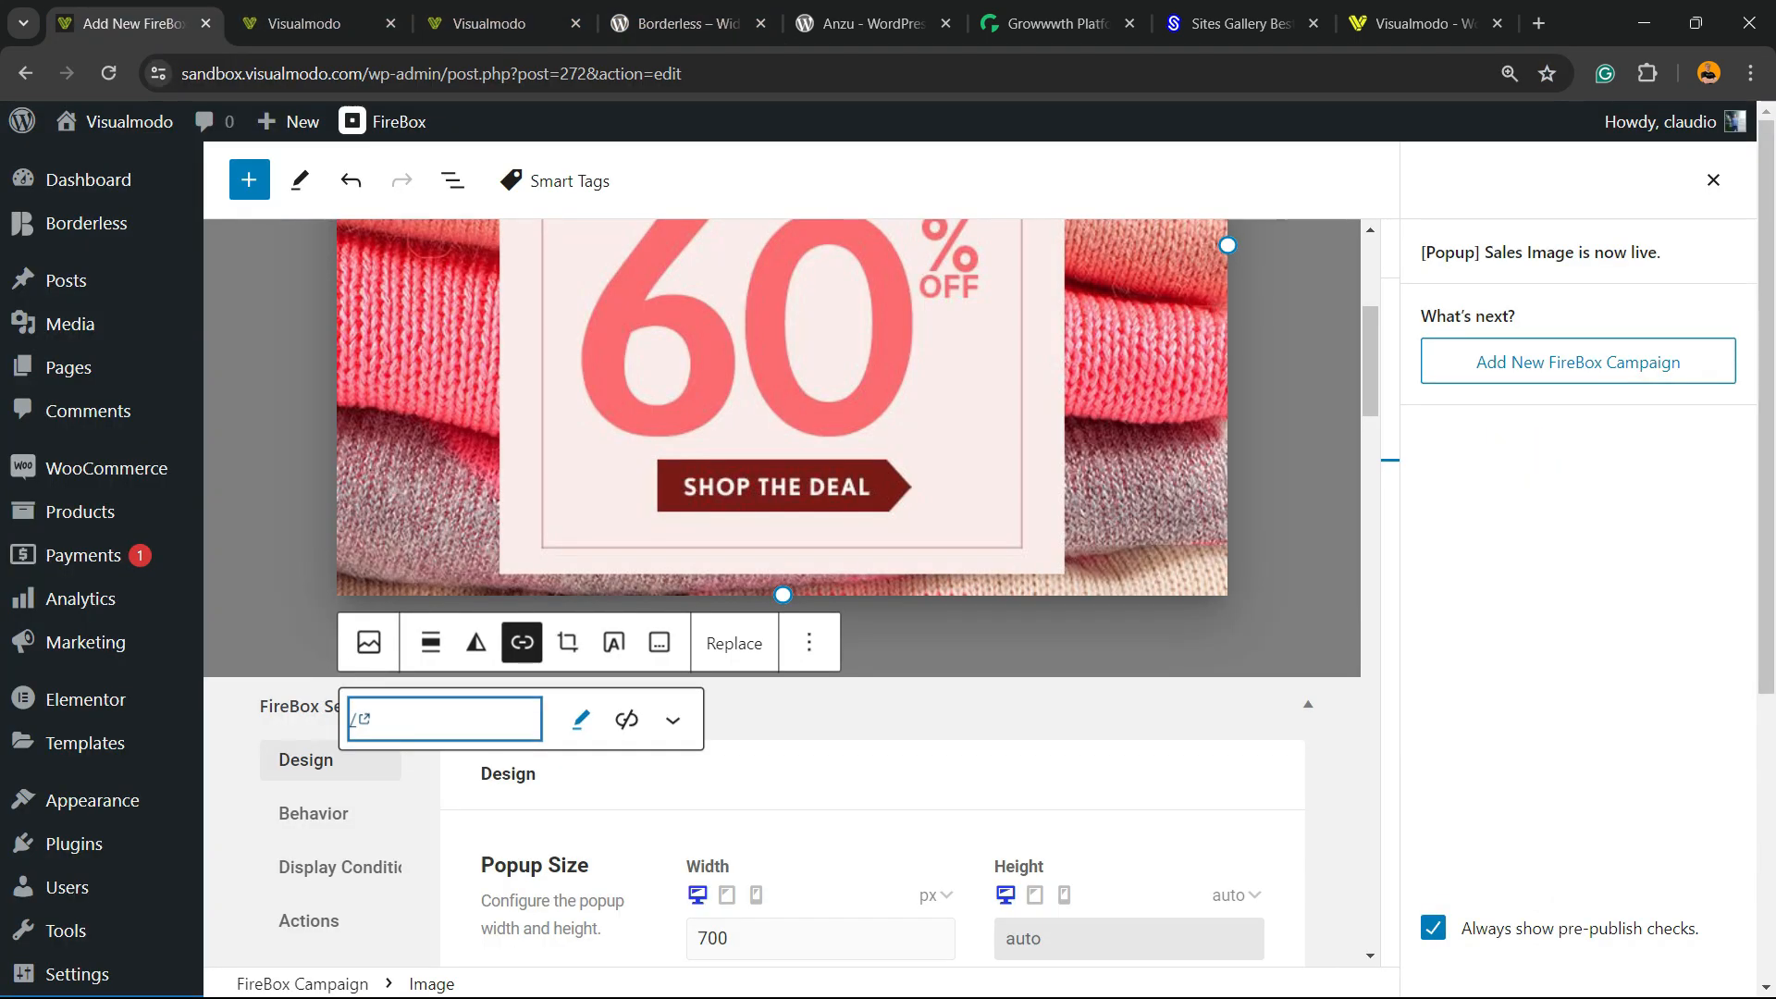
pyautogui.write('https://wordpress.org/plugins/borderless/')
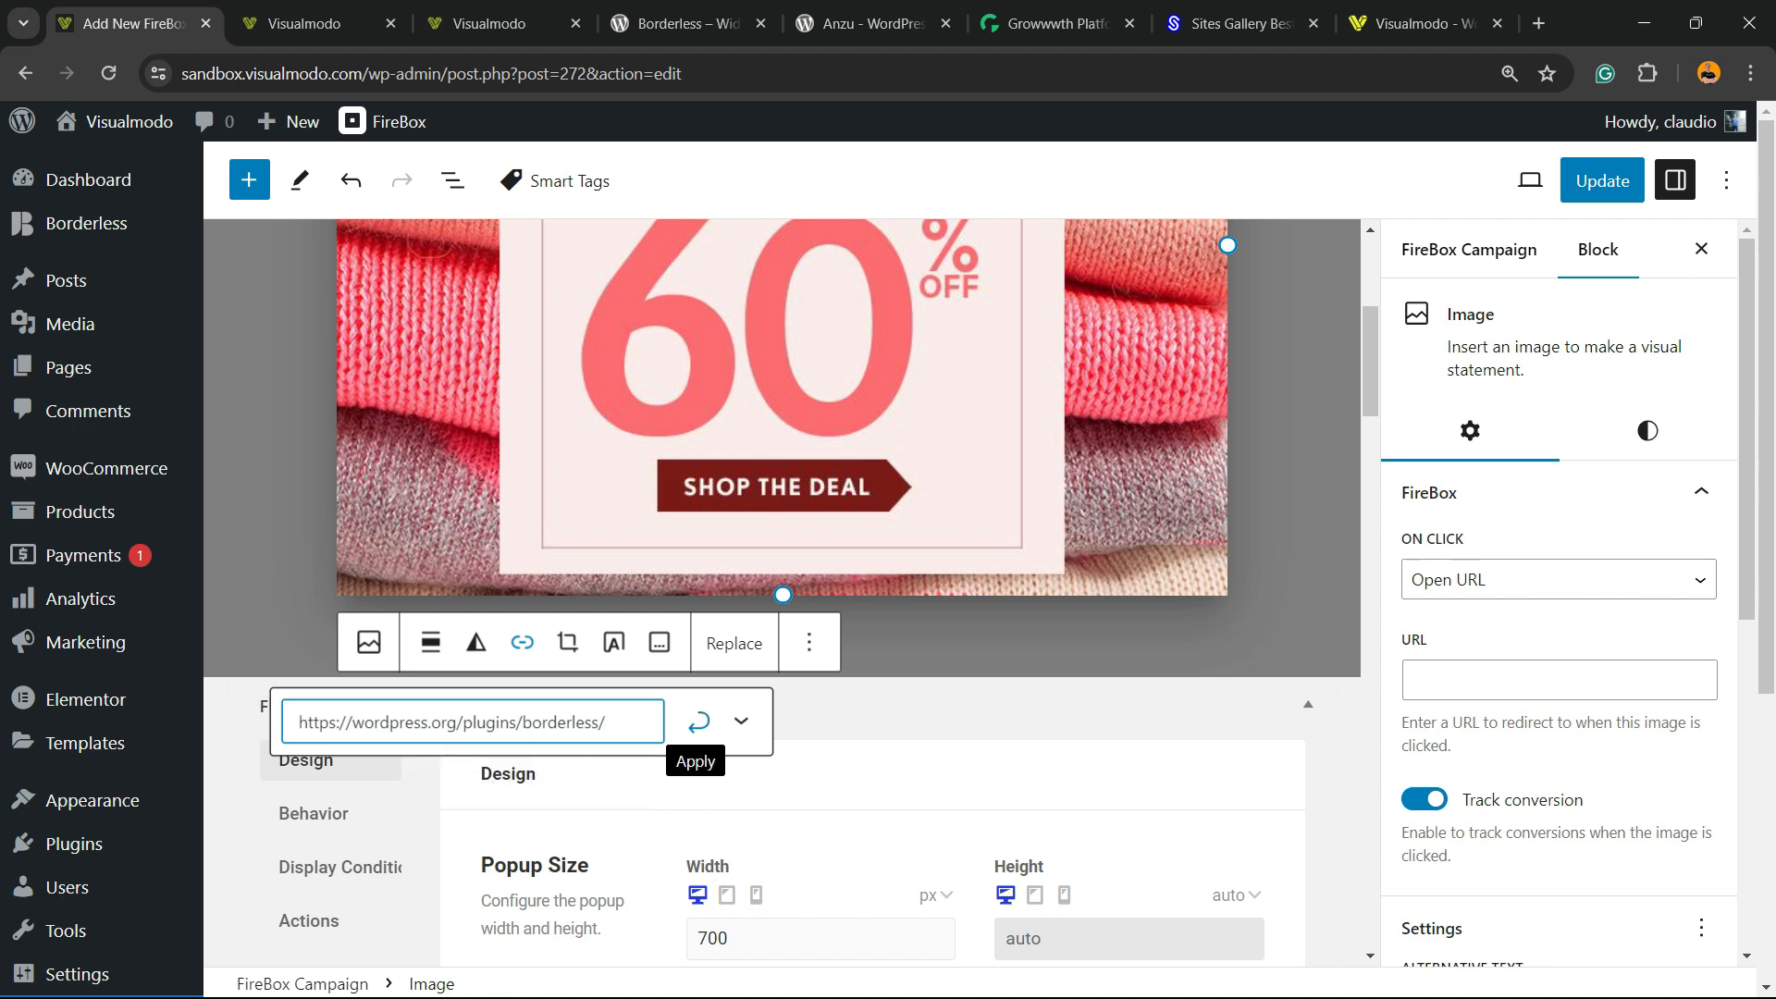
pyautogui.click(696, 761)
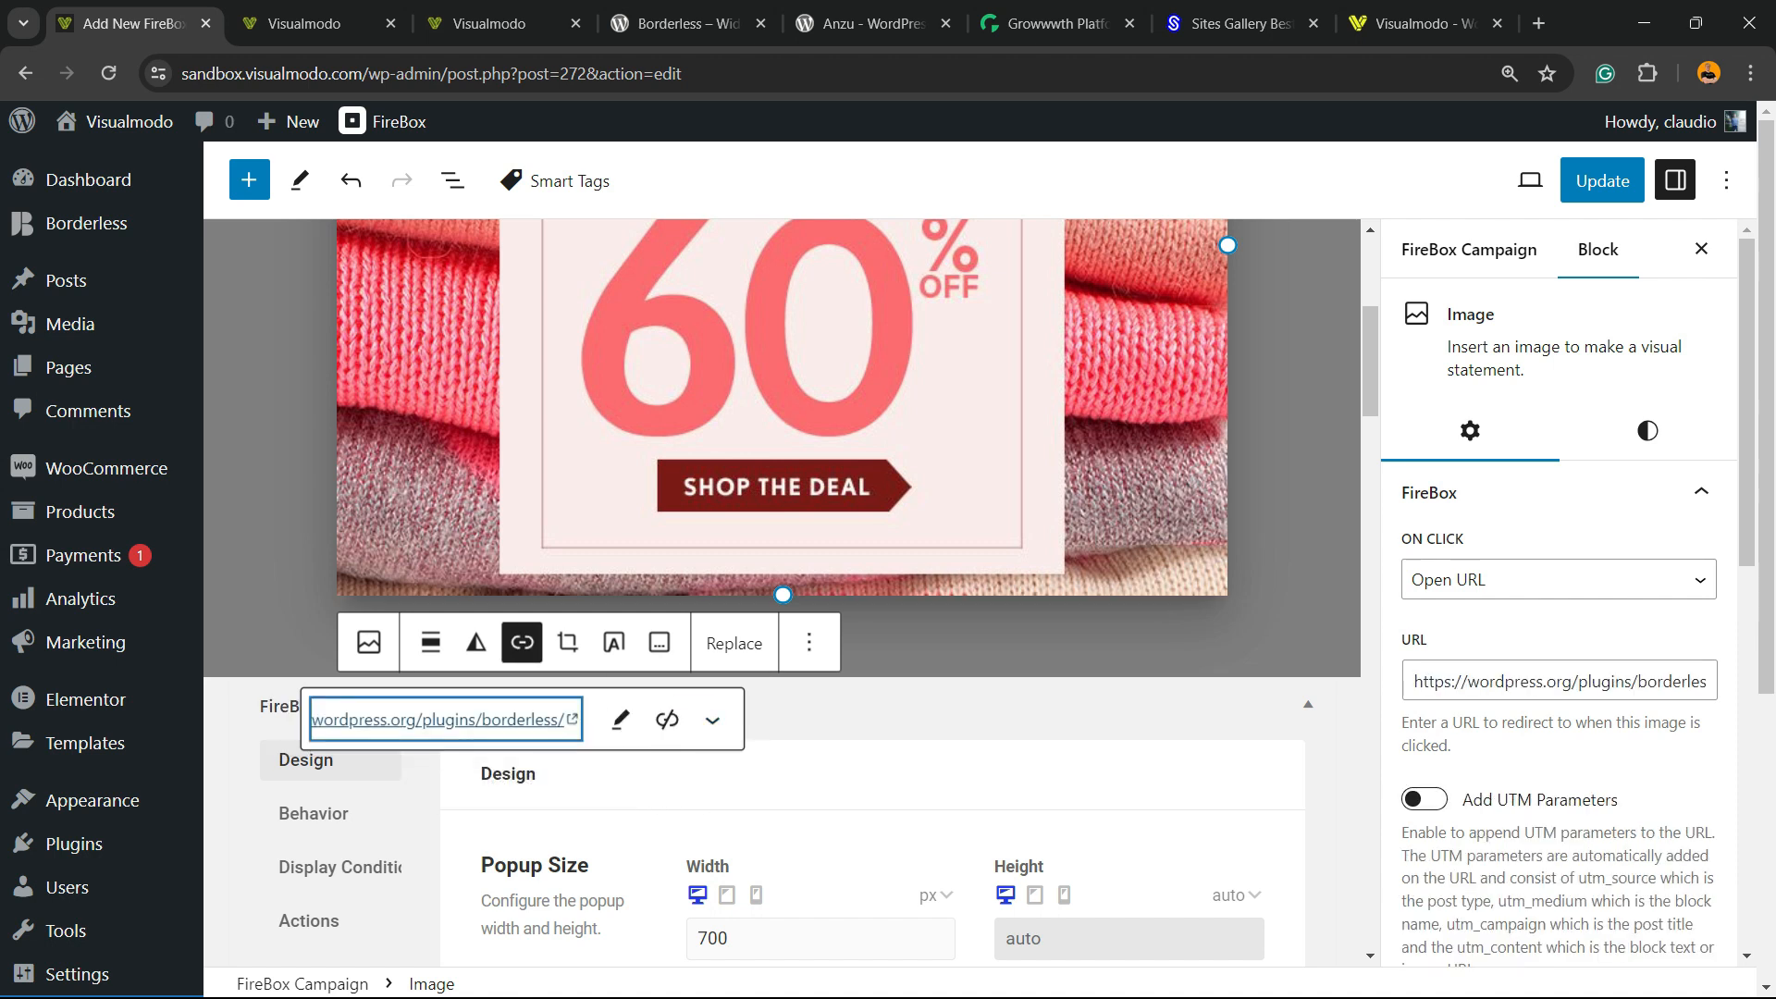
pyautogui.click(1600, 180)
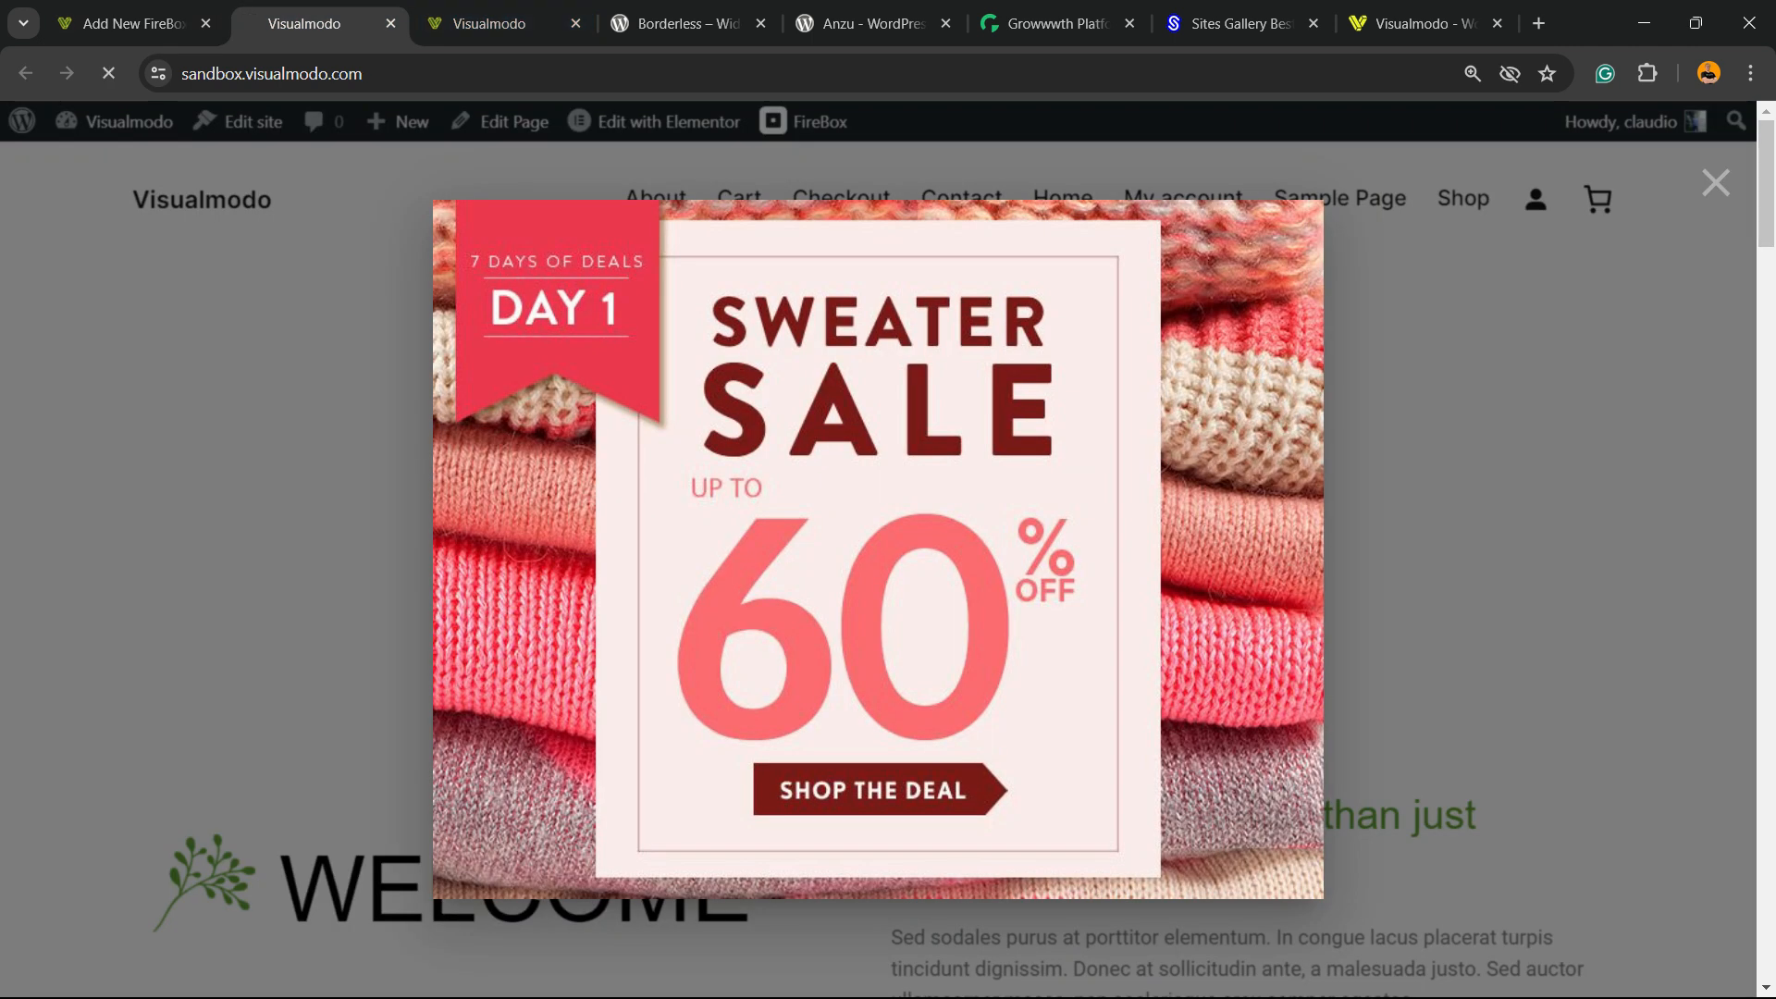
pyautogui.click(1714, 182)
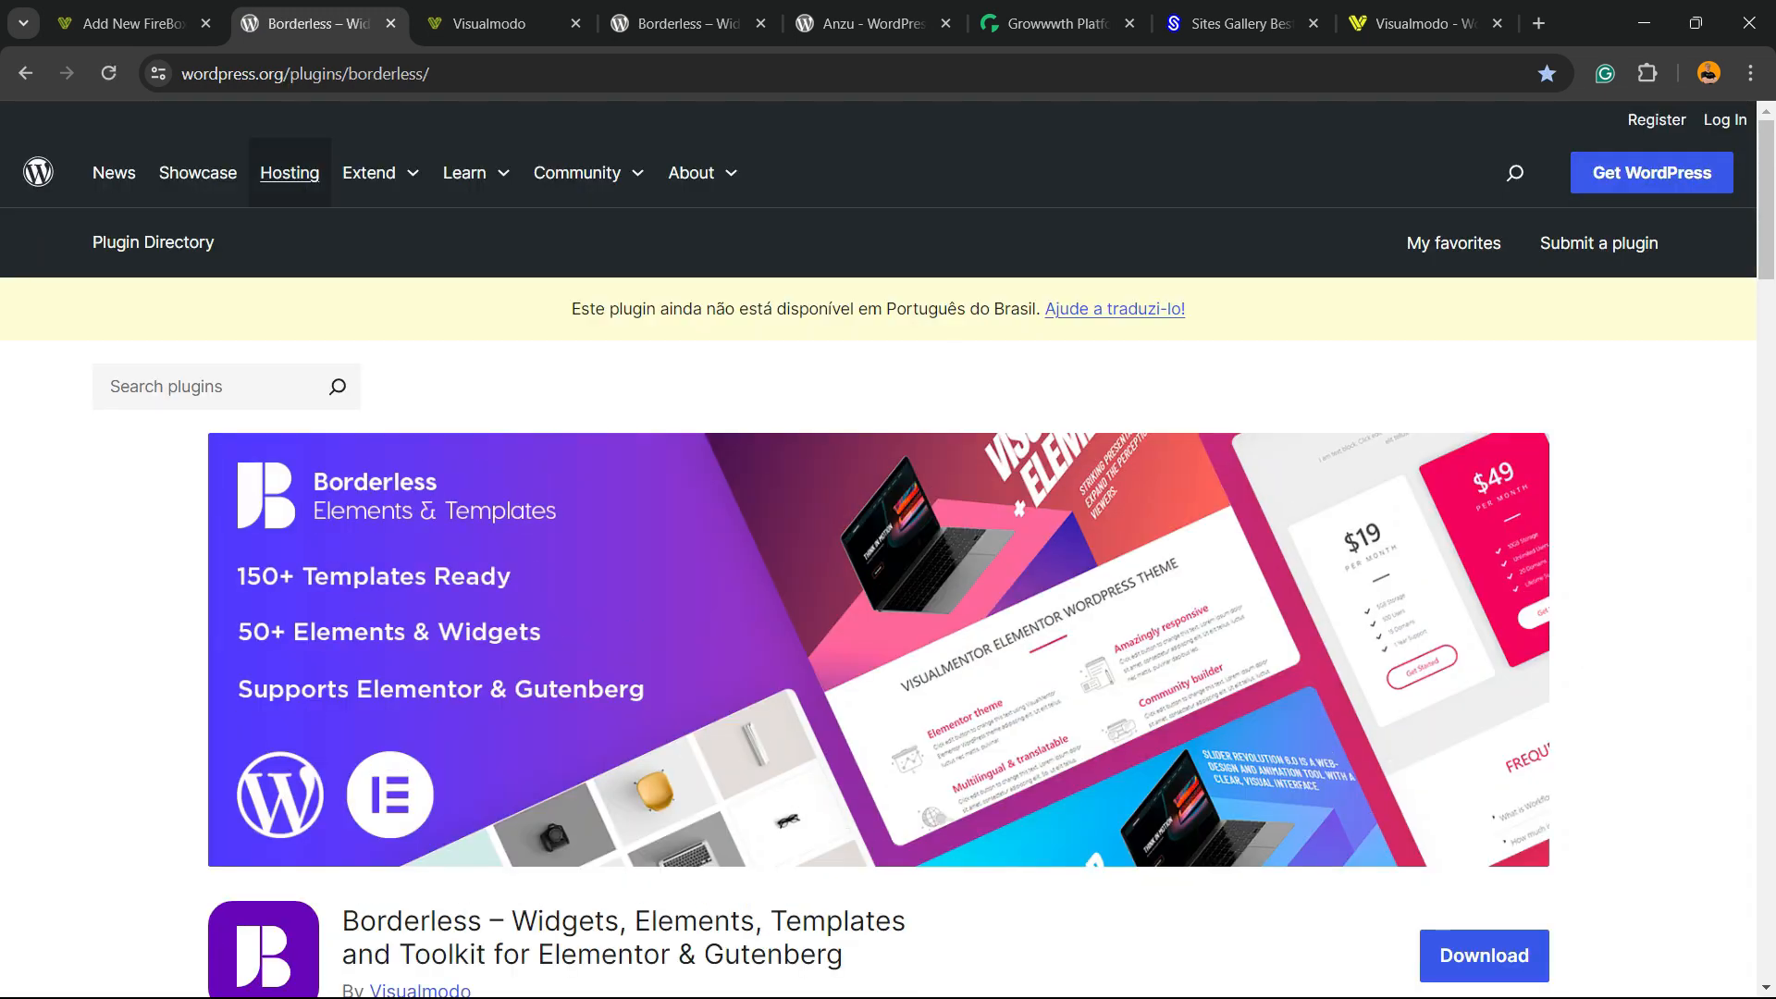
# Return to the campaign editor and update the FireBox campaign.
pyautogui.click(109, 72)
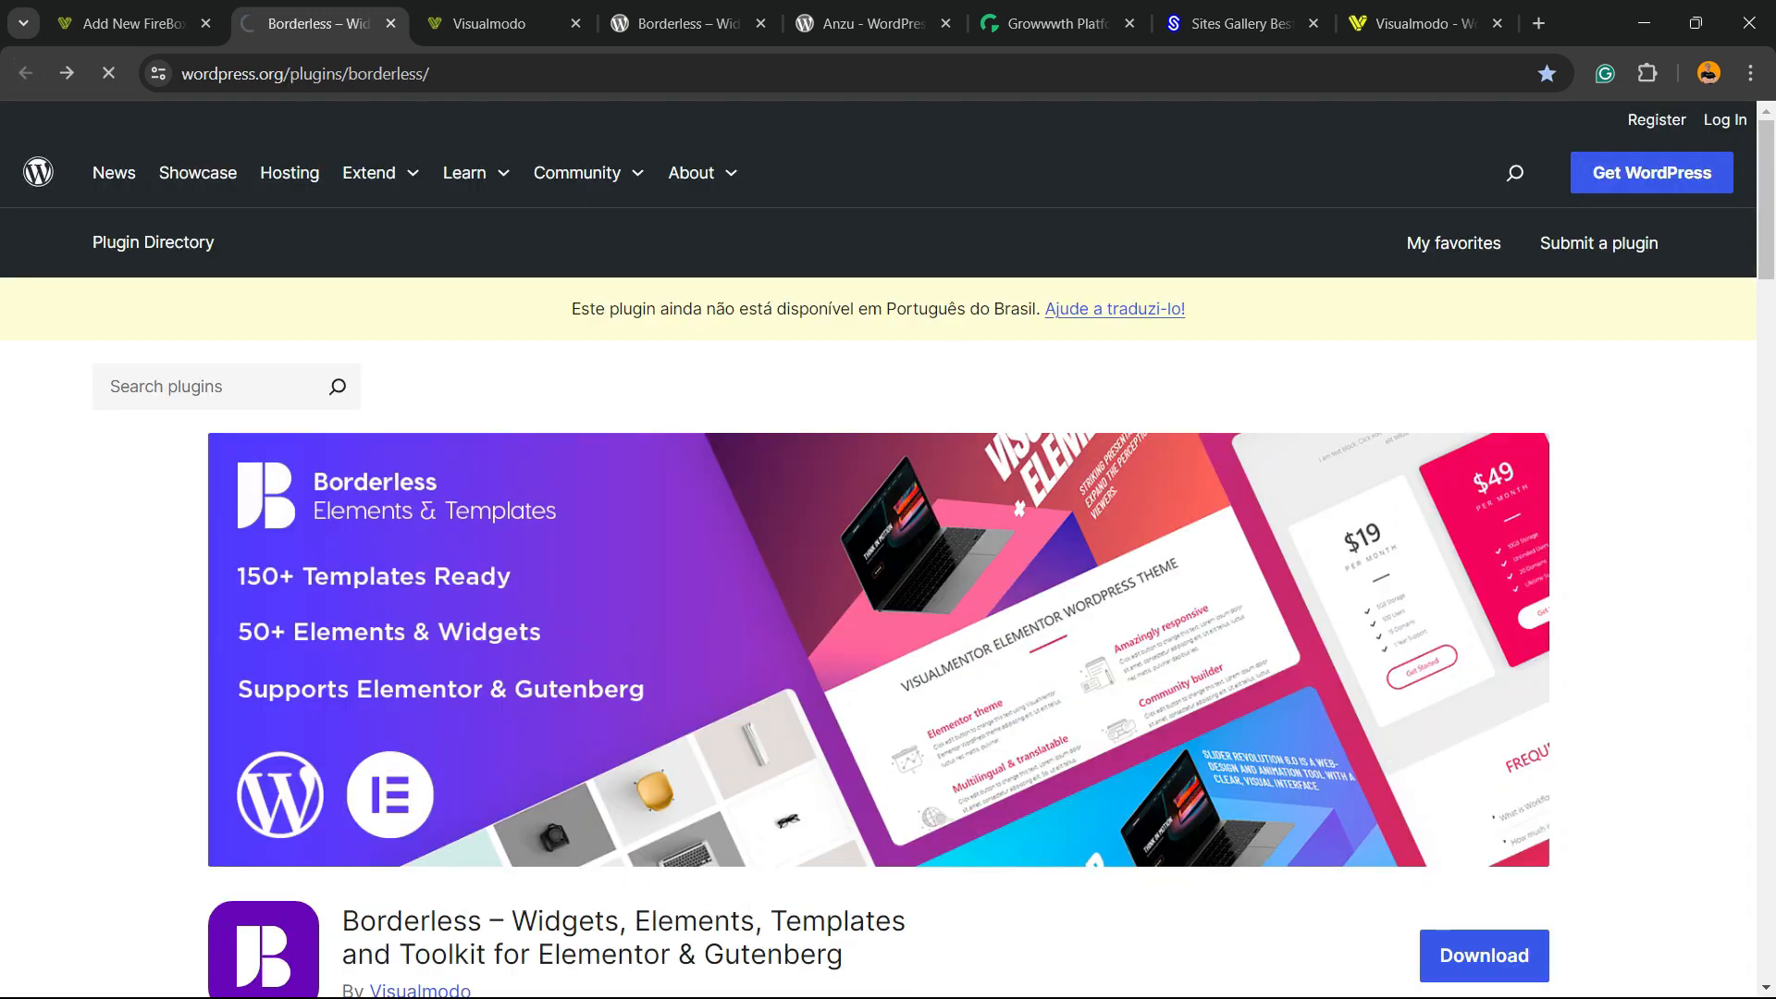
pyautogui.click(125, 22)
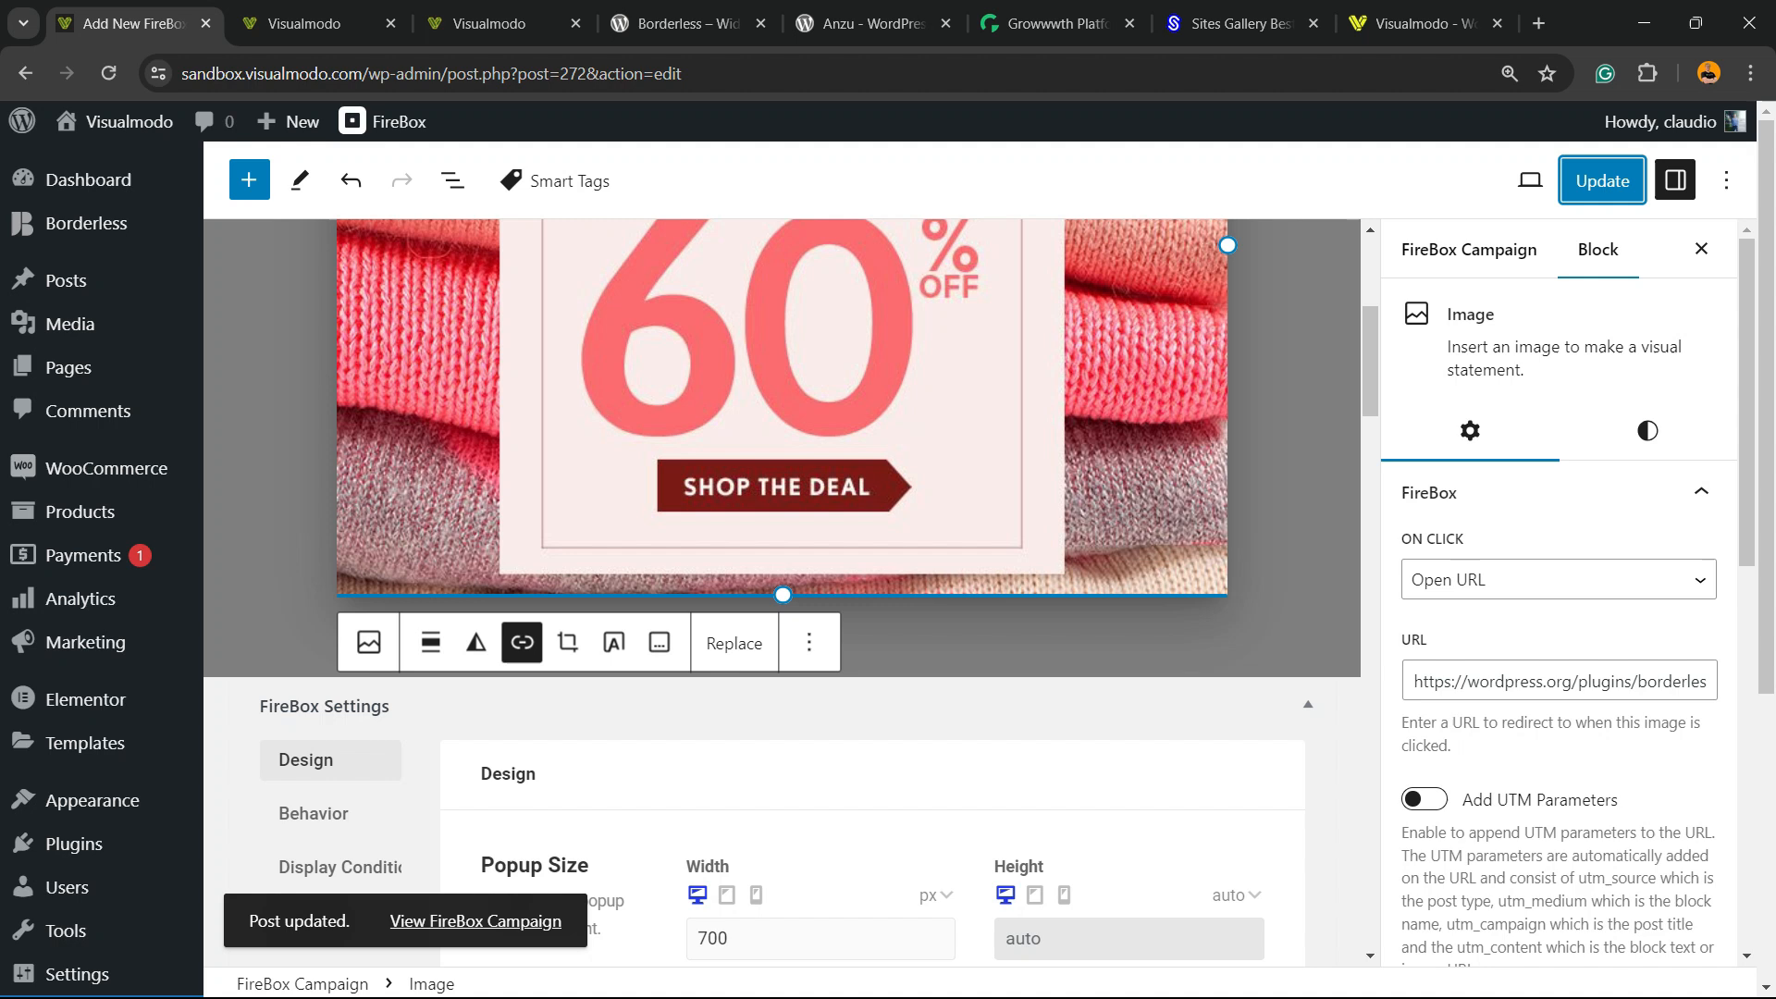
pyautogui.scroll(-3)
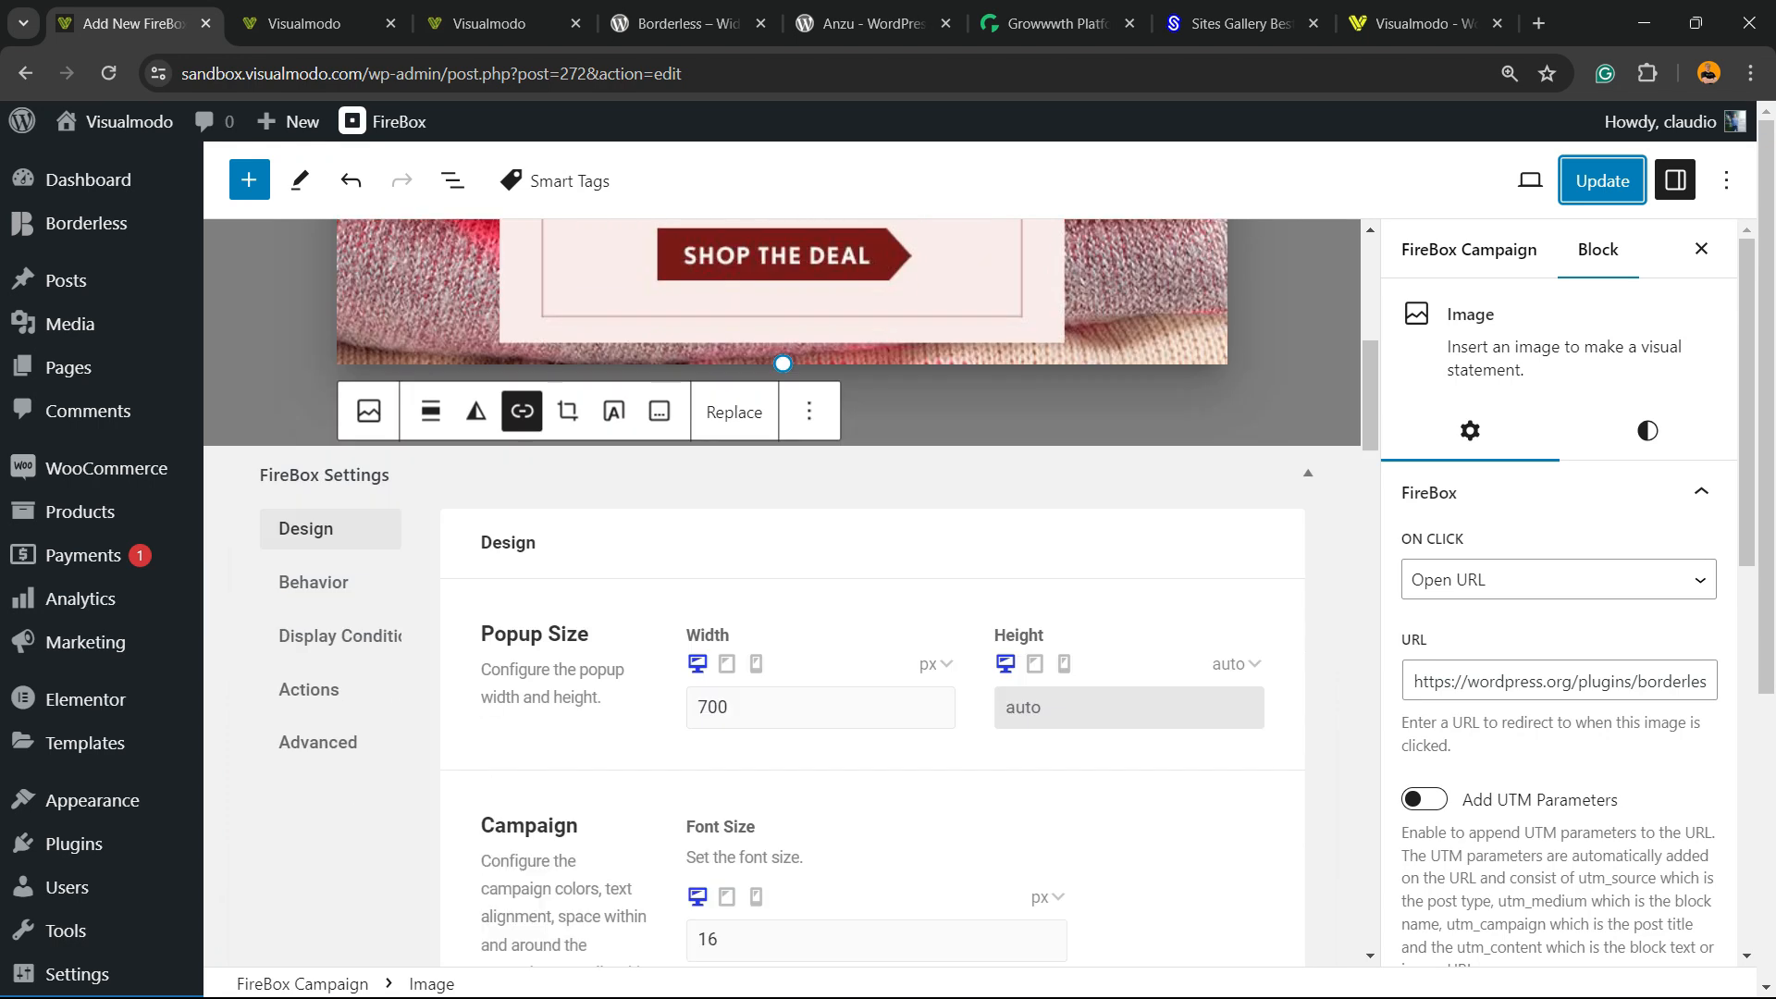
pyautogui.scroll(-3)
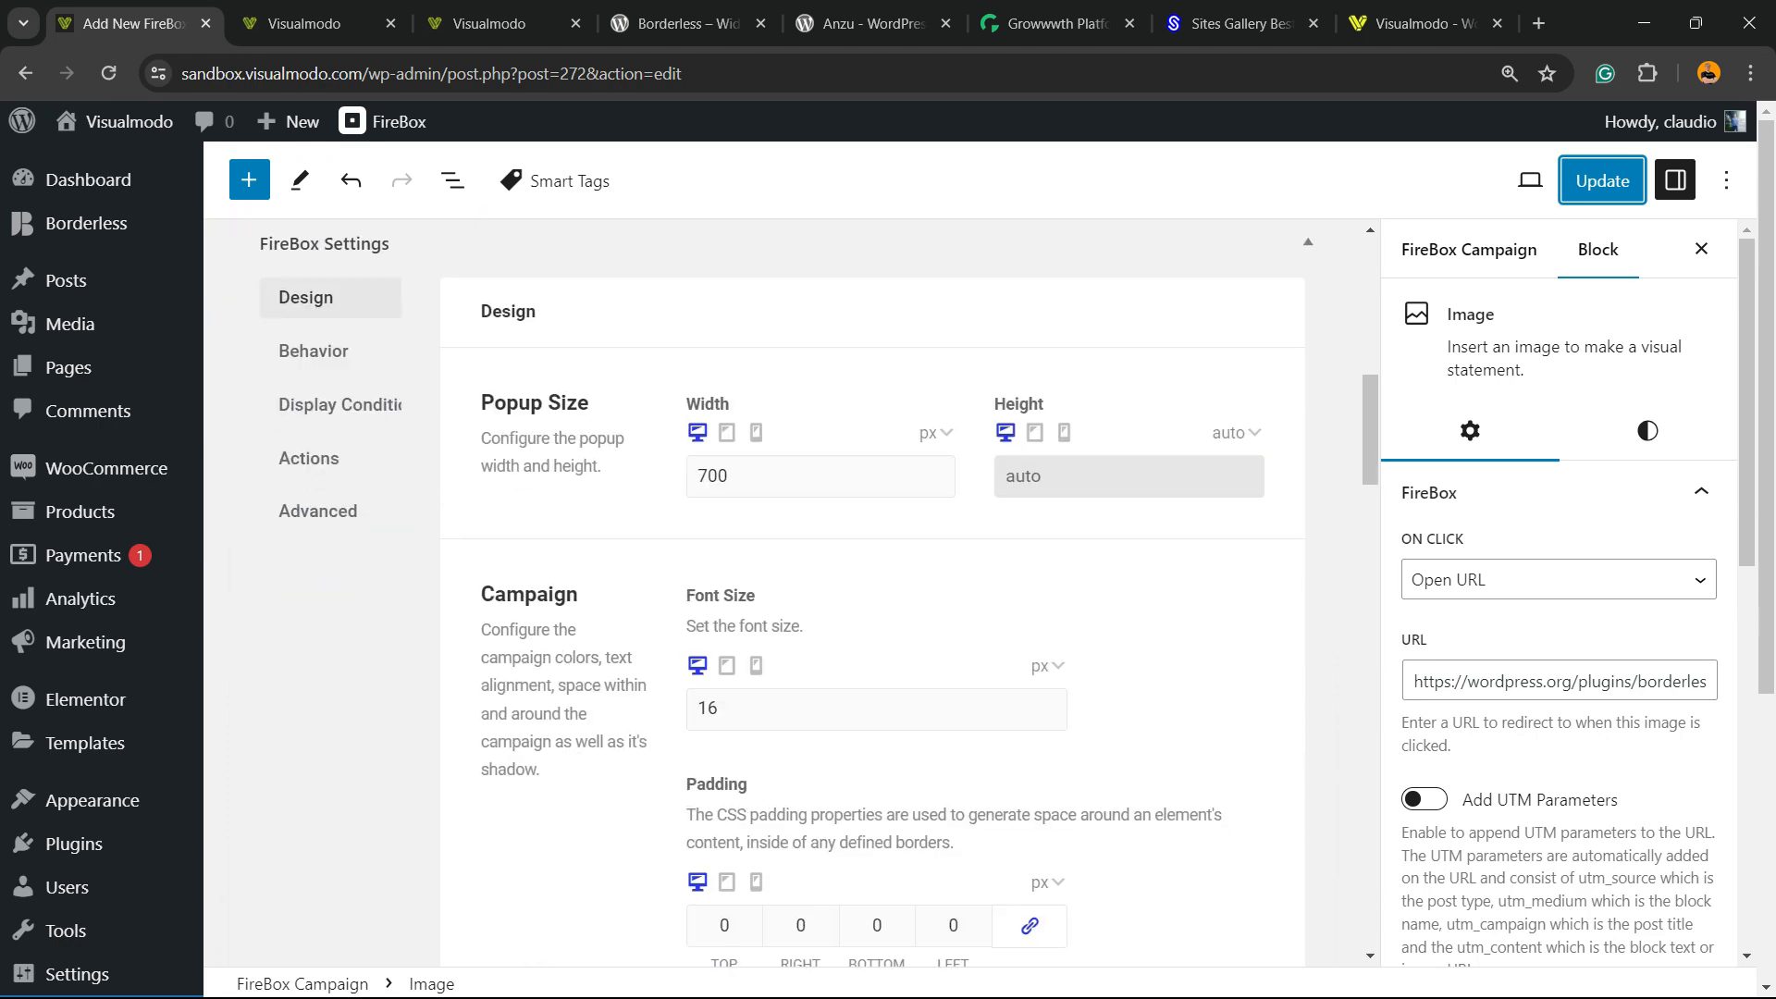
pyautogui.doubleClick(534, 402)
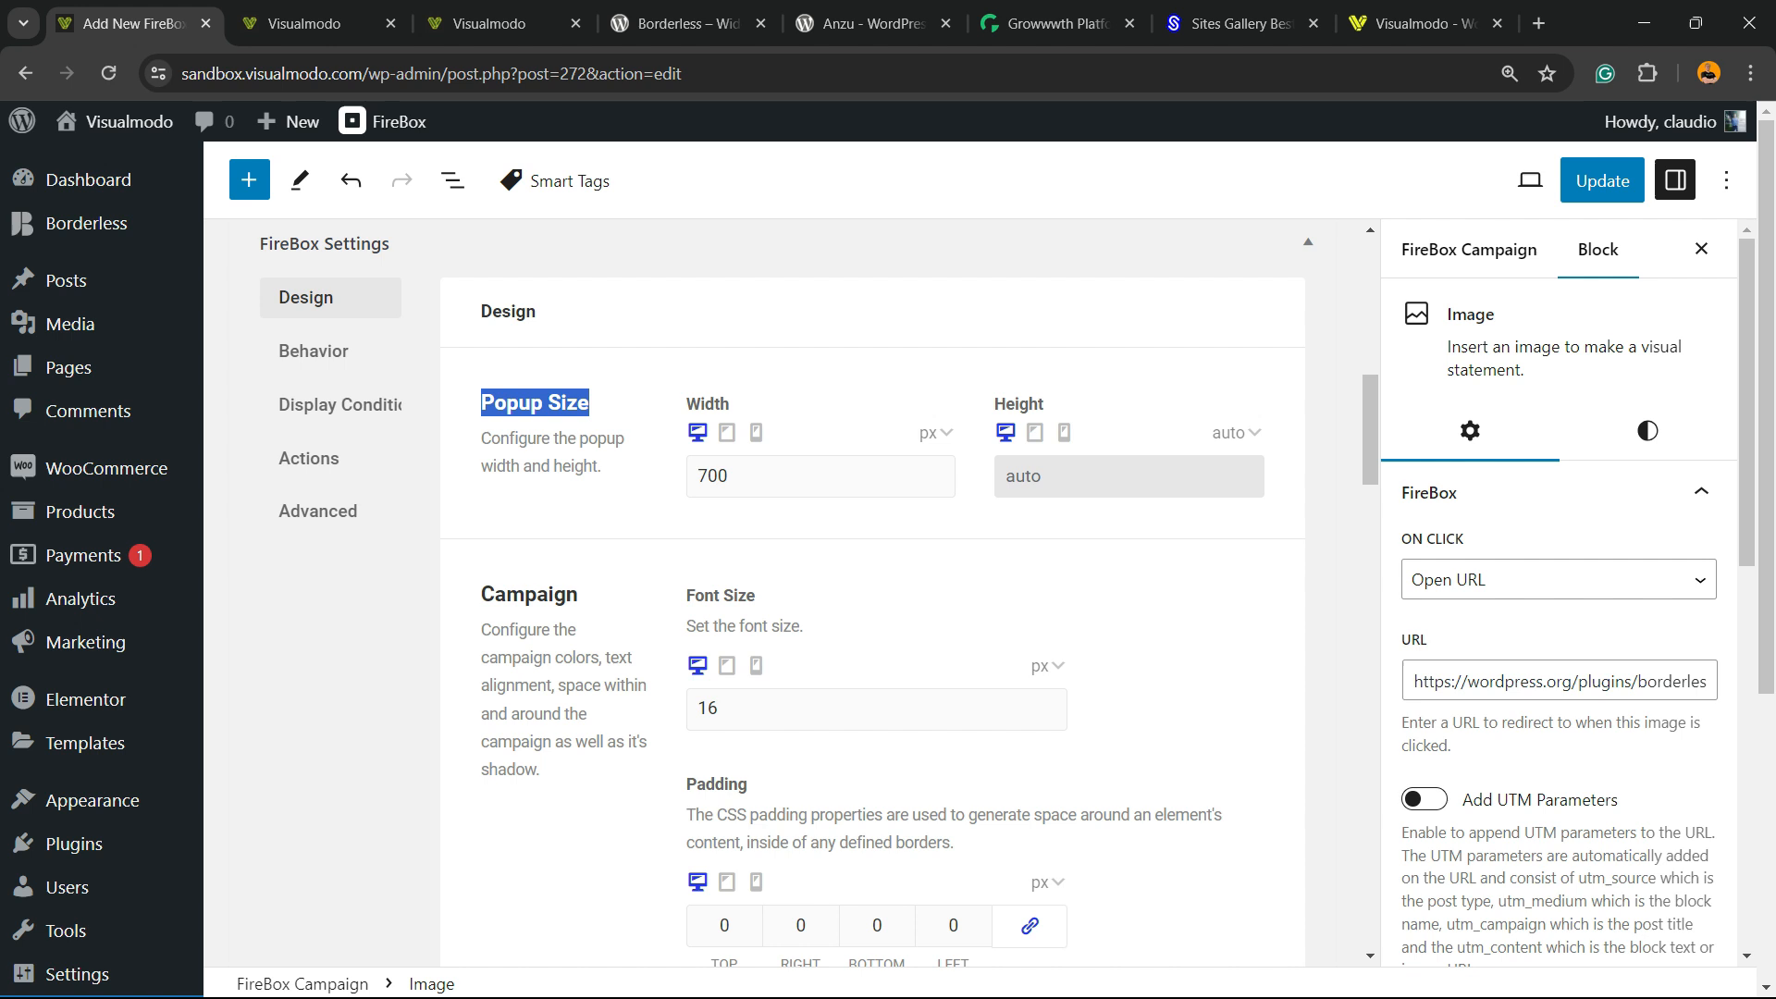
pyautogui.scroll(-3)
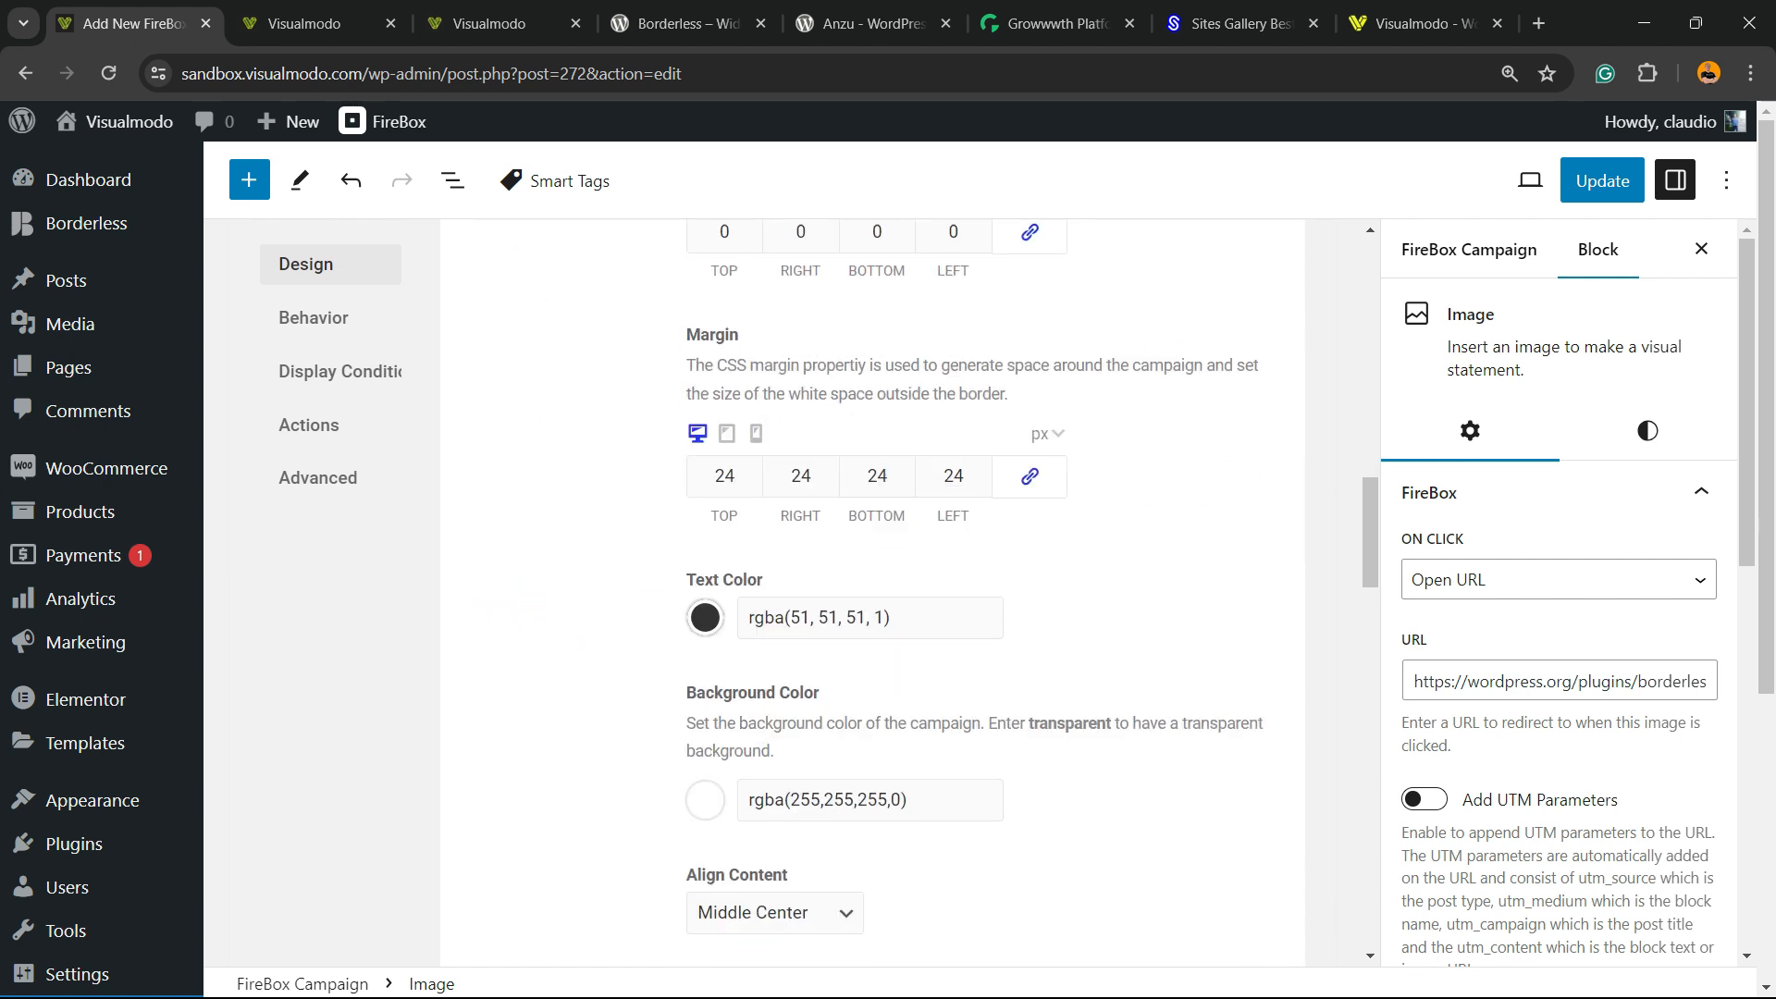
pyautogui.scroll(3)
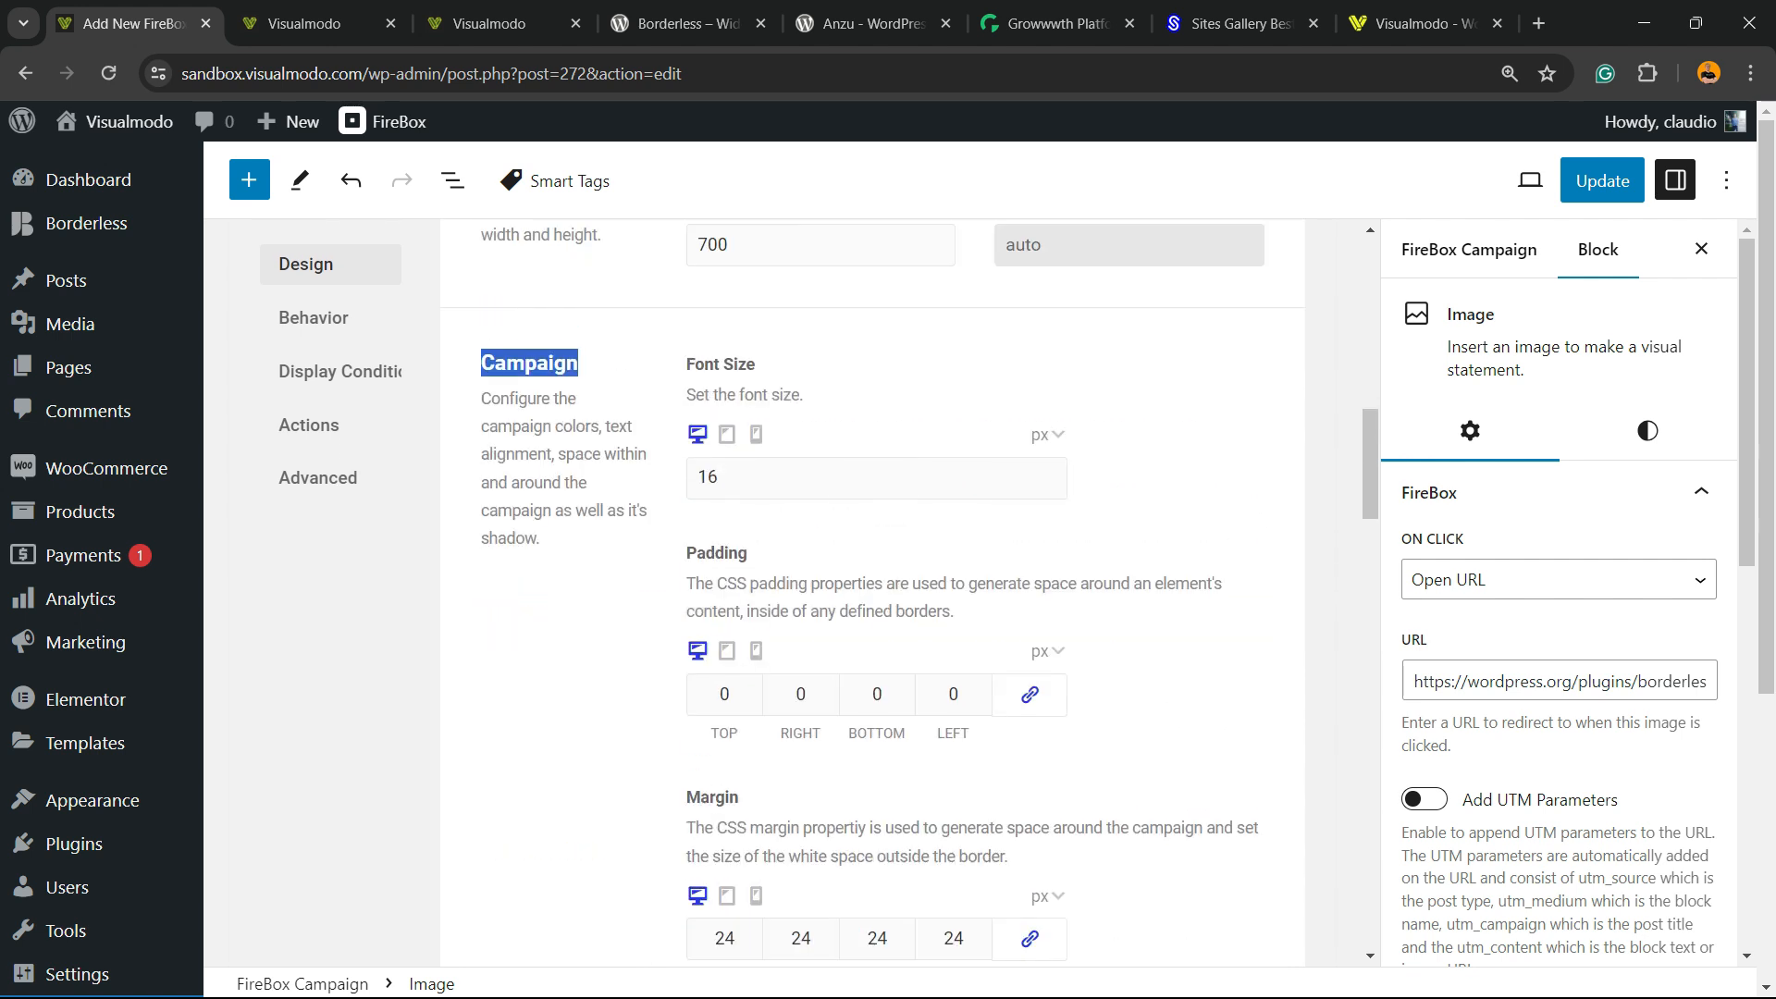
pyautogui.scroll(-3)
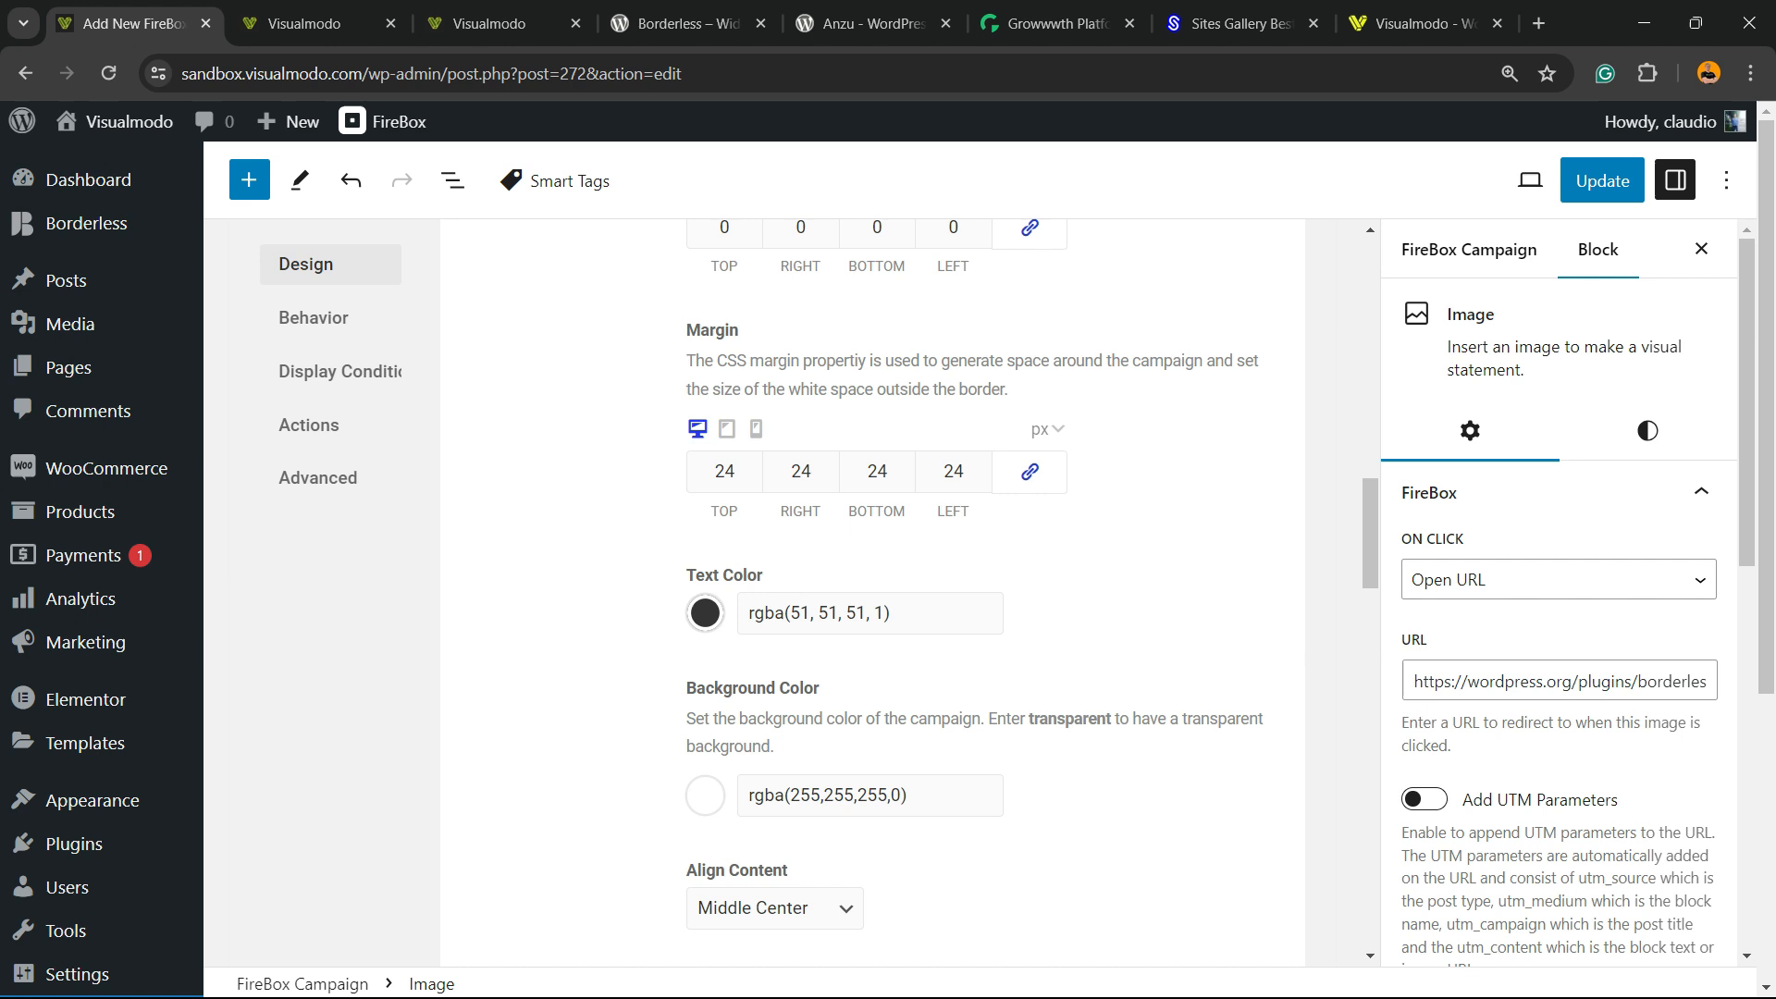
pyautogui.scroll(-3)
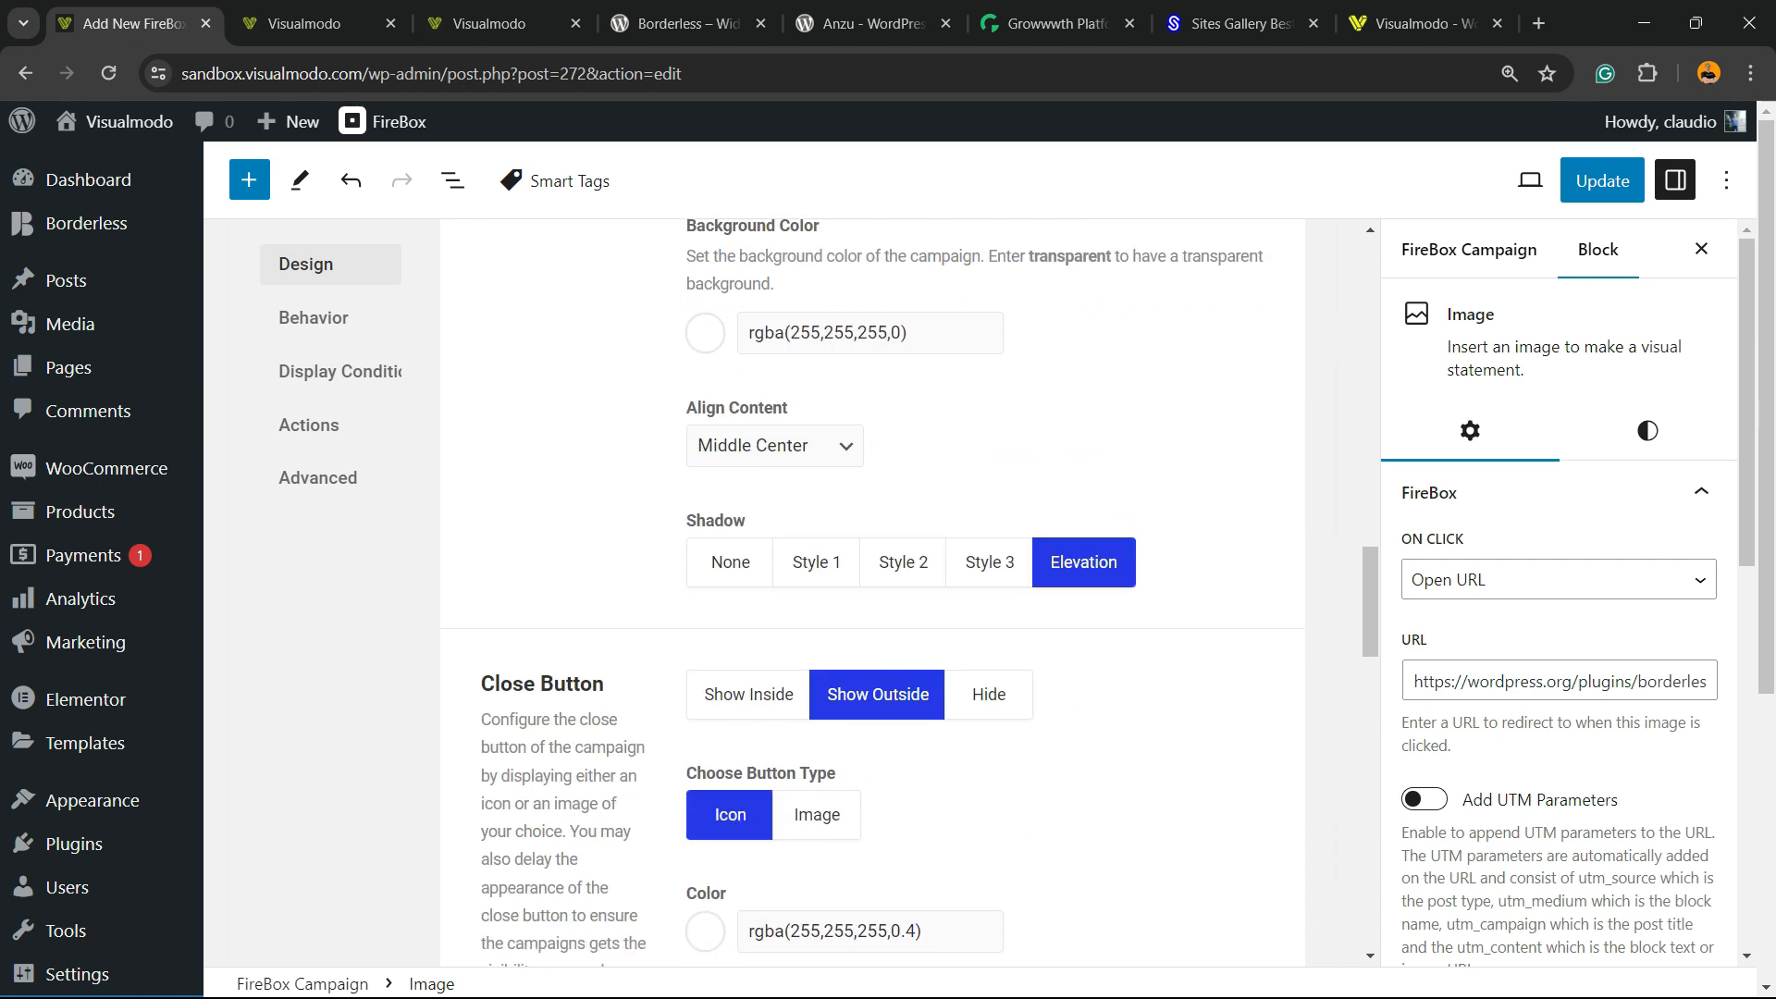
pyautogui.scroll(-3)
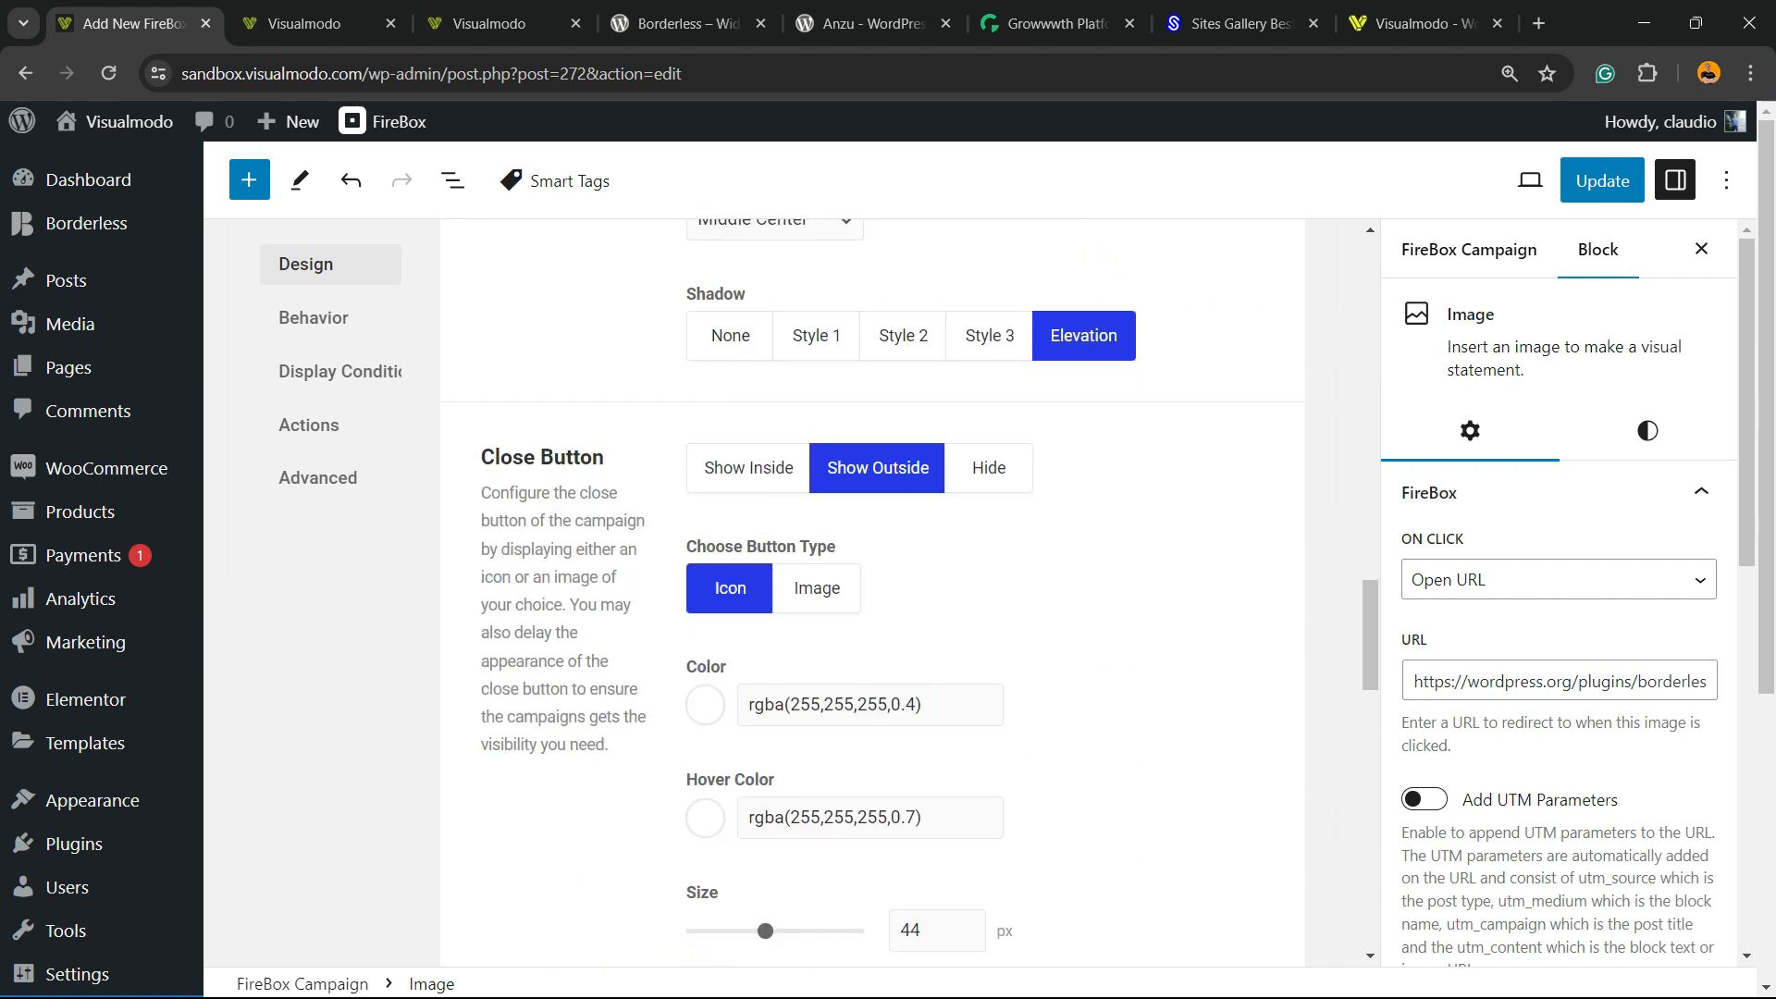
pyautogui.scroll(-3)
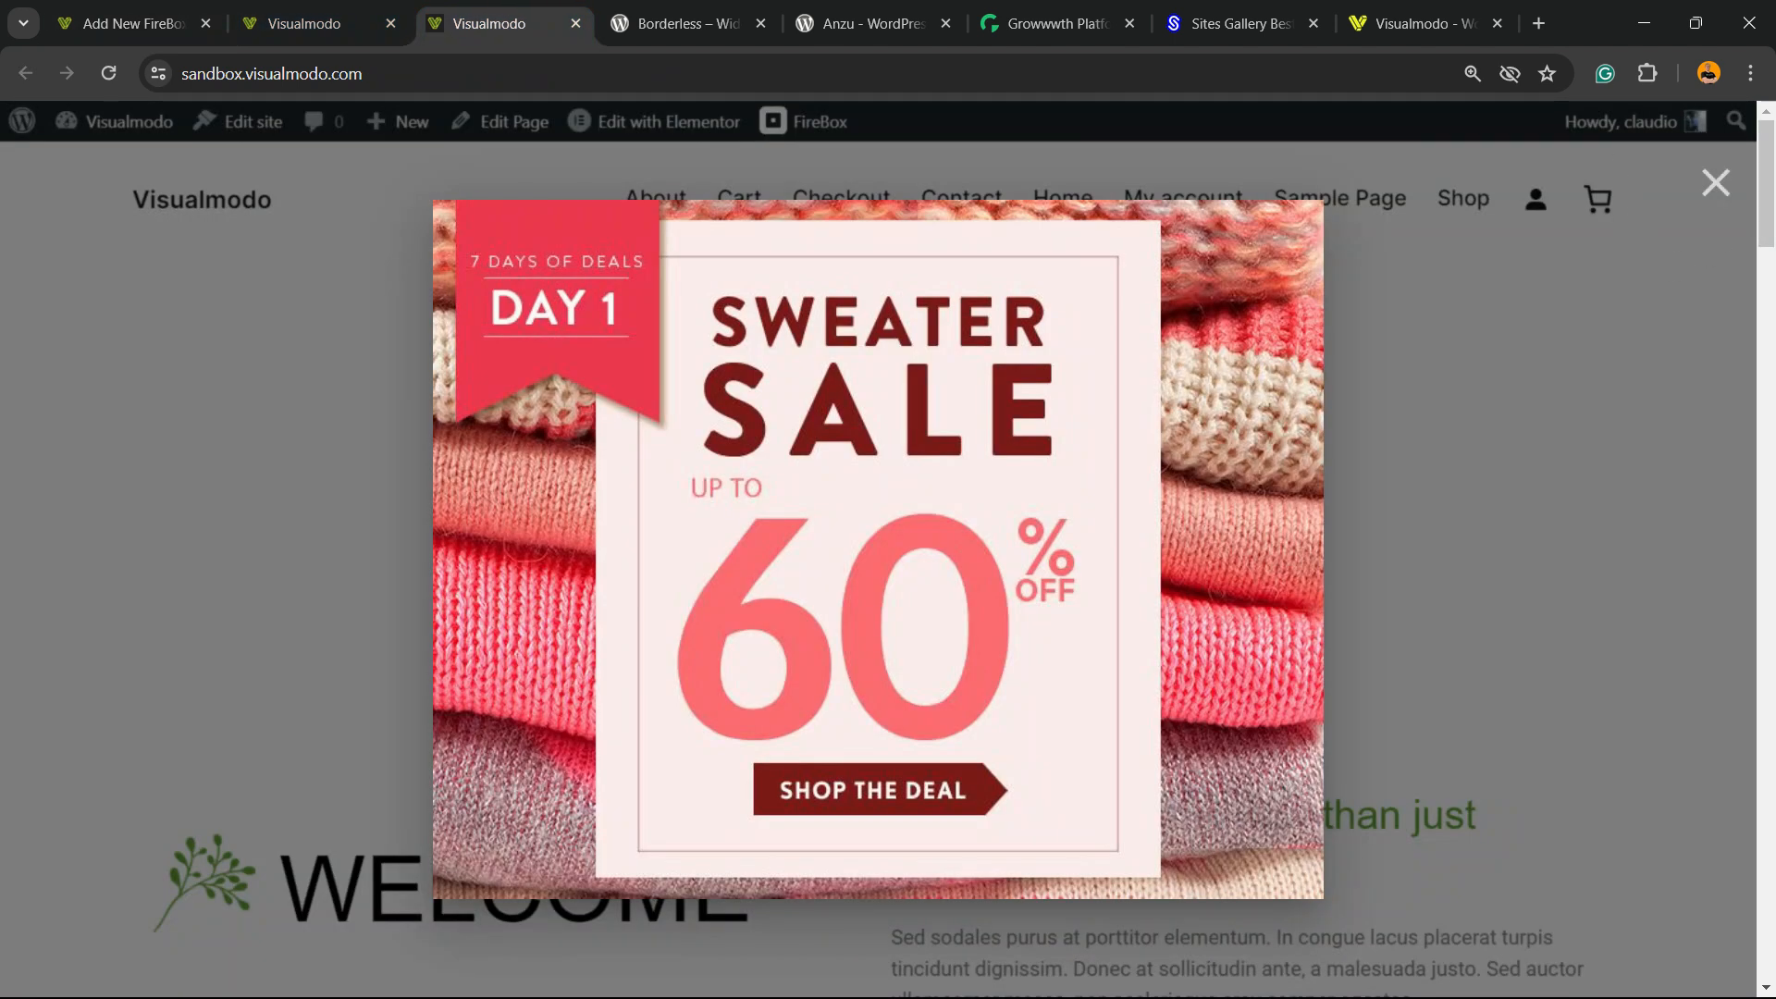
pyautogui.click(1714, 182)
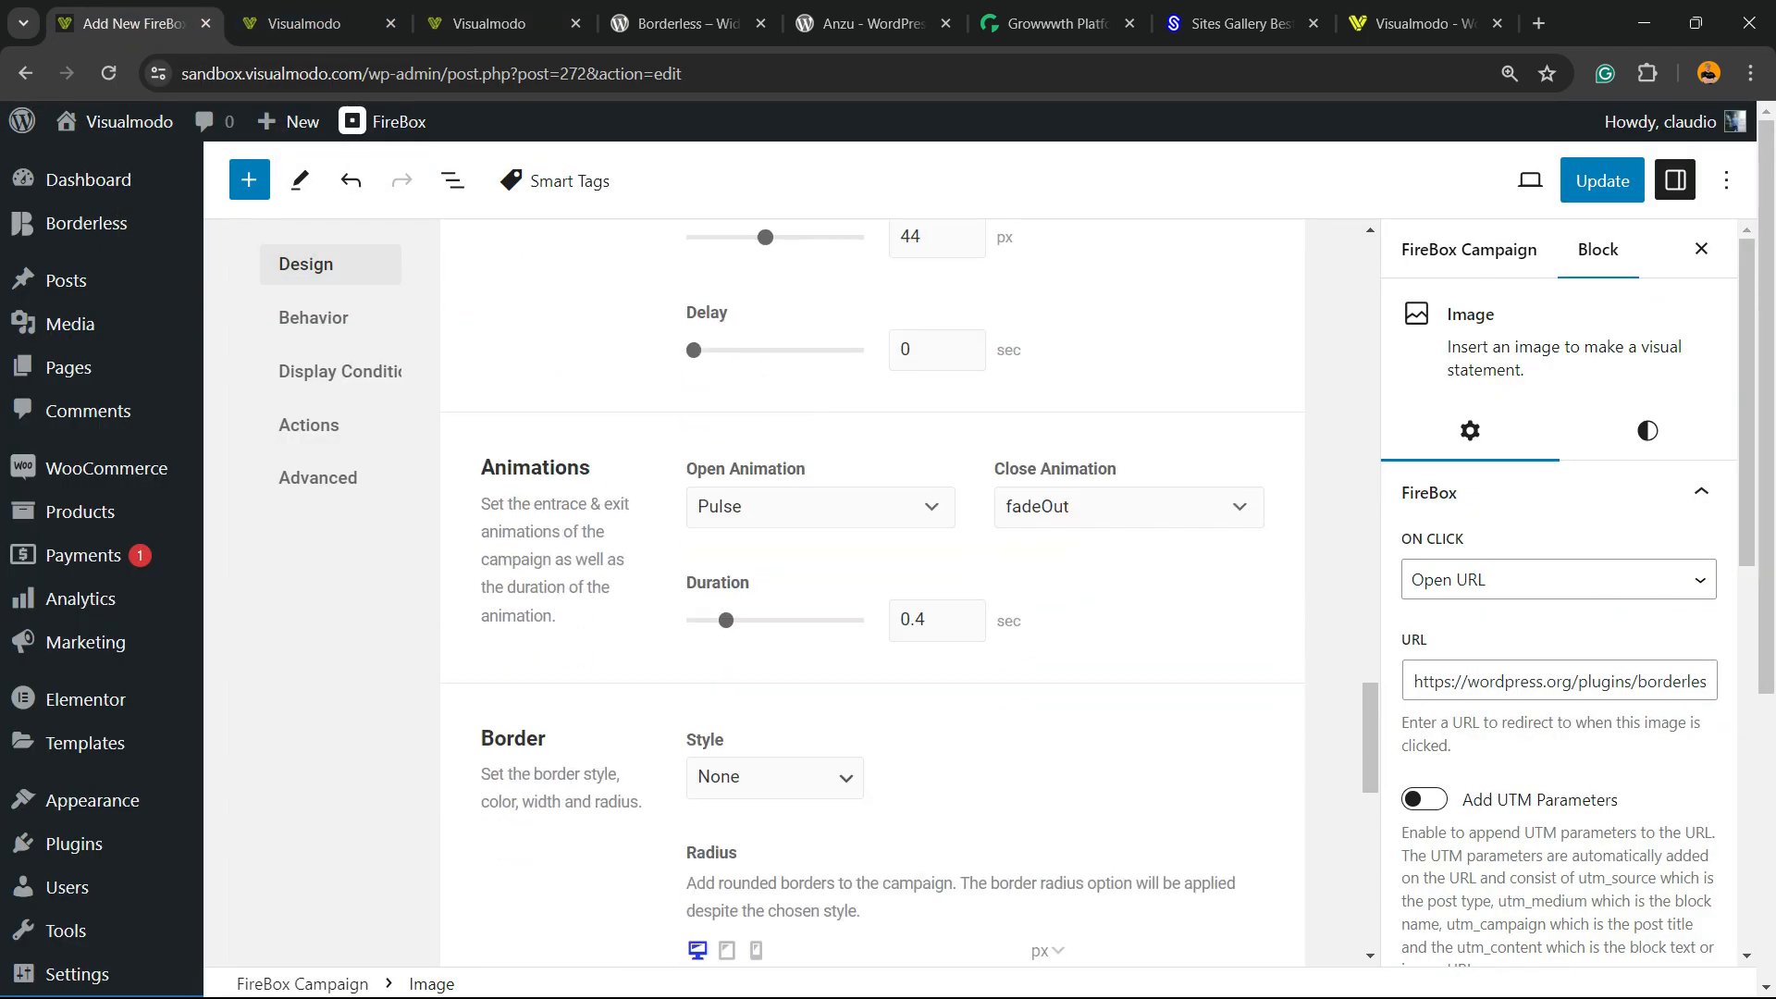
pyautogui.scroll(-3)
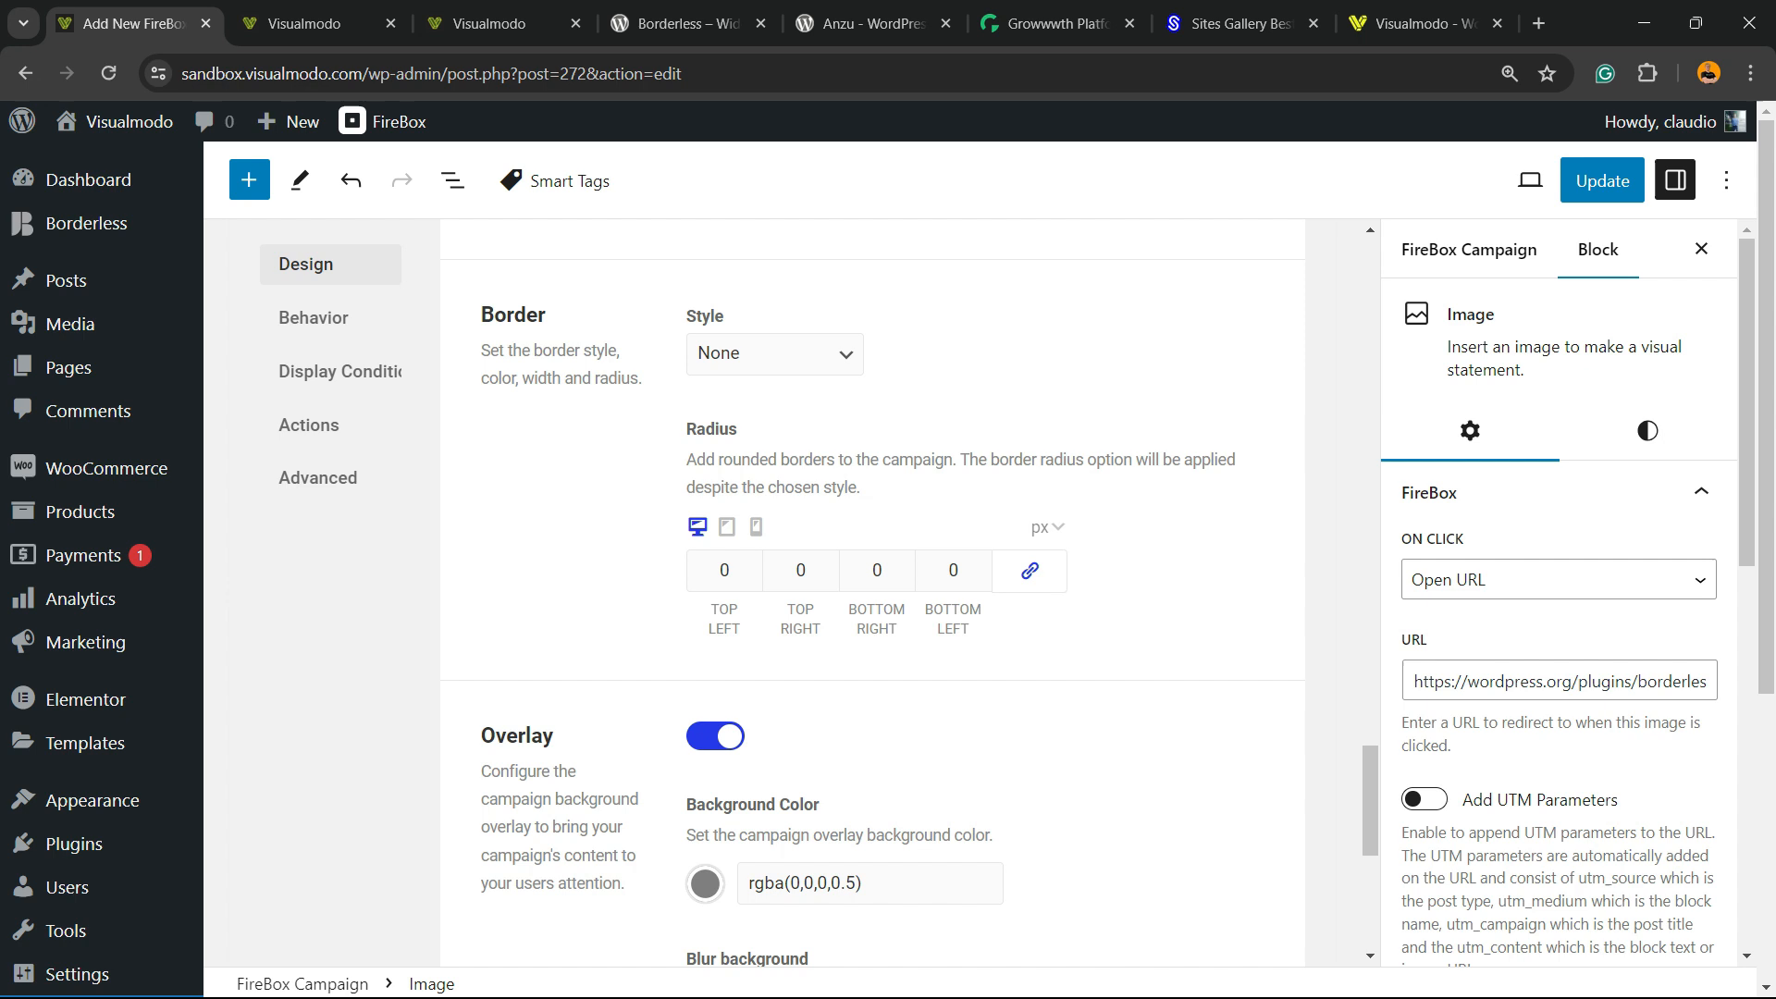
pyautogui.scroll(-3)
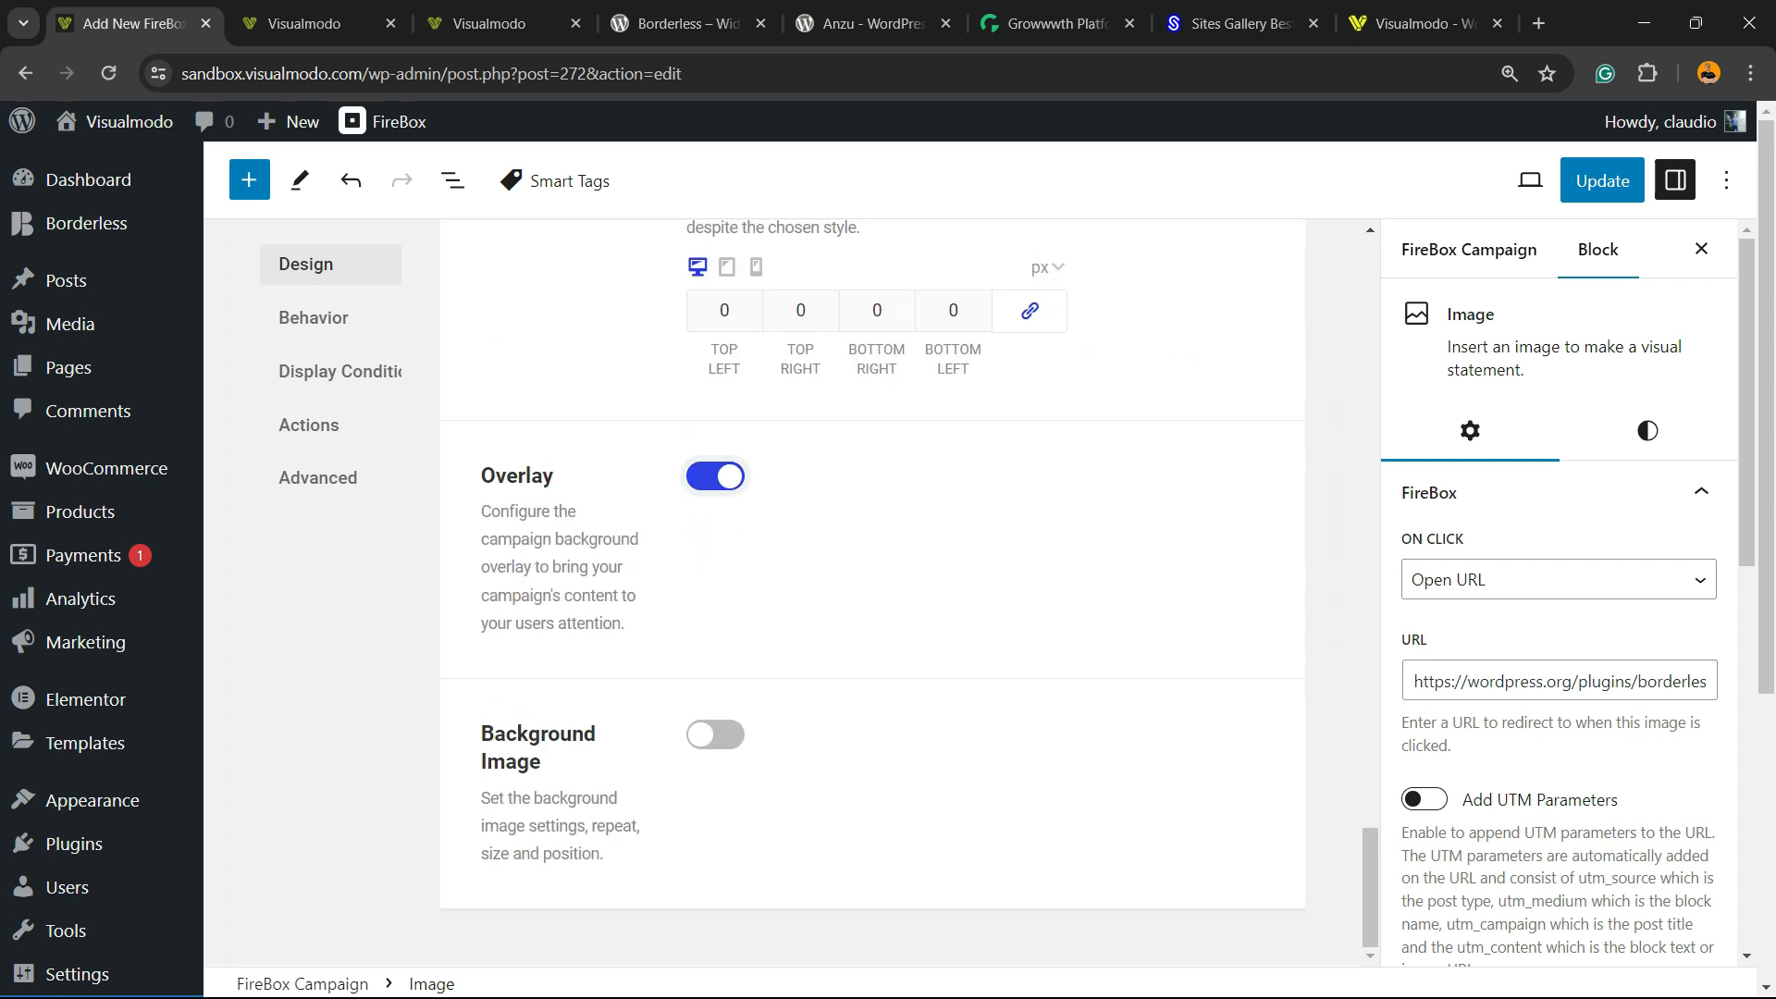
pyautogui.click(715, 476)
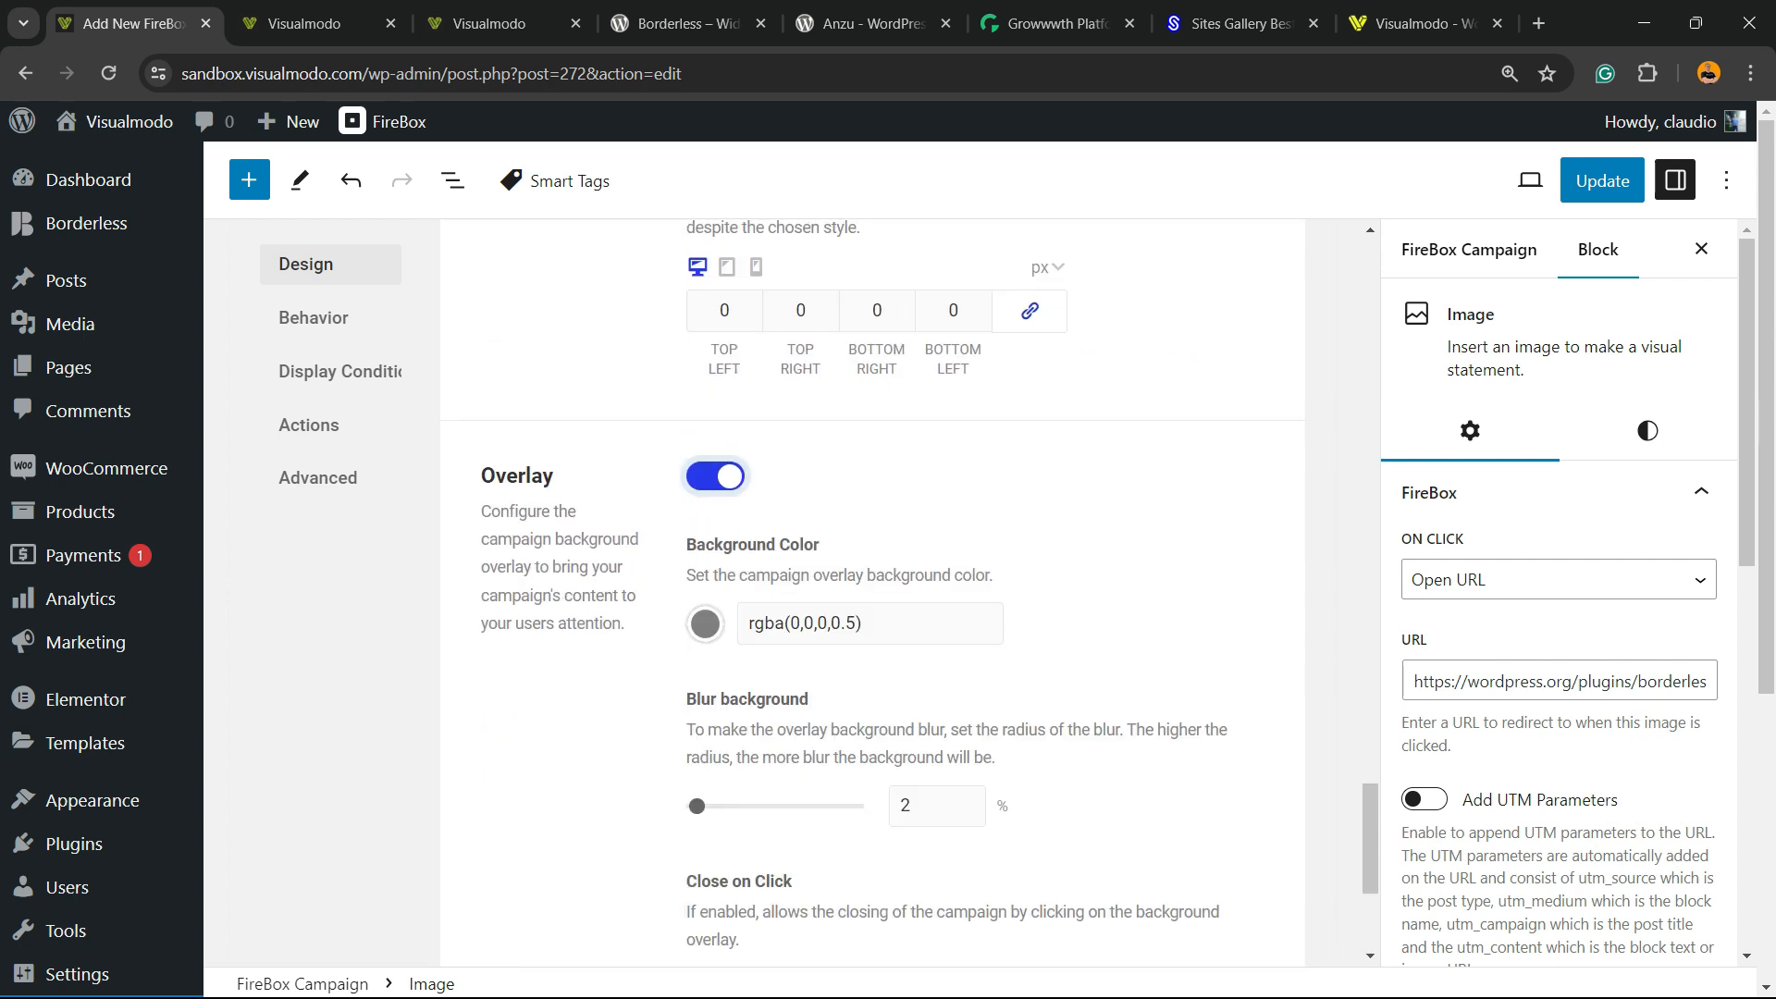
pyautogui.scroll(-3)
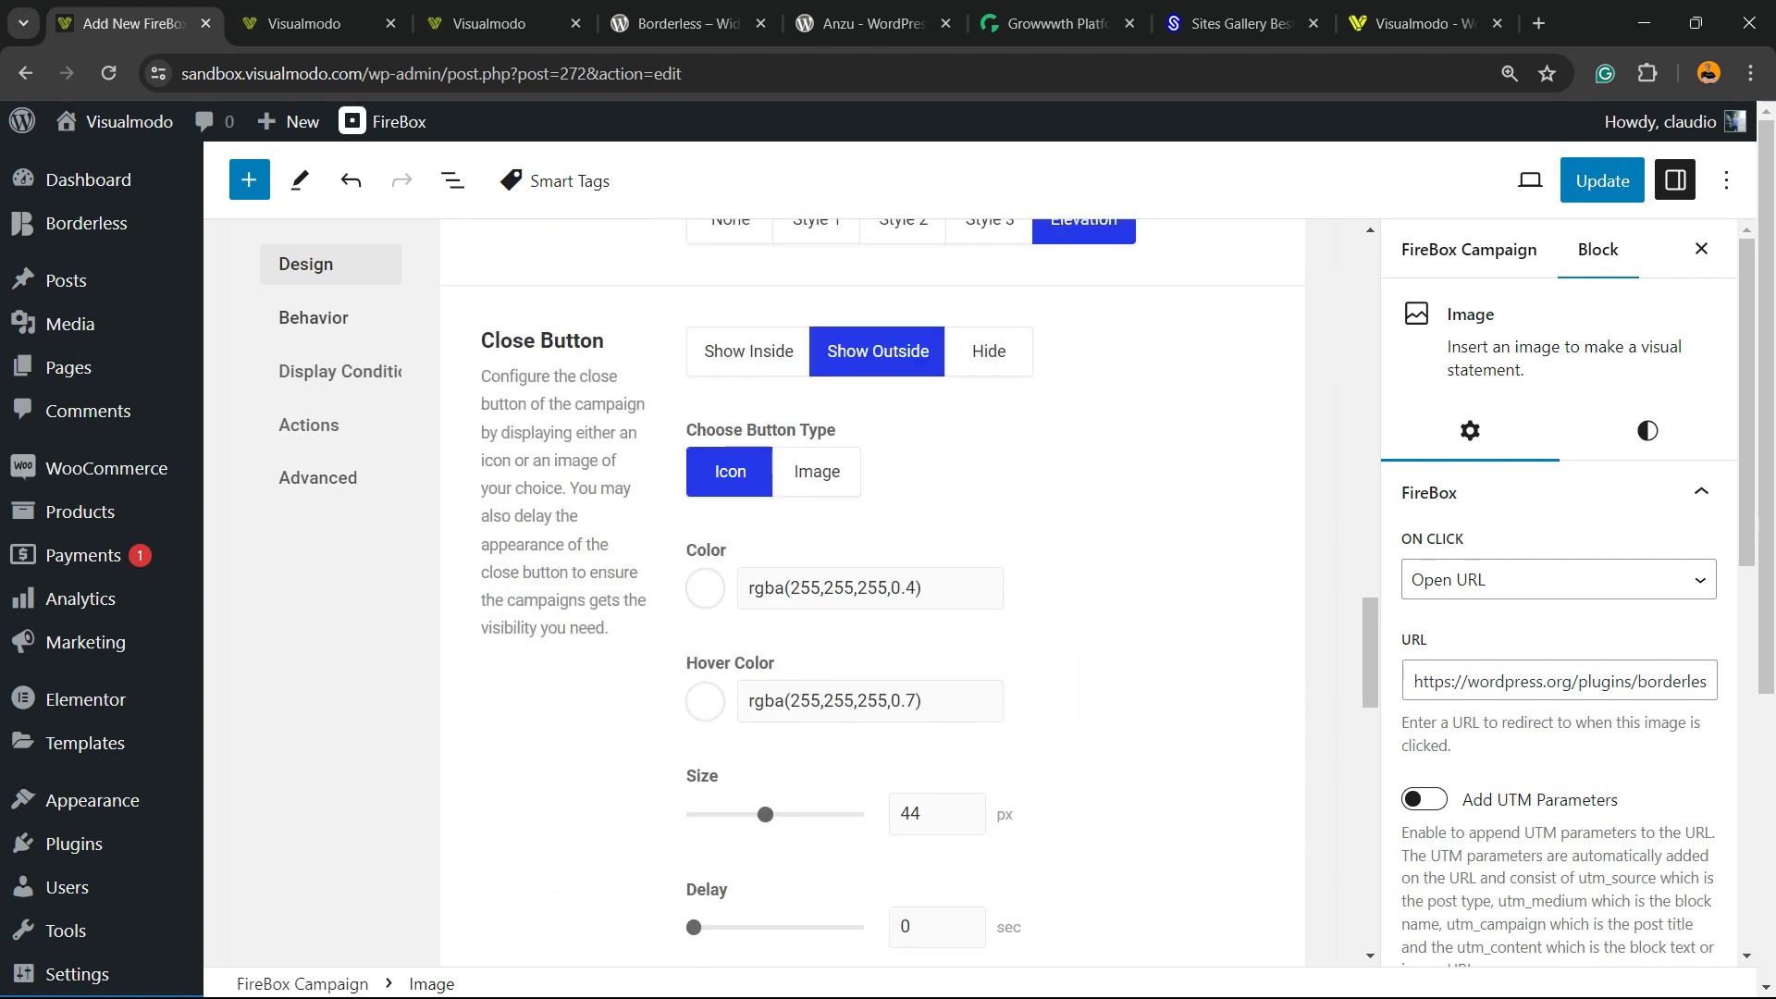
# Review Behavior's Position, Trigger Point and Closing Behavior settings, then view Display Conditions.
pyautogui.click(314, 319)
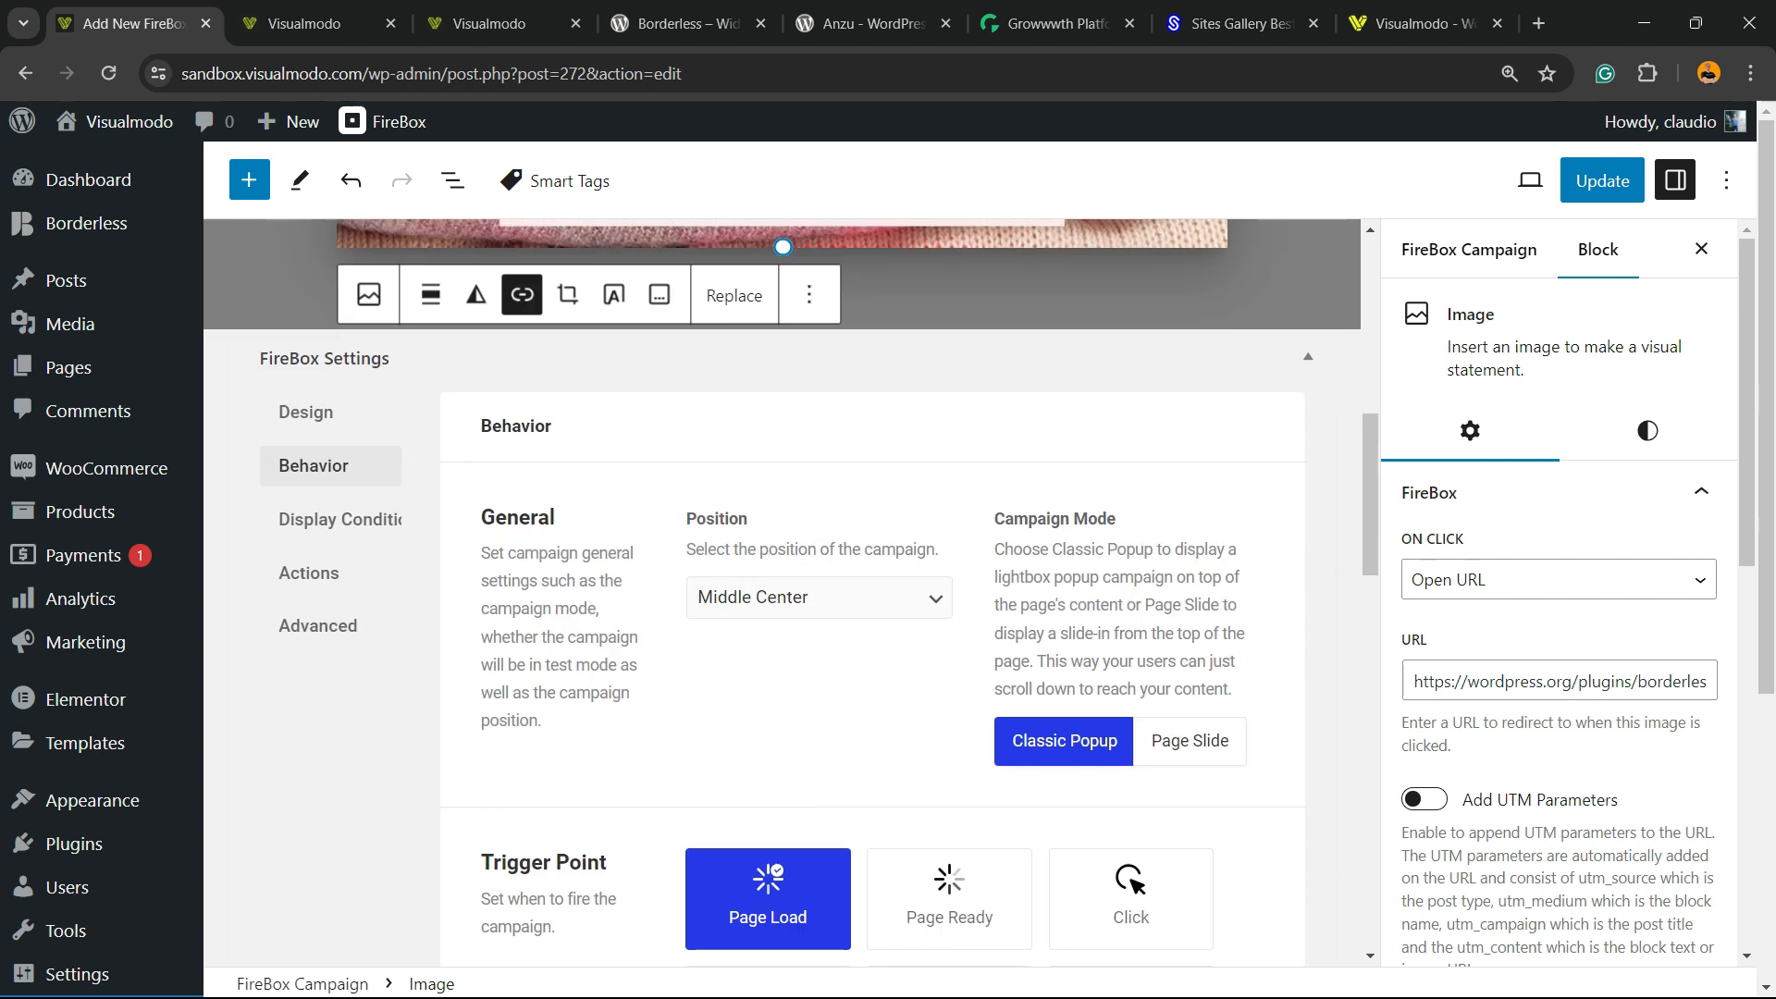
pyautogui.scroll(-3)
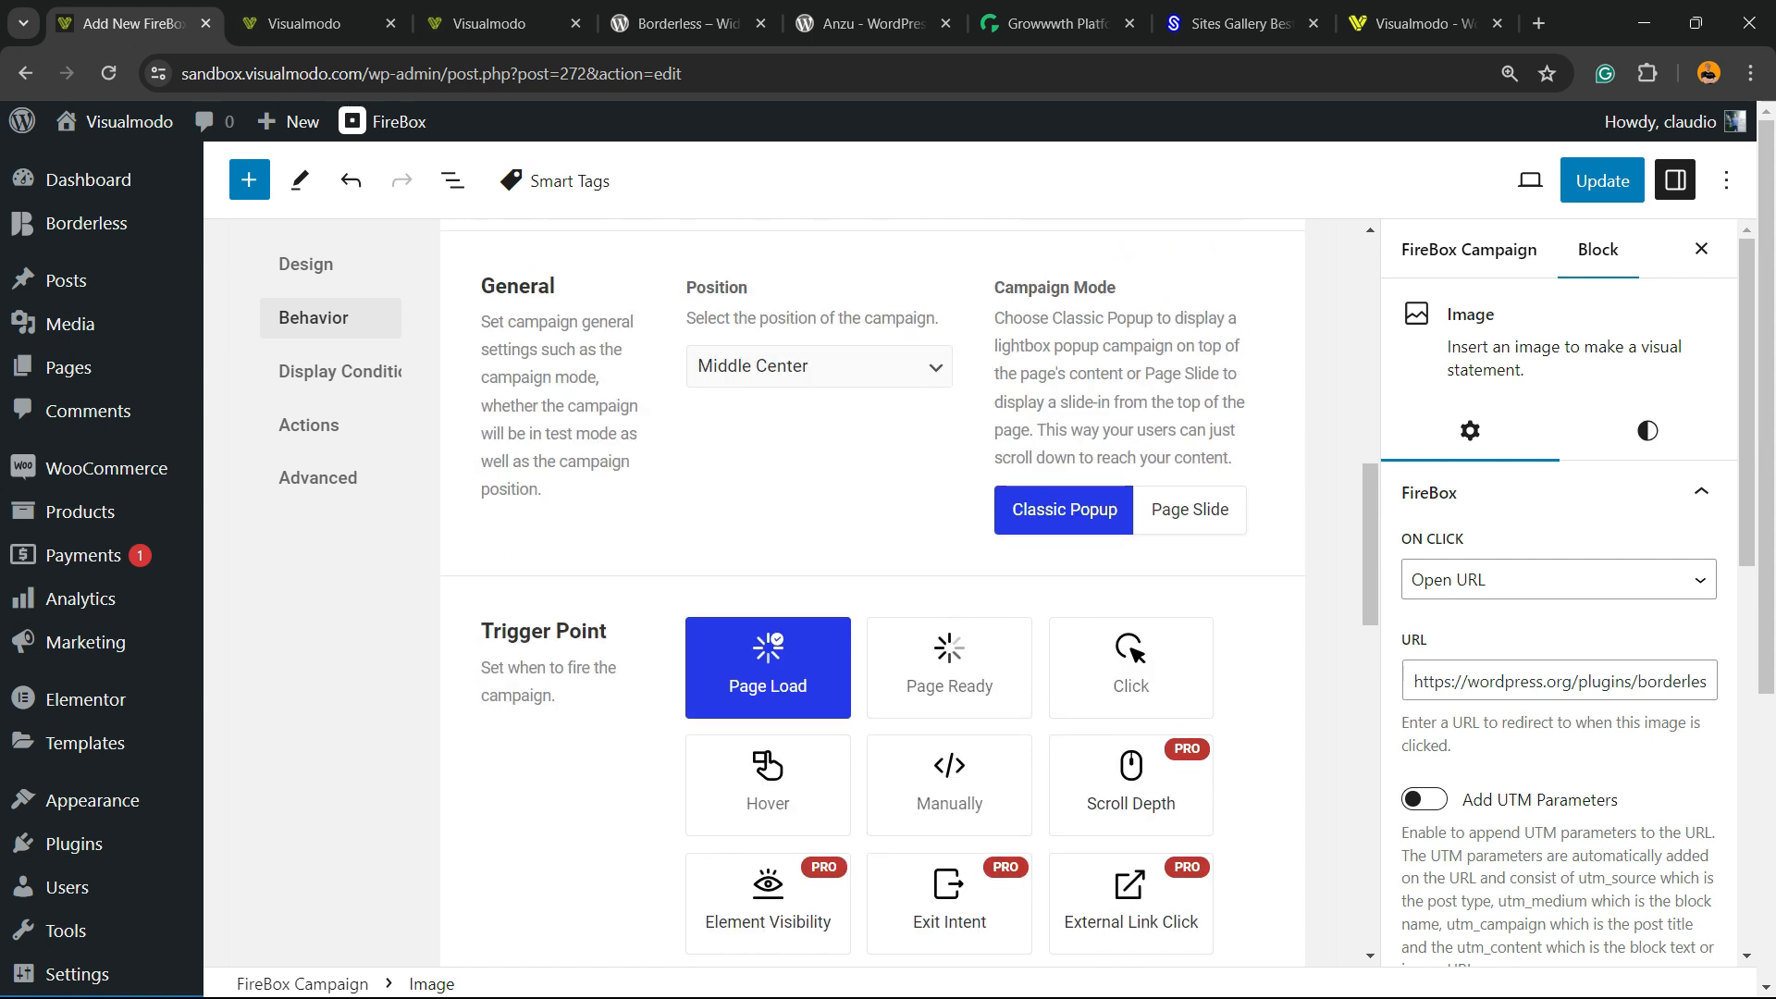
pyautogui.click(818, 364)
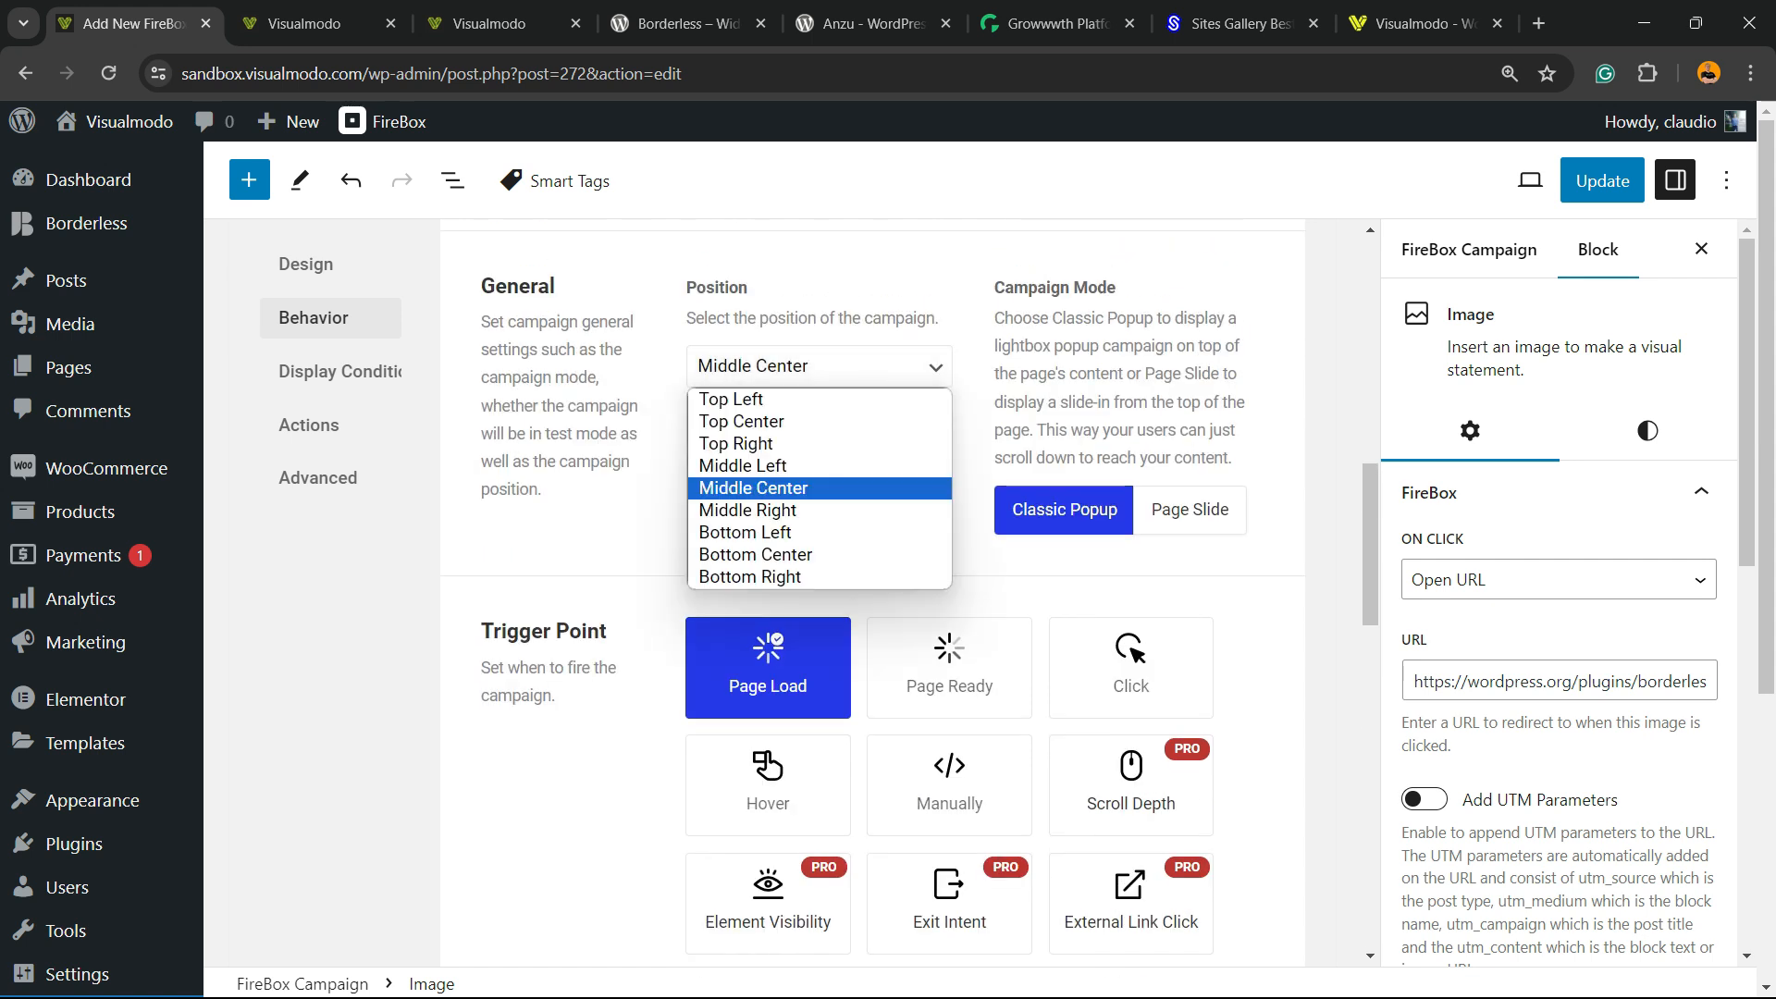
pyautogui.scroll(-3)
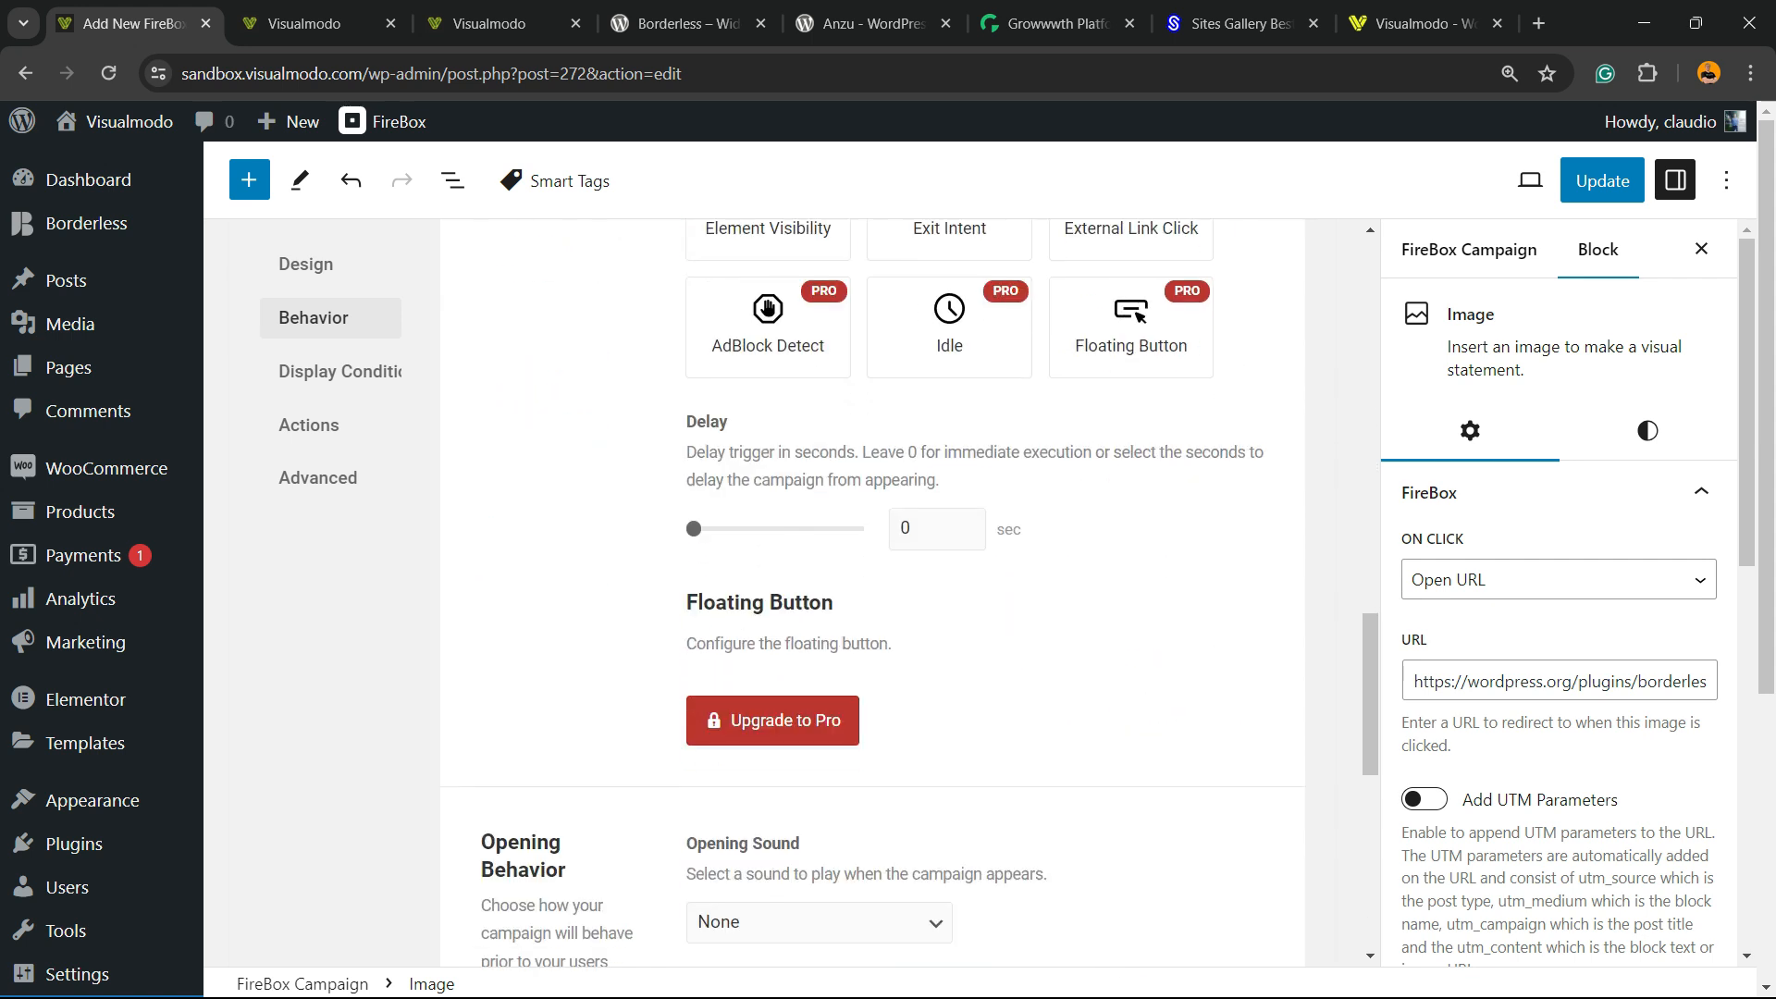
pyautogui.scroll(-3)
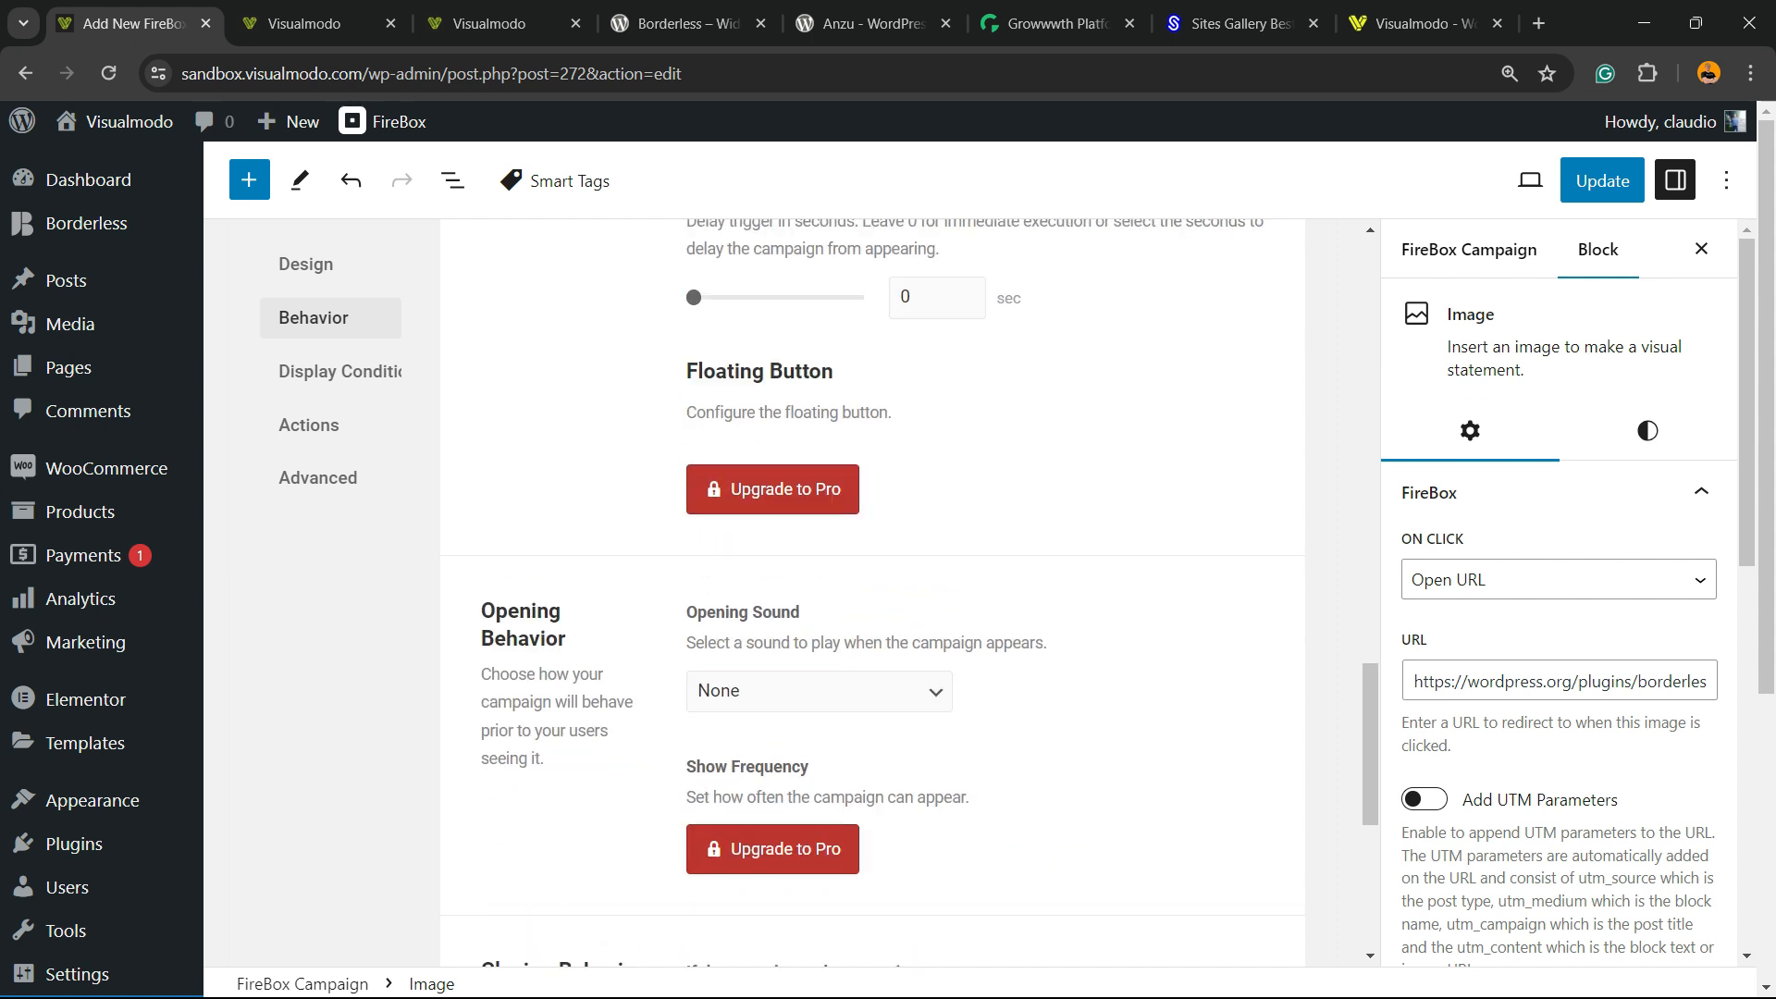
pyautogui.scroll(-3)
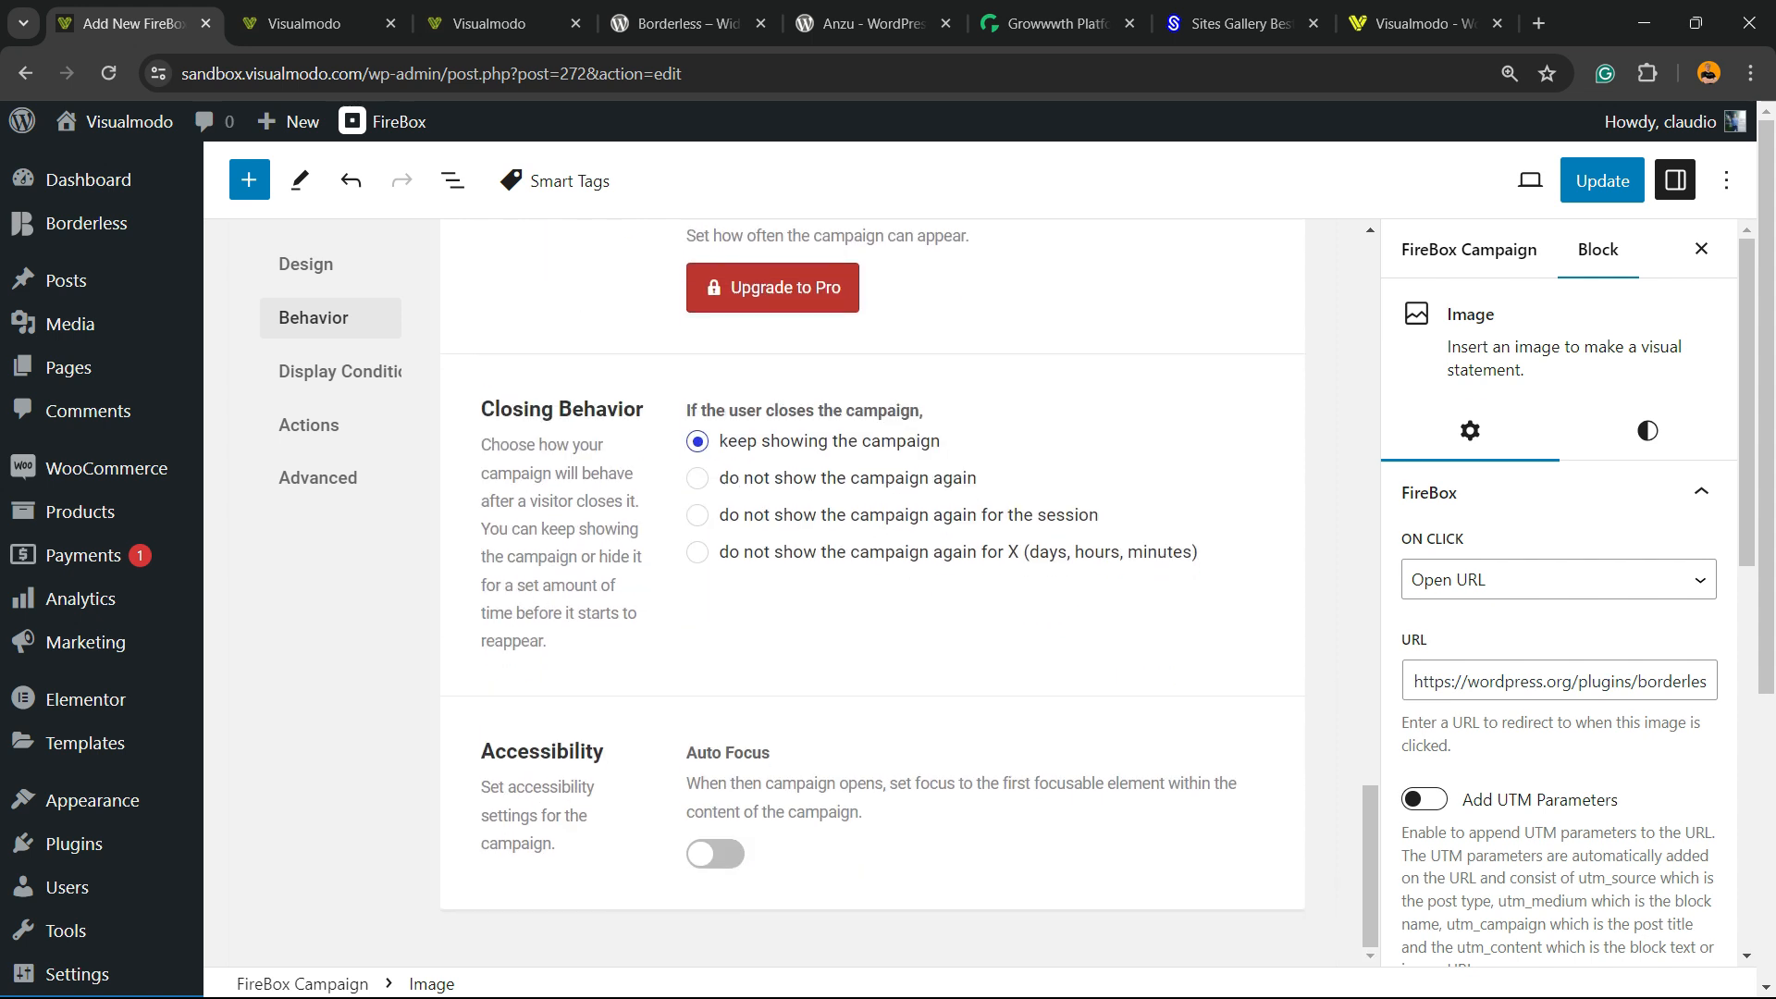
pyautogui.doubleClick(562, 409)
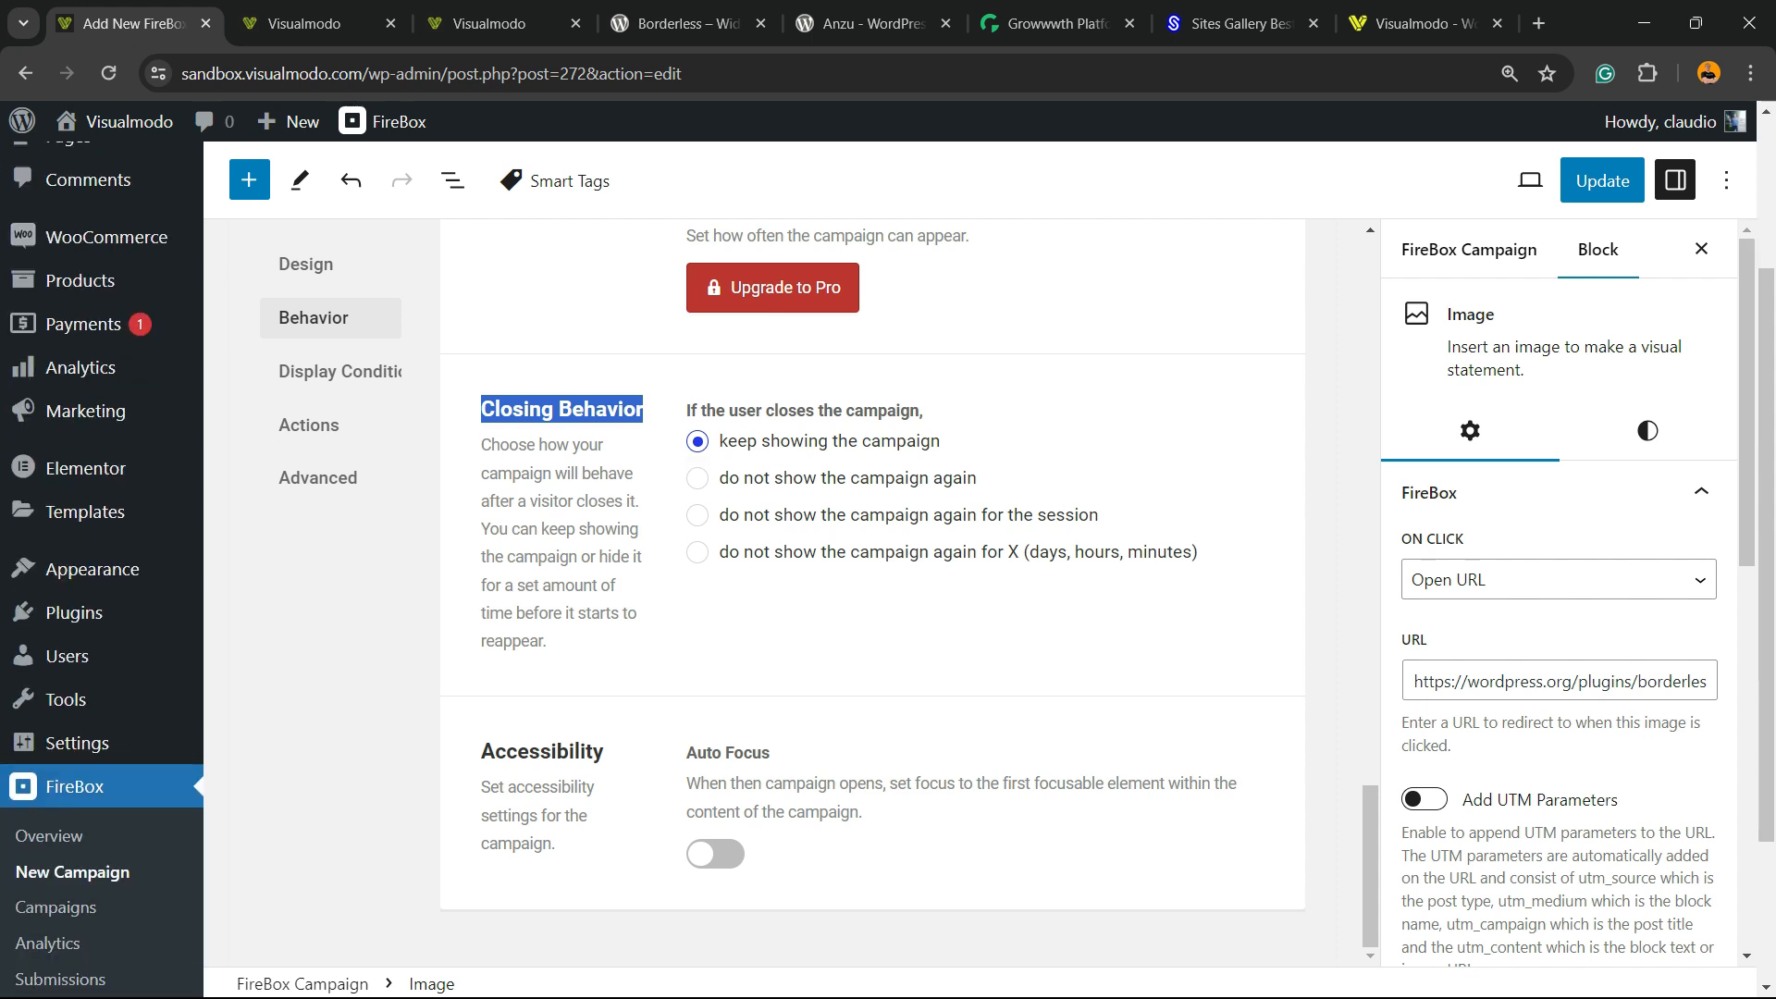
pyautogui.click(715, 853)
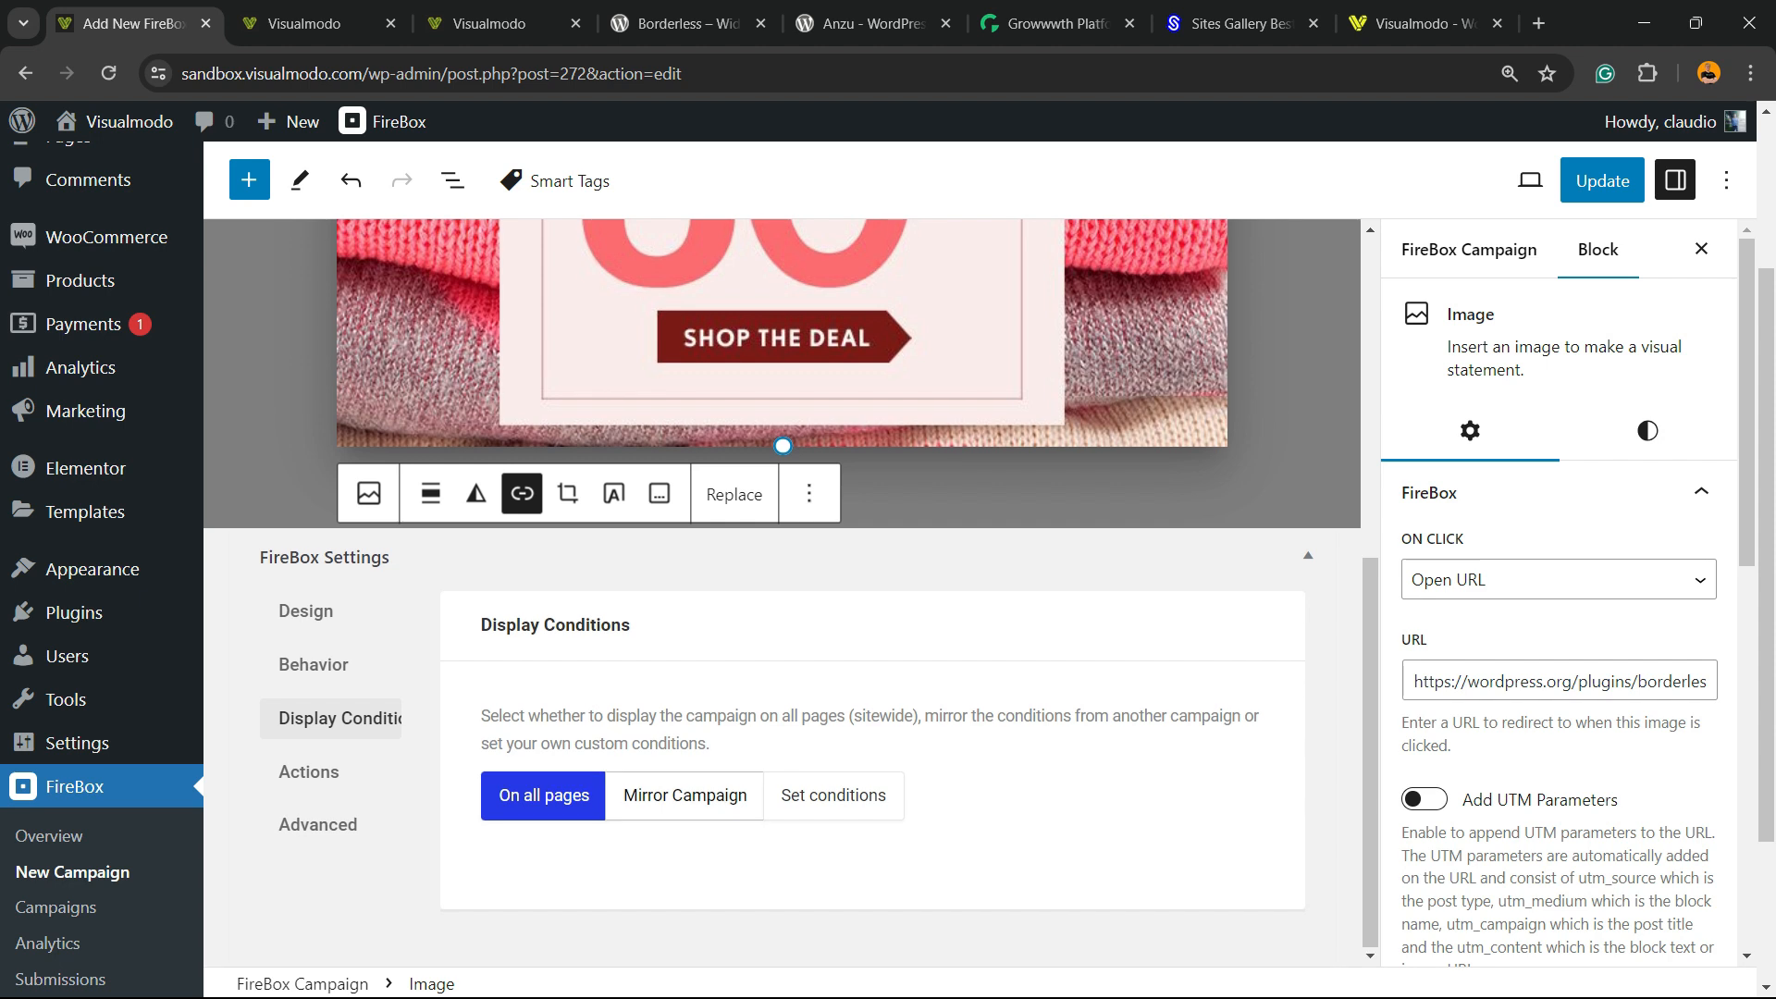
# Switch display conditions to custom and browse the list of available conditions.
pyautogui.click(685, 794)
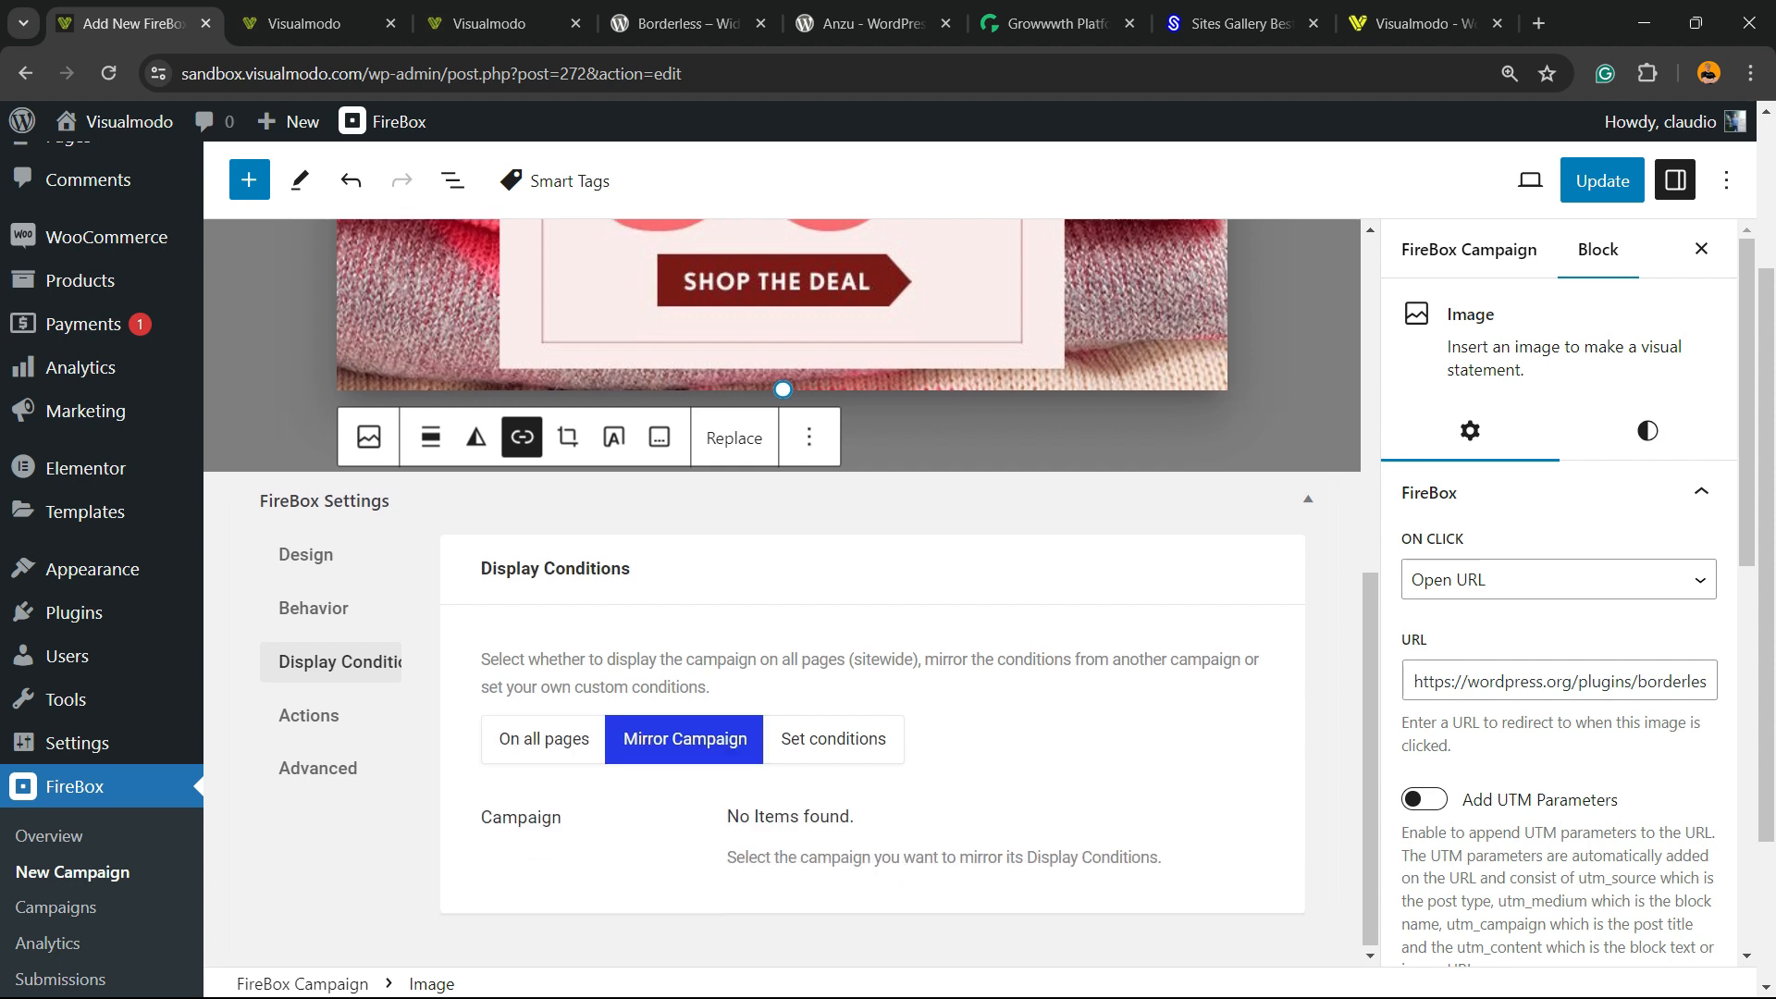
pyautogui.click(832, 738)
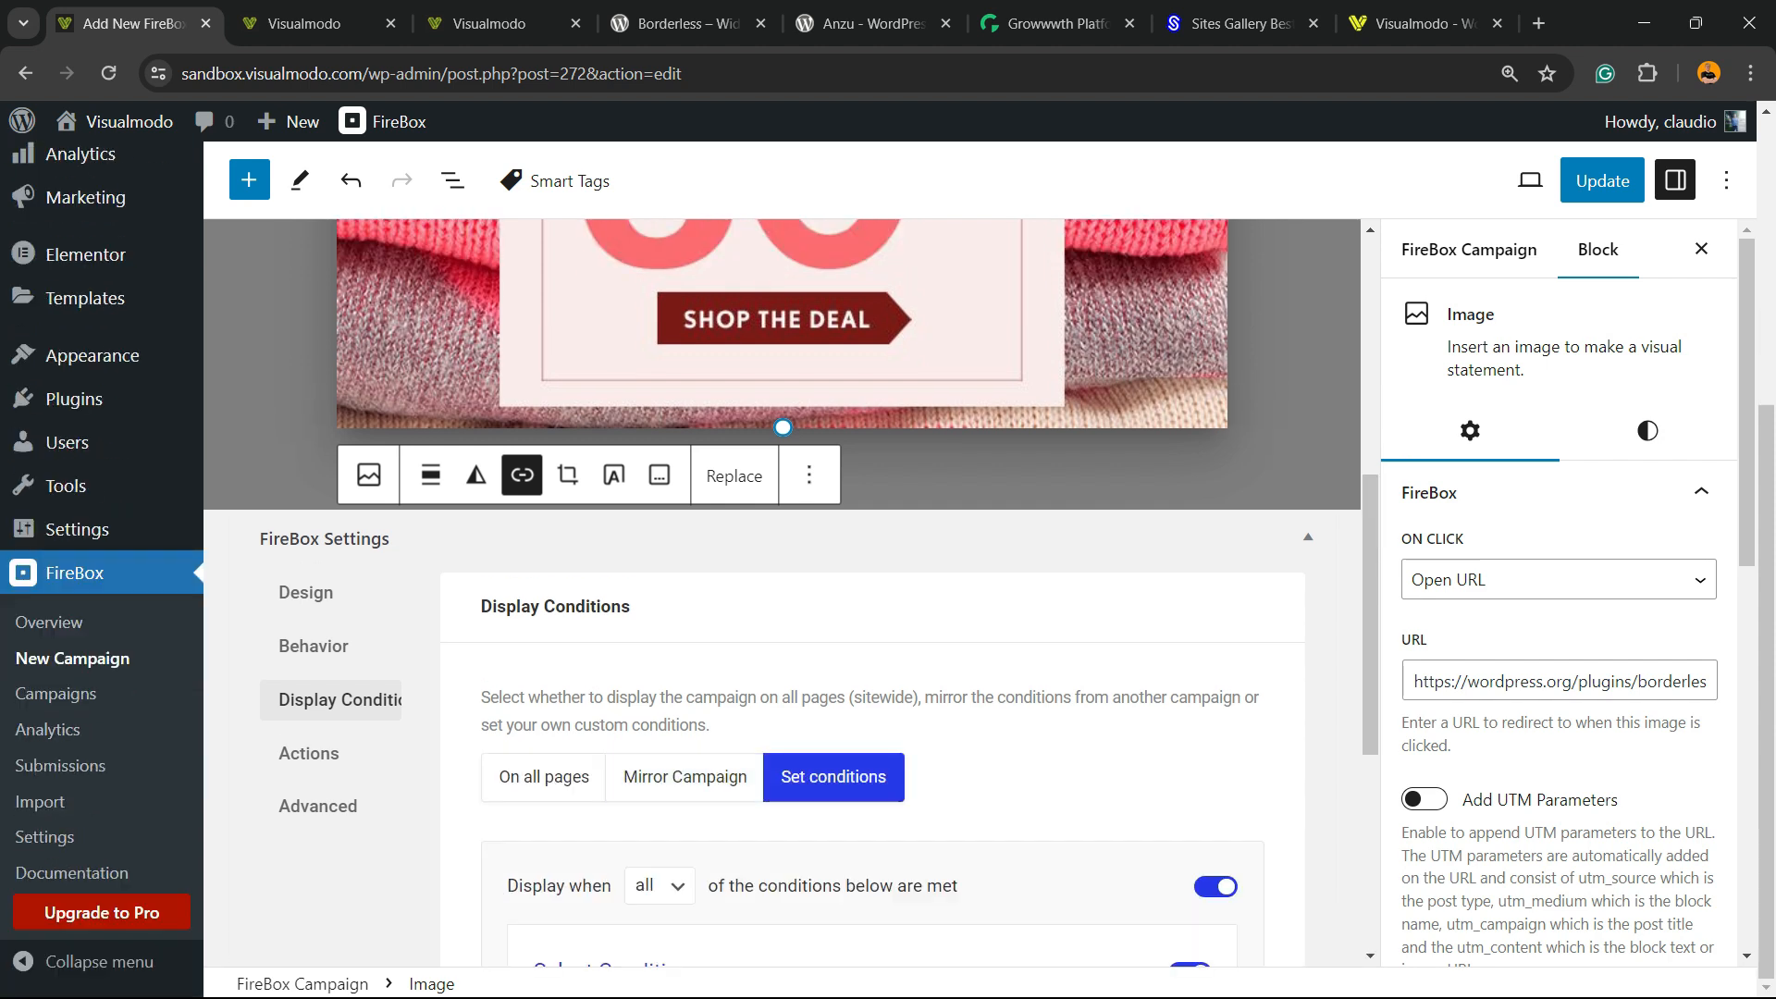
pyautogui.scroll(-3)
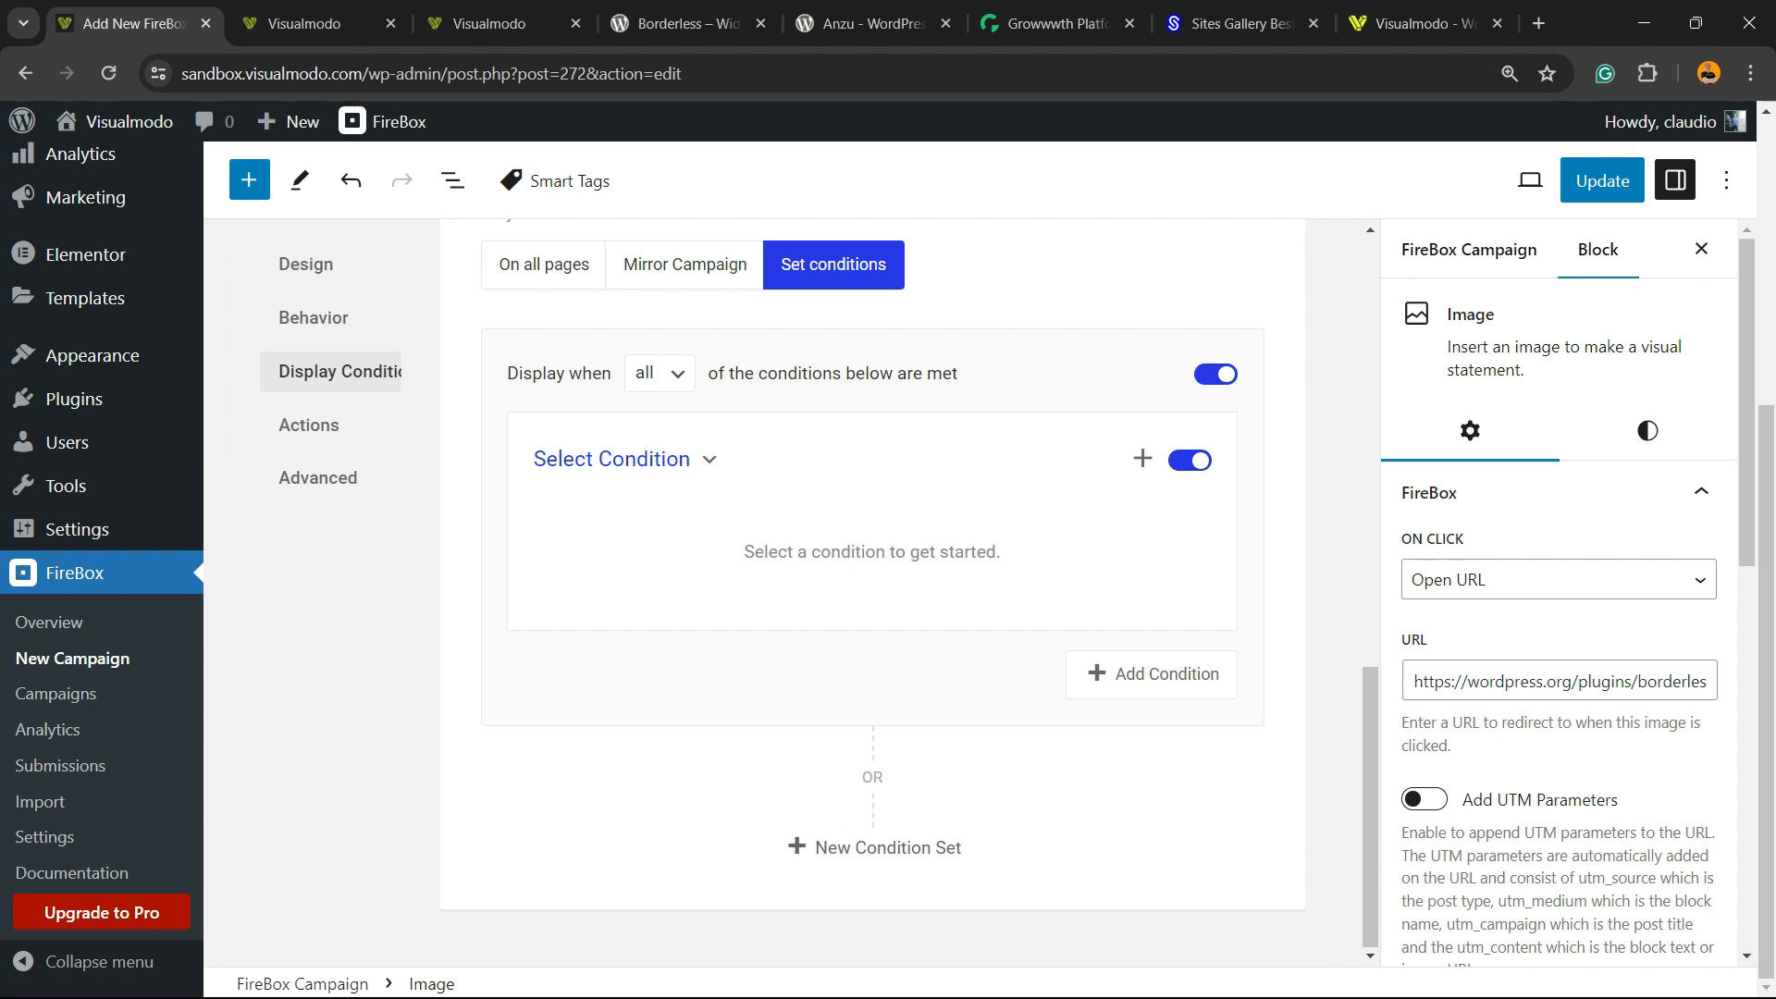
pyautogui.click(621, 458)
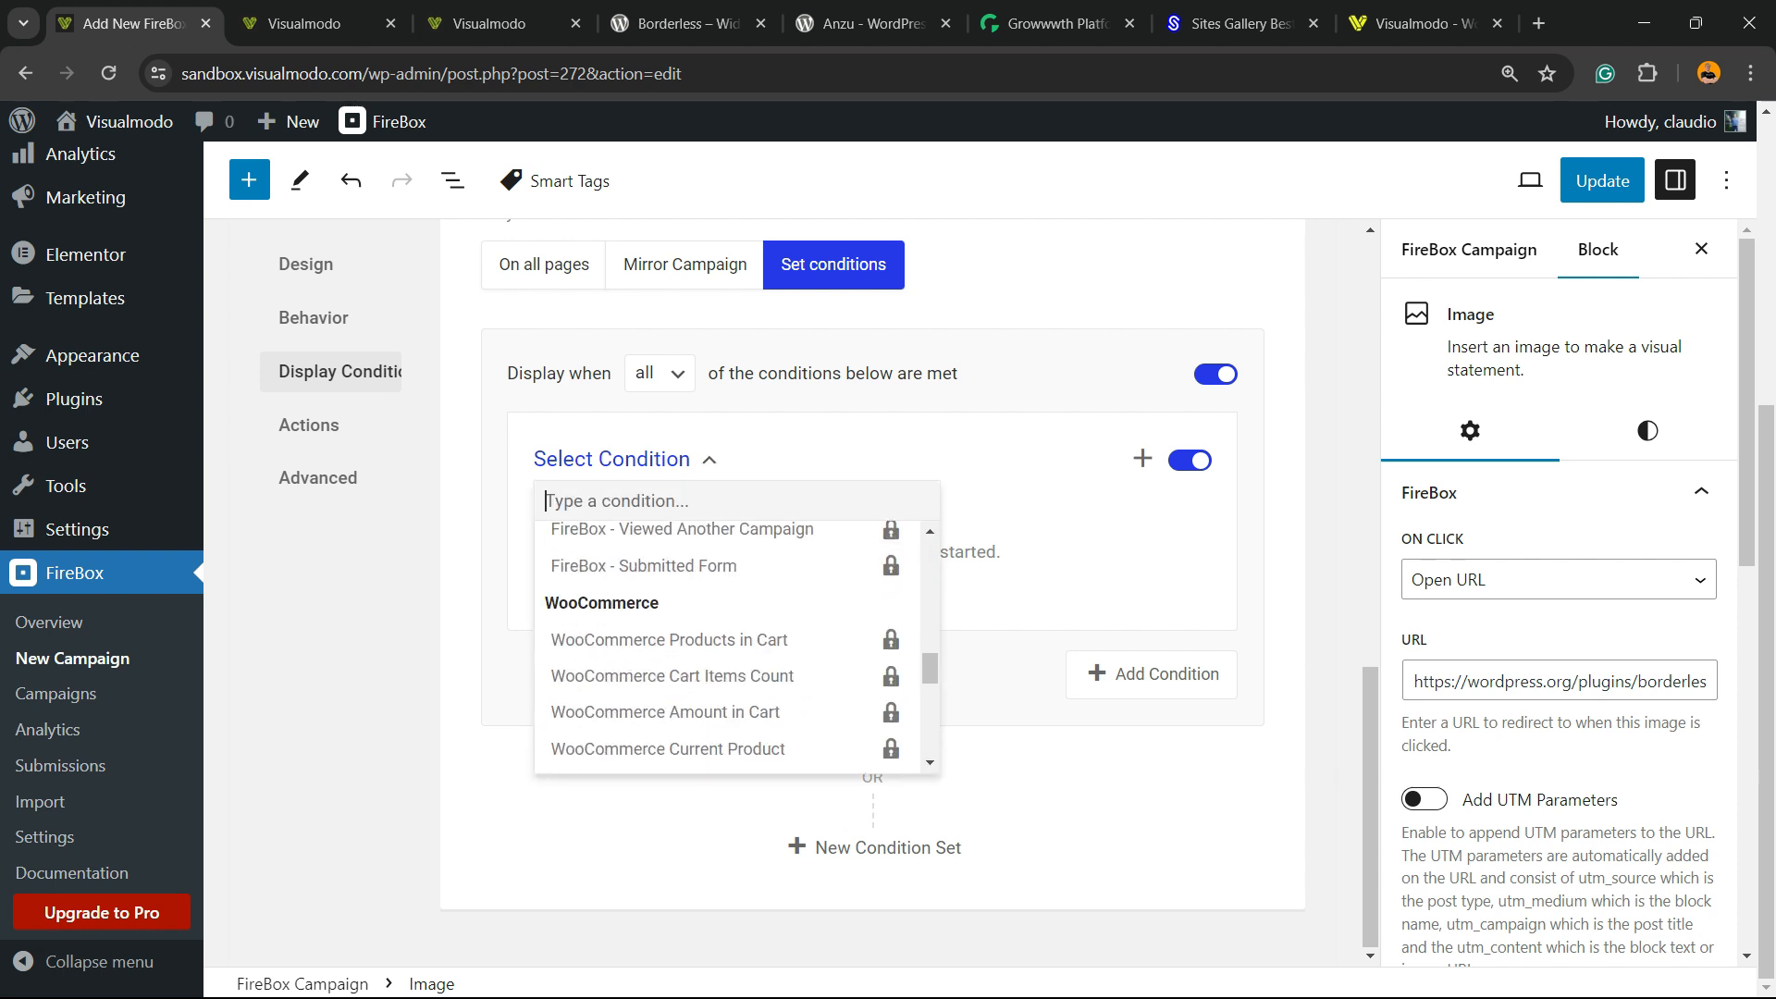
pyautogui.scroll(3)
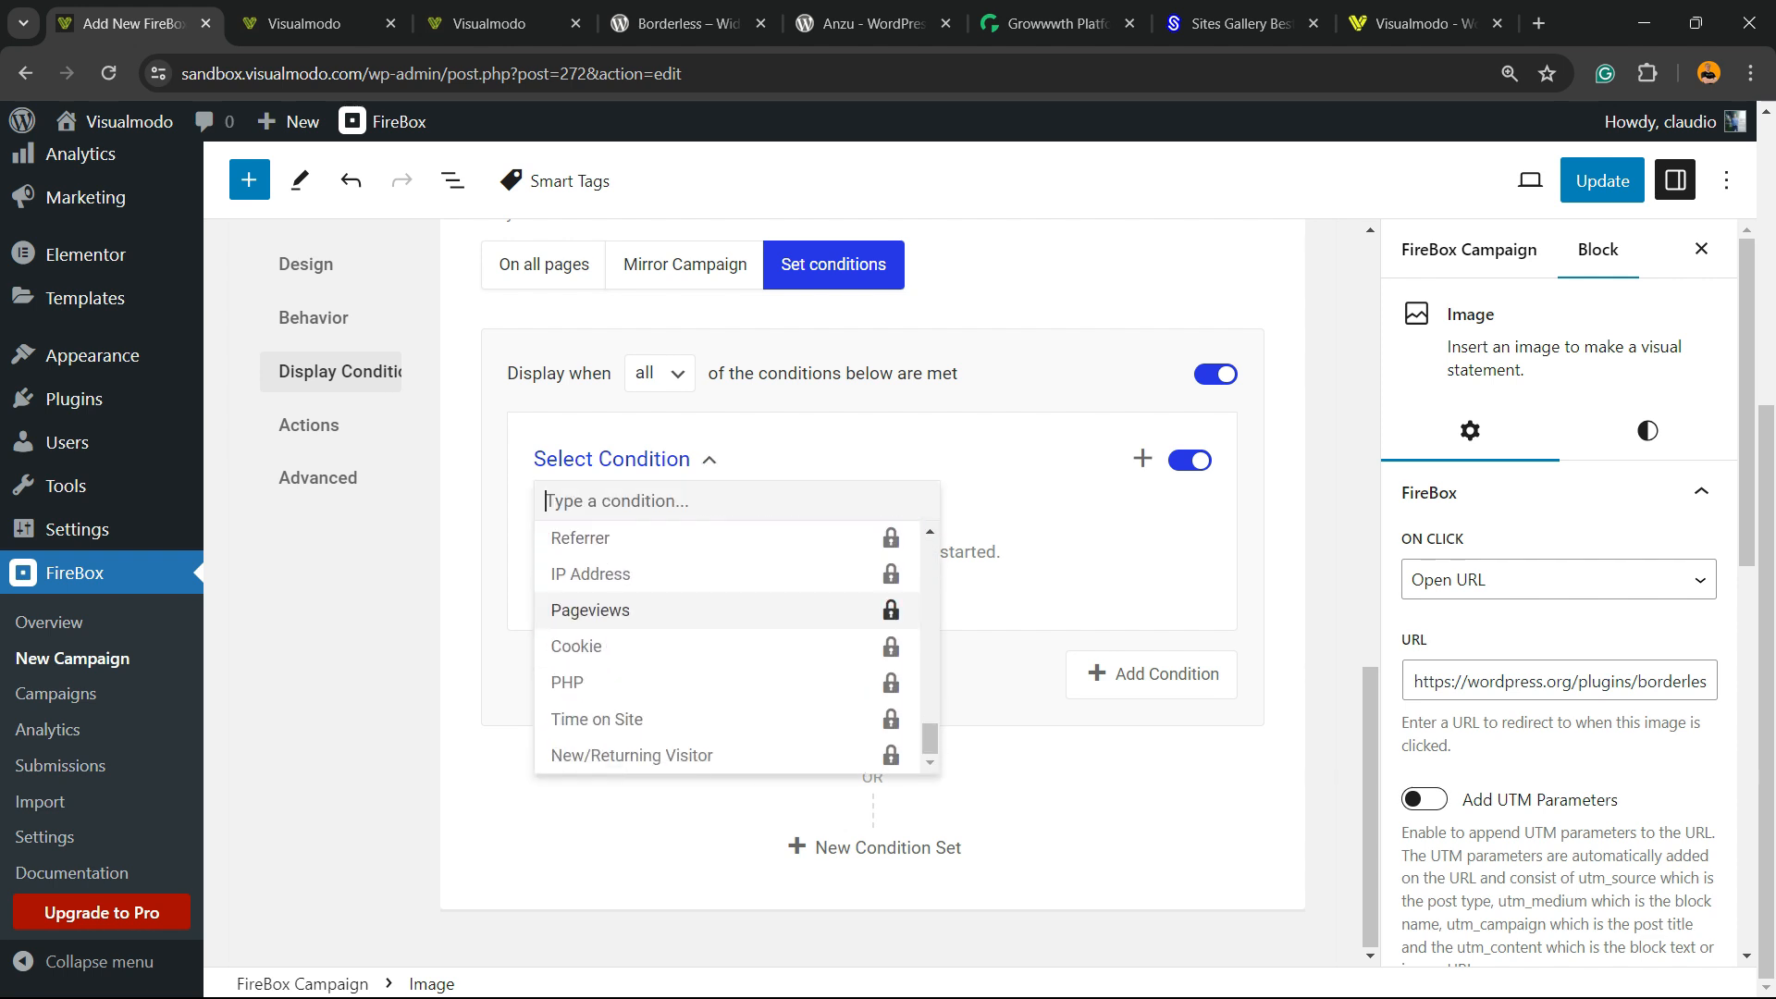
pyautogui.scroll(-3)
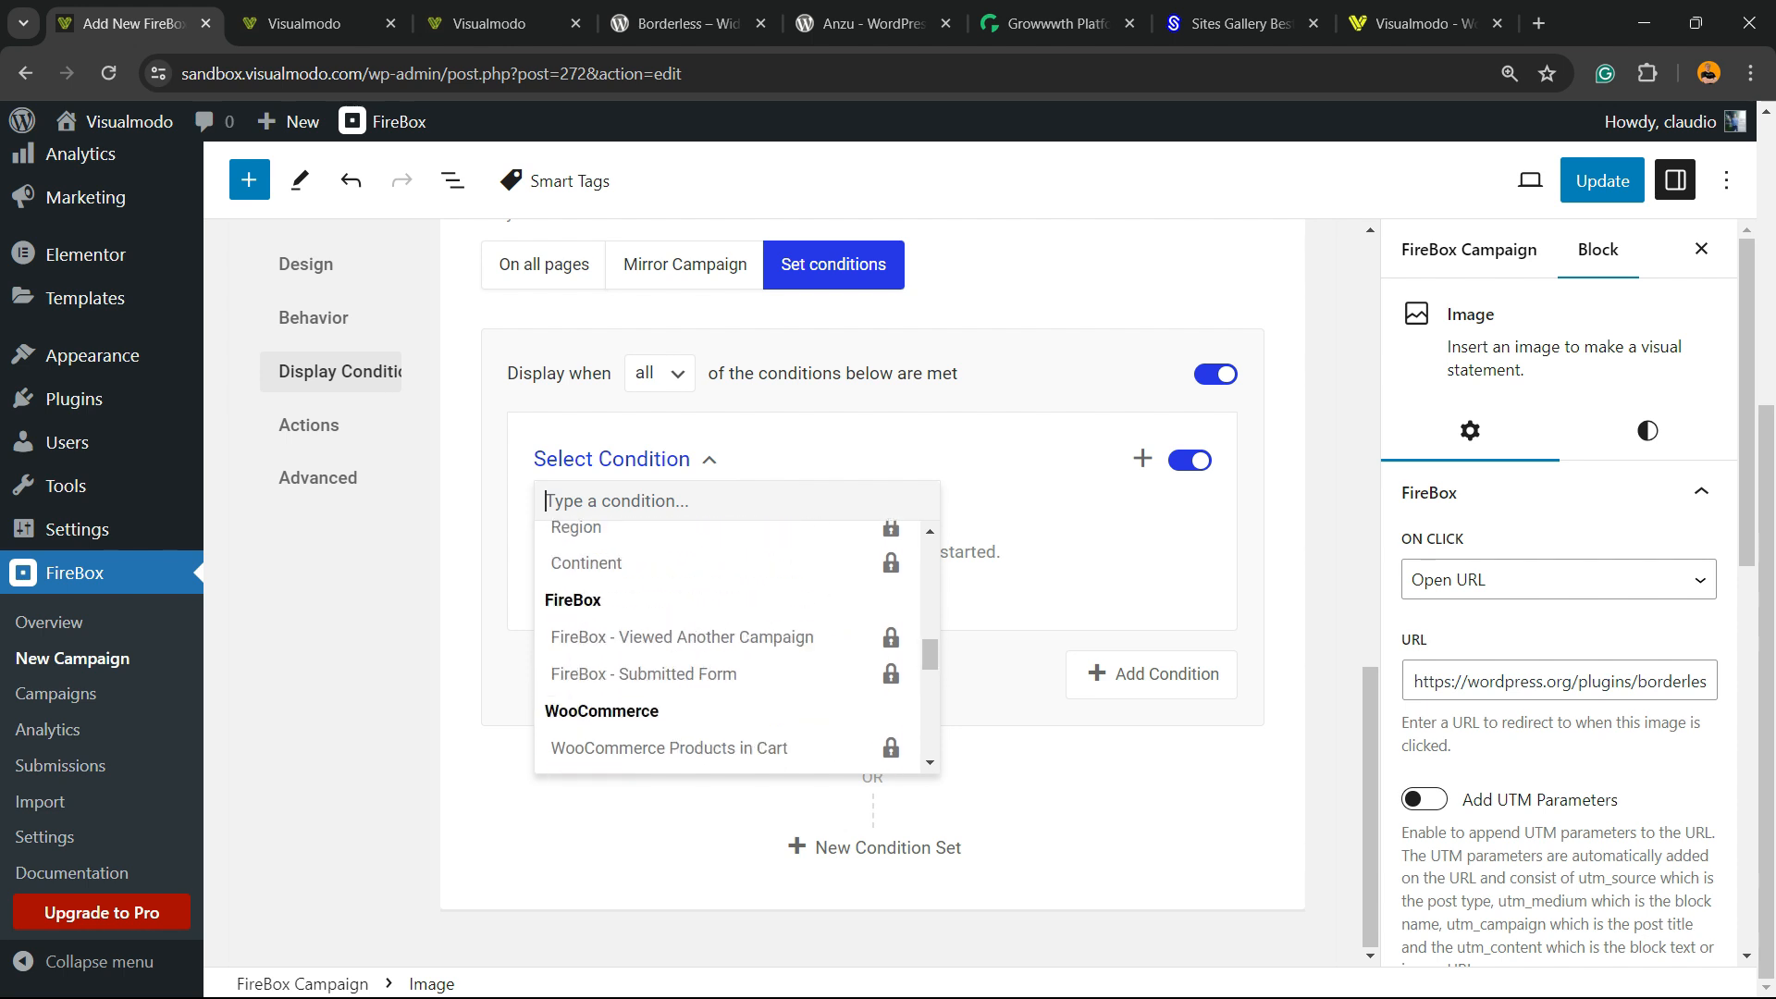
pyautogui.scroll(3)
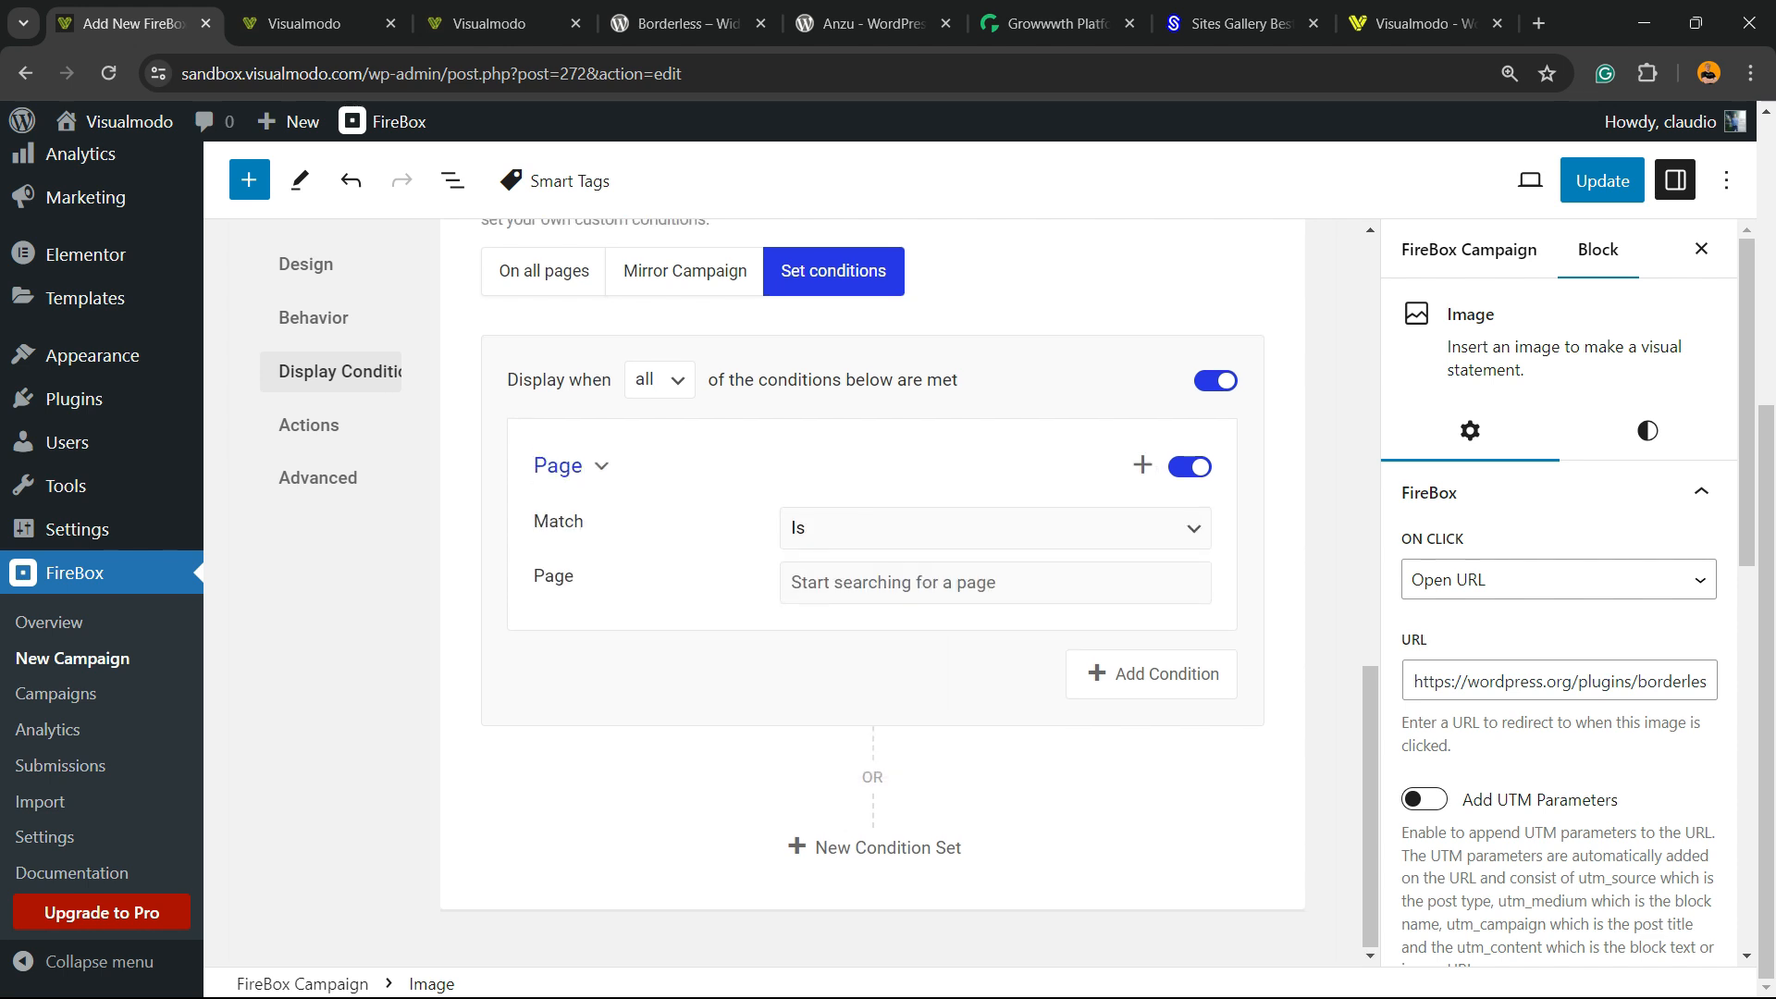
# Check the page list and the match-all option, then view the Pro-only Actions settings.
pyautogui.click(993, 582)
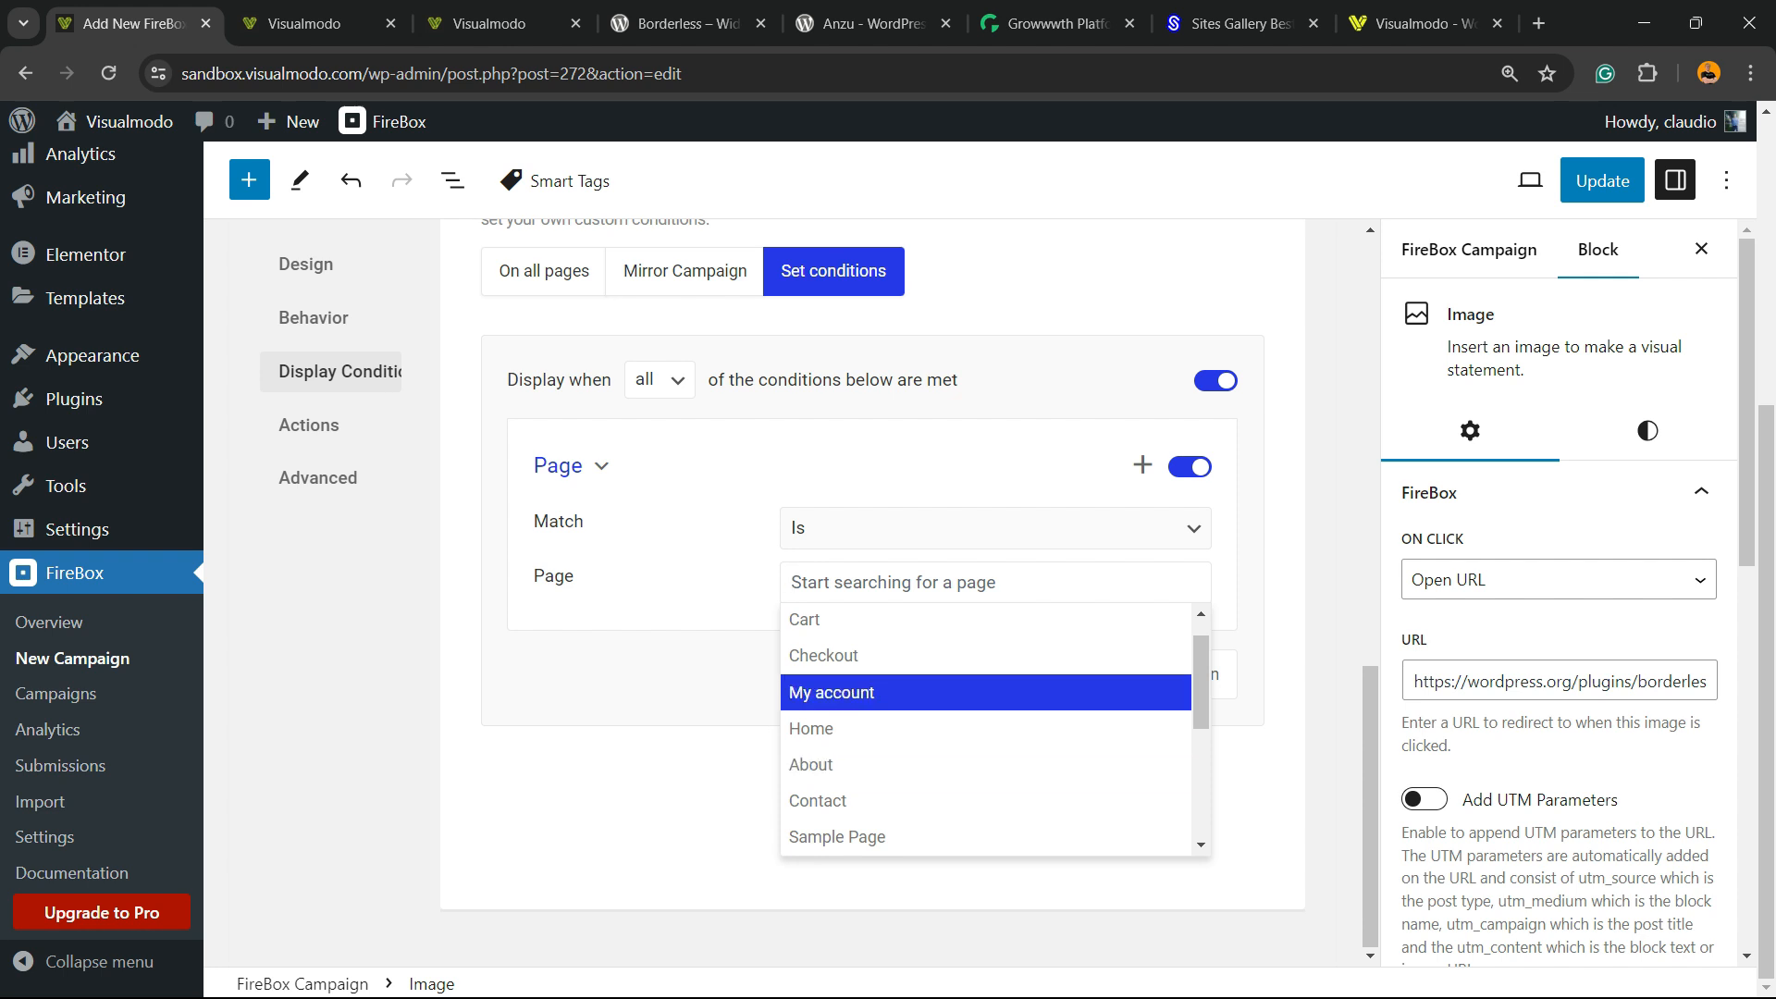
pyautogui.scroll(-3)
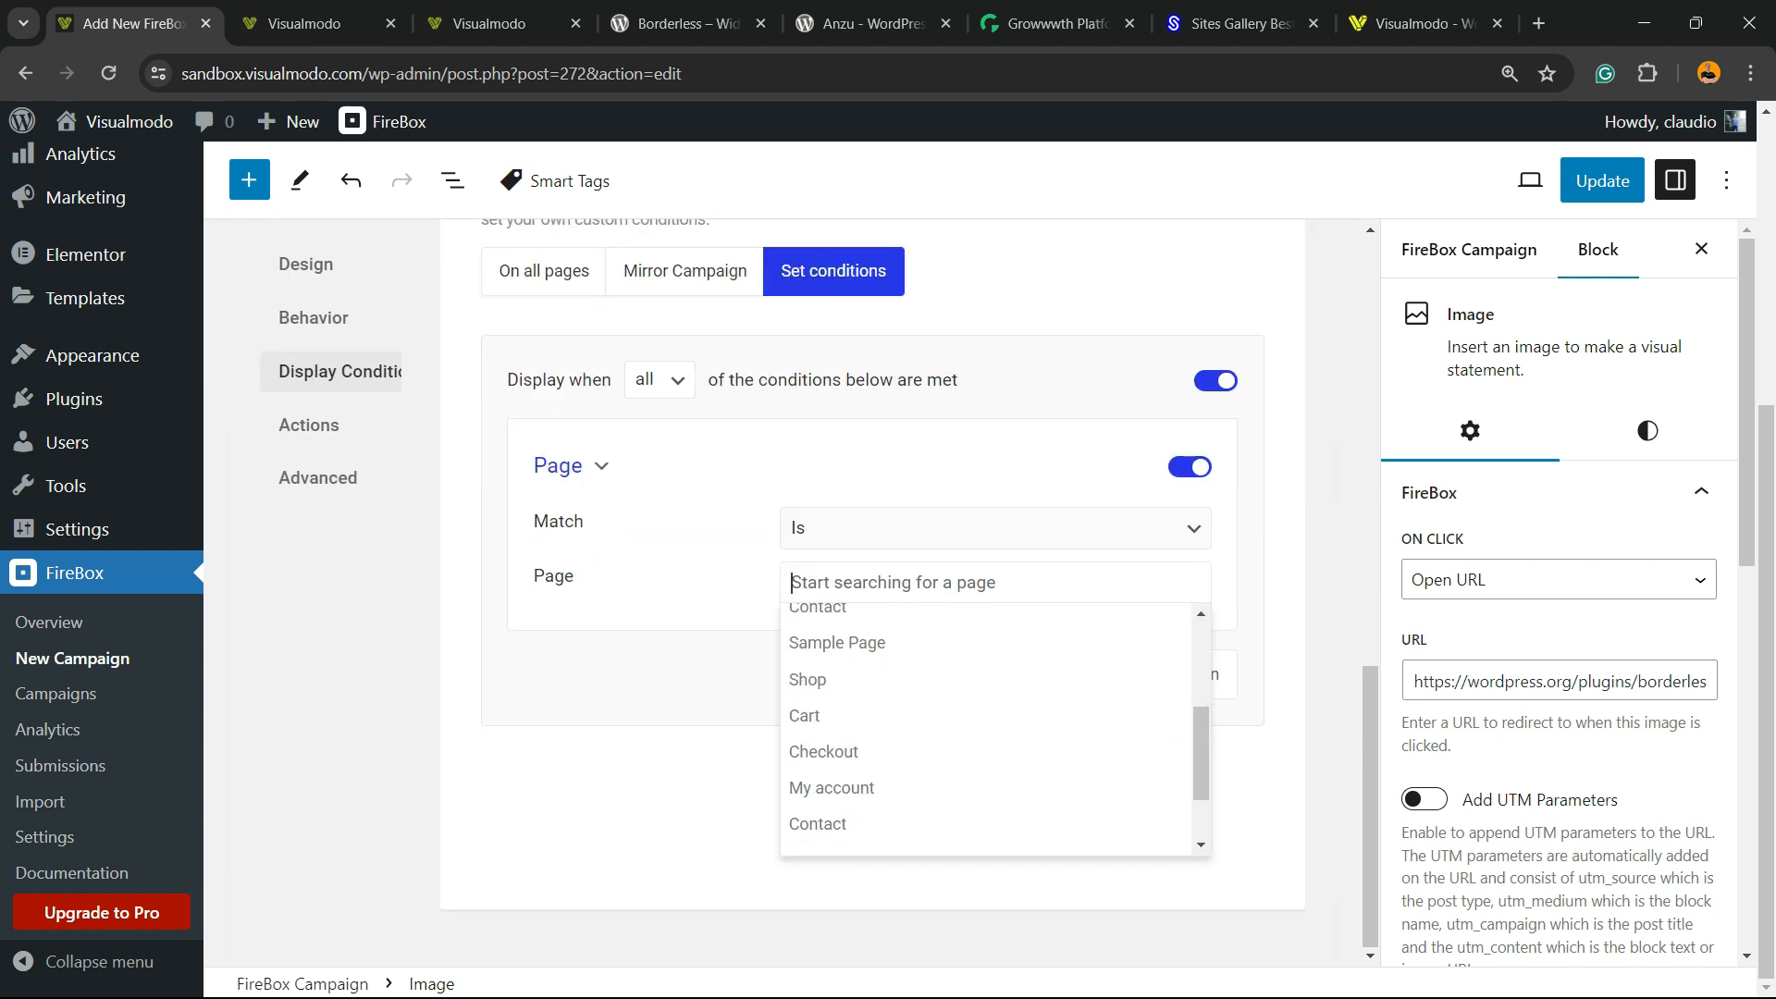
pyautogui.click(658, 379)
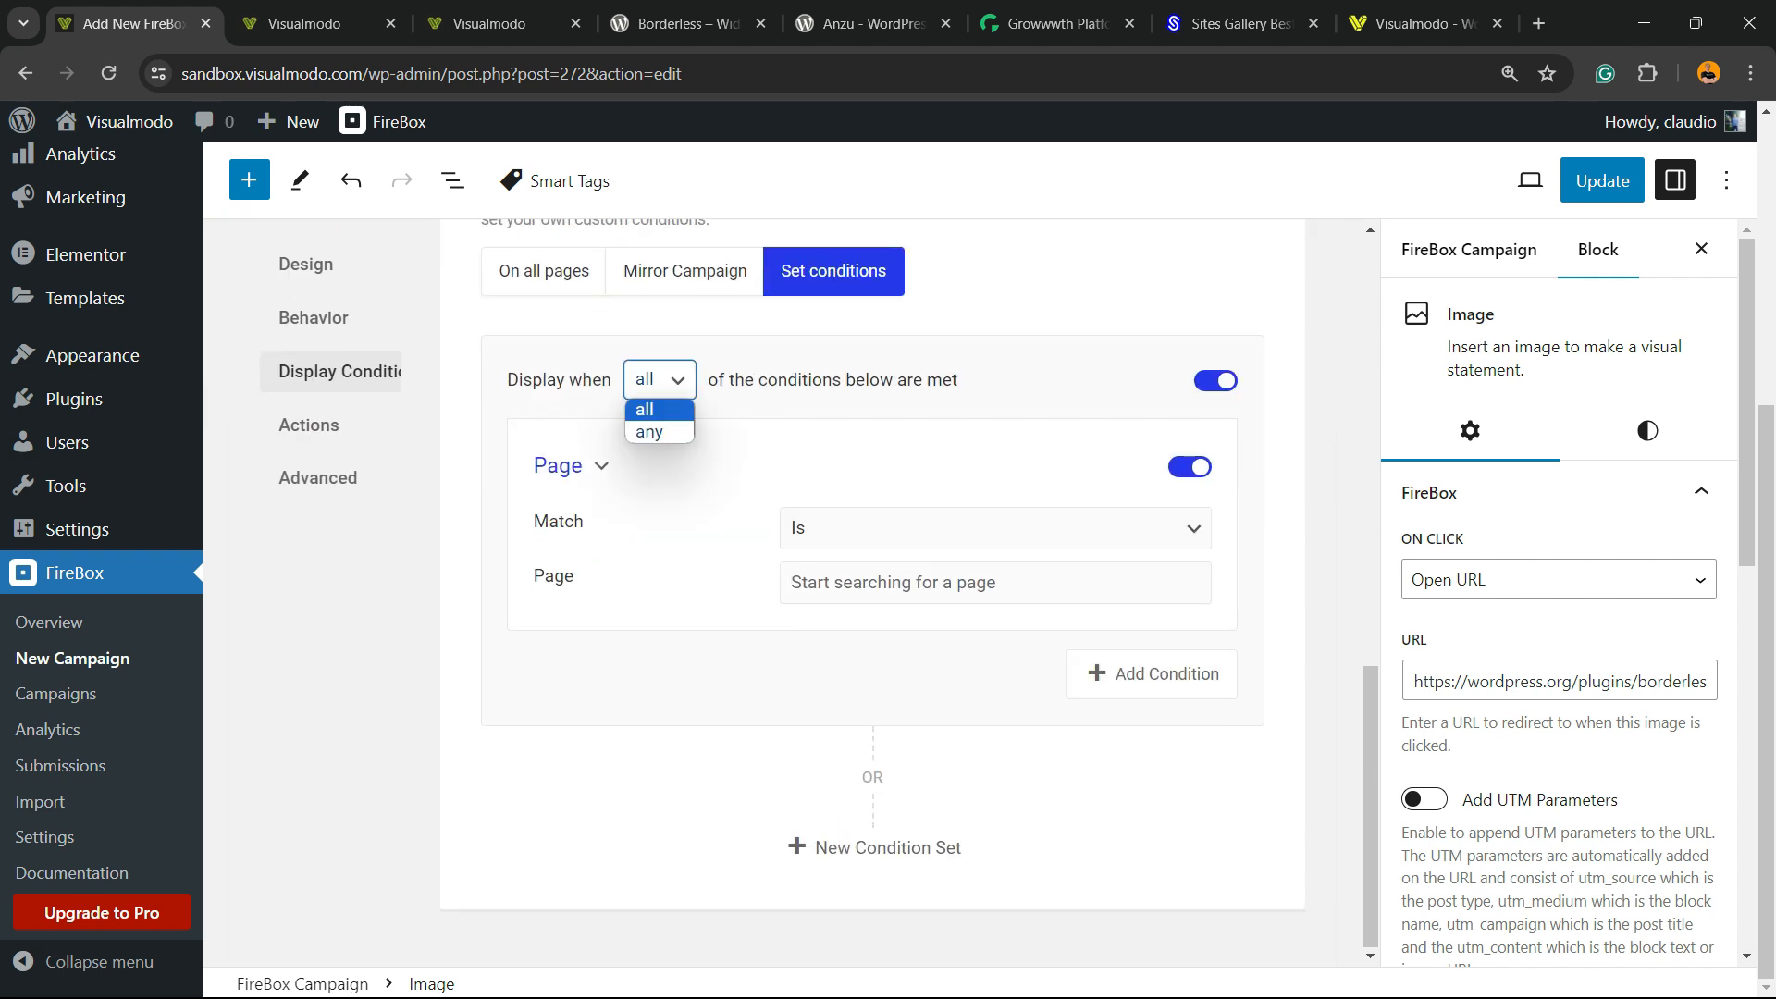
pyautogui.click(657, 379)
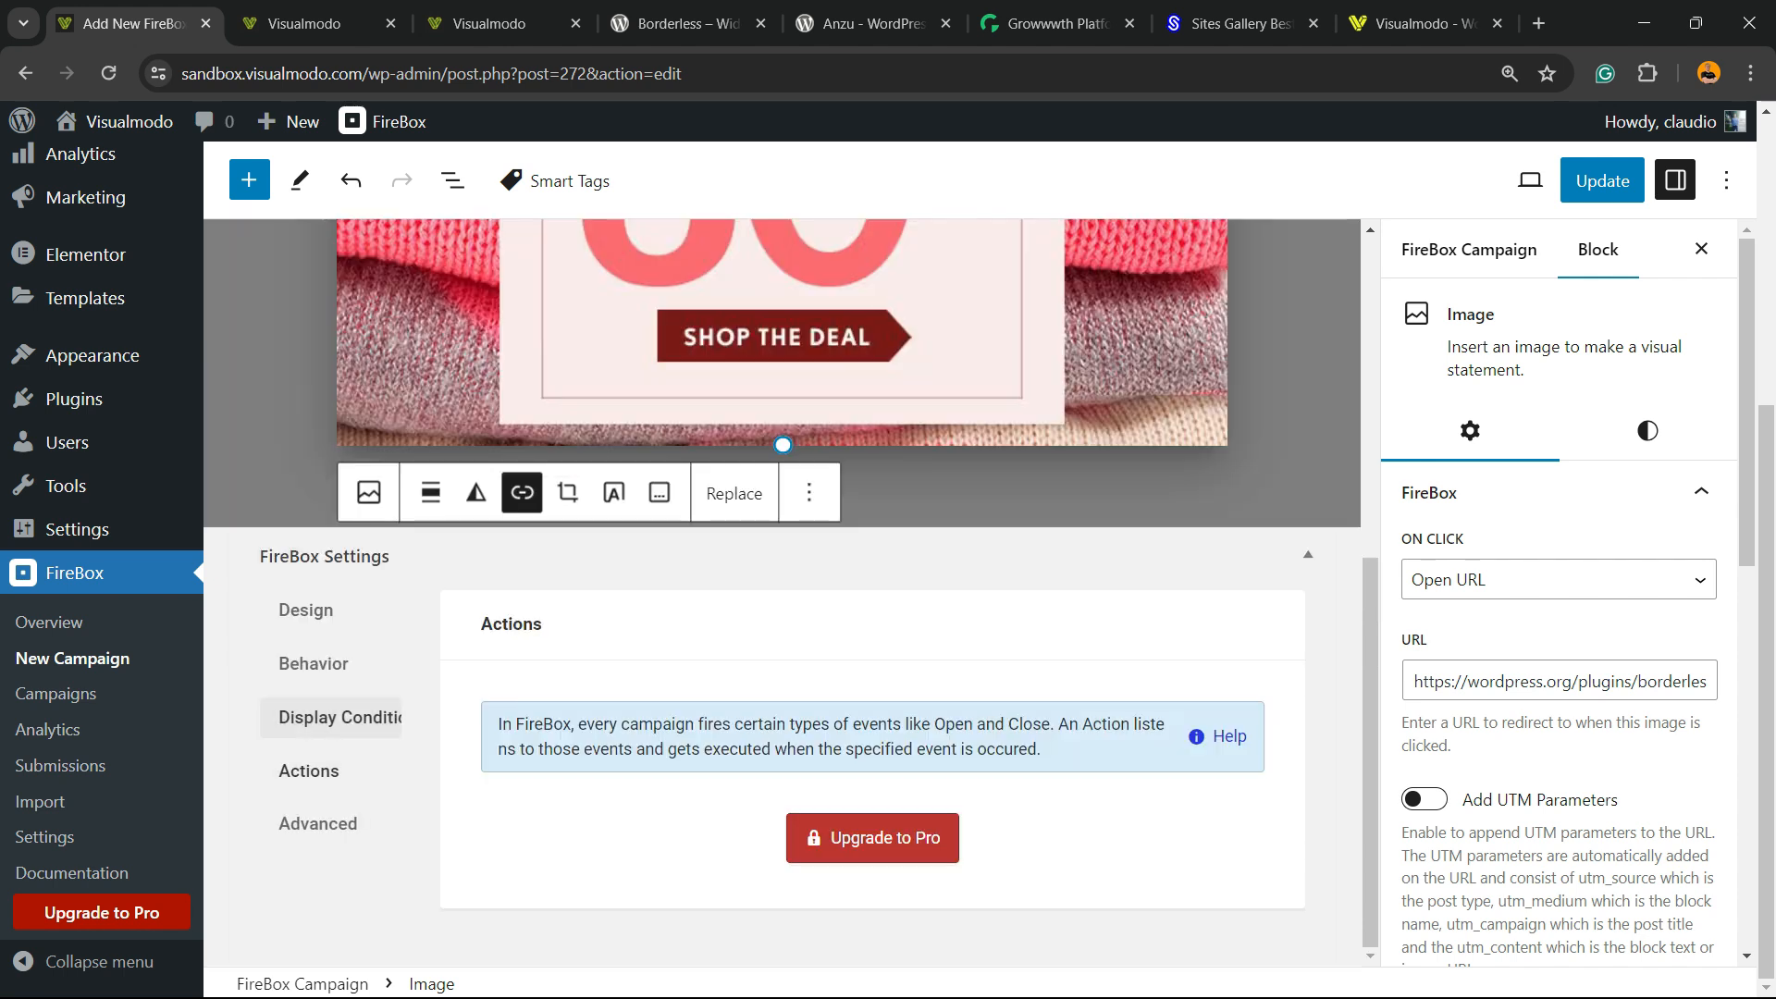
# View the Advanced tab's custom CSS and update the campaign.
pyautogui.click(318, 823)
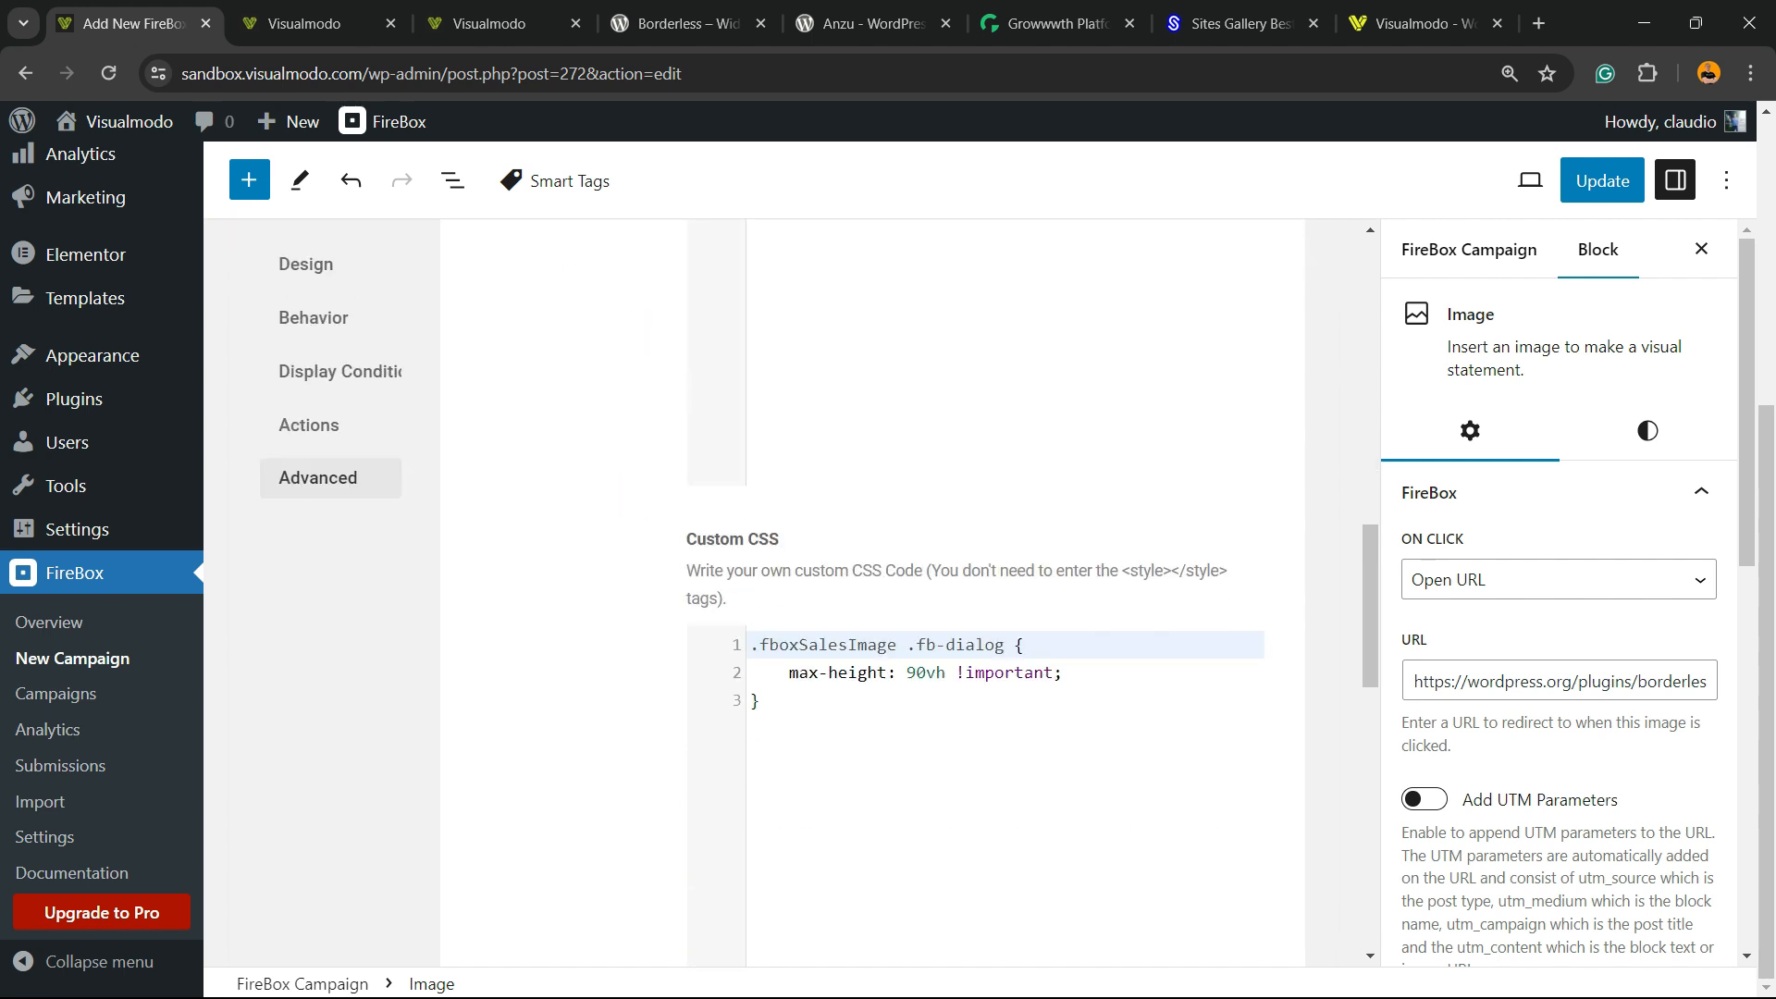
pyautogui.scroll(3)
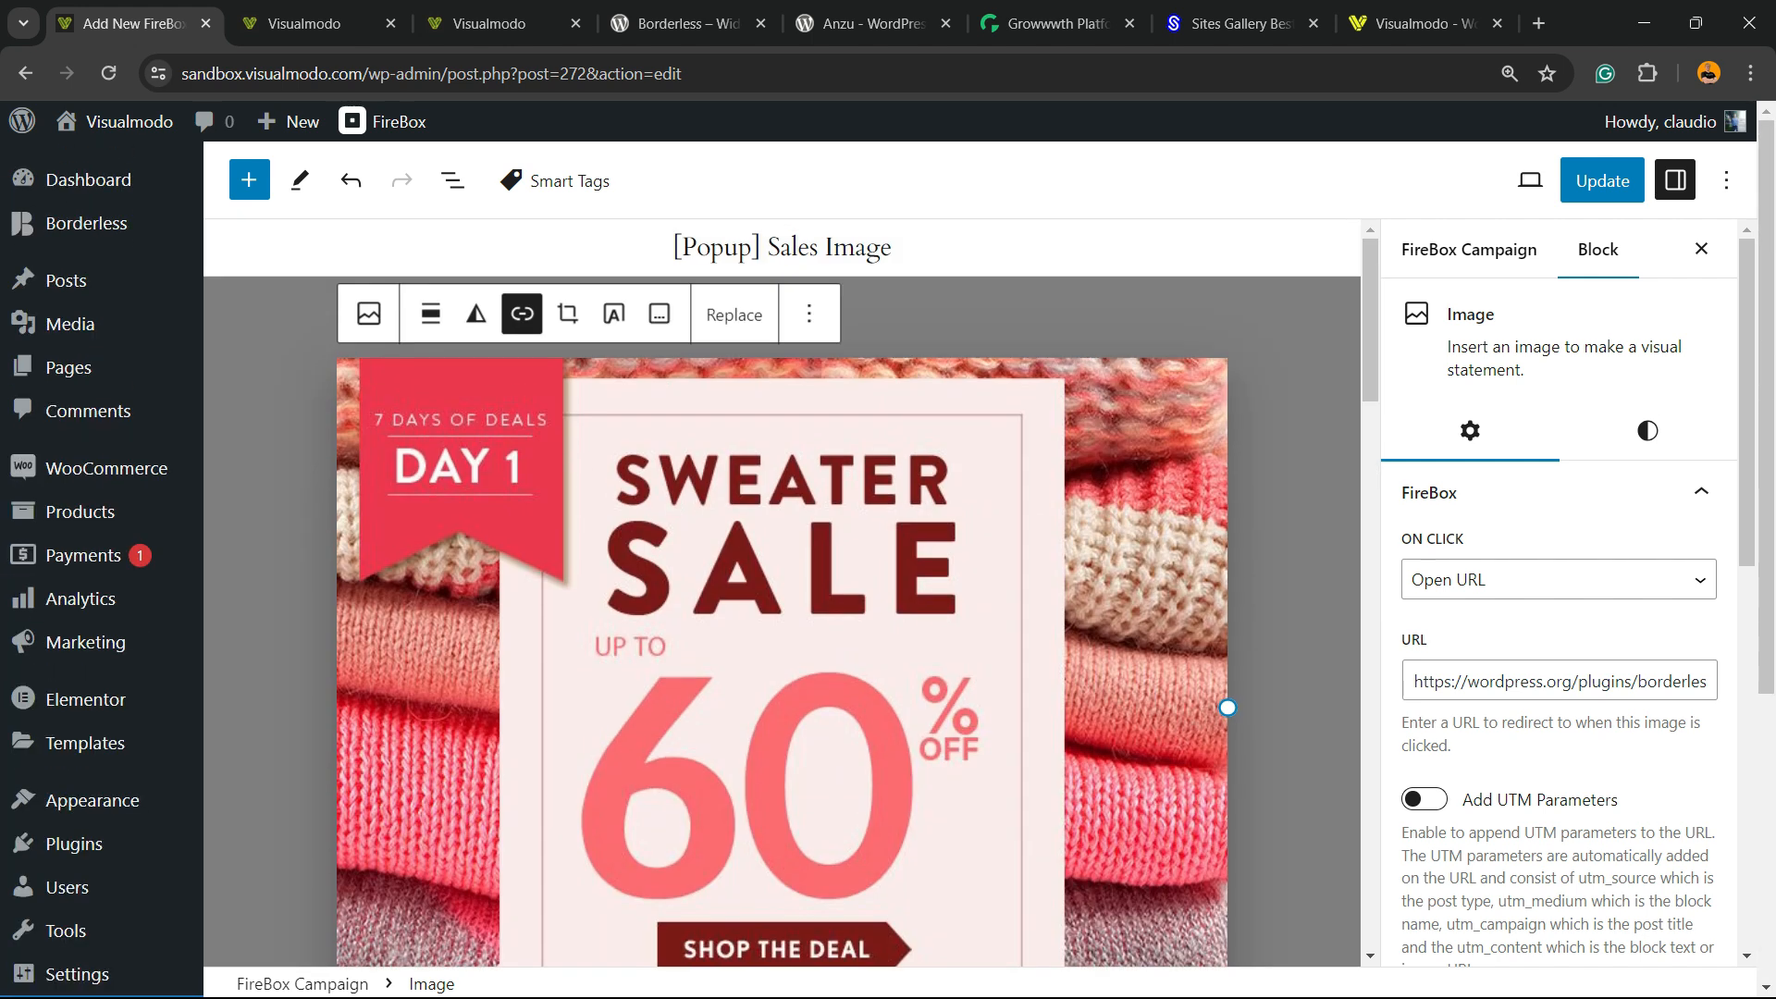
pyautogui.click(1600, 180)
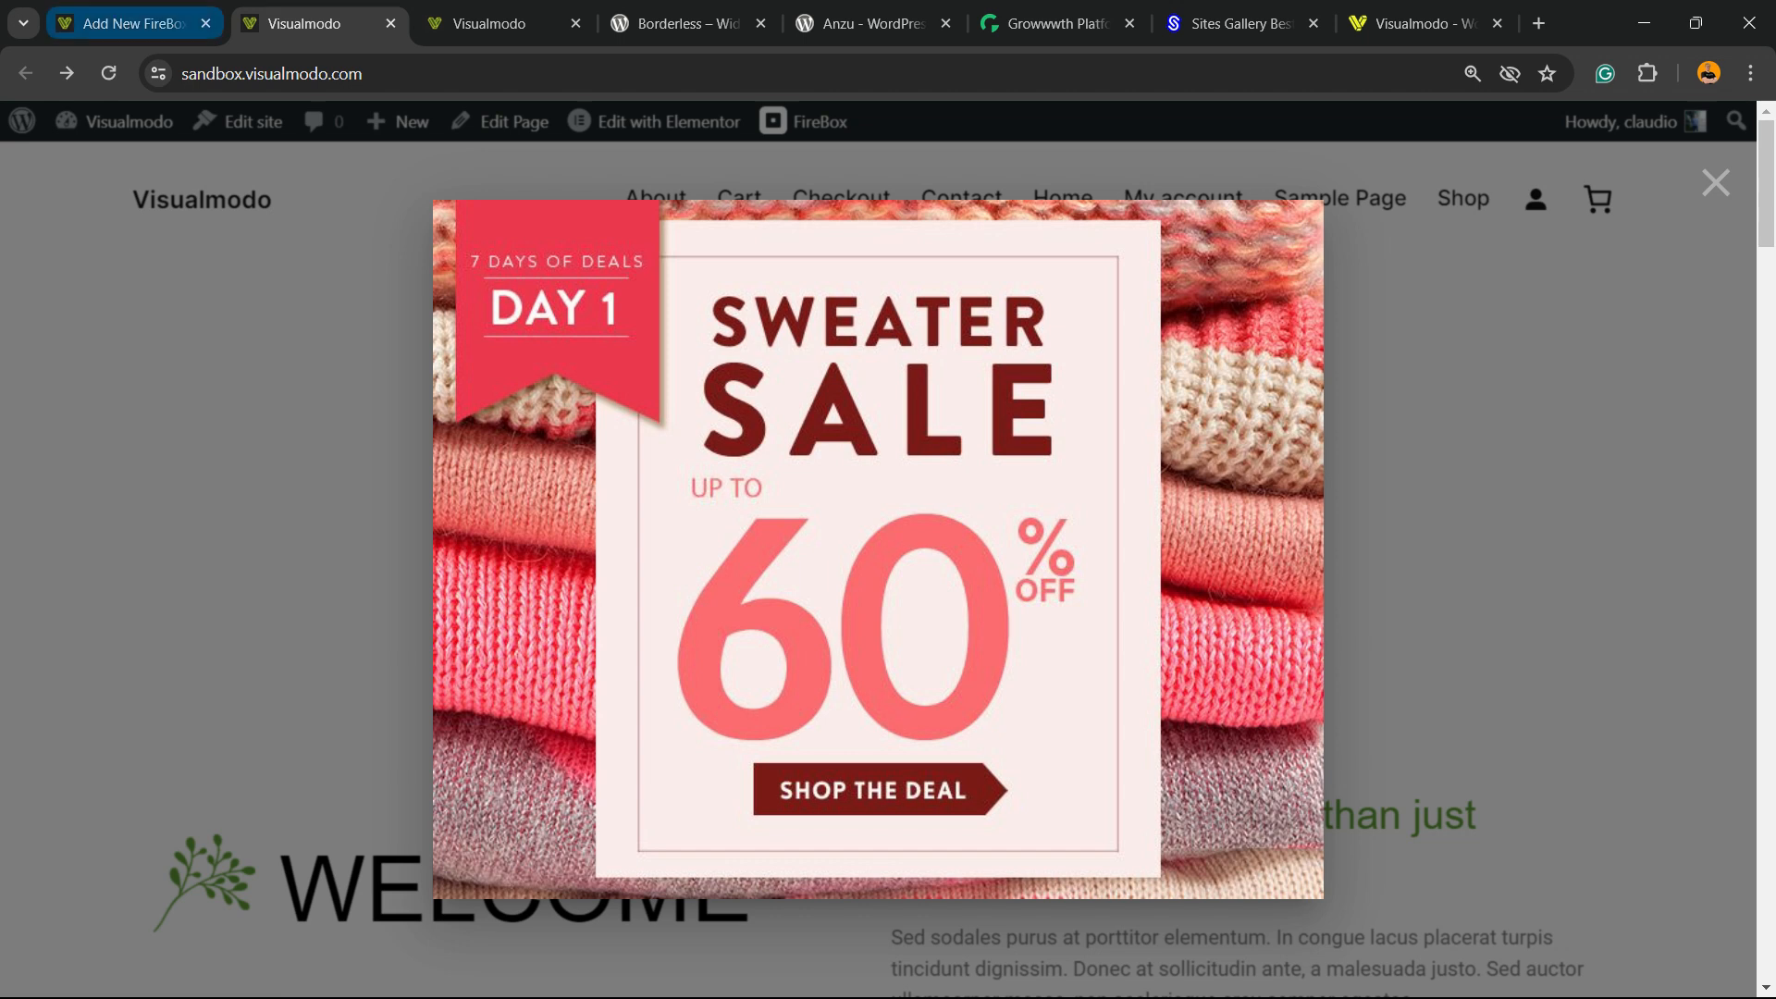
# Back in the campaign editor, check the popup's Design width setting for tablet screens.
pyautogui.click(125, 22)
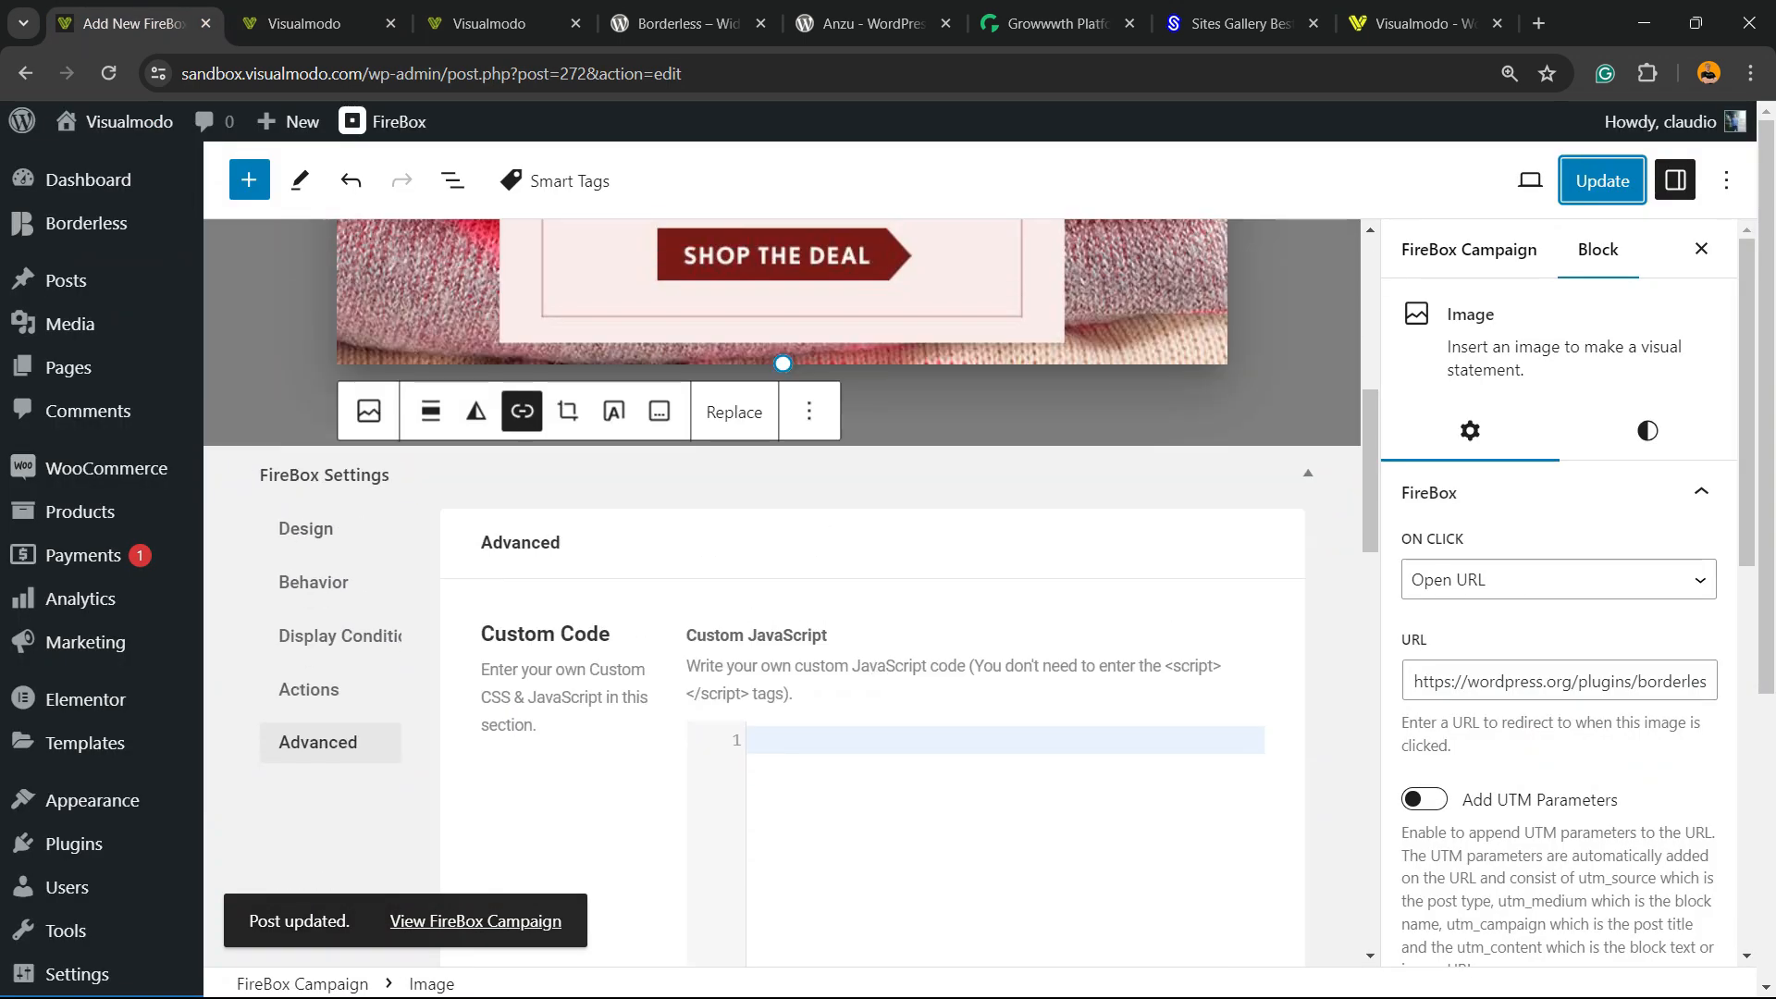
pyautogui.click(307, 529)
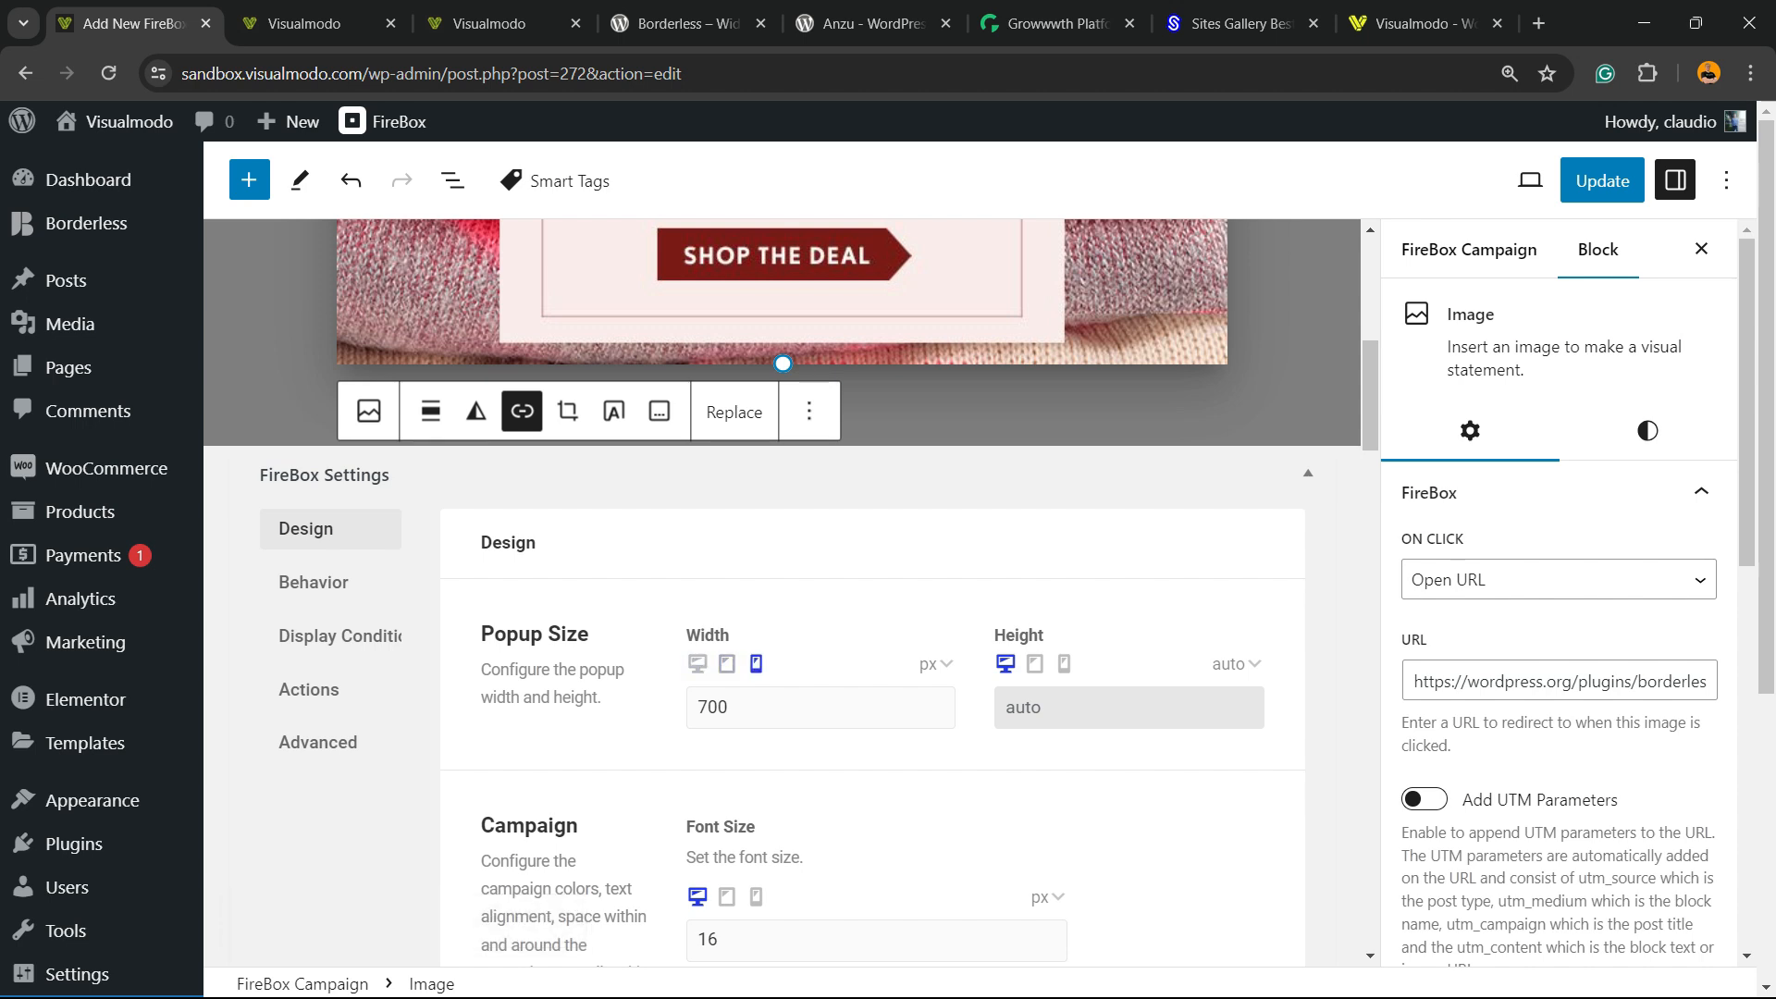
pyautogui.click(727, 663)
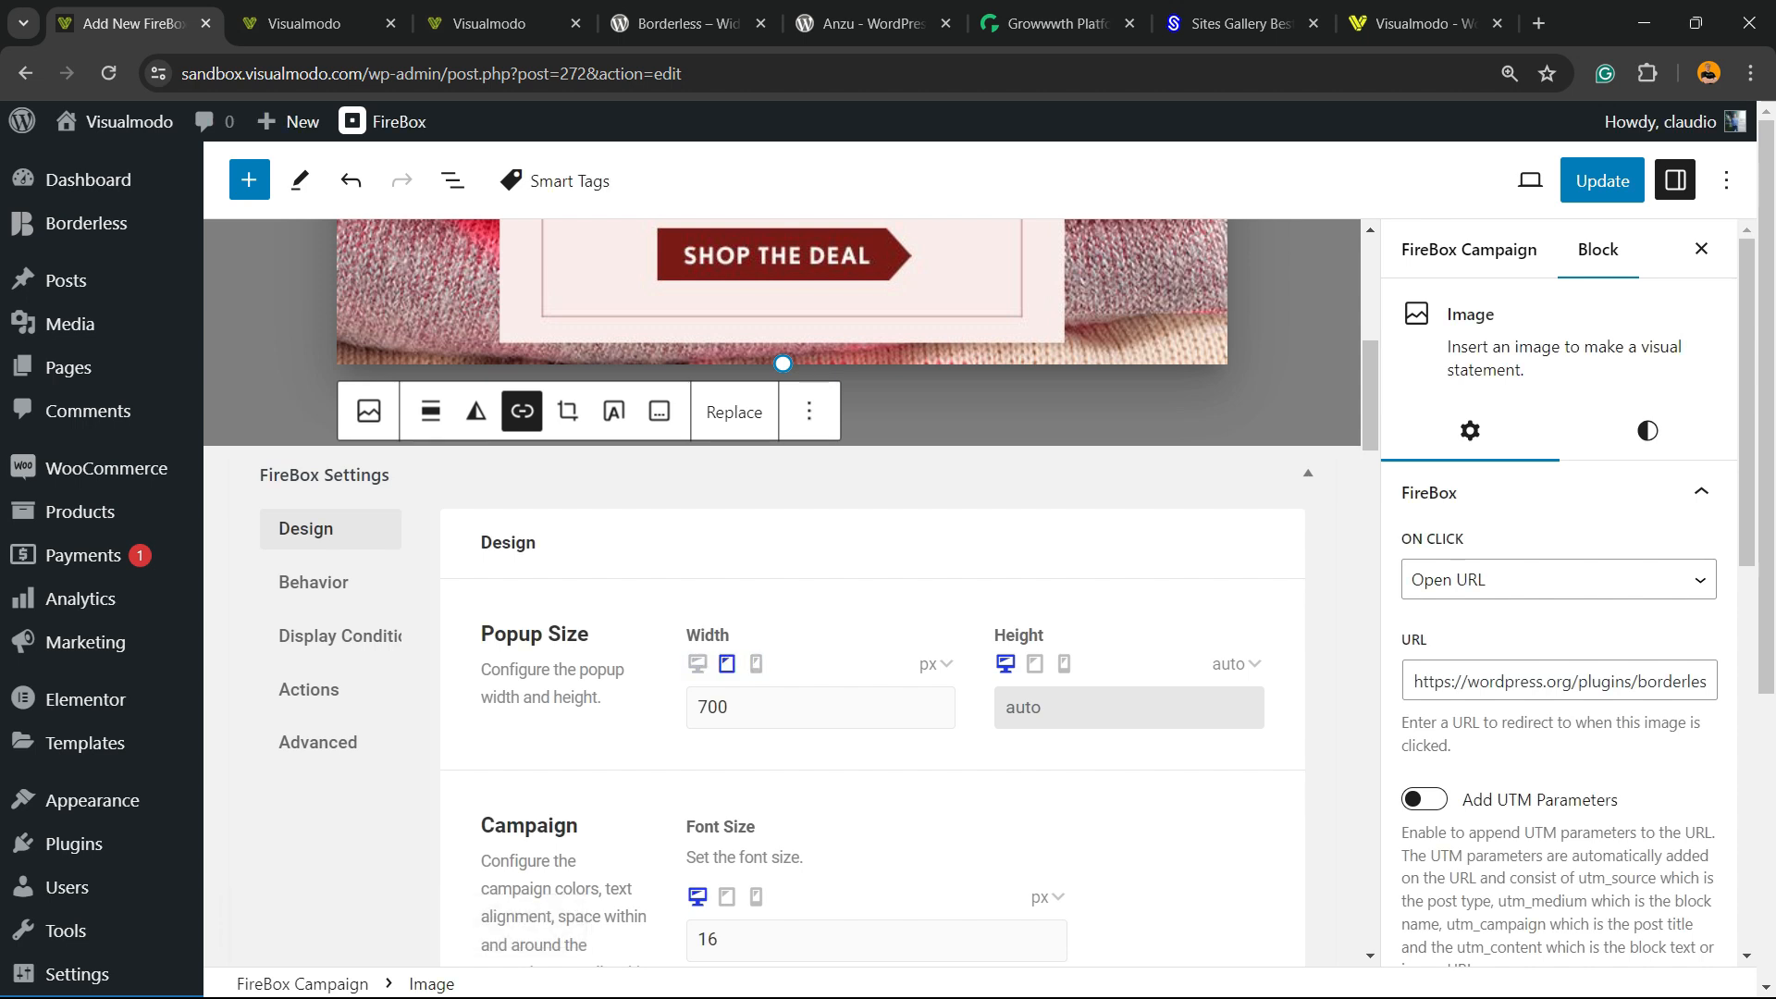
pyautogui.scroll(3)
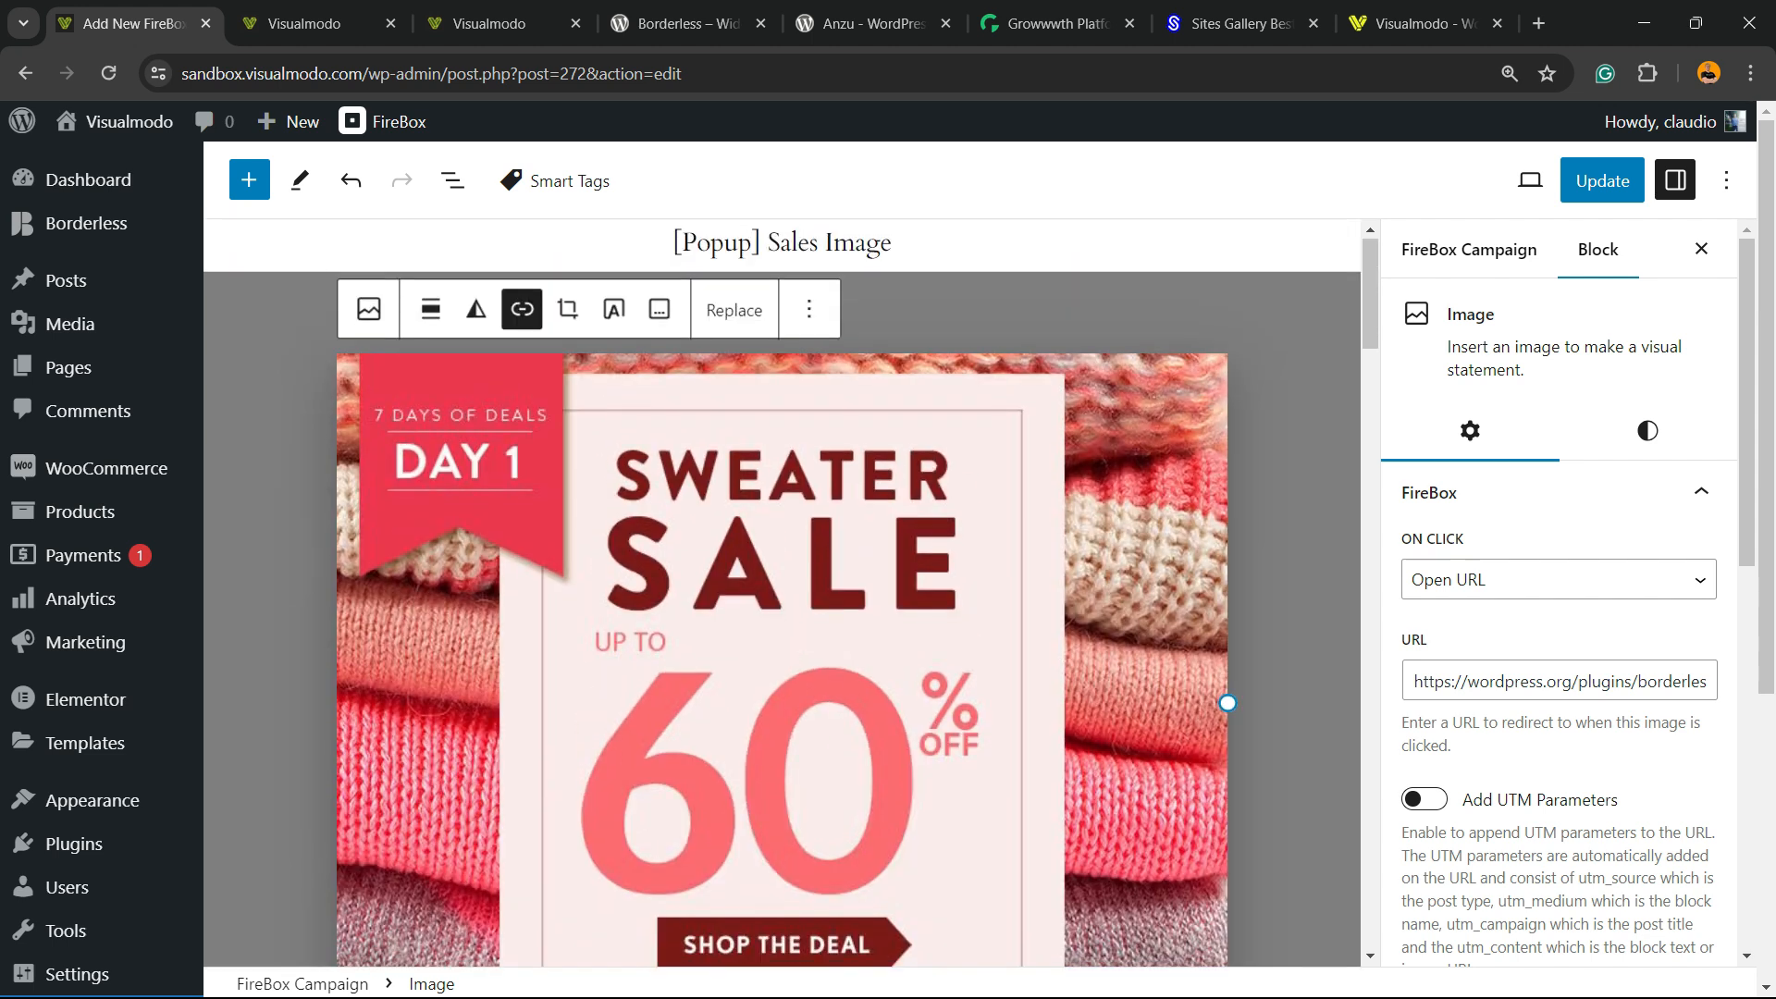
pyautogui.scroll(-3)
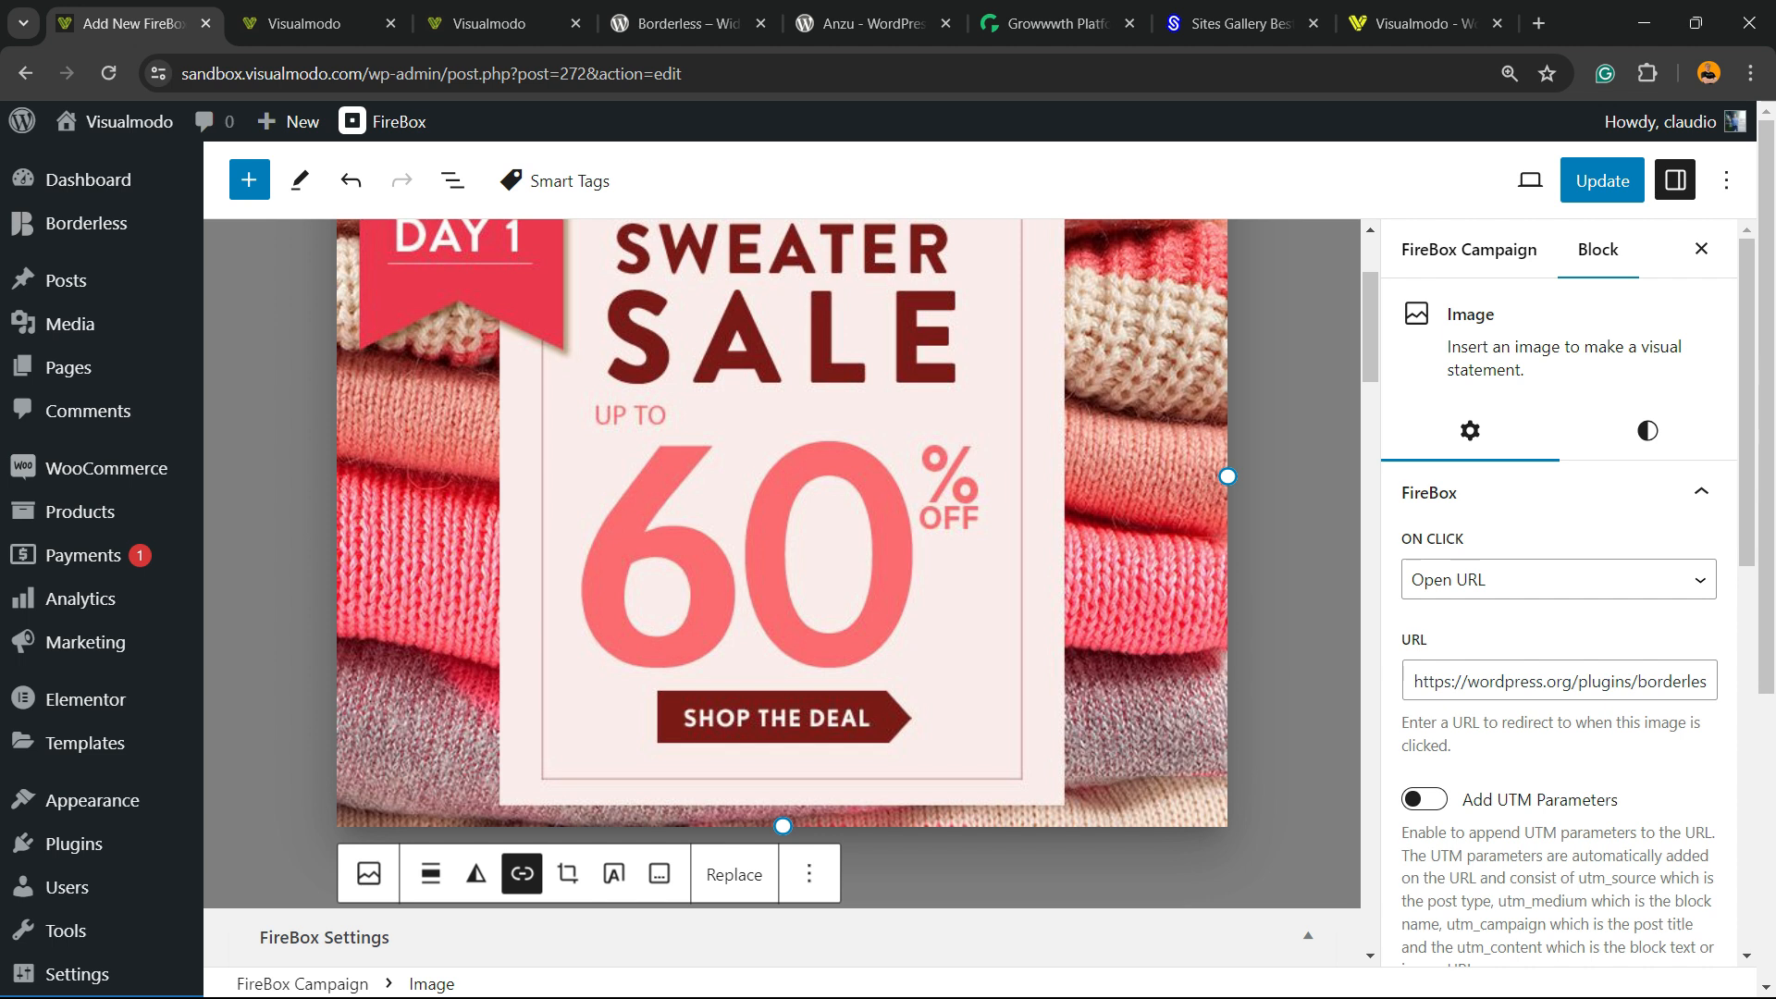
pyautogui.click(684, 23)
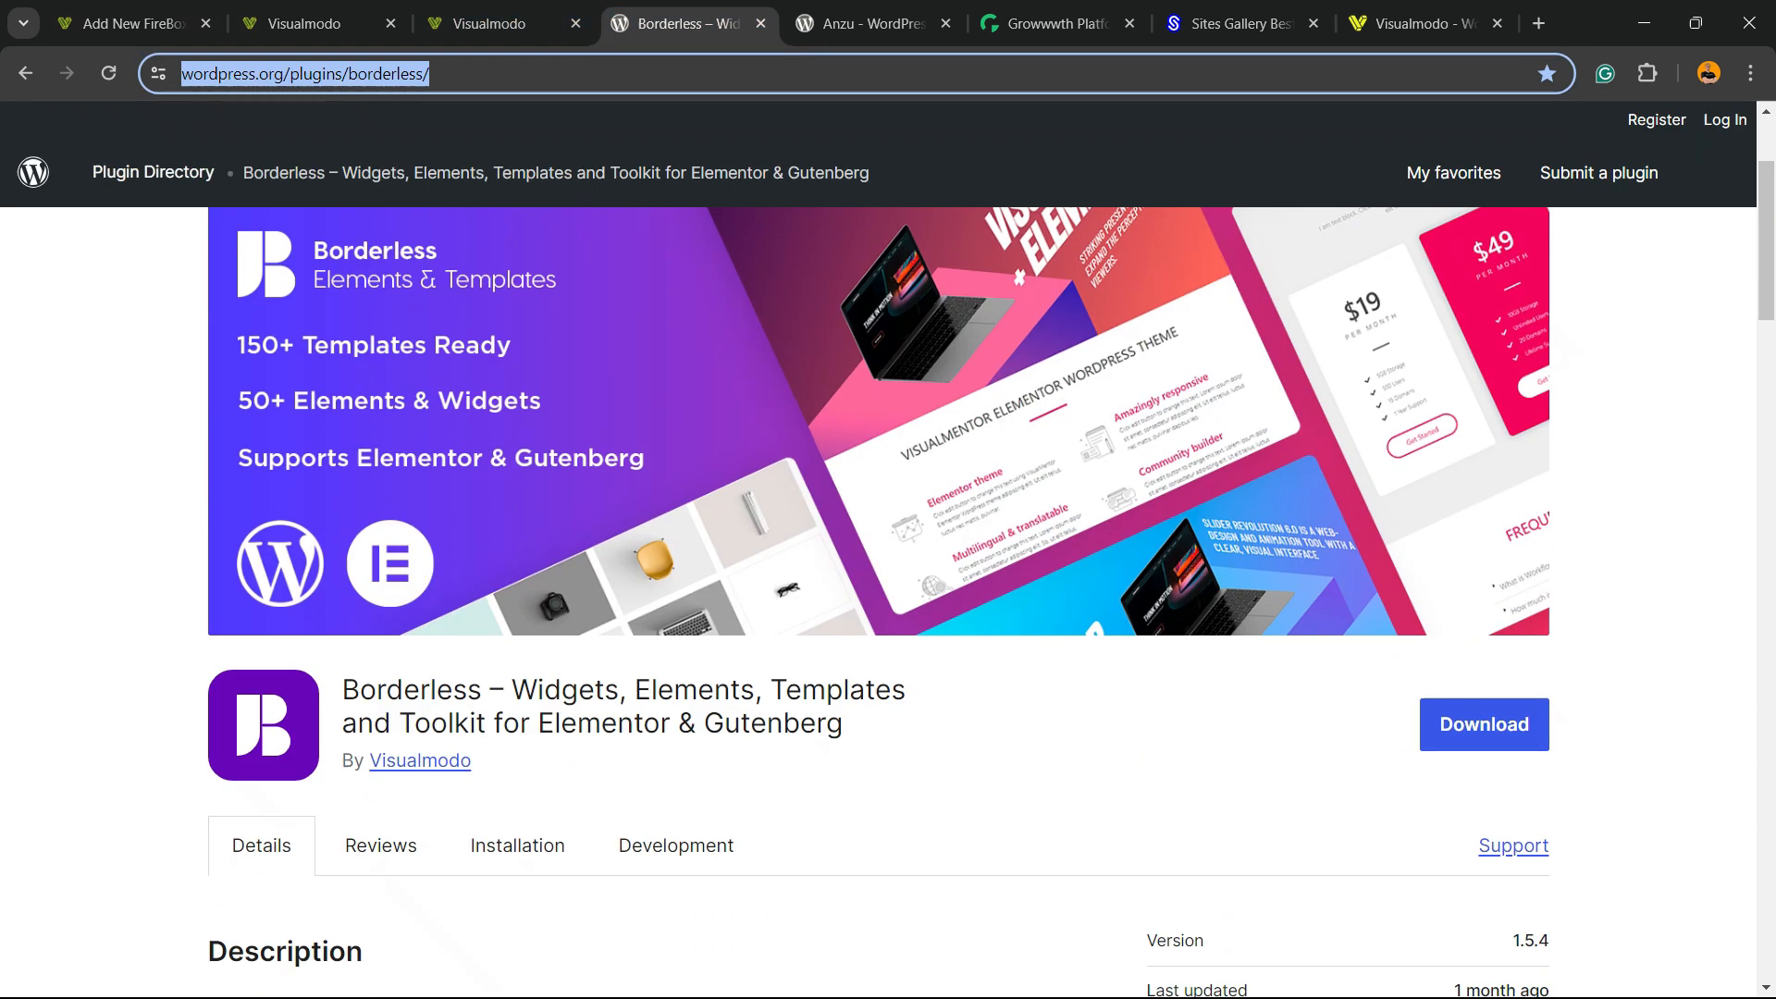
# Select the Borderless plugin's title, then look over the Anzu theme page.
pyautogui.doubleClick(623, 690)
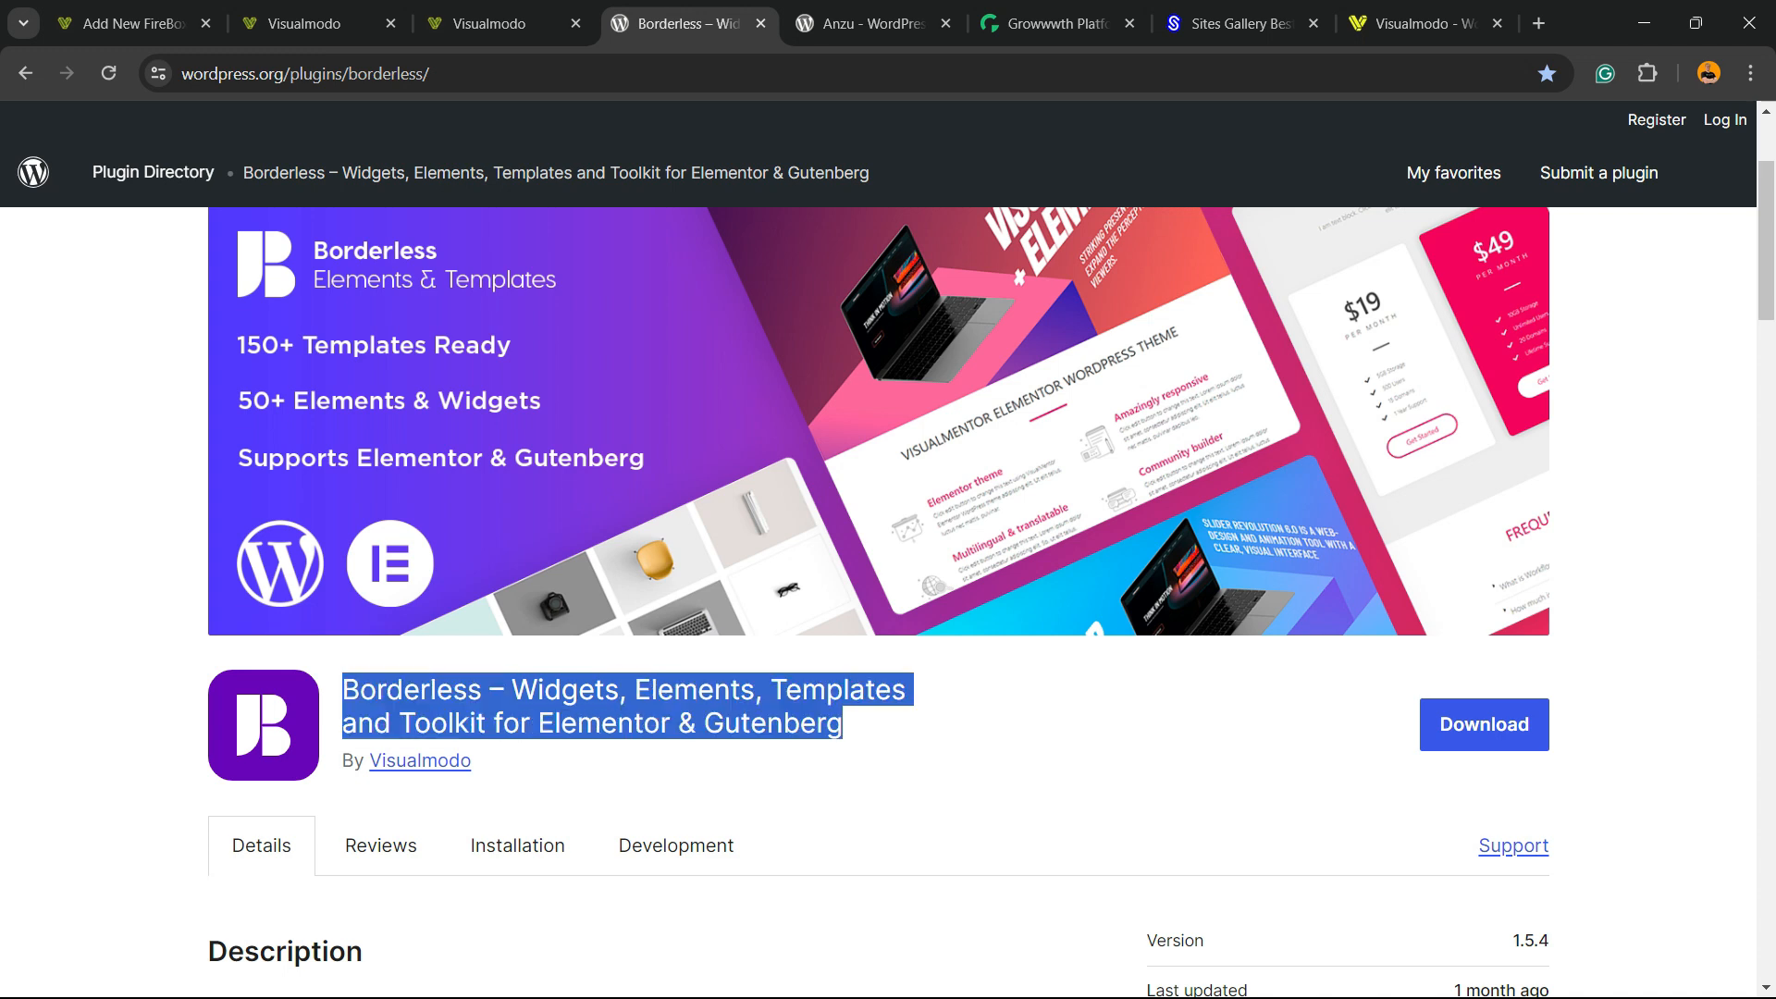
pyautogui.click(867, 22)
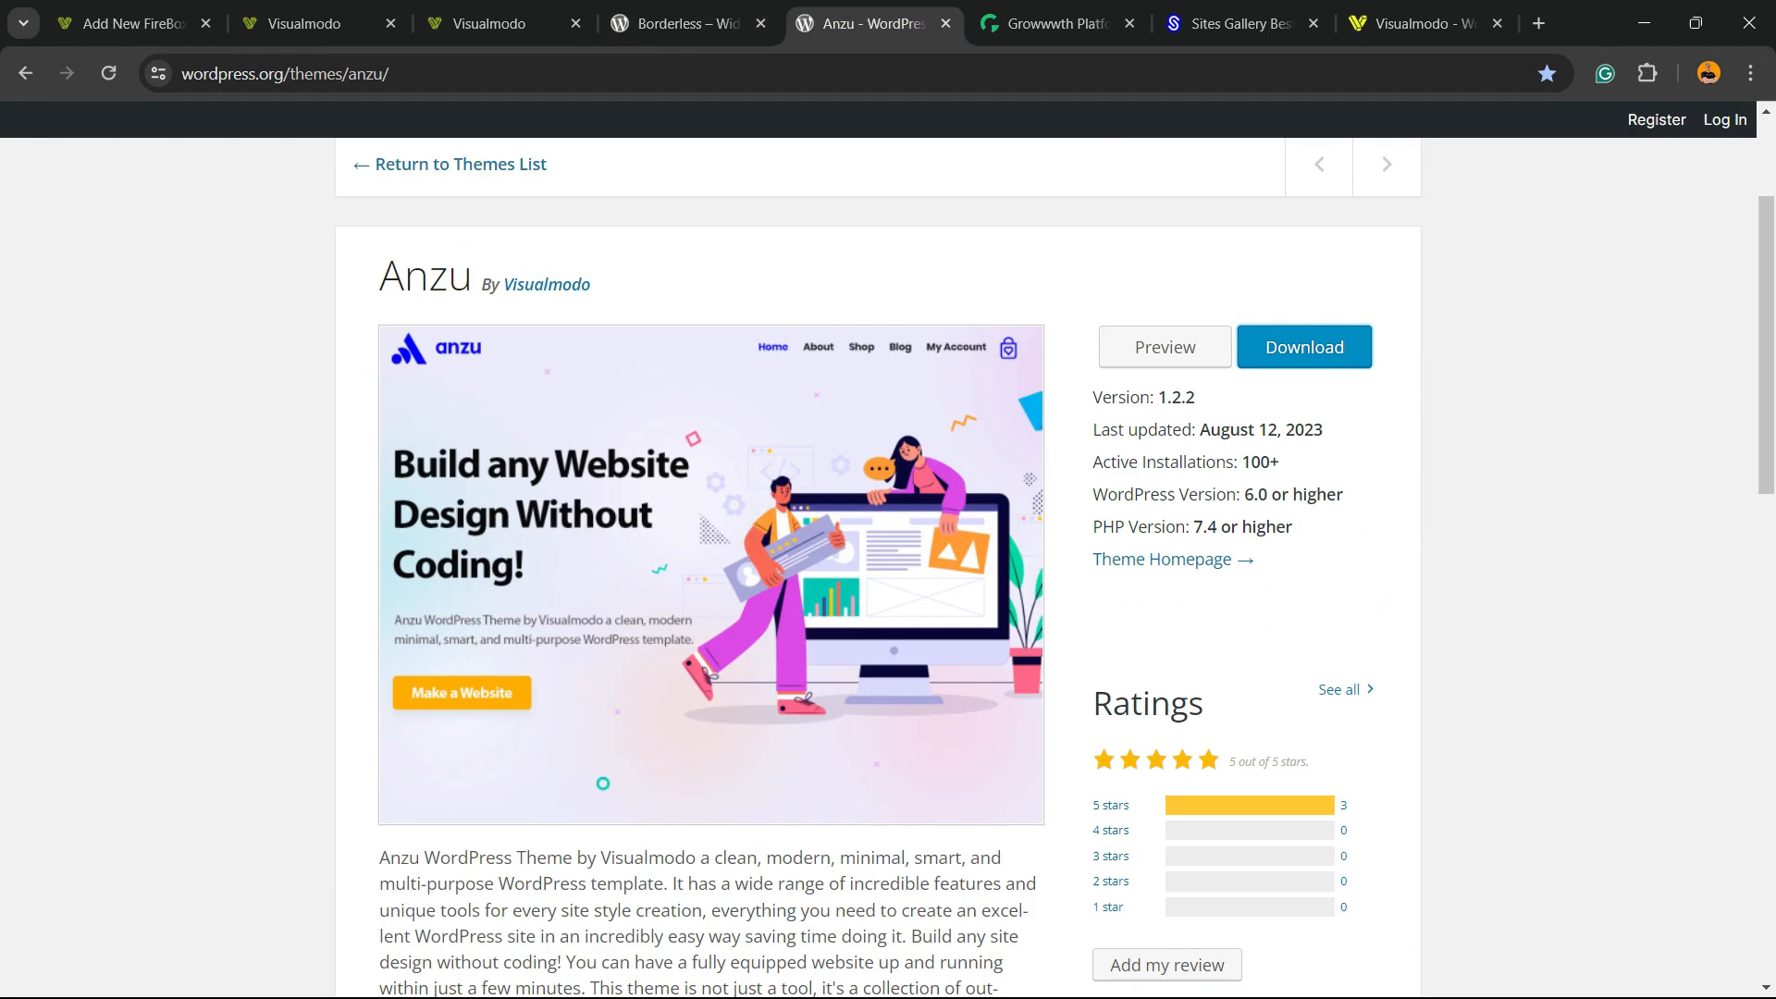
pyautogui.scroll(3)
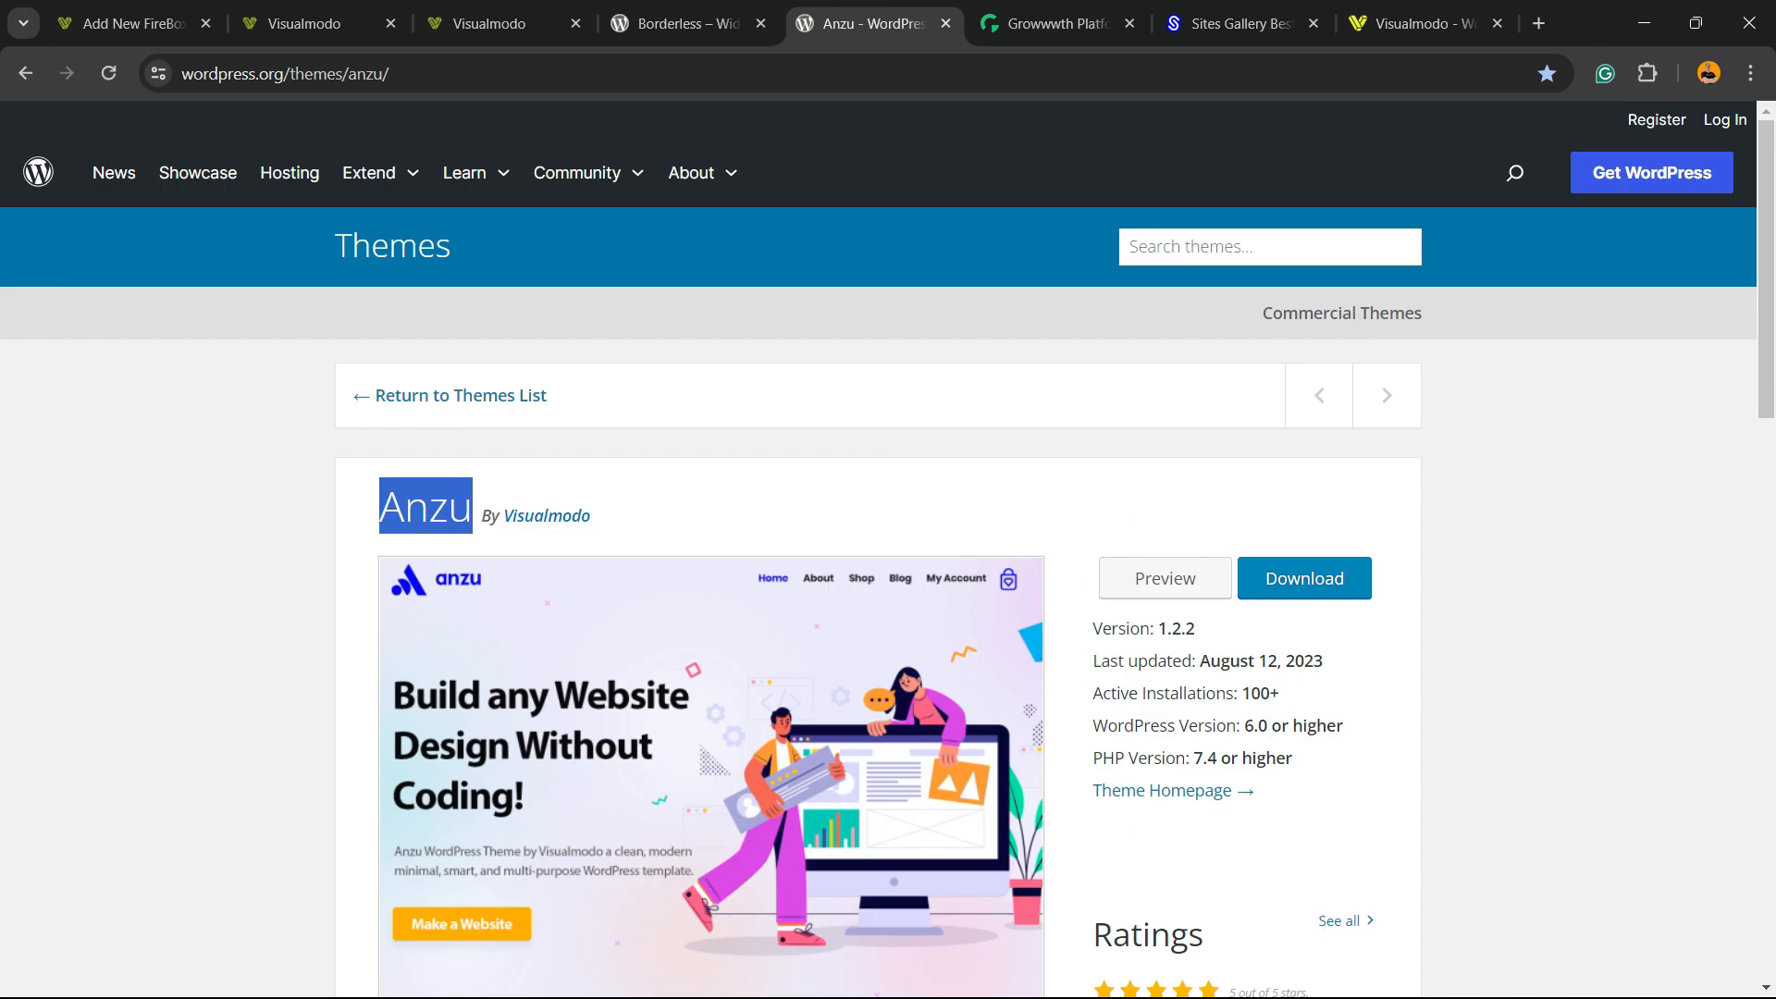
pyautogui.click(1055, 22)
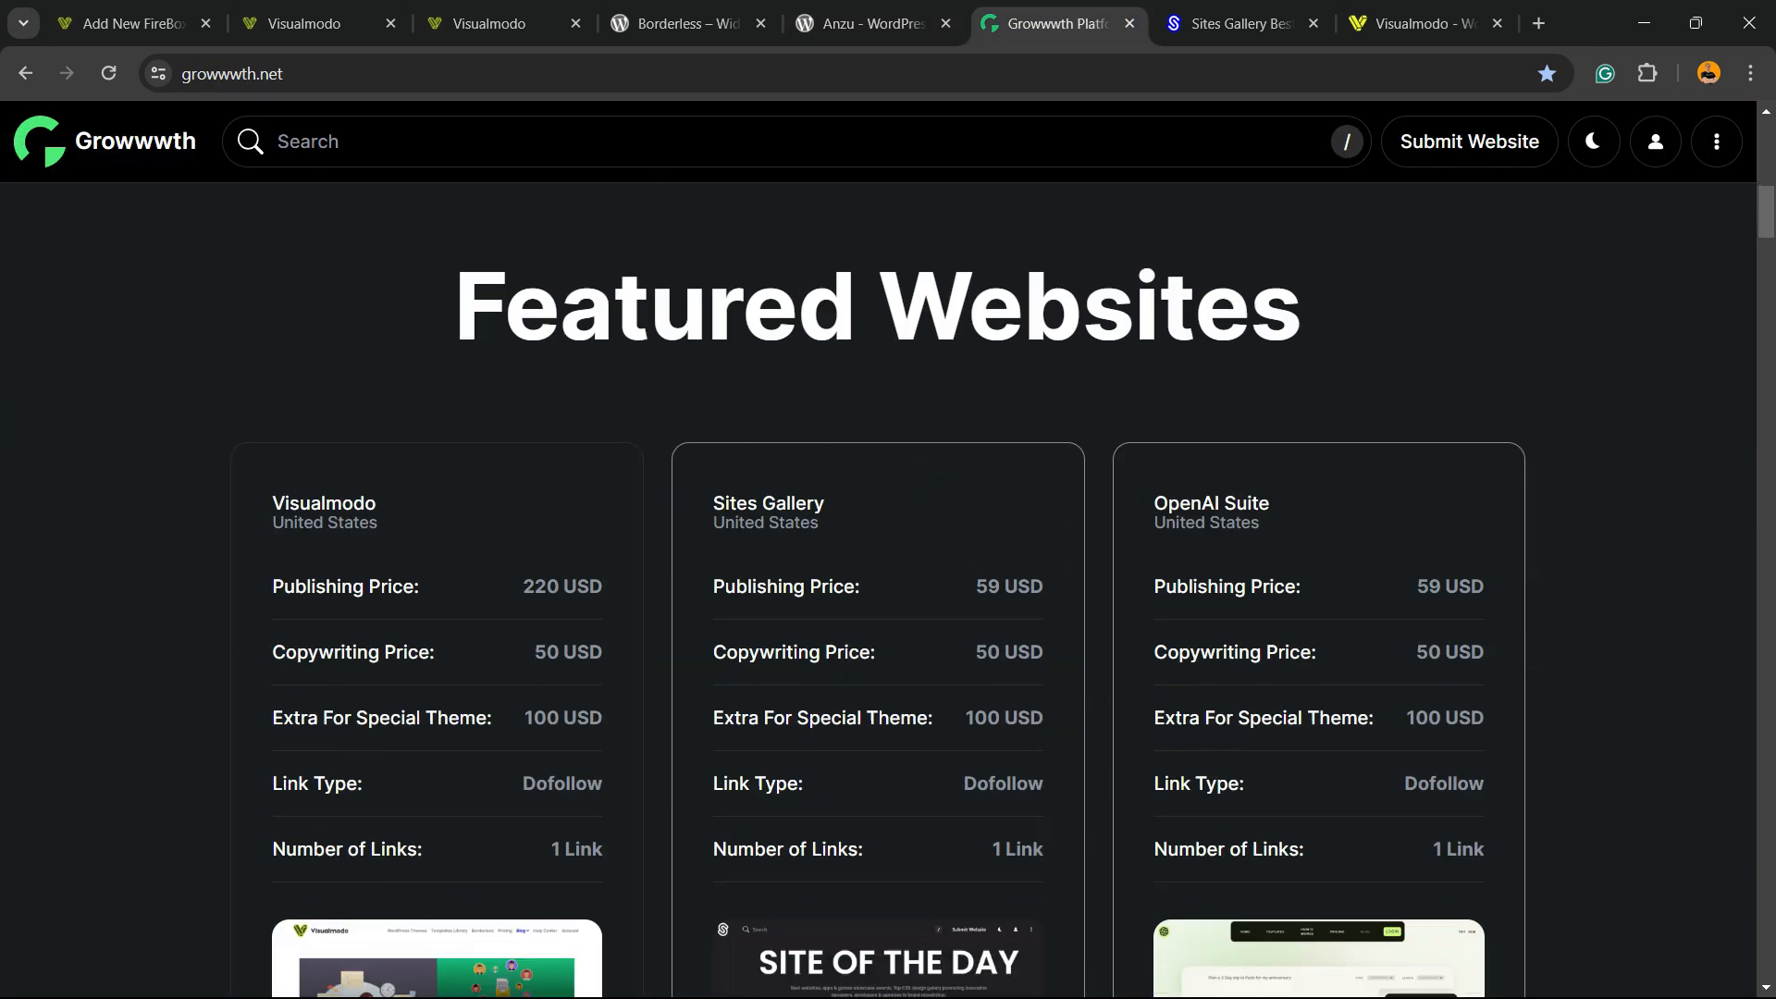
# Browse Growwwth's featured and latest website listings, then the Sites Gallery showcase.
pyautogui.scroll(-3)
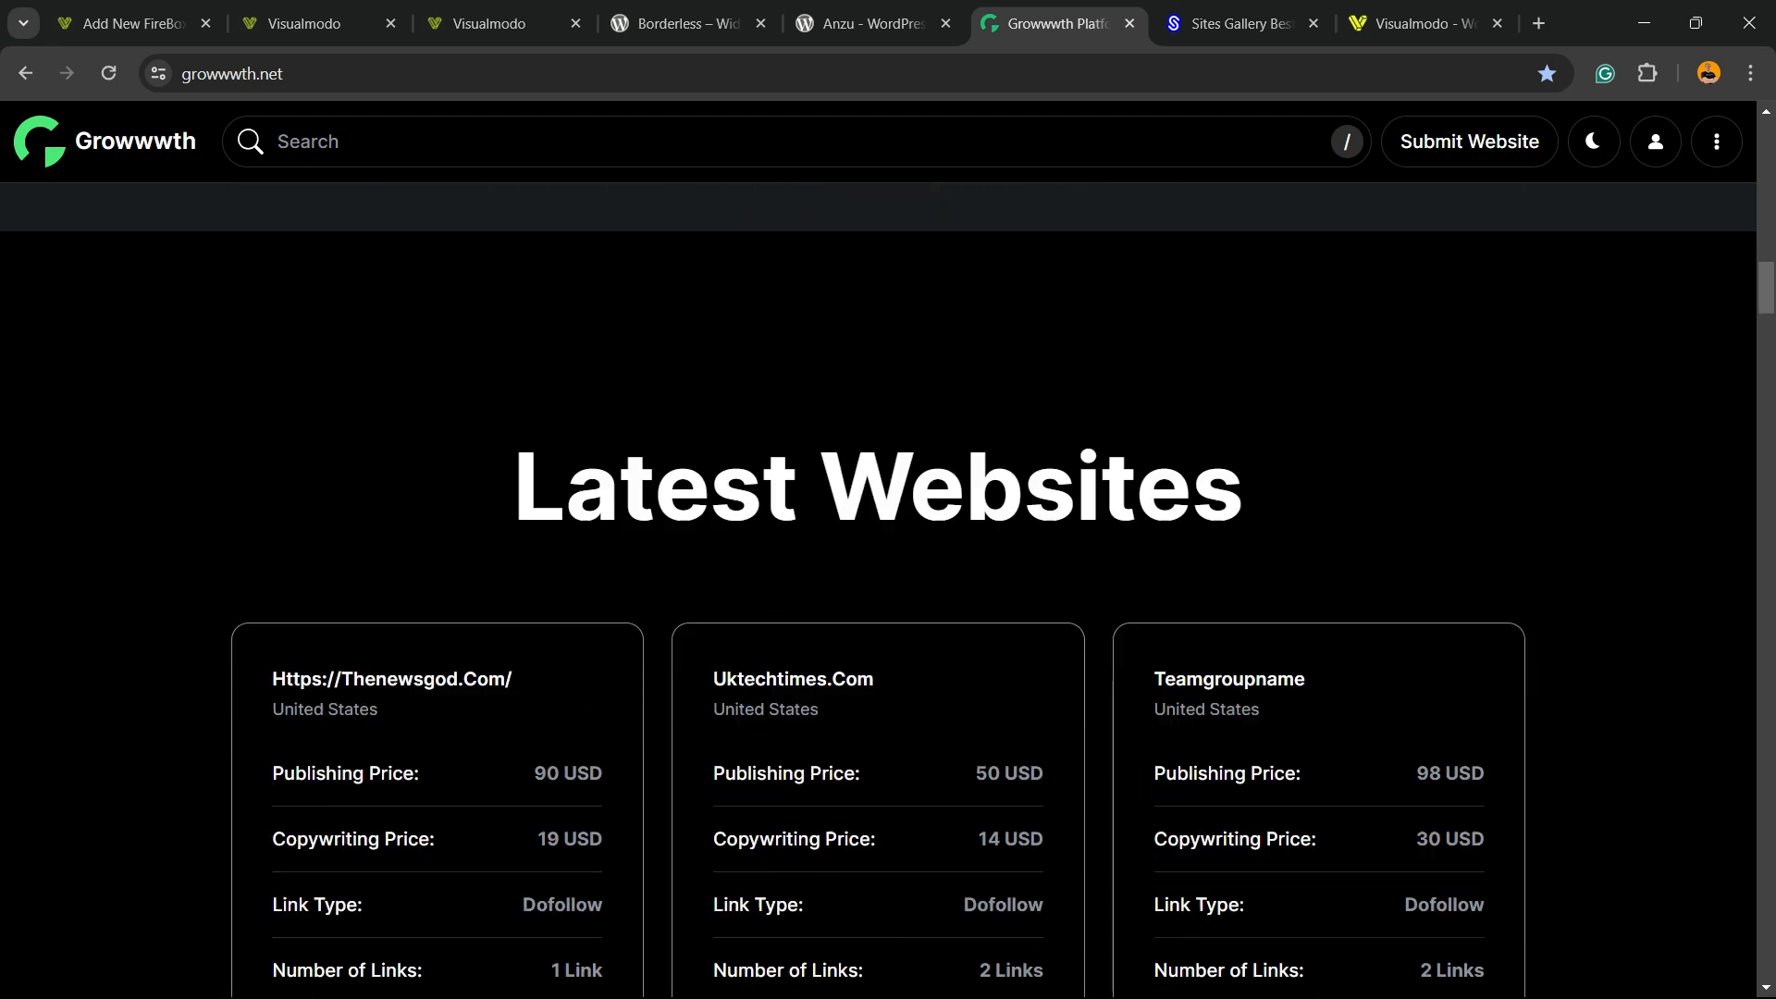
pyautogui.scroll(-3)
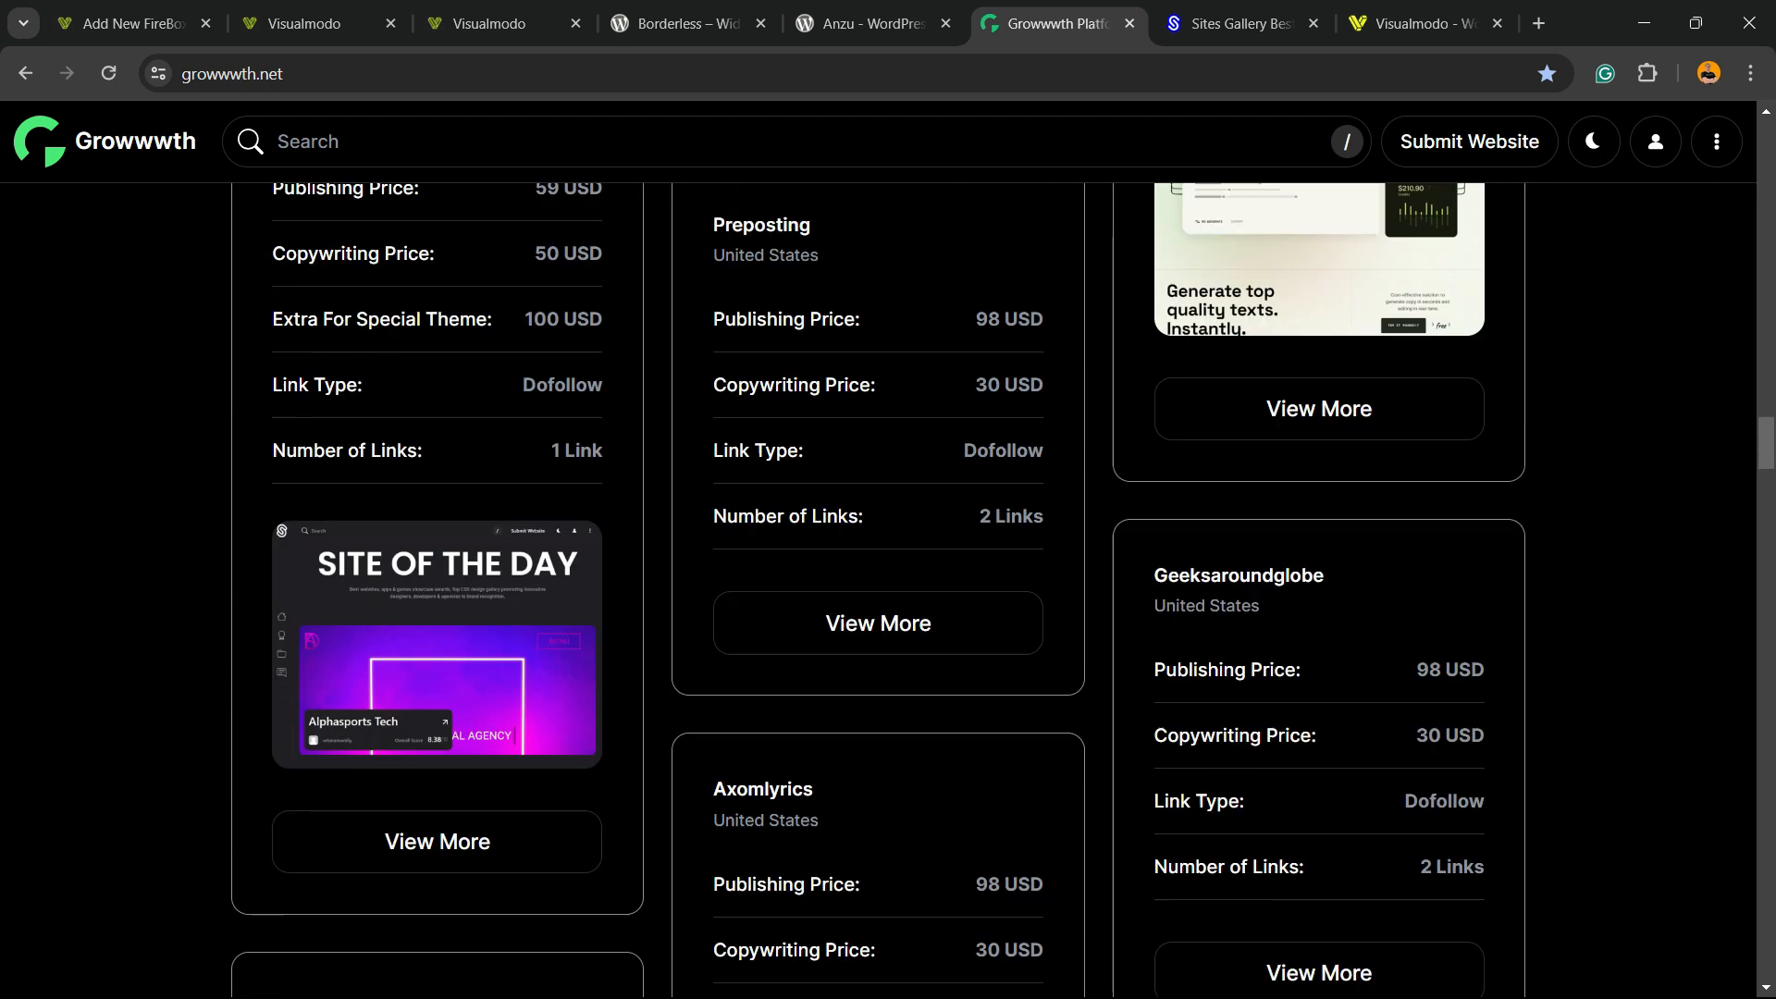
pyautogui.scroll(-3)
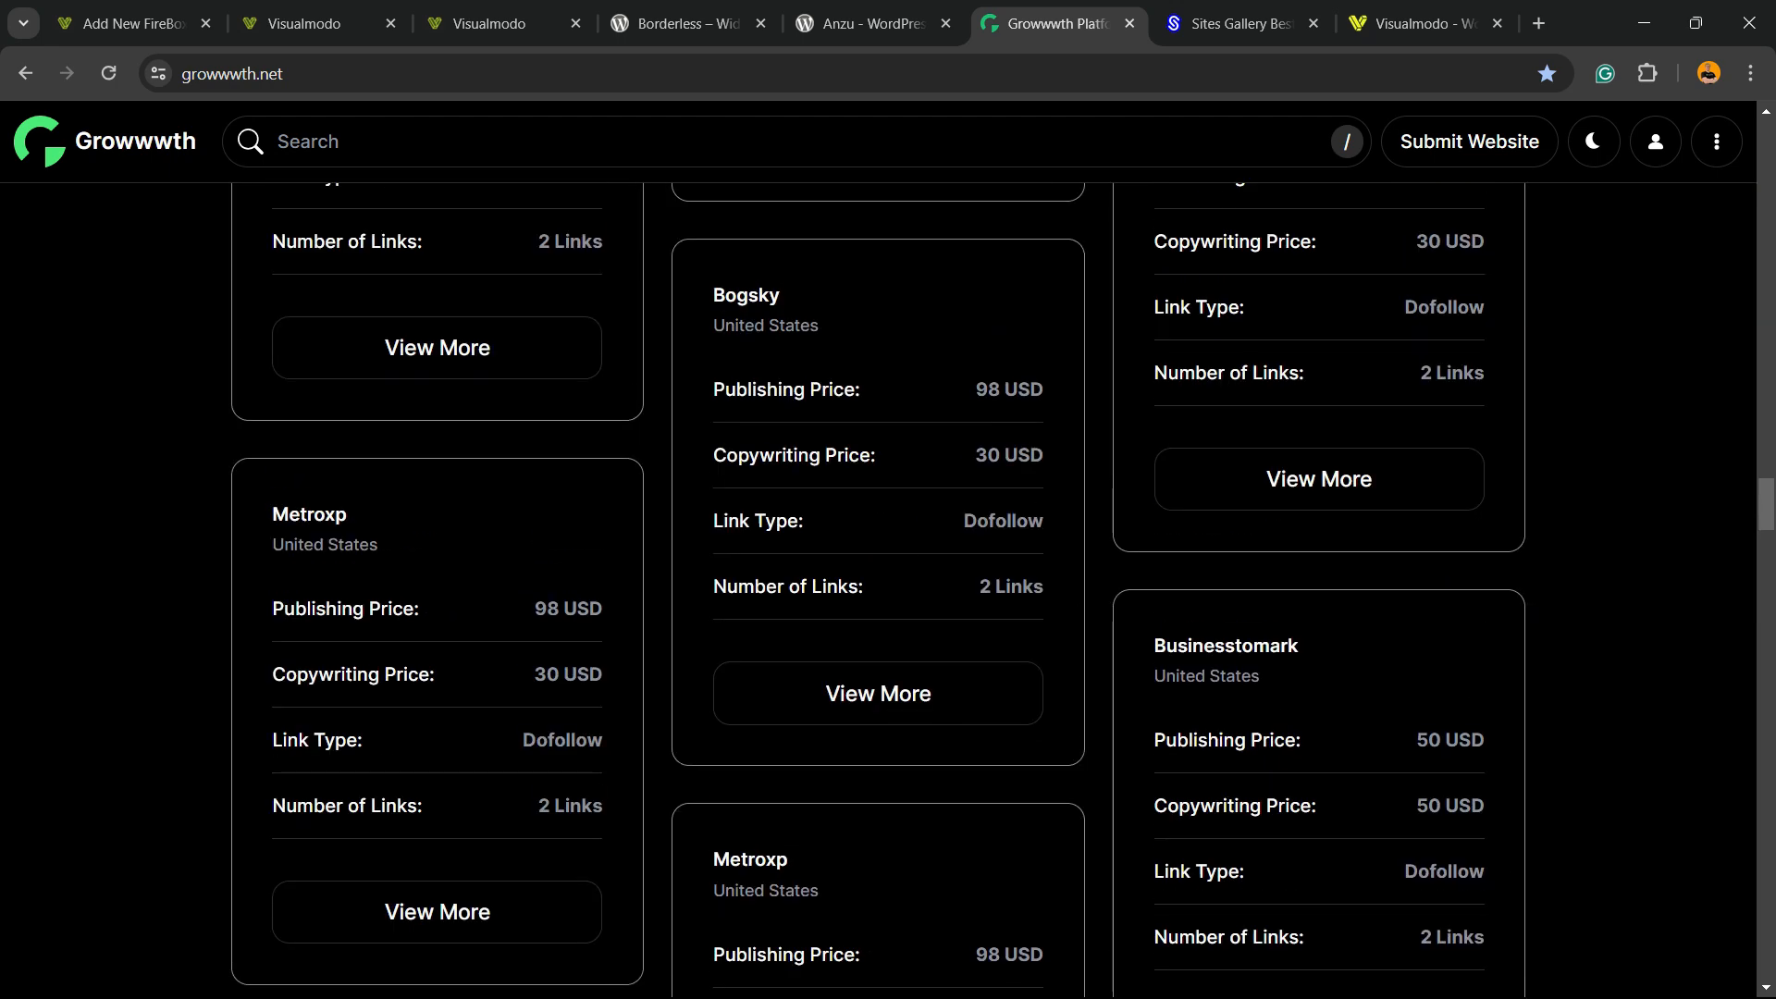
pyautogui.click(1241, 22)
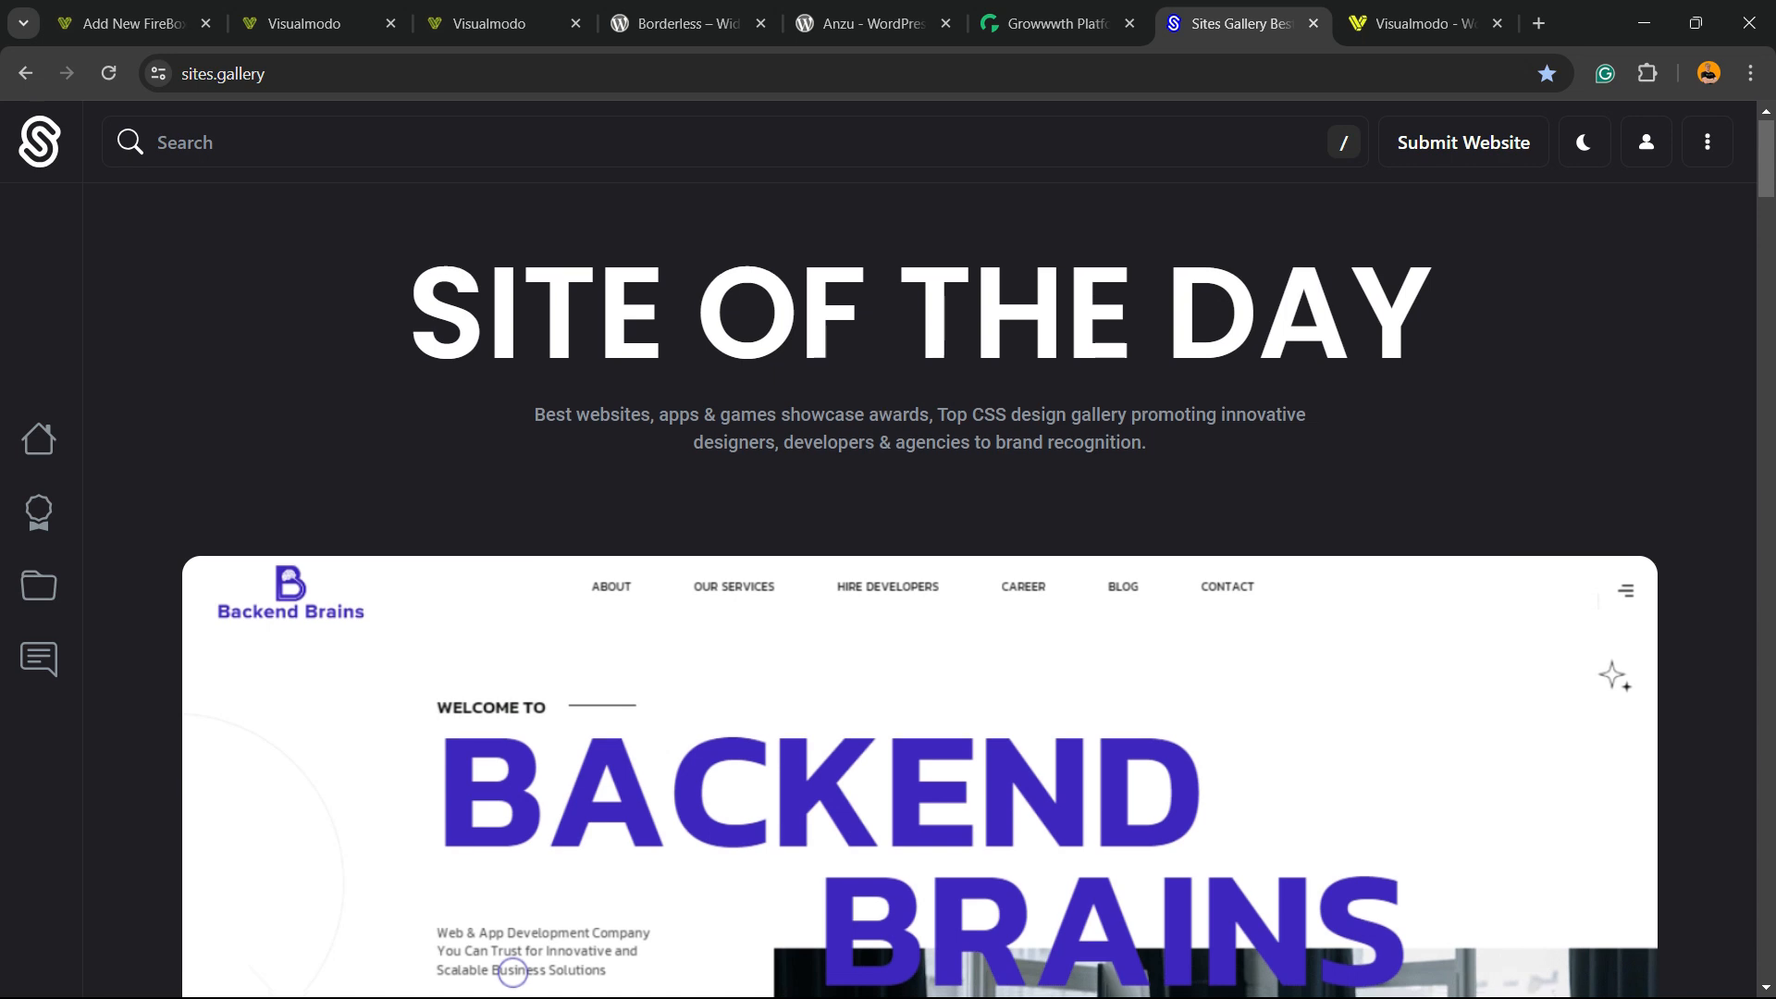
pyautogui.scroll(-3)
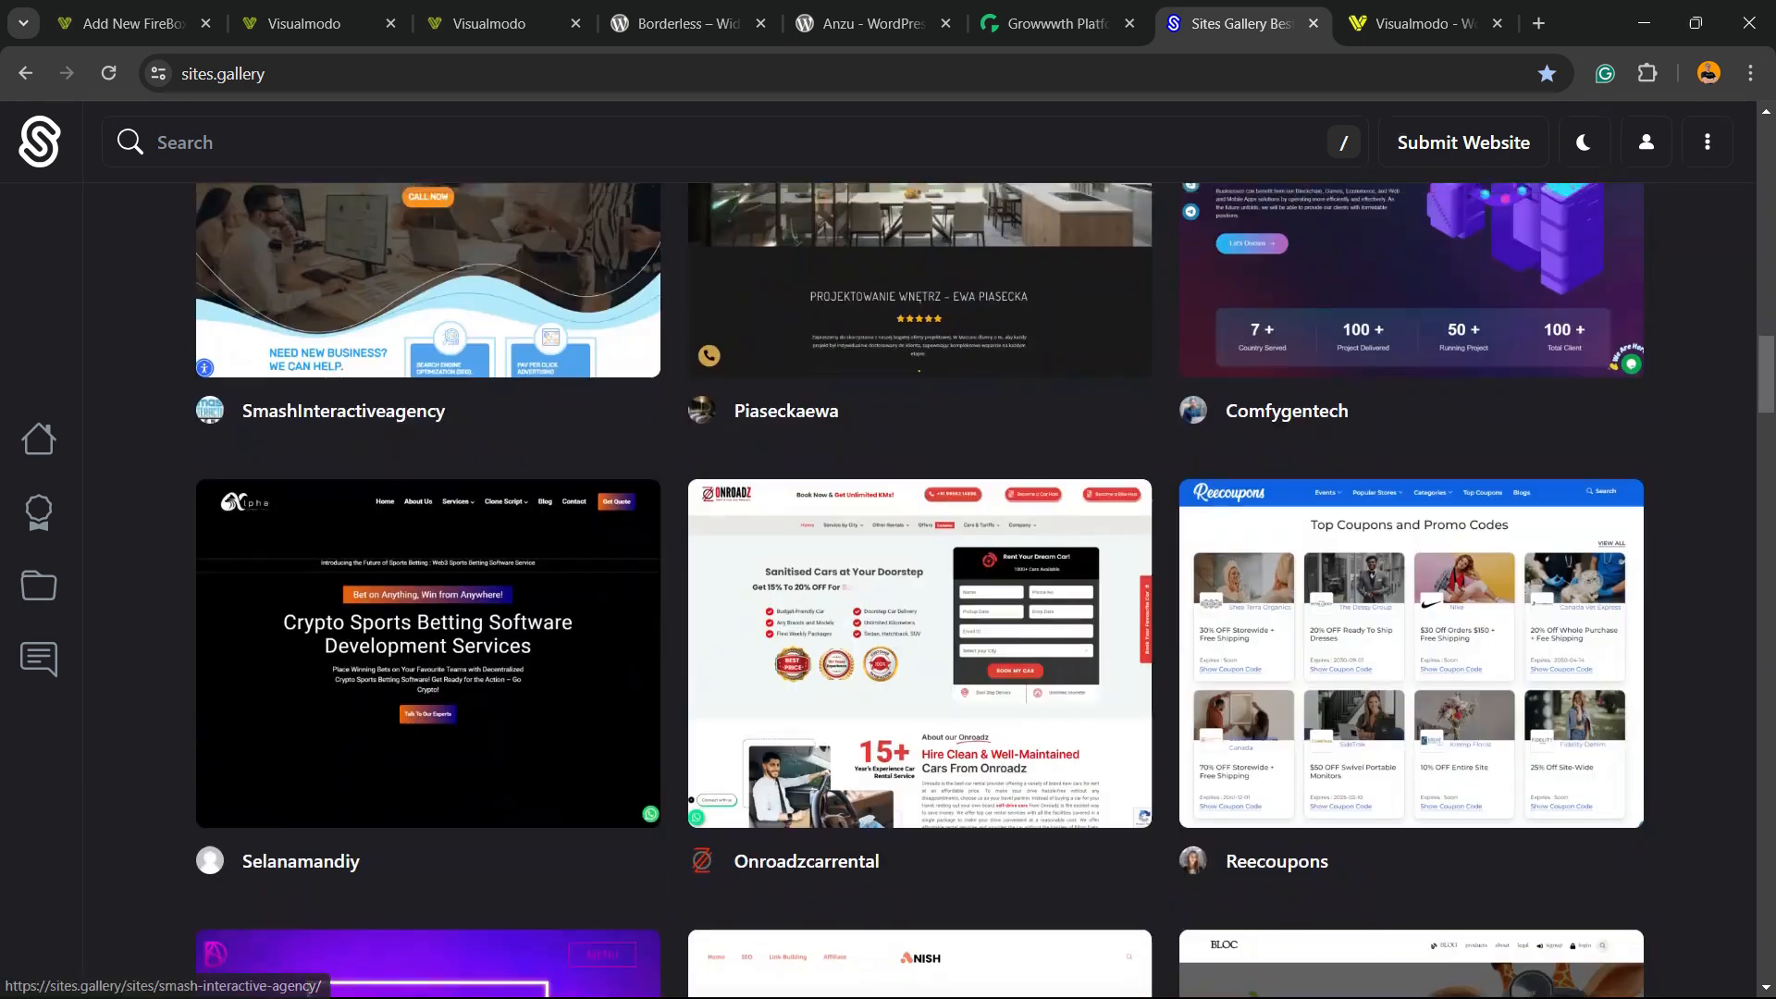
pyautogui.scroll(-3)
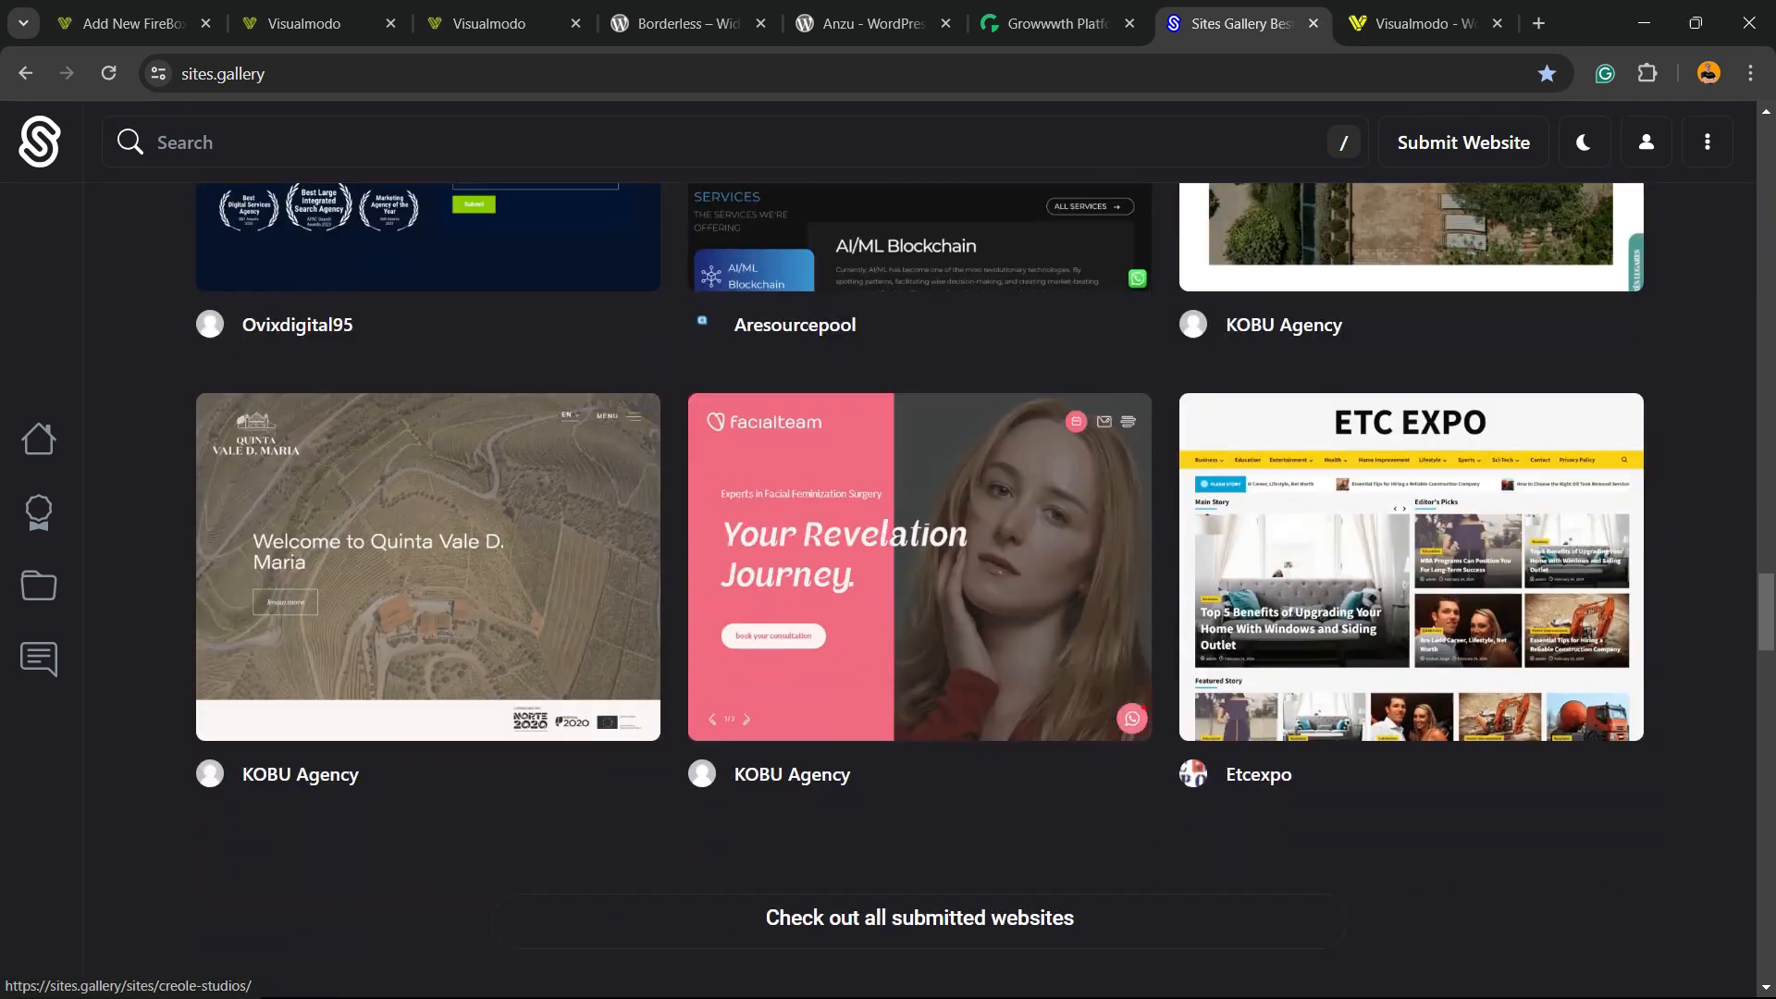
pyautogui.click(1419, 22)
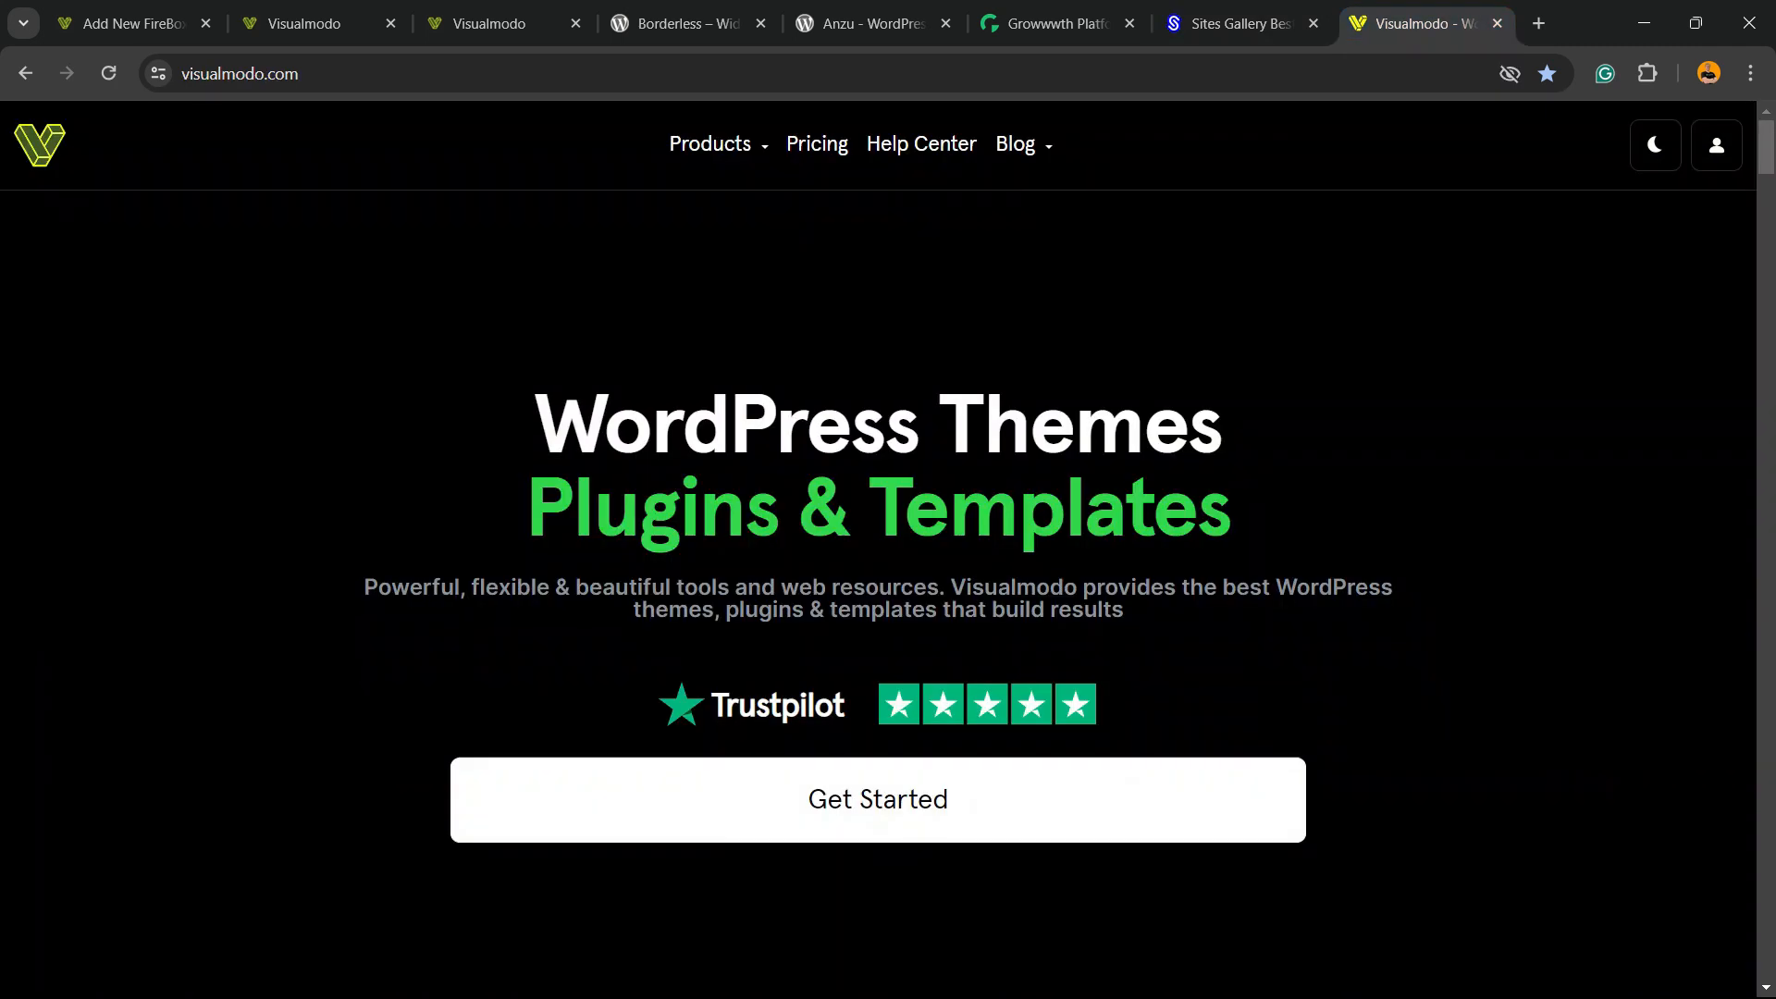
# Open Products > WordPress Themes and browse past Traveler, Construction, Nectar and Medical themes.
pyautogui.click(711, 144)
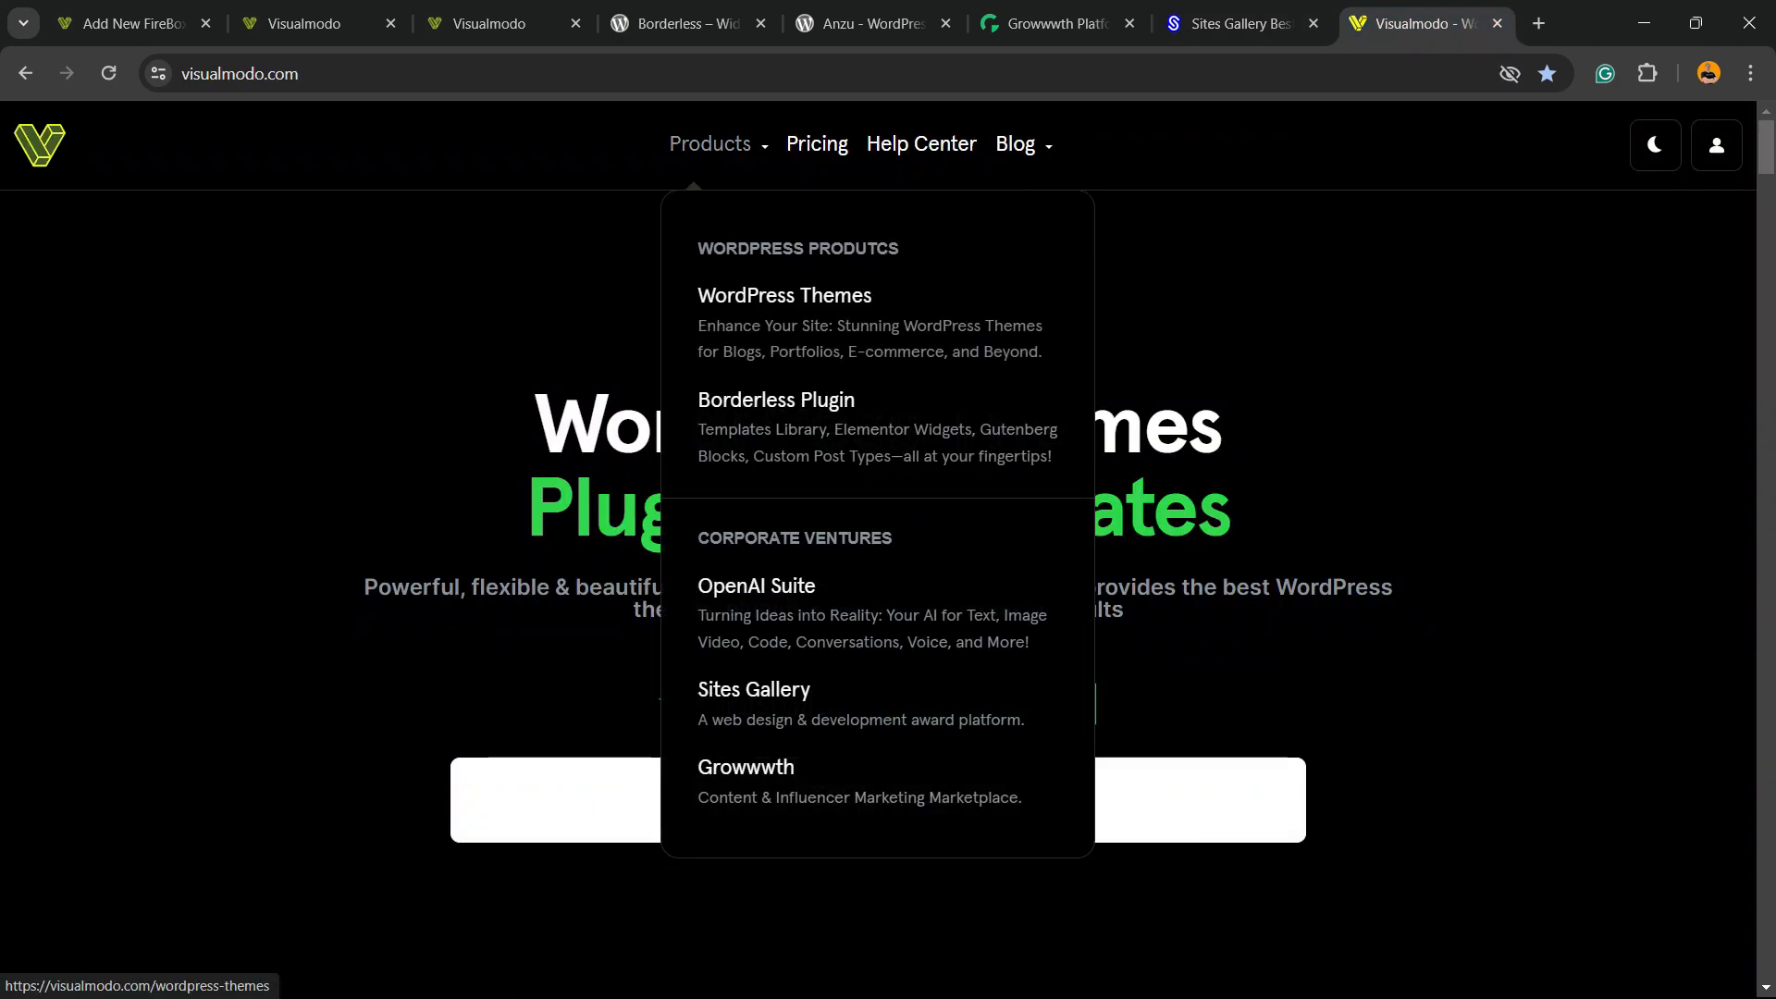
pyautogui.click(783, 295)
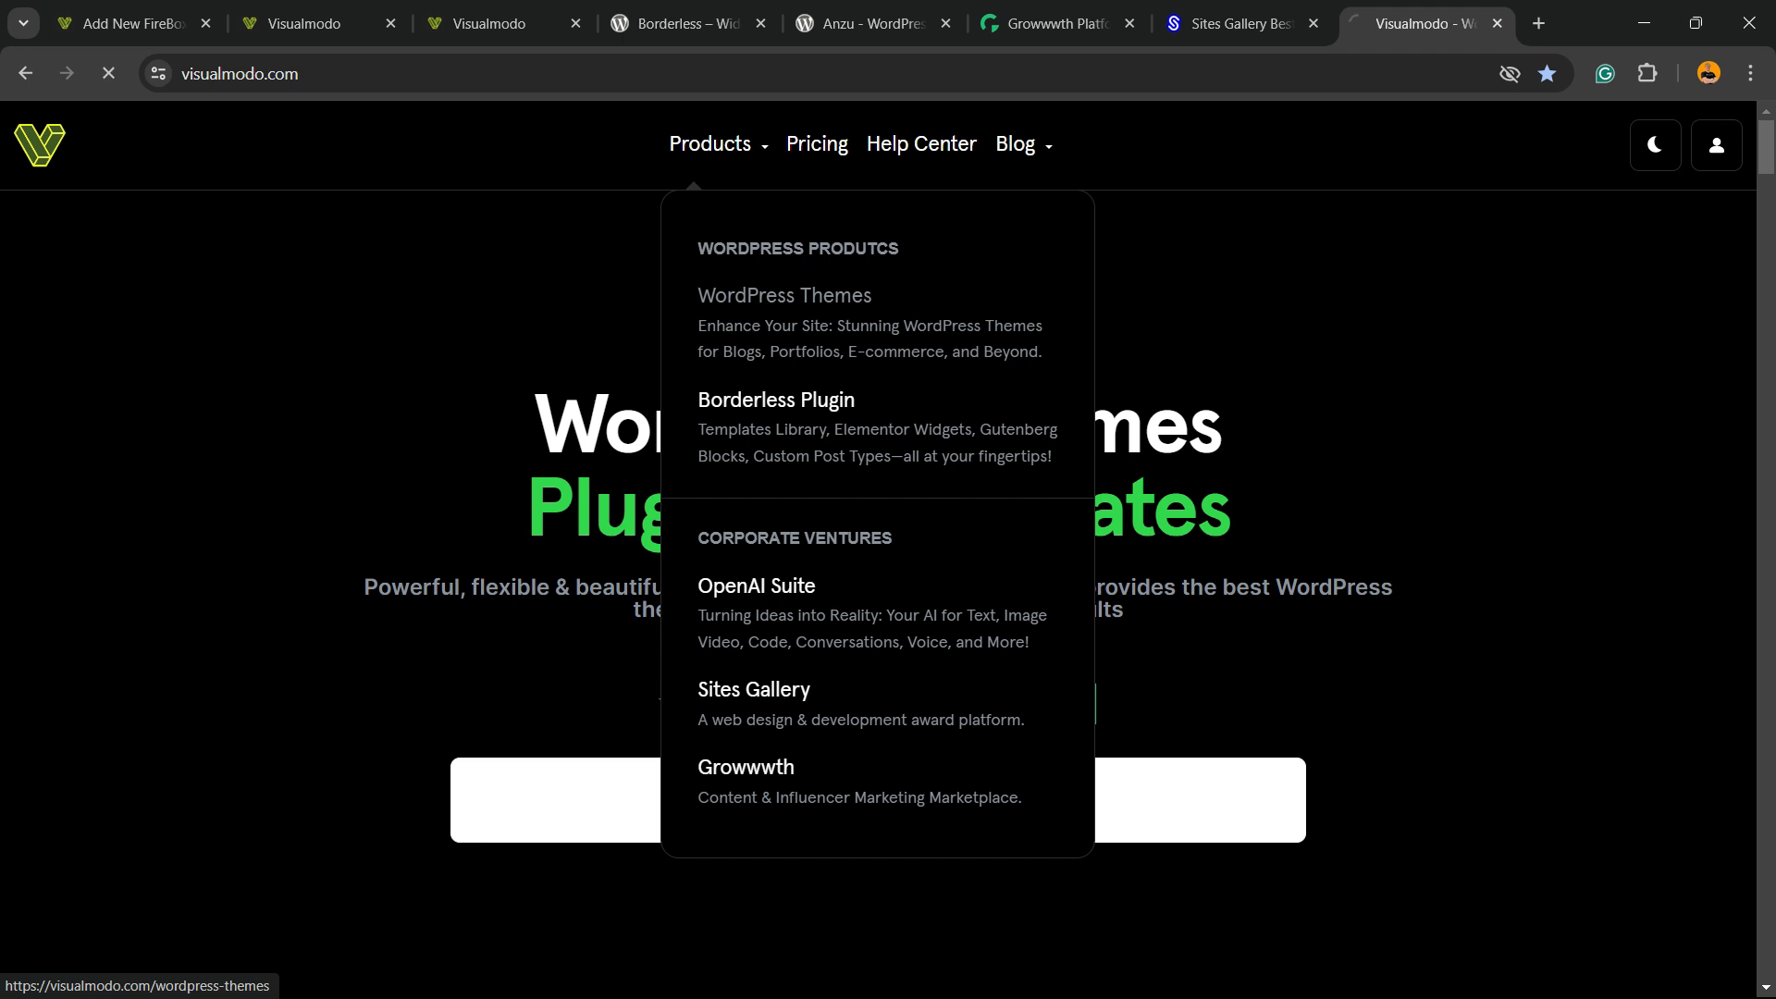
pyautogui.click(782, 294)
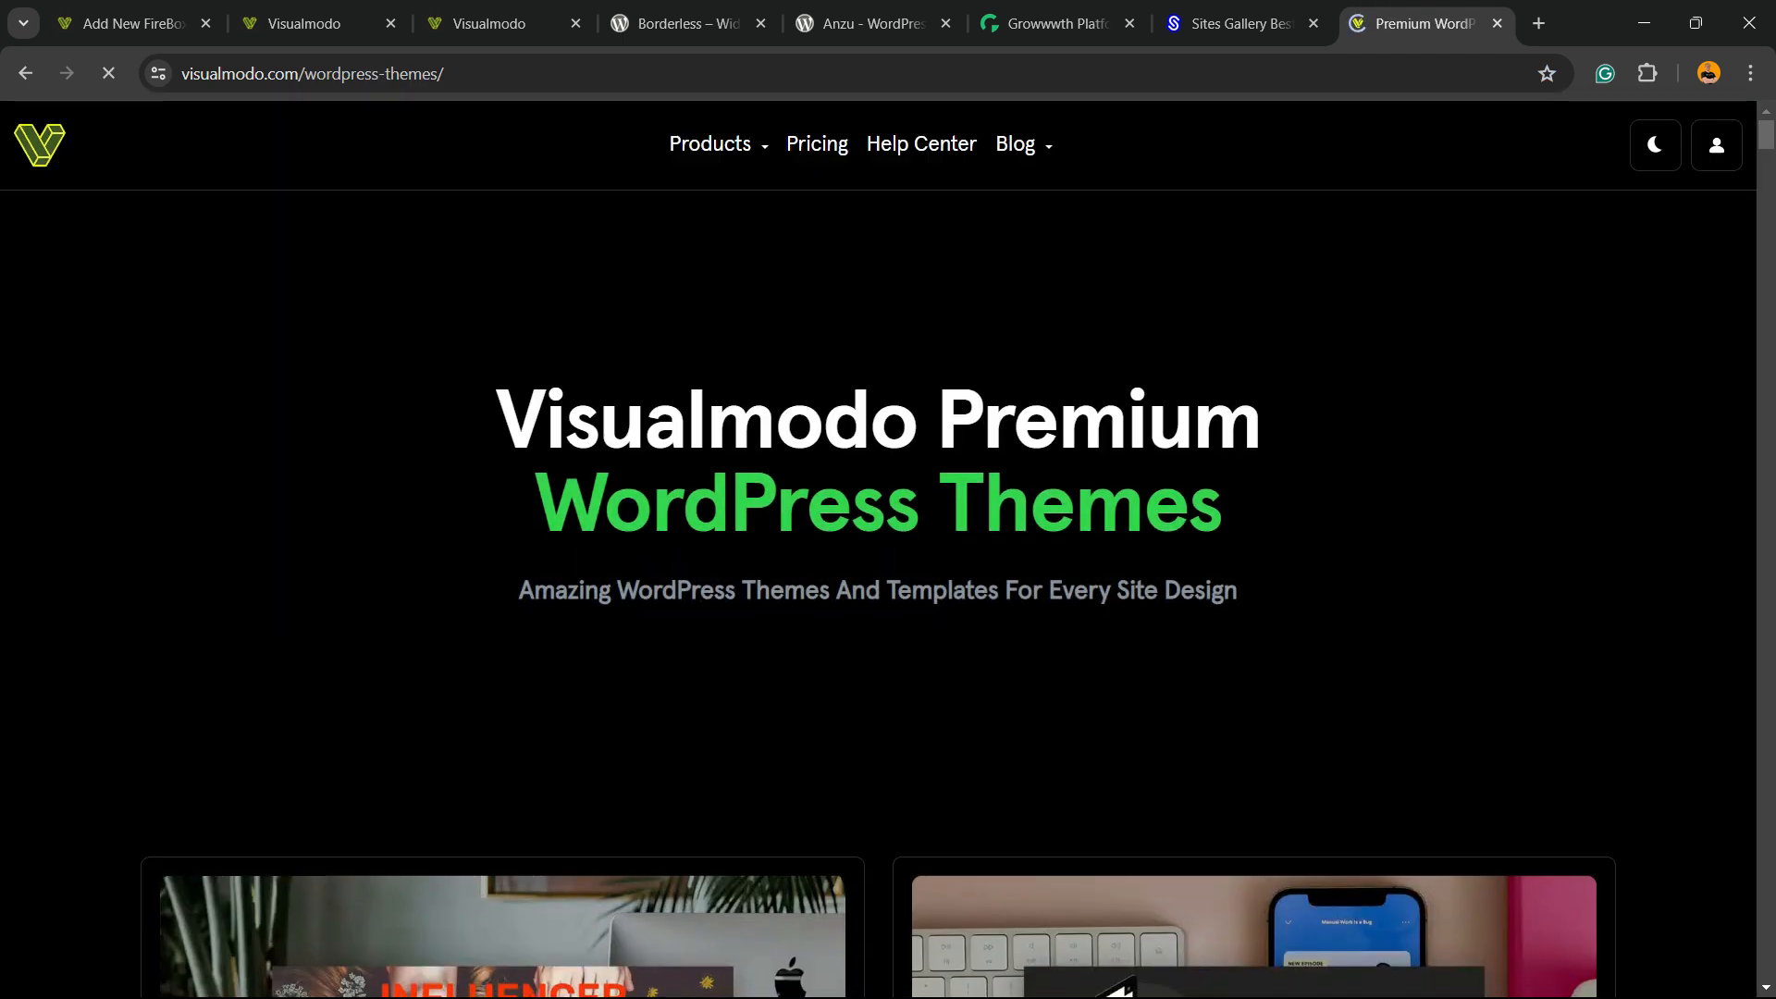
pyautogui.scroll(-3)
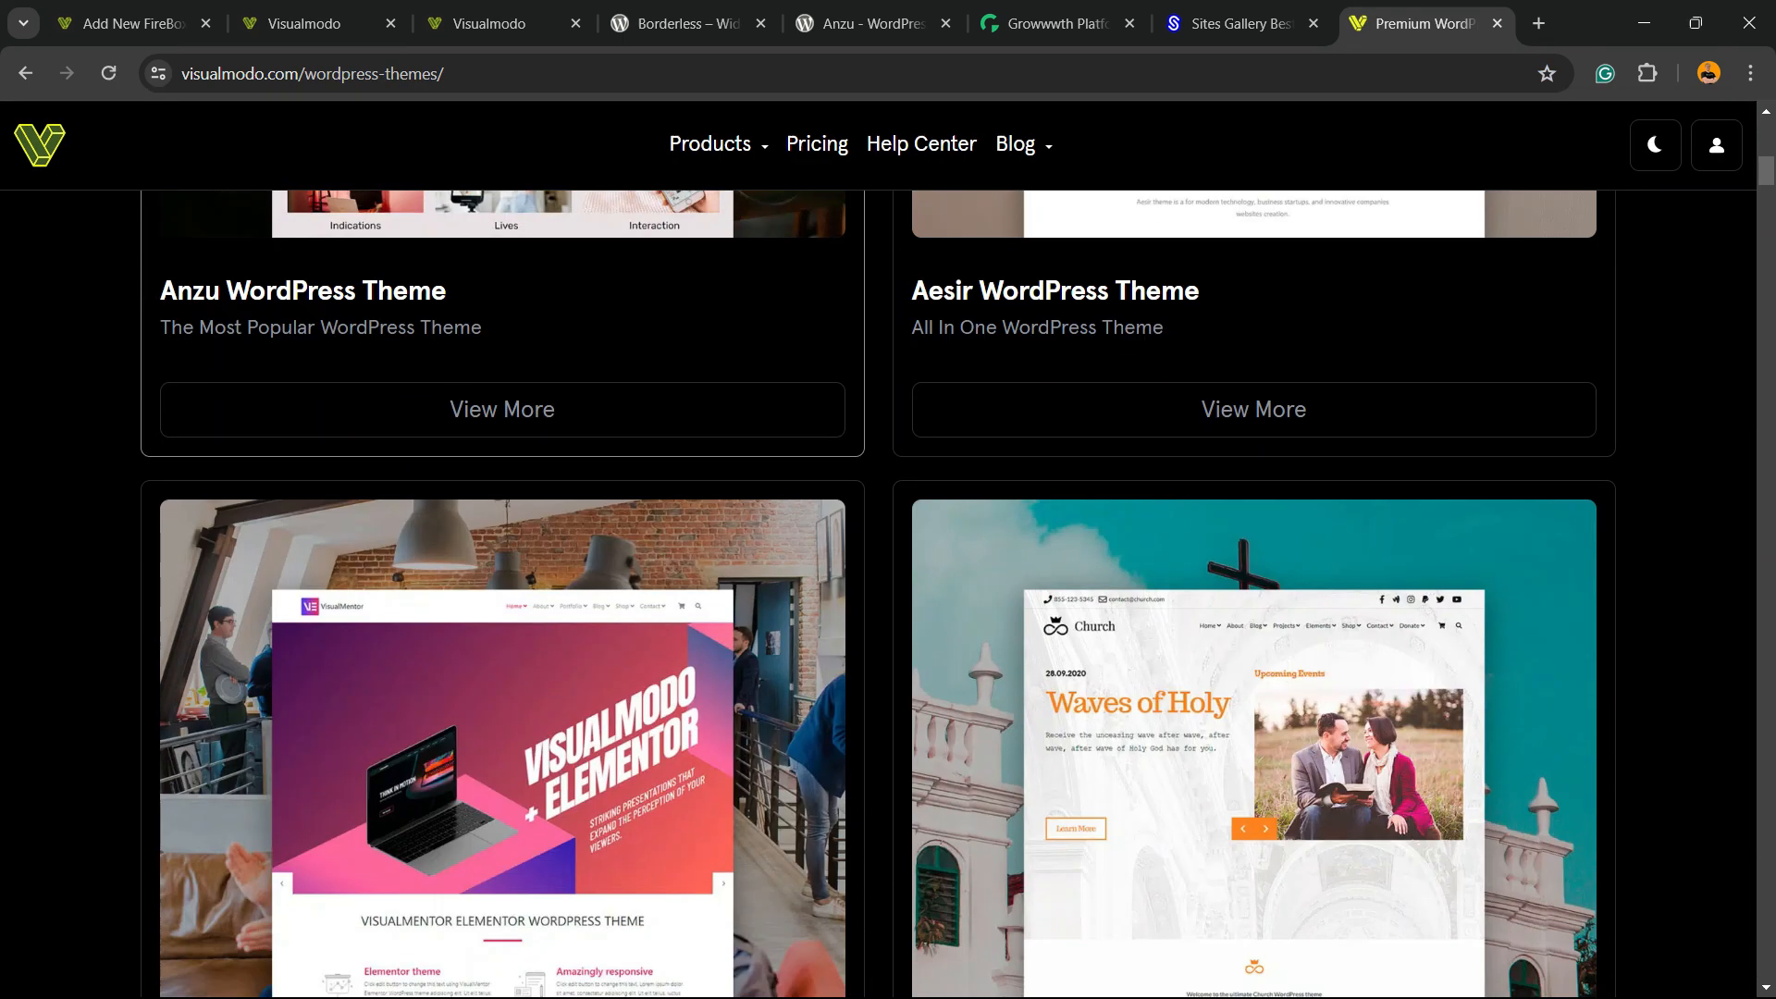
pyautogui.scroll(-3)
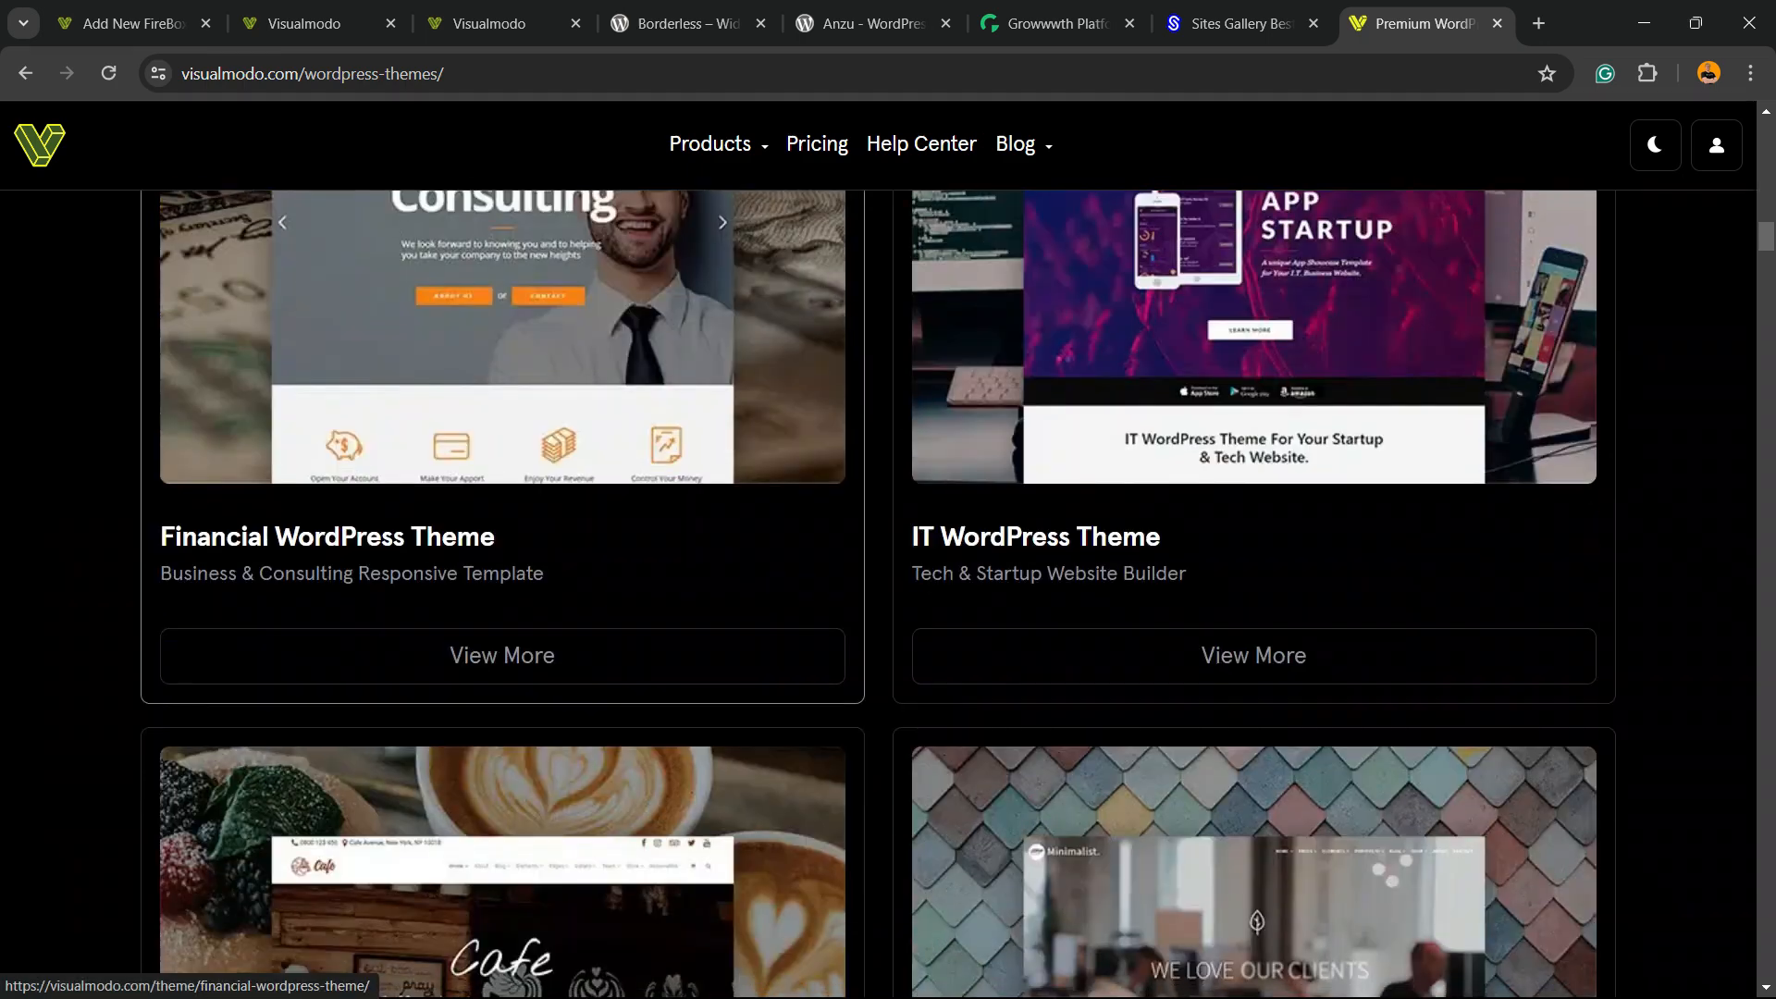
pyautogui.scroll(-3)
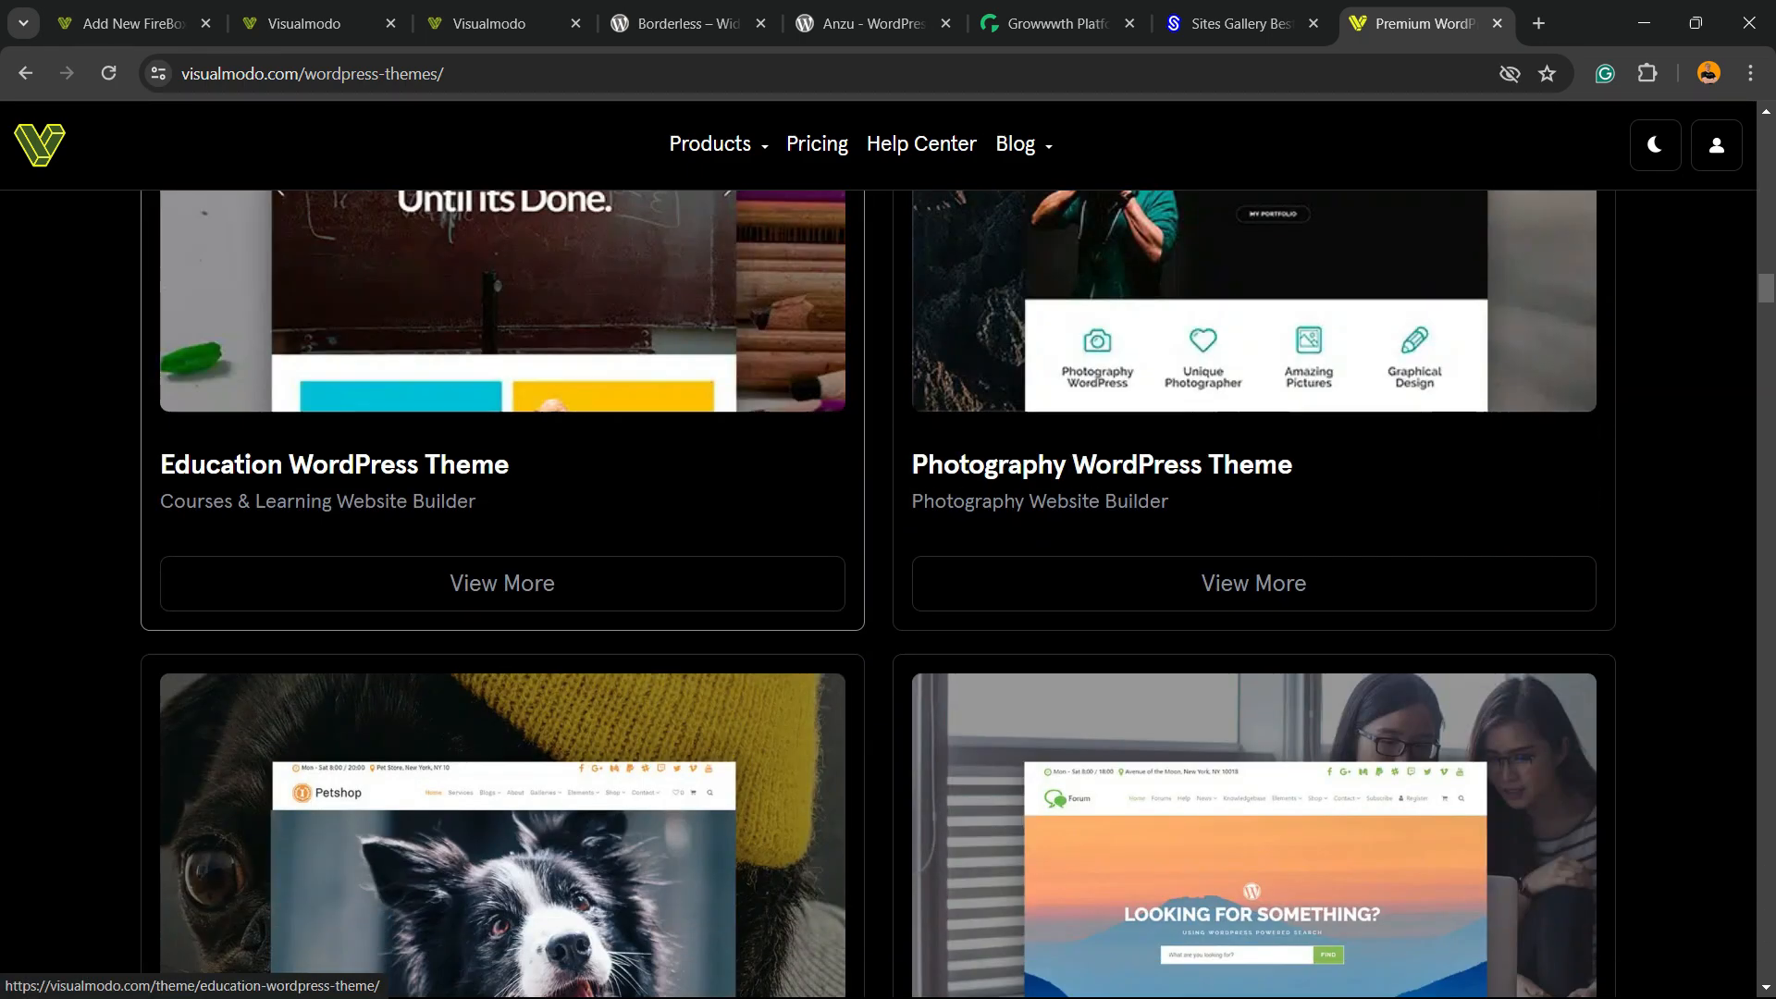
pyautogui.scroll(-3)
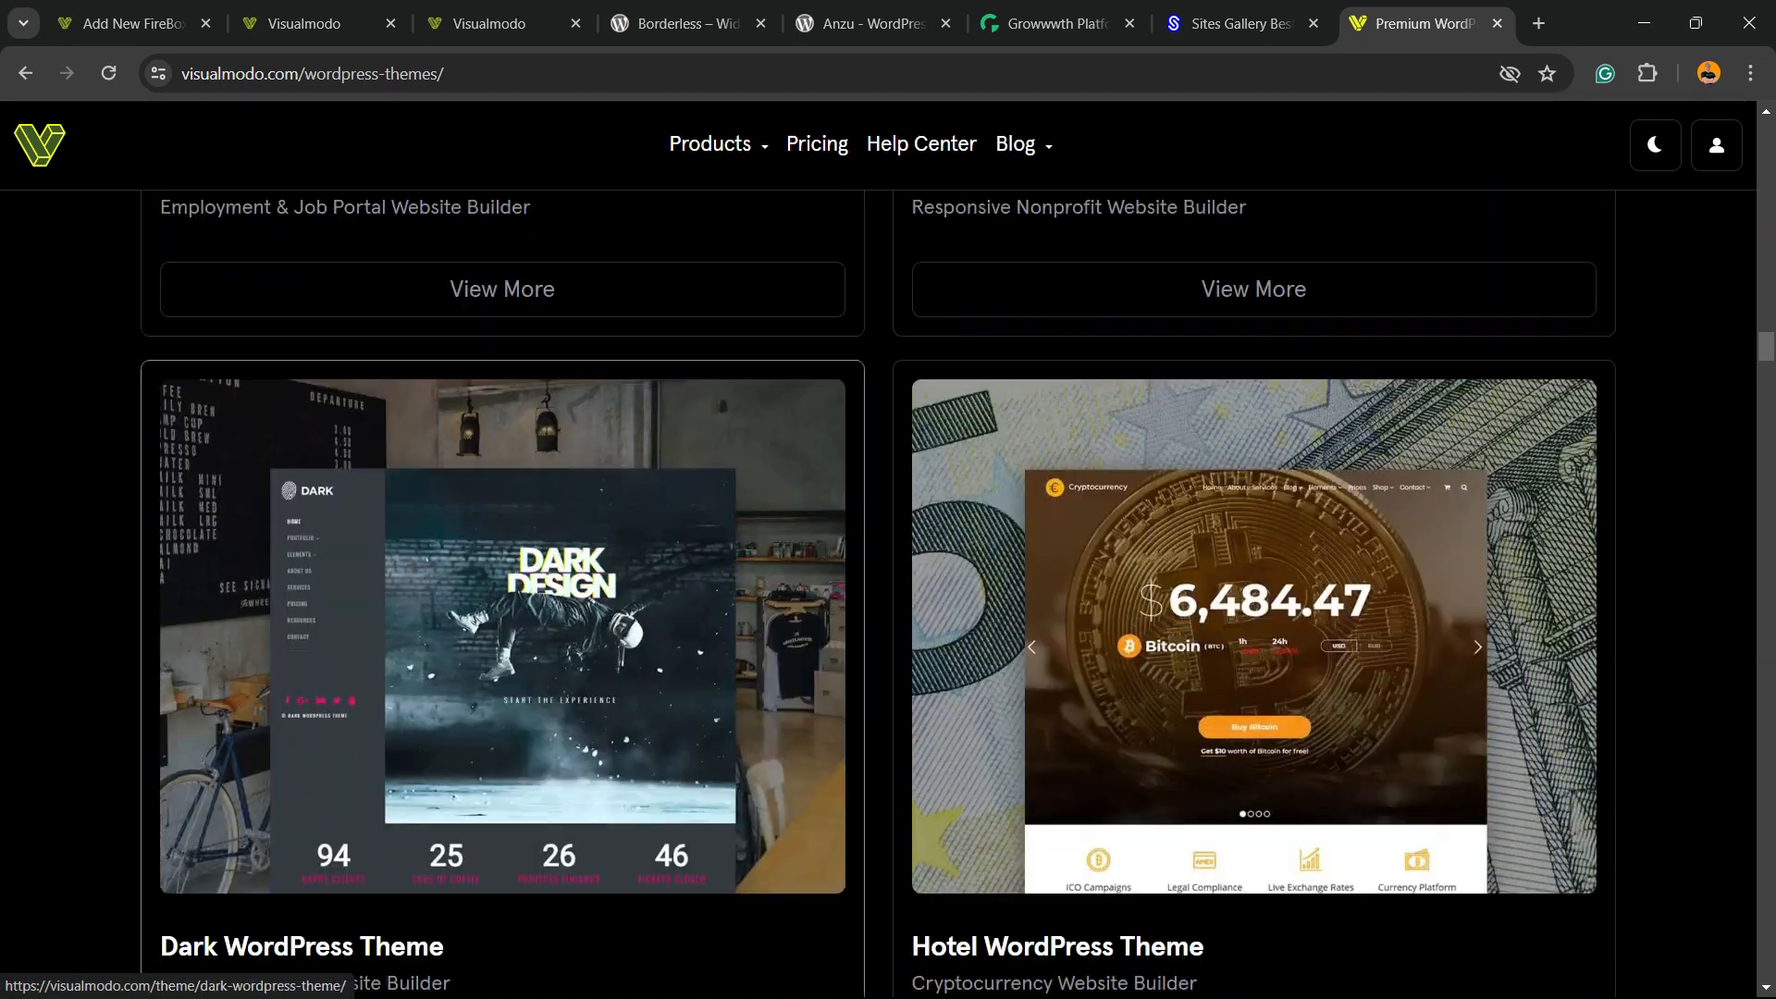
pyautogui.scroll(-3)
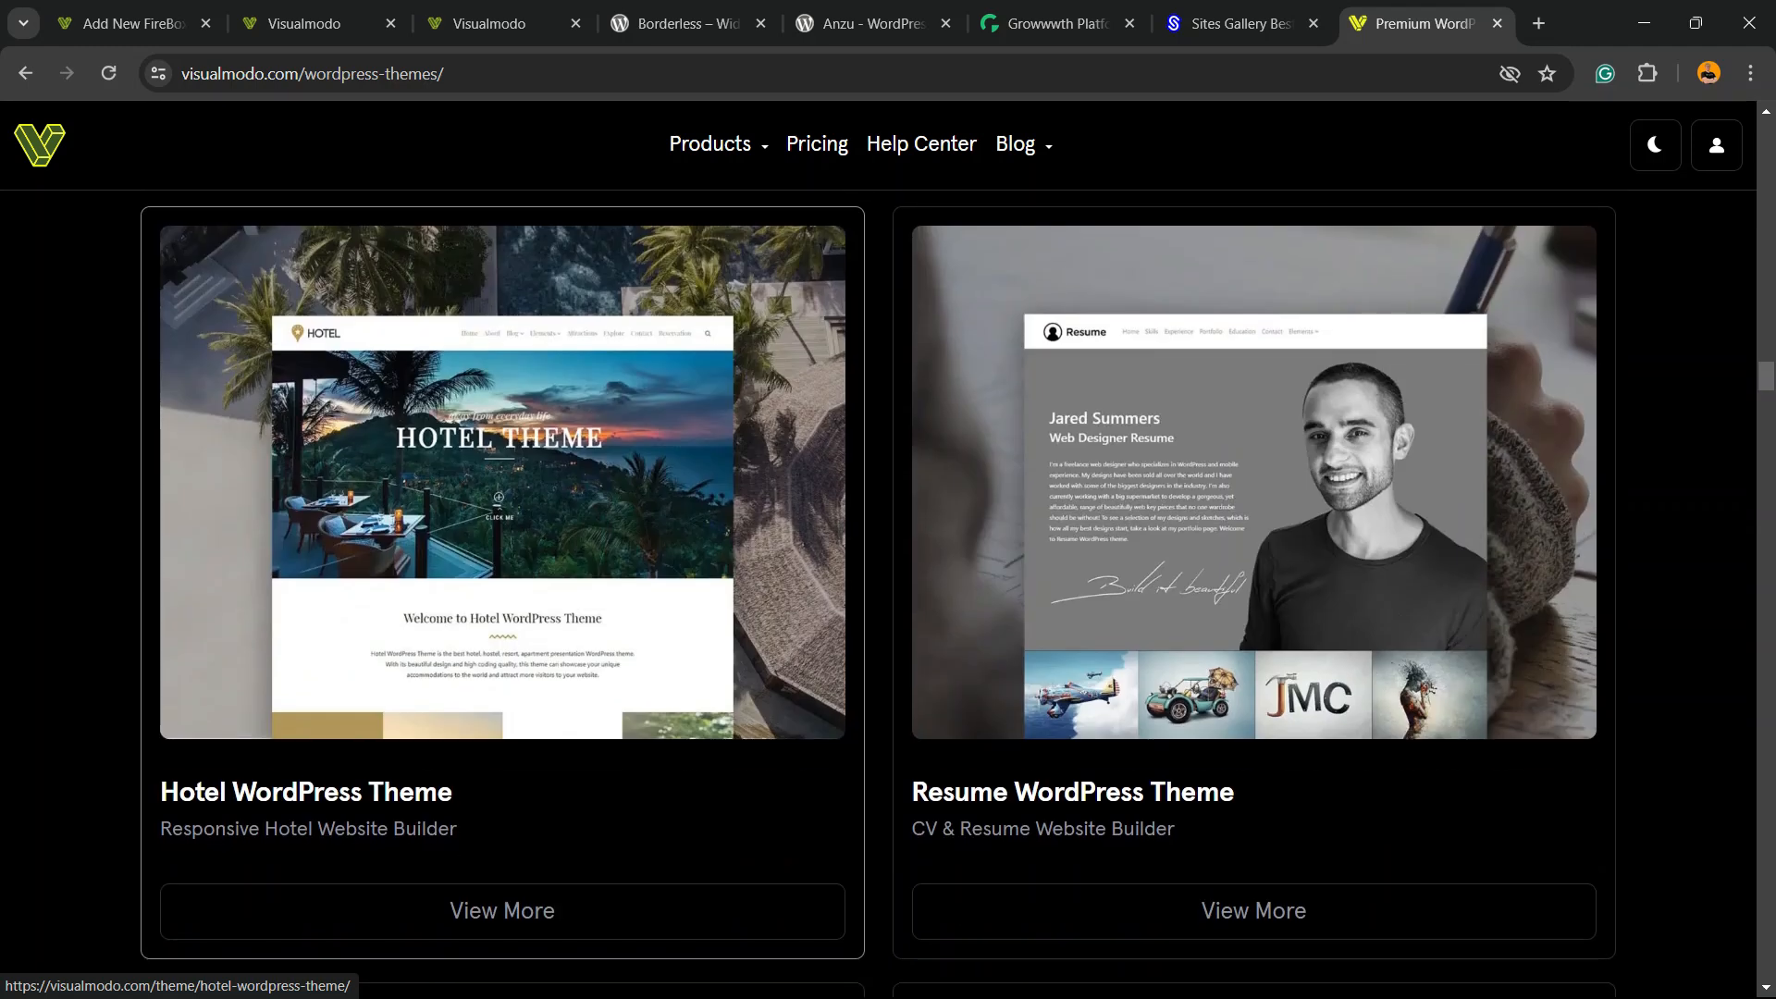
pyautogui.scroll(-3)
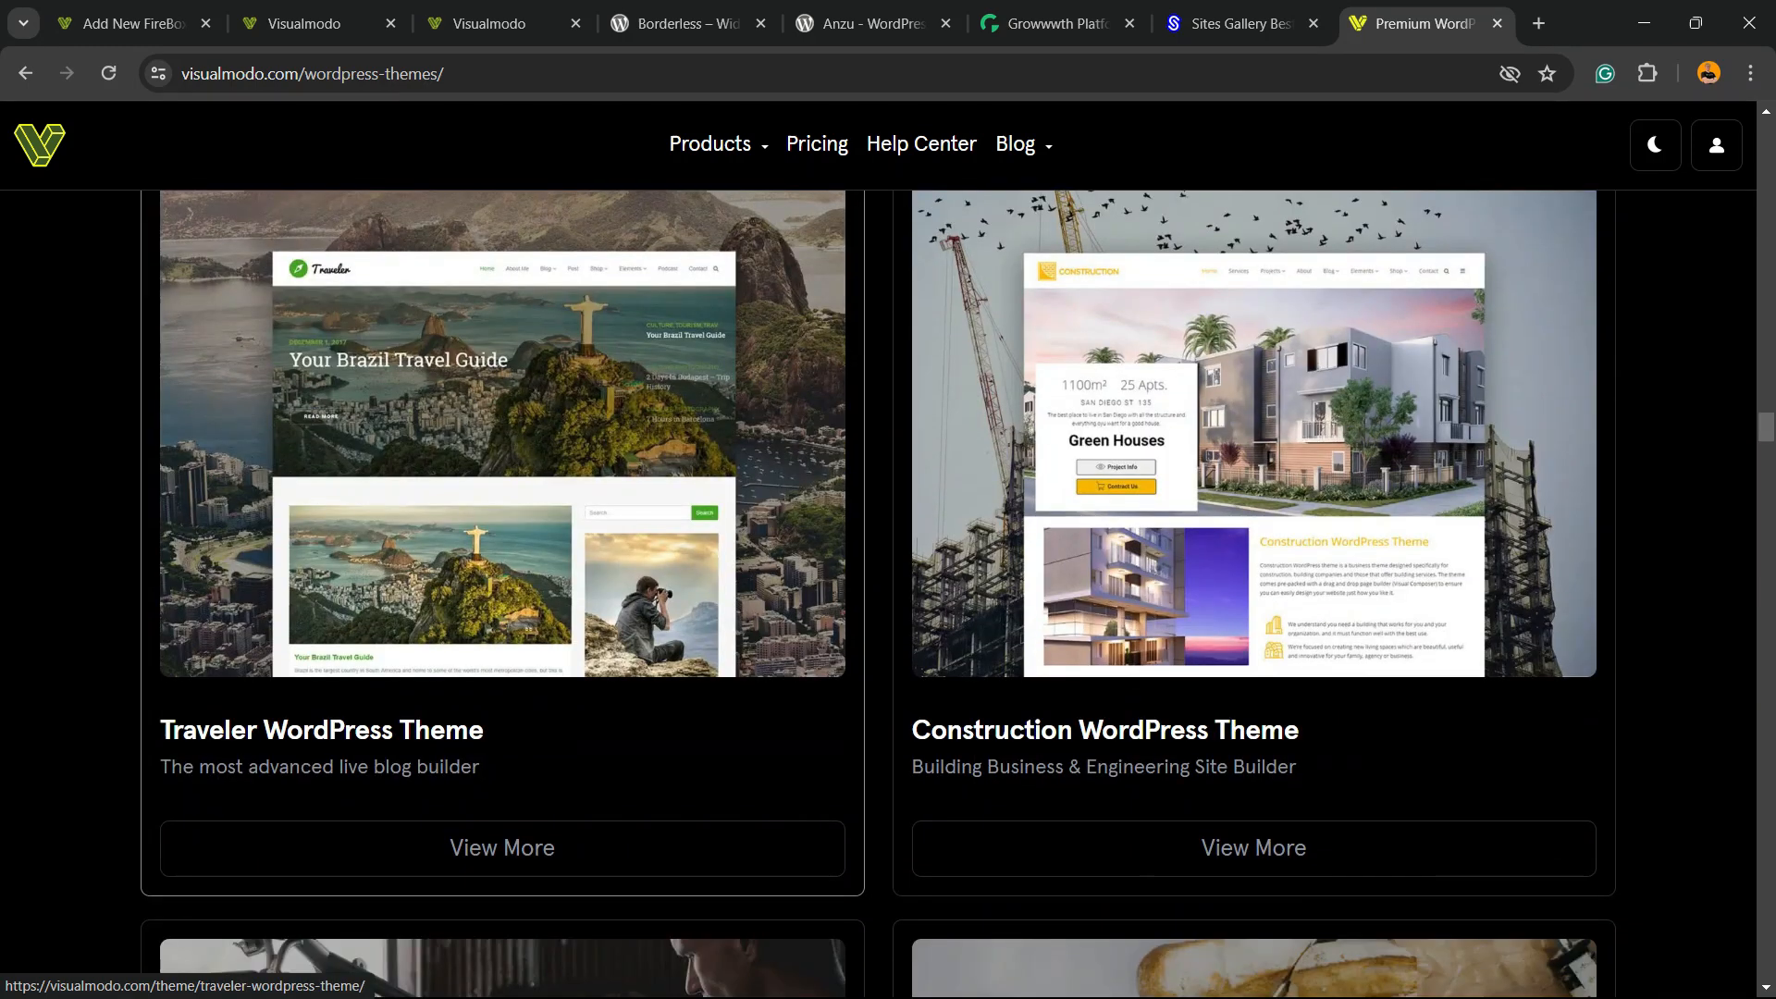
pyautogui.scroll(-3)
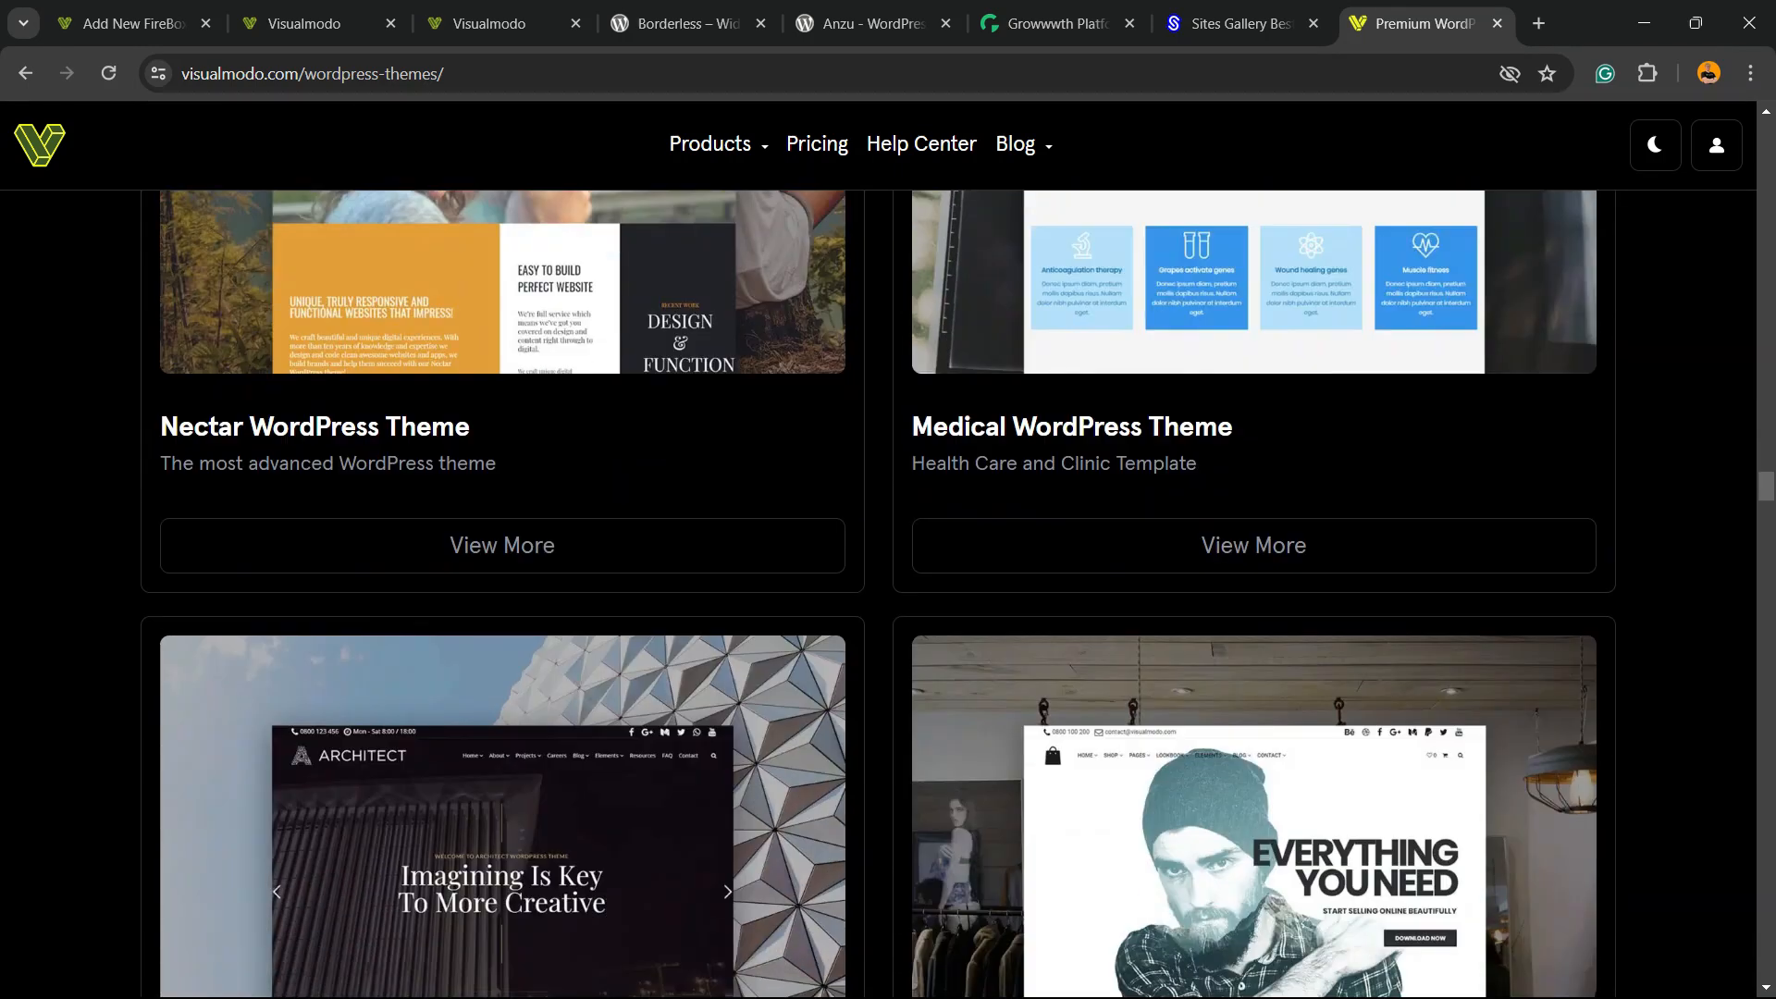